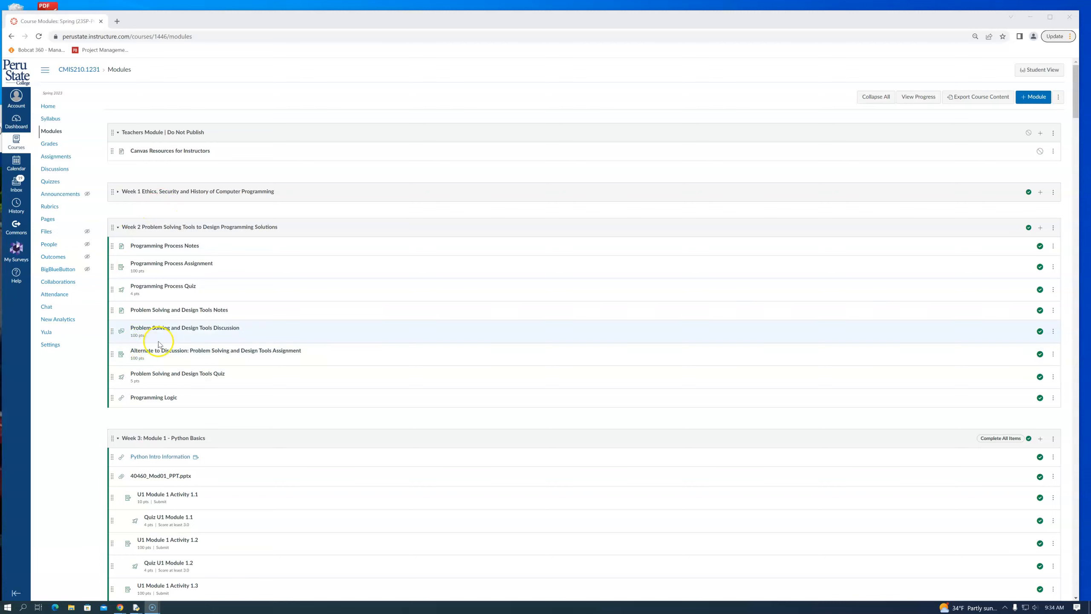
mouse_move(178, 238)
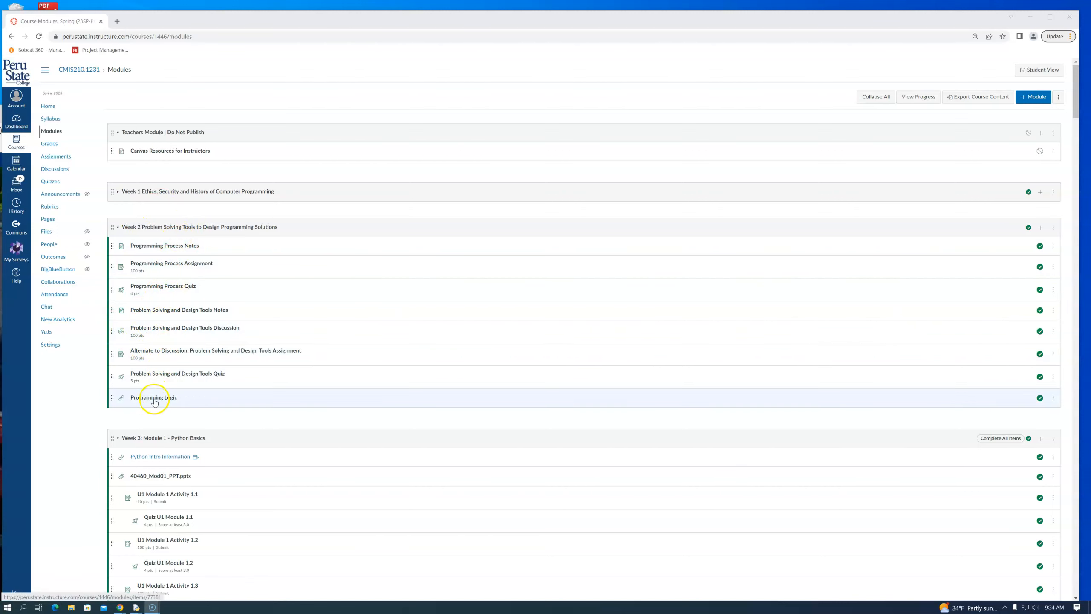
Step: Open the Programming Logic reading in Week 2 to view the embedded textbook PDF cover
click(154, 397)
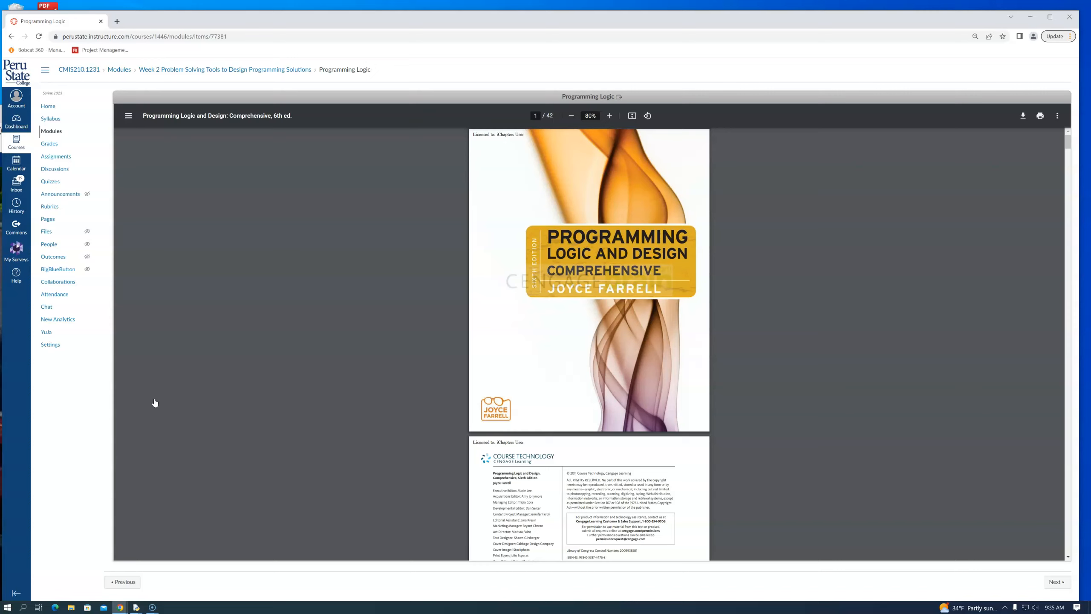
mouse_move(418, 389)
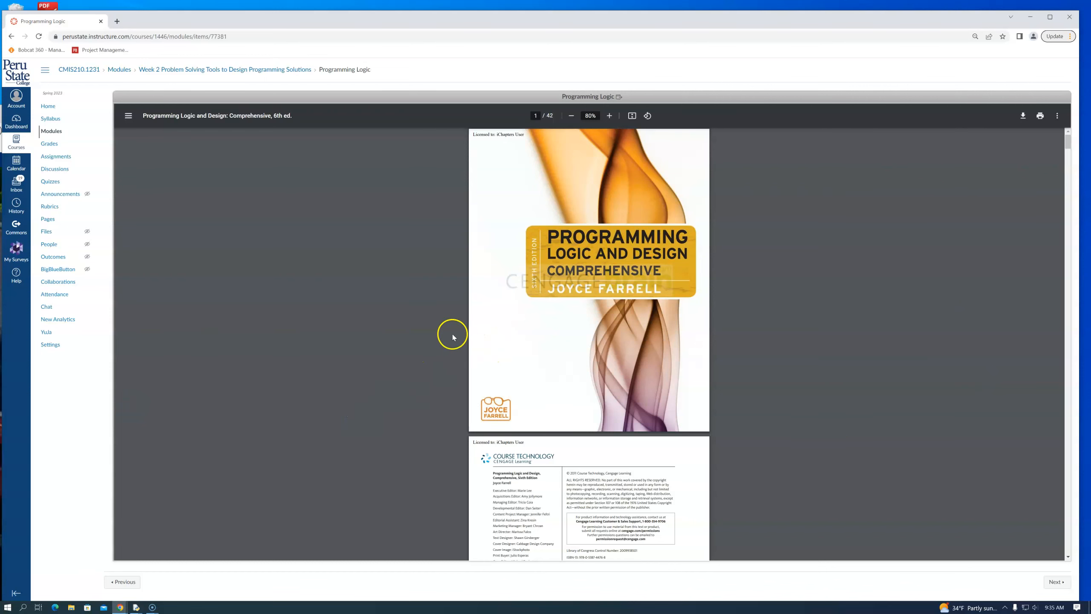
Step: Scroll the textbook past Chapter 1's opening to page 11, the Understanding the Problem section
scroll(down, 3)
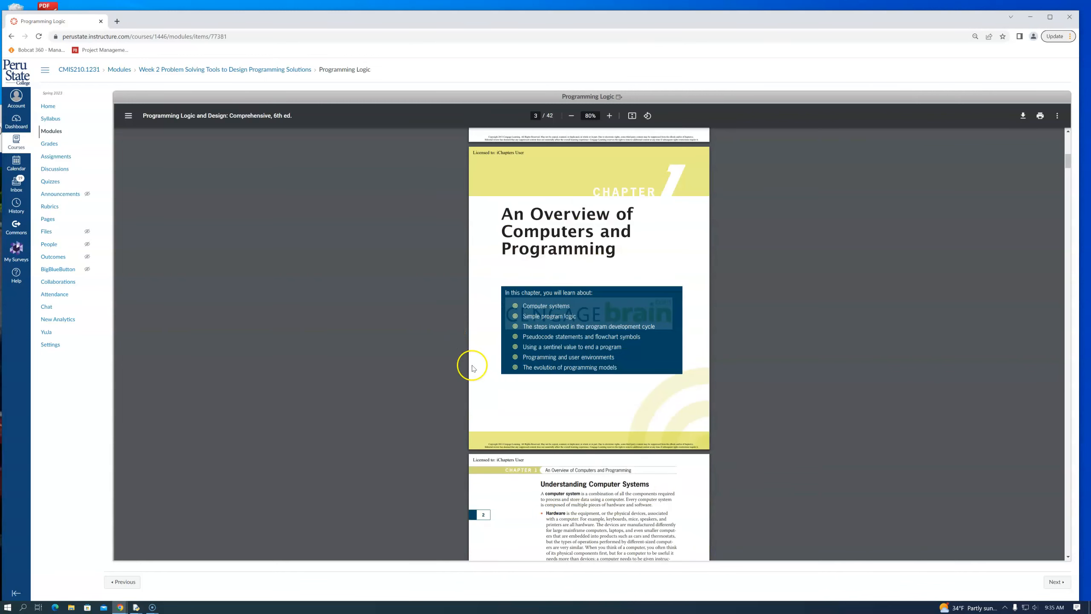
scroll(down, 3)
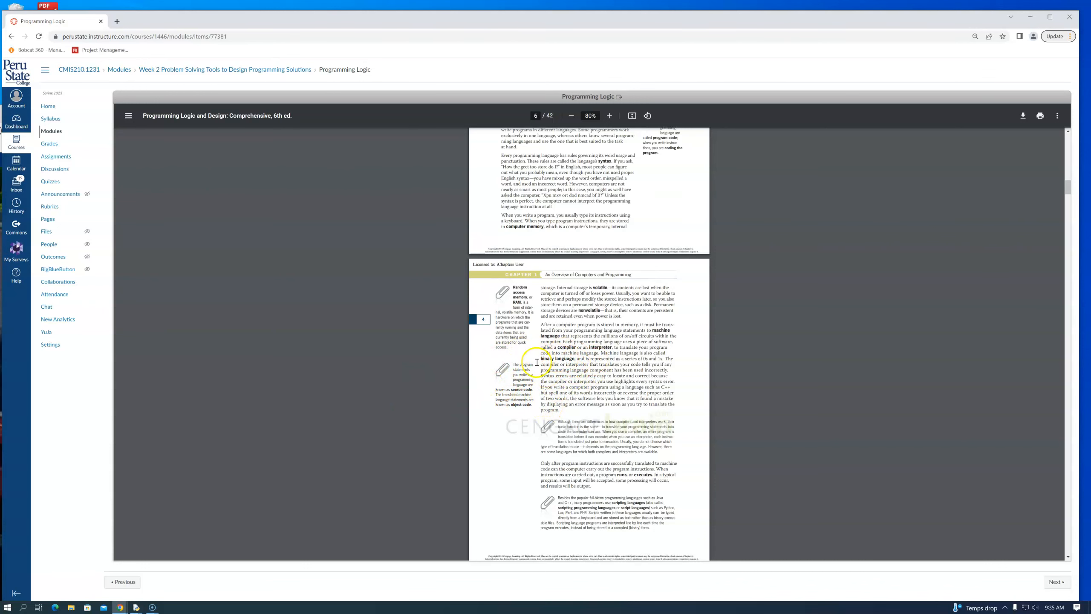
scroll(down, 3)
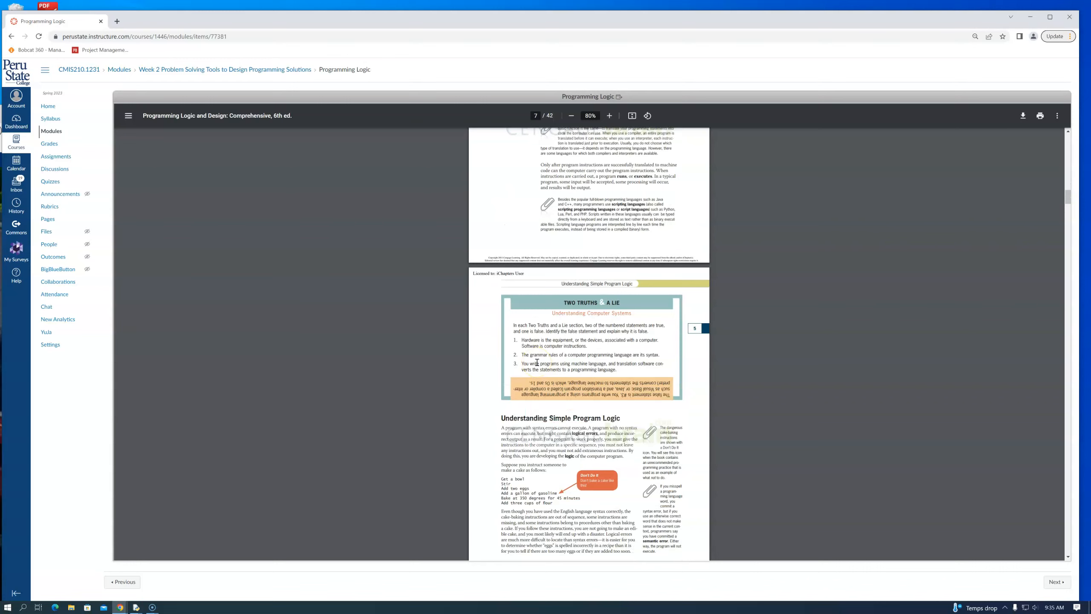
scroll(down, 3)
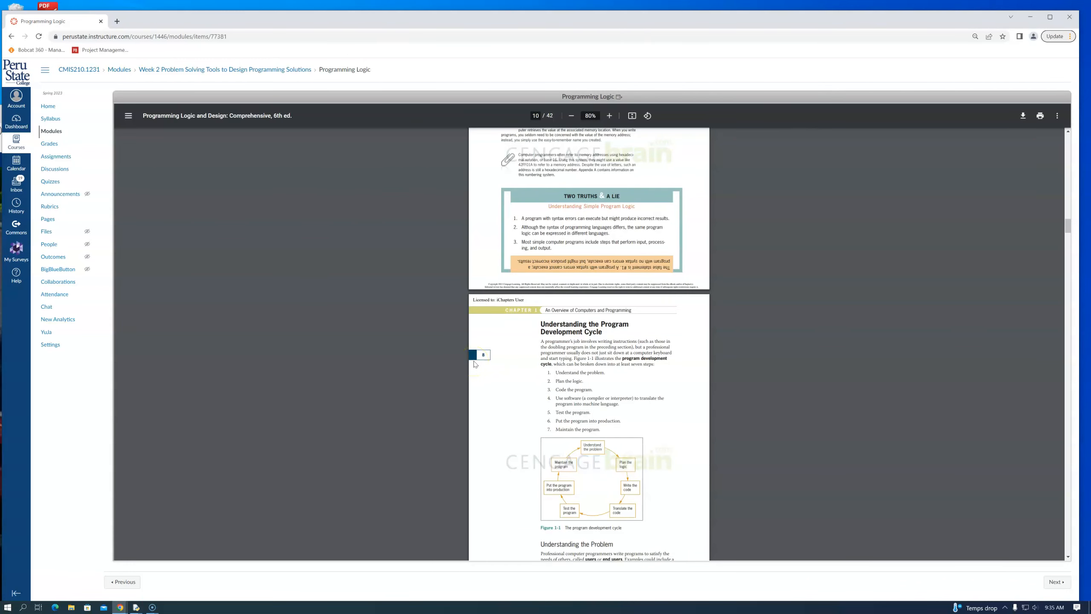
scroll(down, 3)
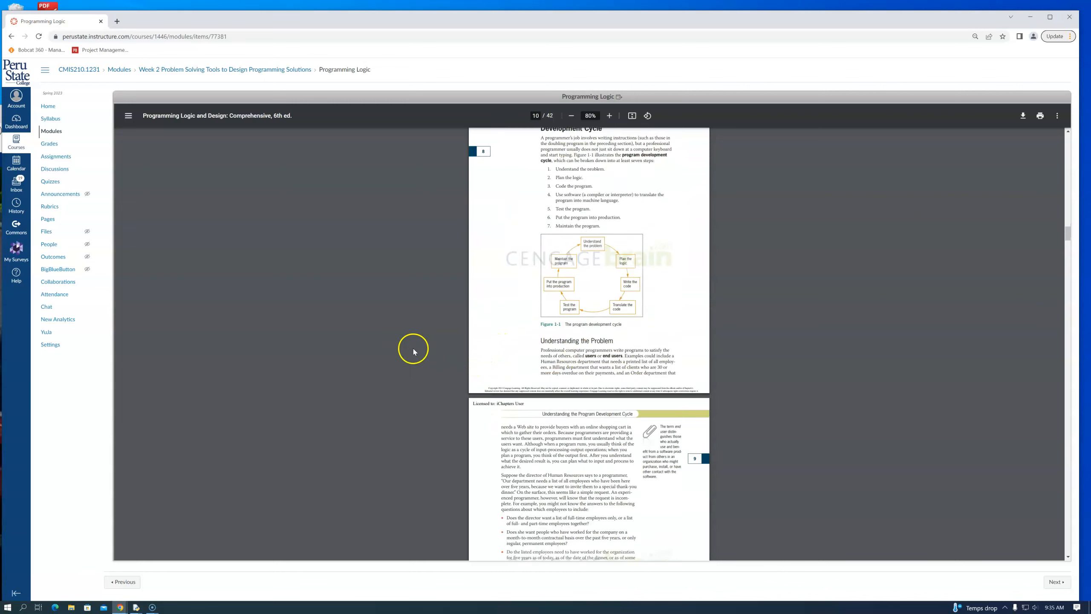
scroll(down, 3)
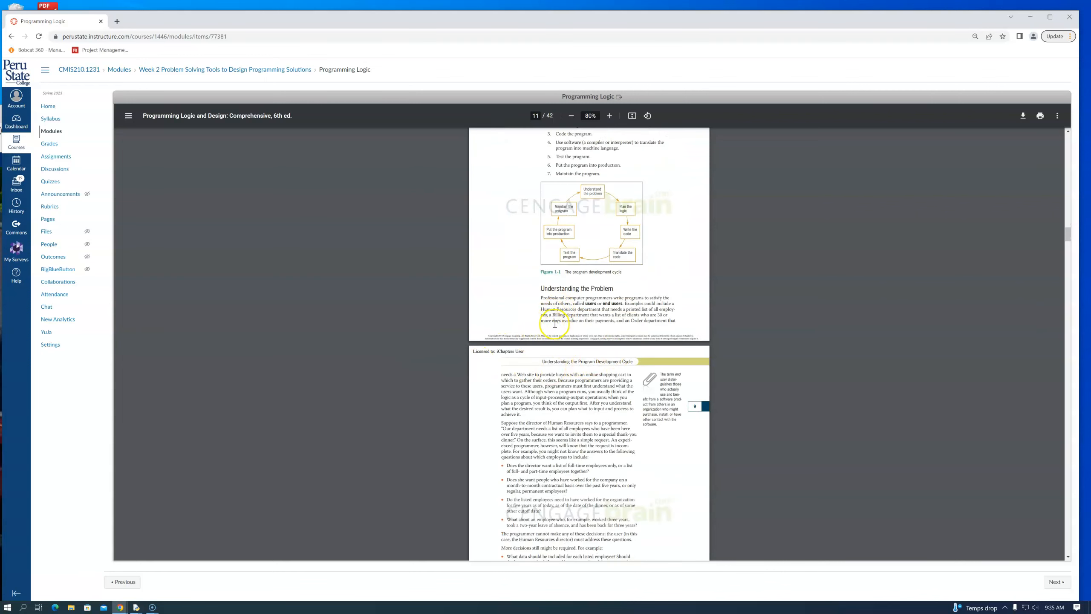
mouse_move(494, 273)
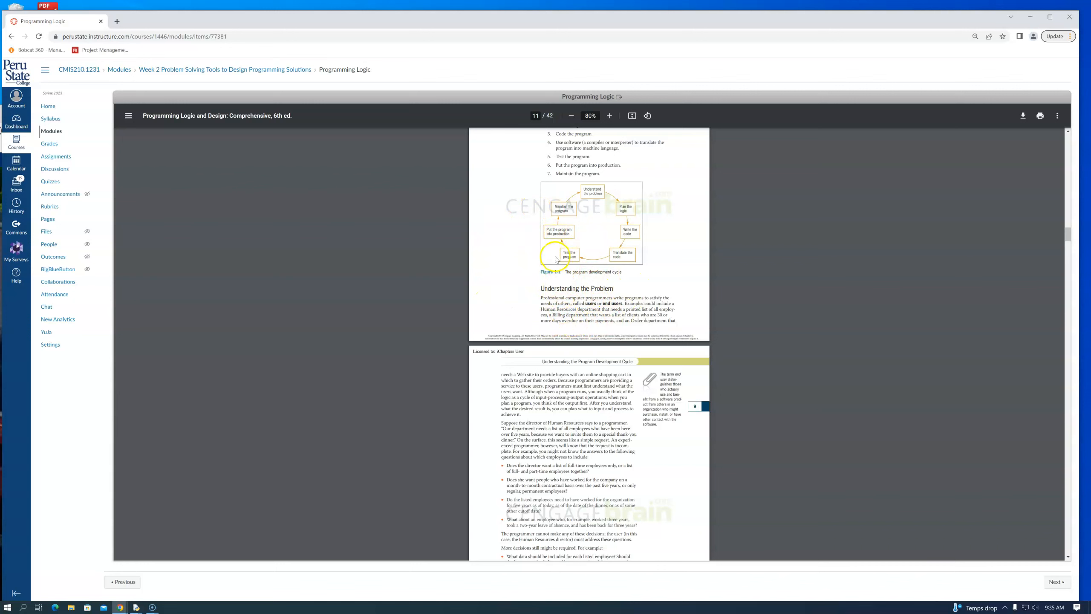
mouse_move(603, 197)
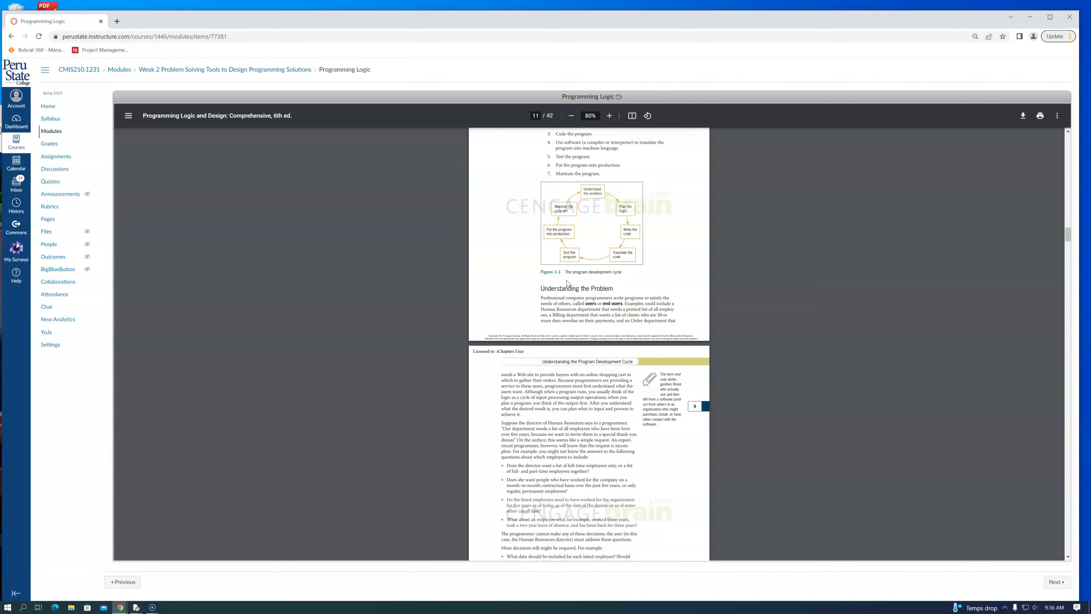
Step: Scroll on to page 20, reaching Figure 1-6's flowchart and pseudocode for doubling a number
scroll(down, 3)
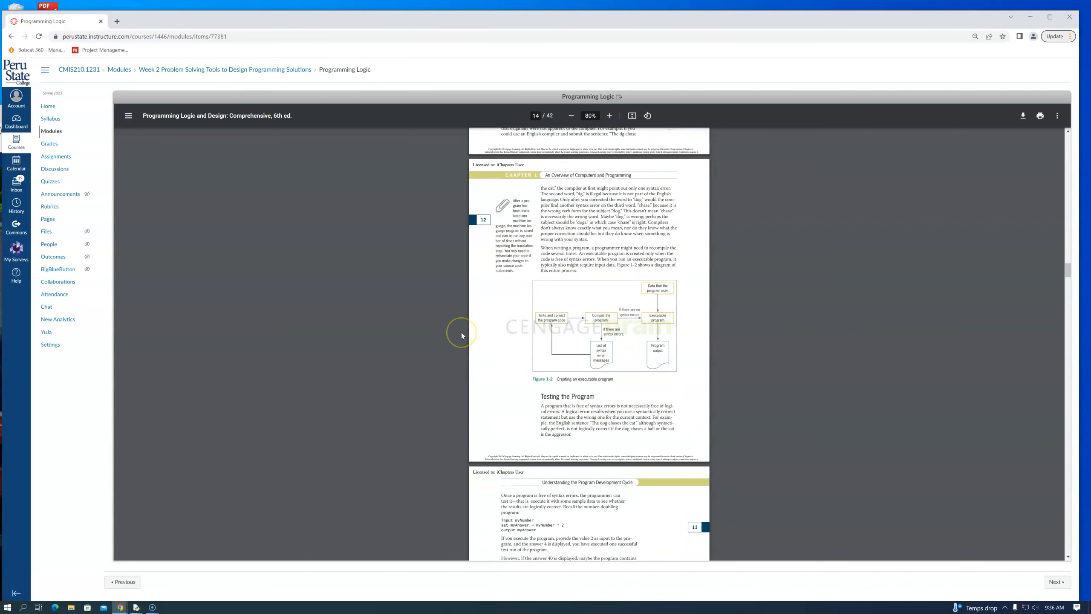
scroll(down, 3)
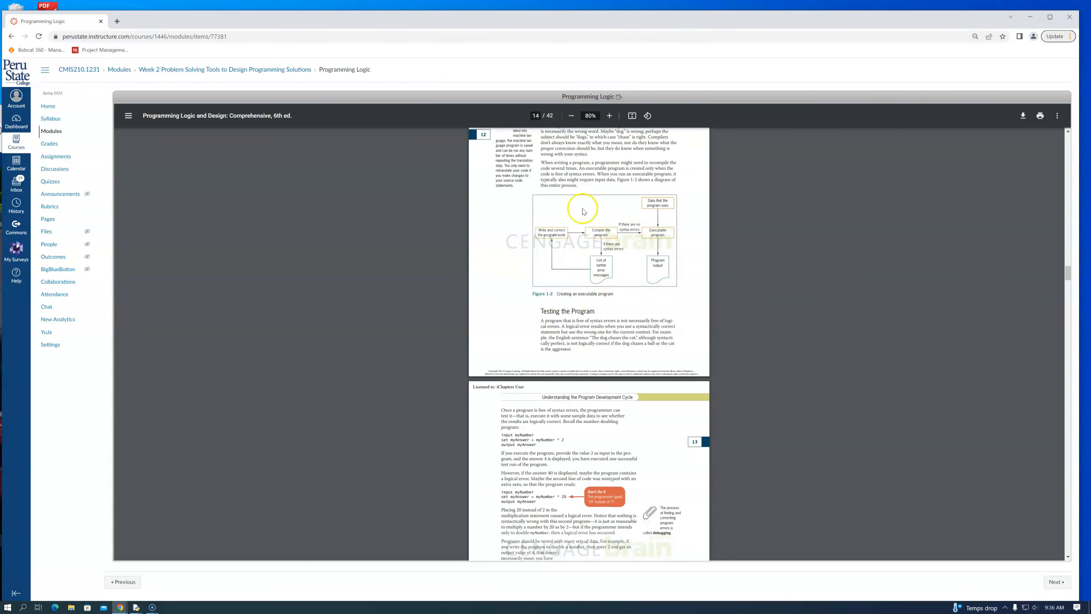
mouse_move(708, 299)
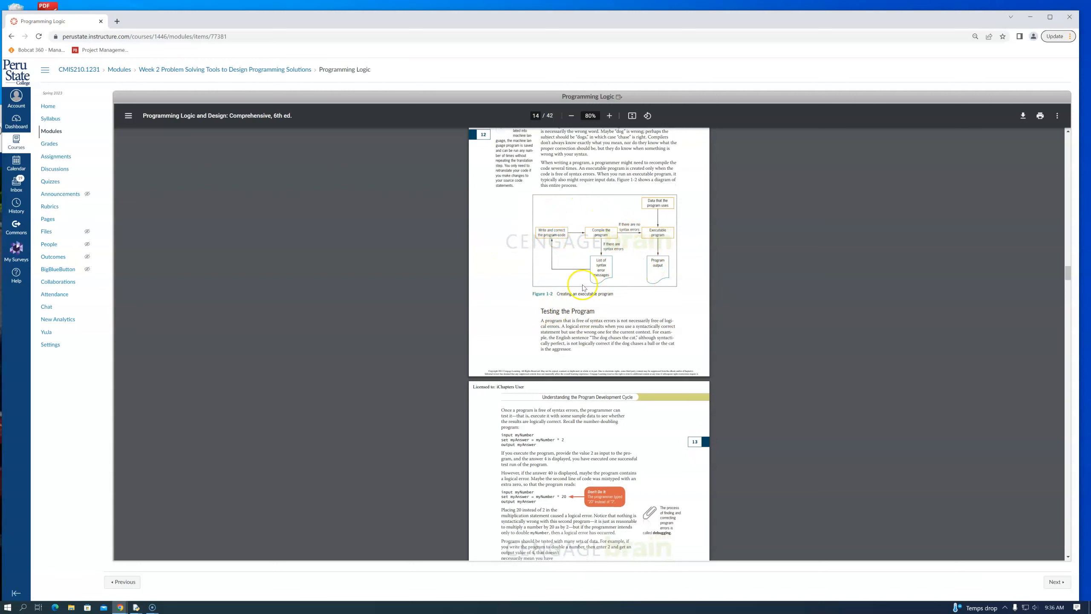
mouse_move(570, 305)
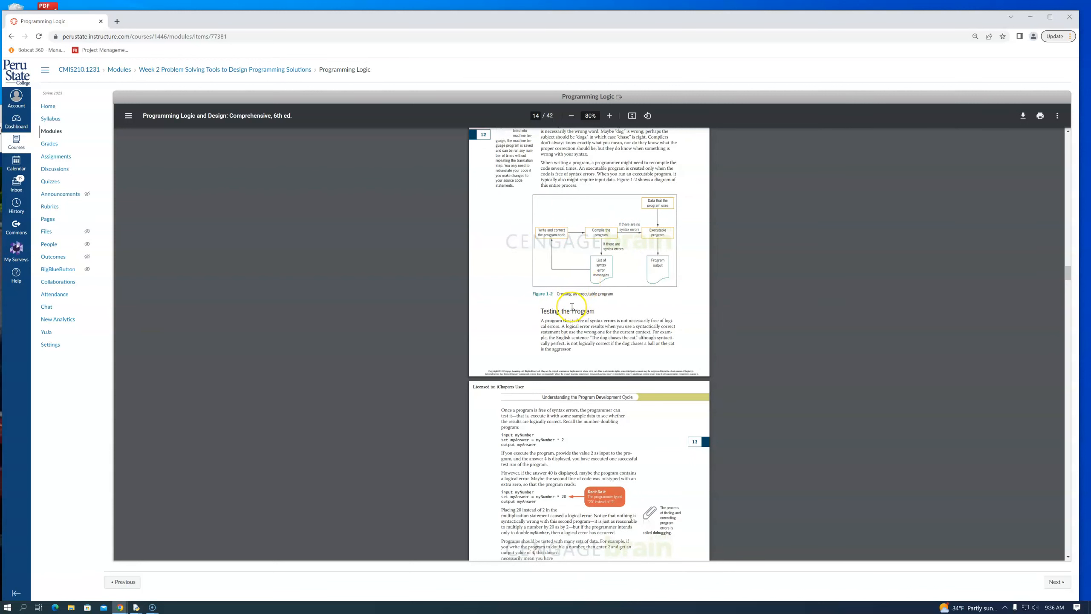
scroll(down, 3)
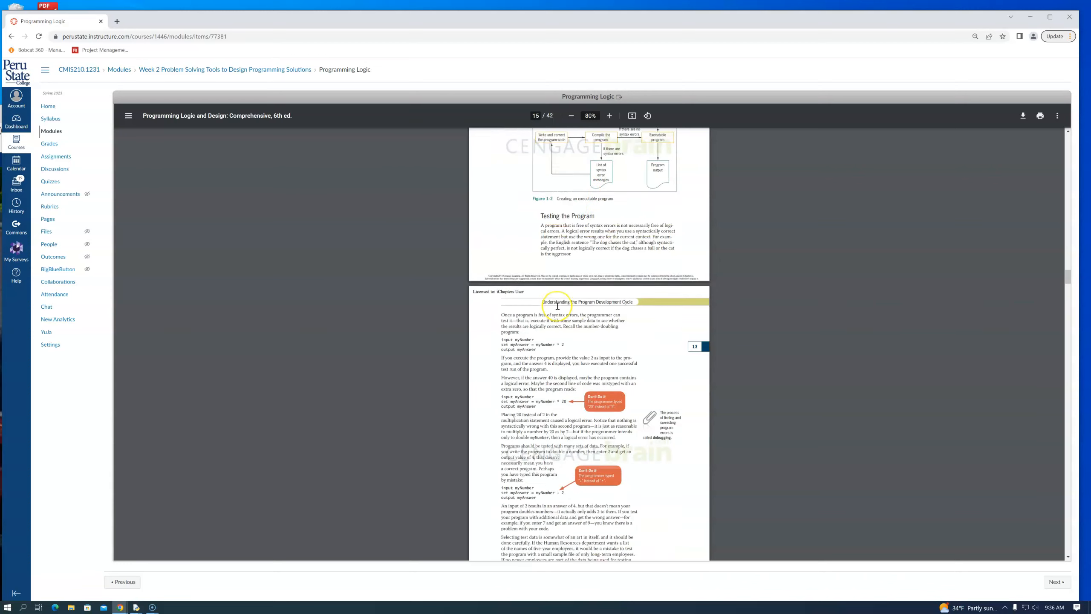
scroll(down, 3)
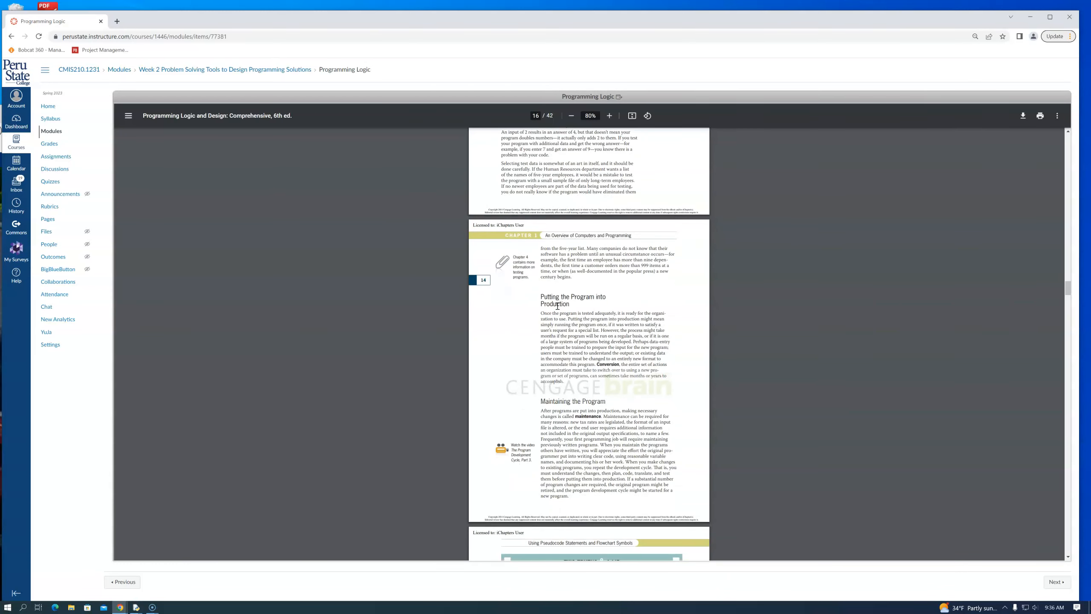
scroll(down, 3)
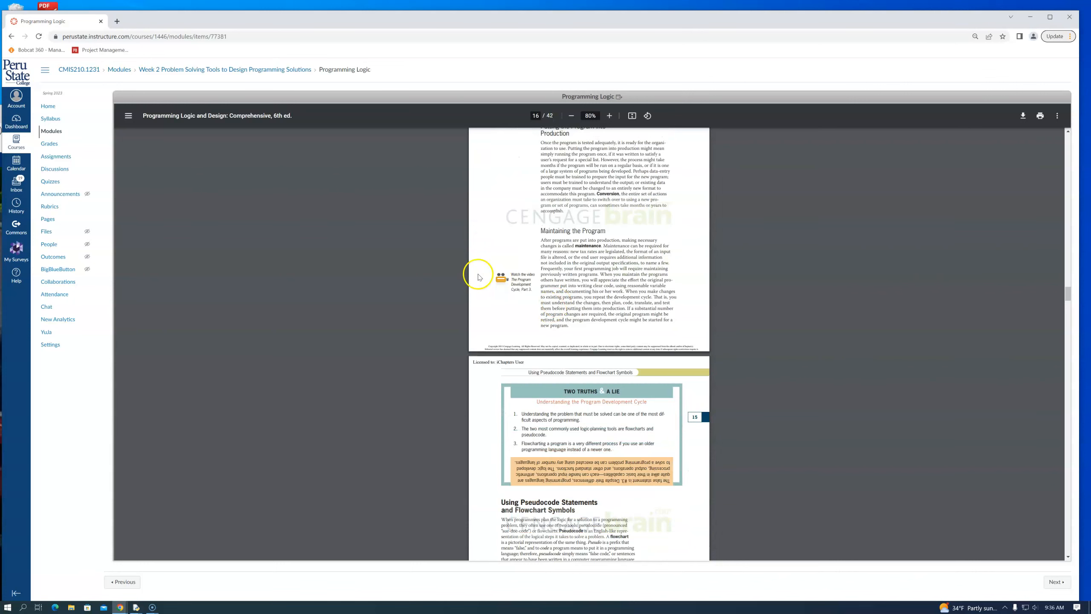
scroll(down, 3)
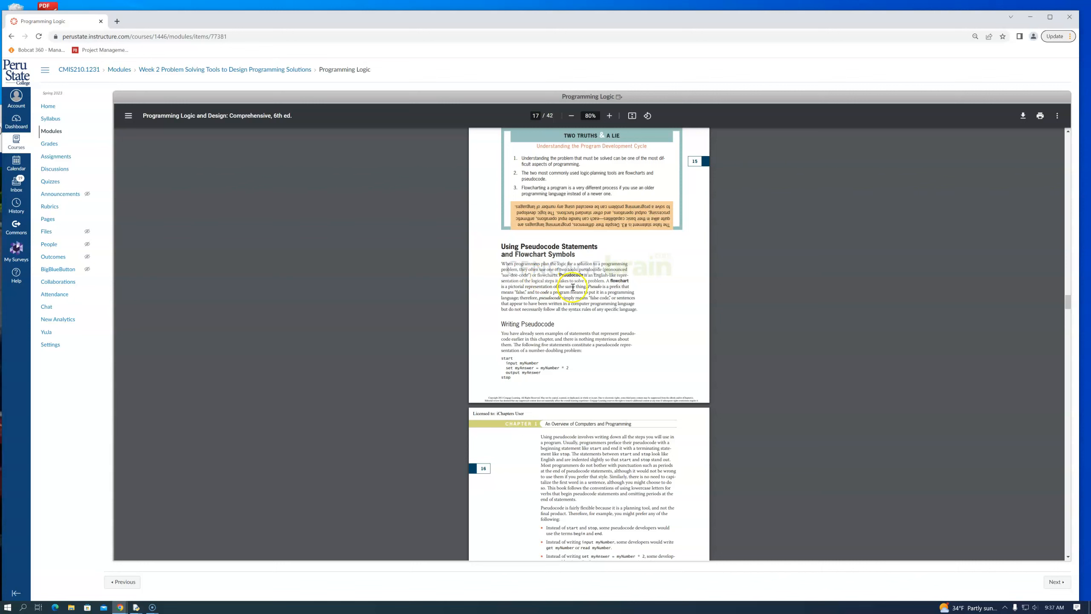
scroll(down, 3)
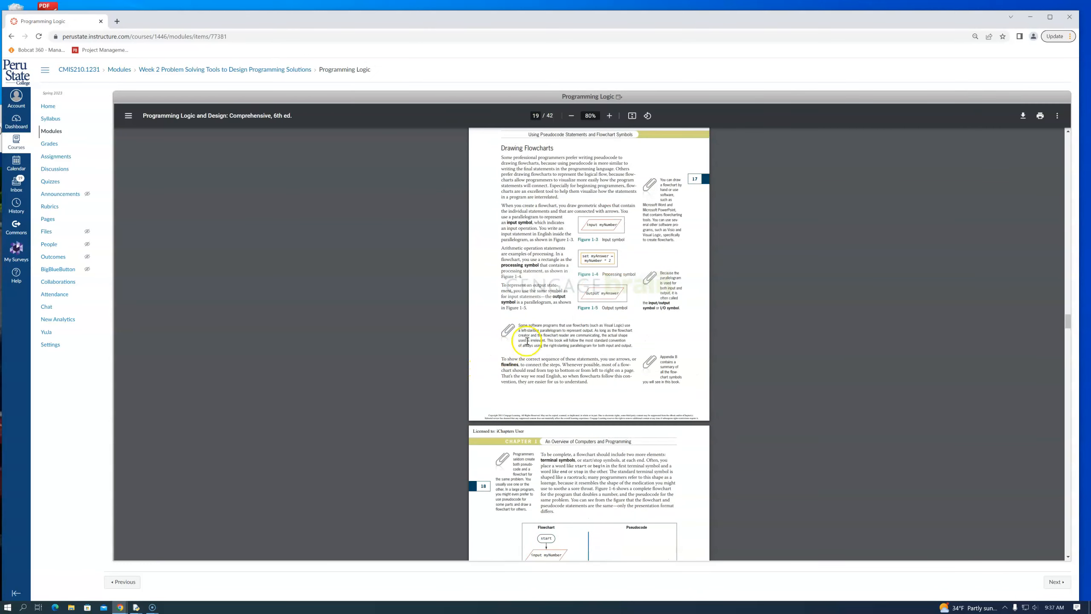
scroll(down, 3)
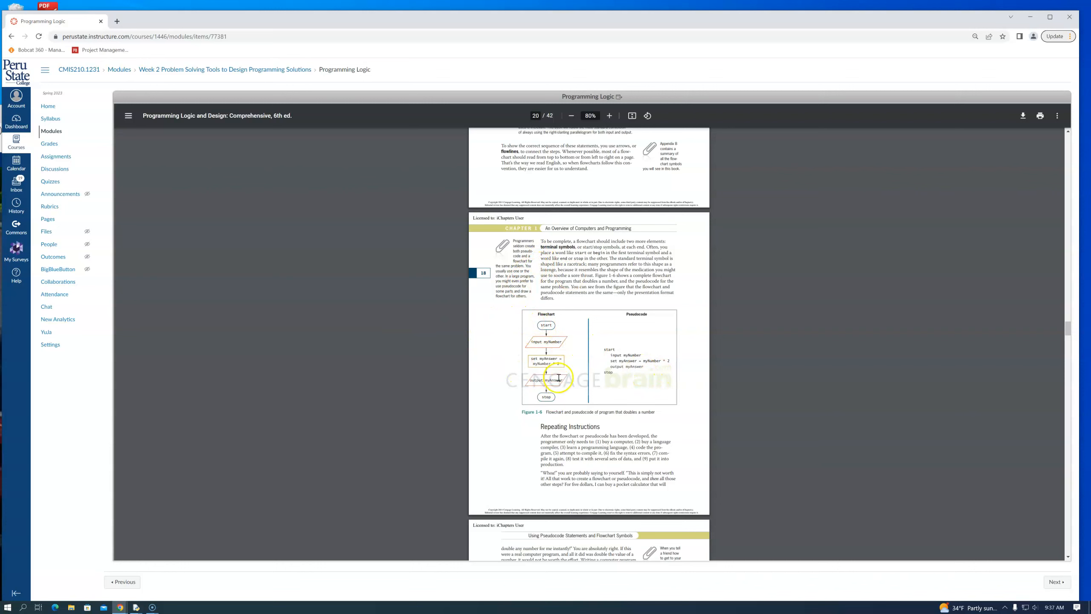
scroll(down, 3)
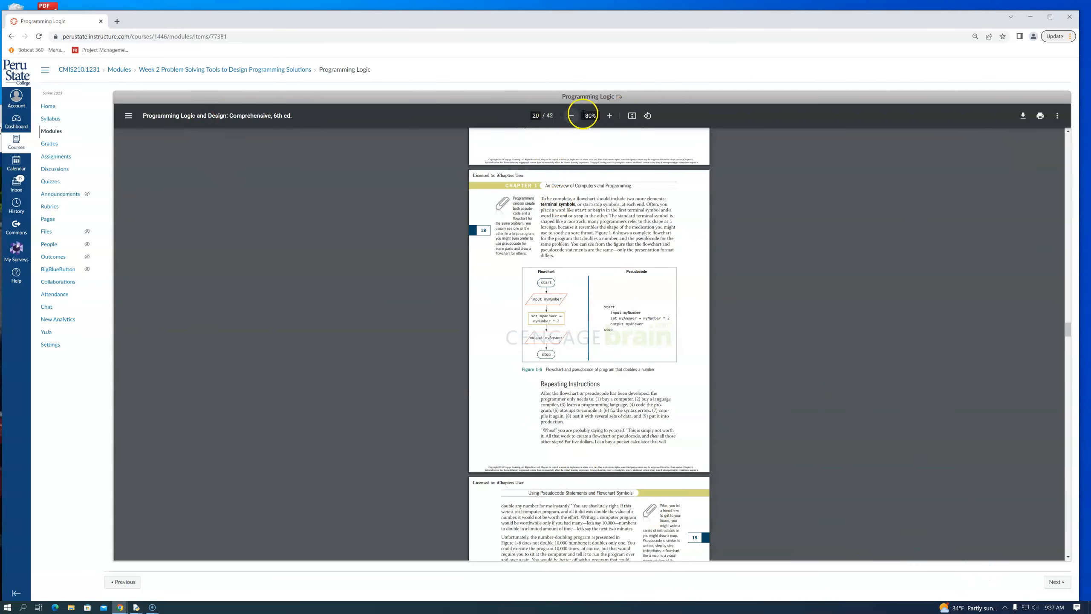
click(608, 116)
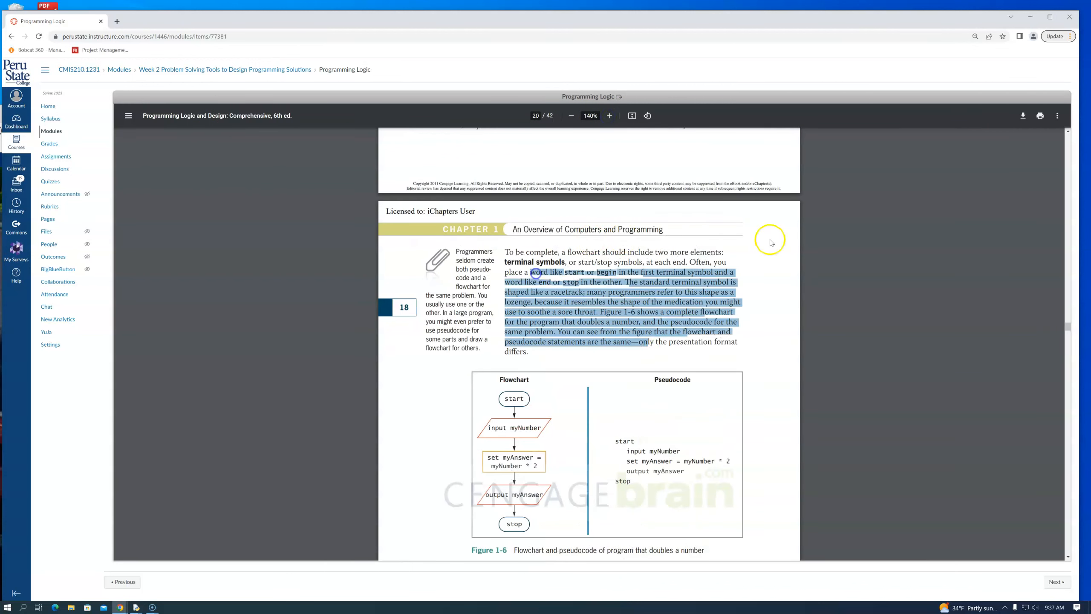
scroll(down, 3)
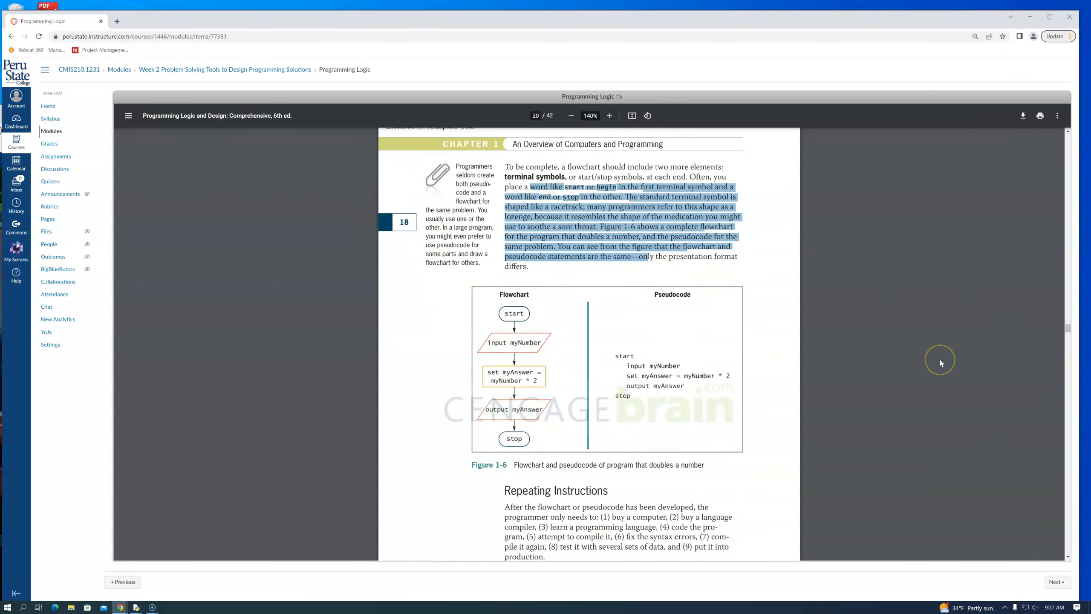
scroll(down, 3)
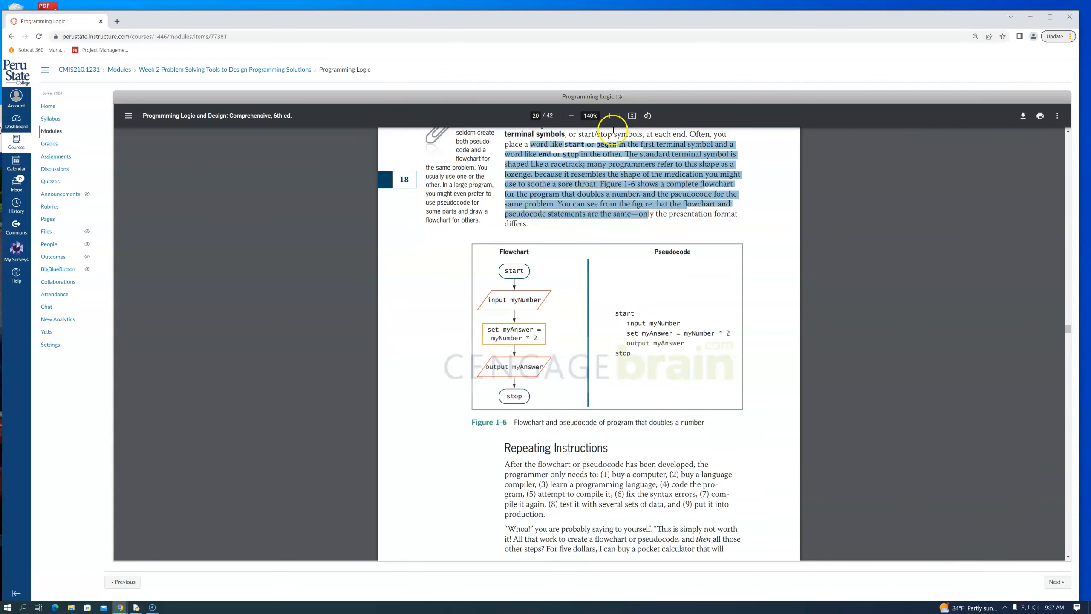
click(608, 115)
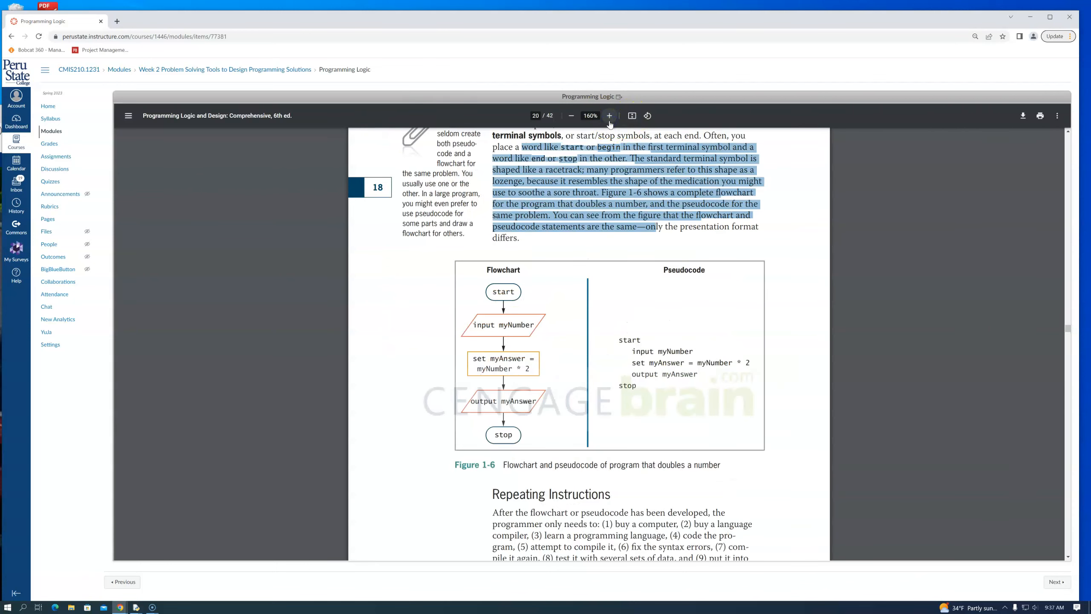
click(608, 115)
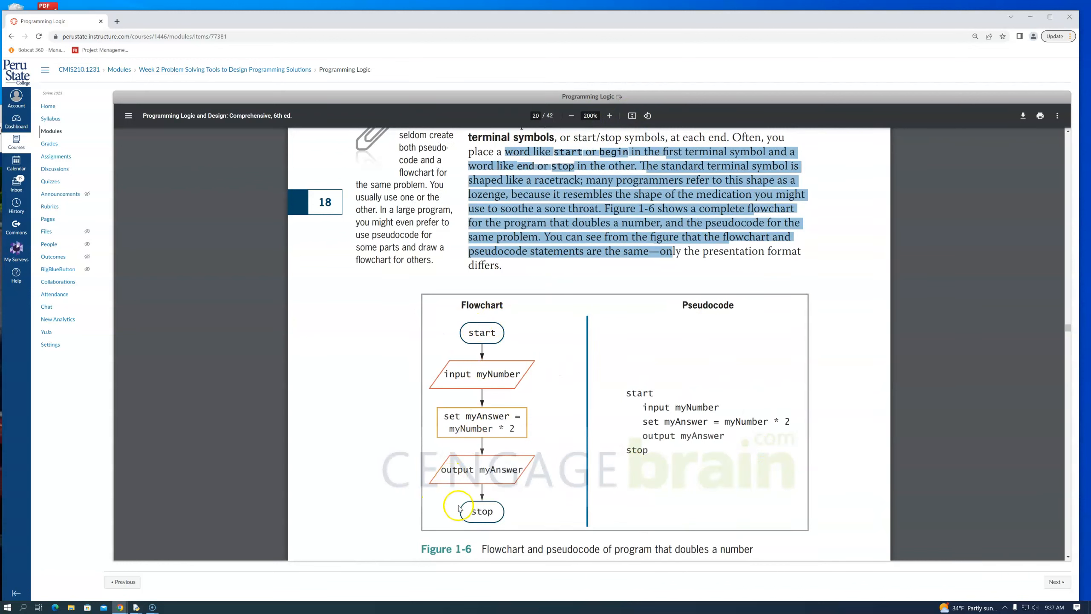
mouse_move(458, 345)
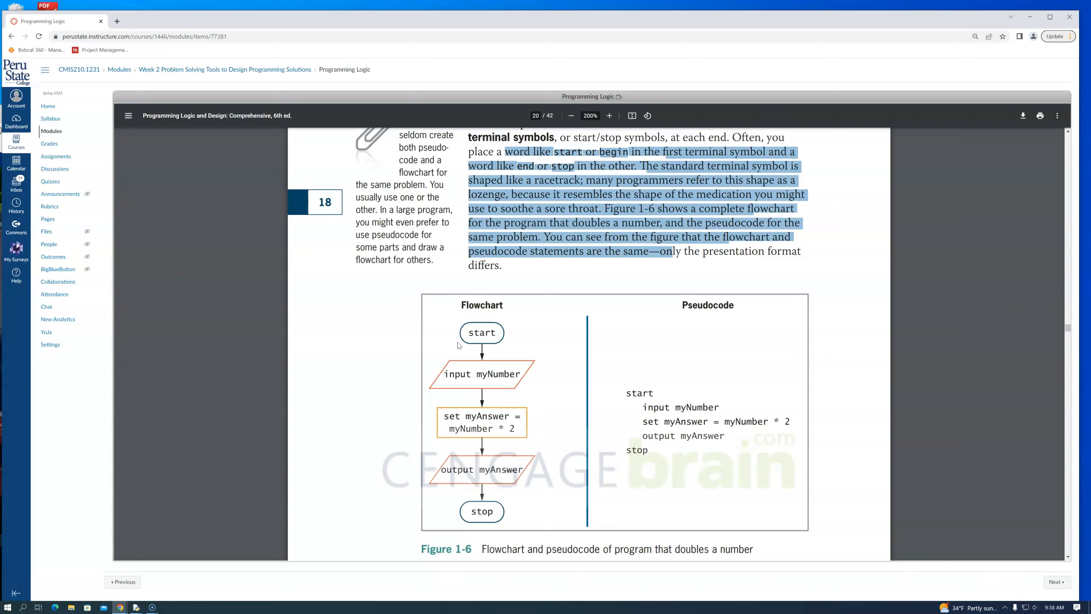
mouse_move(499, 381)
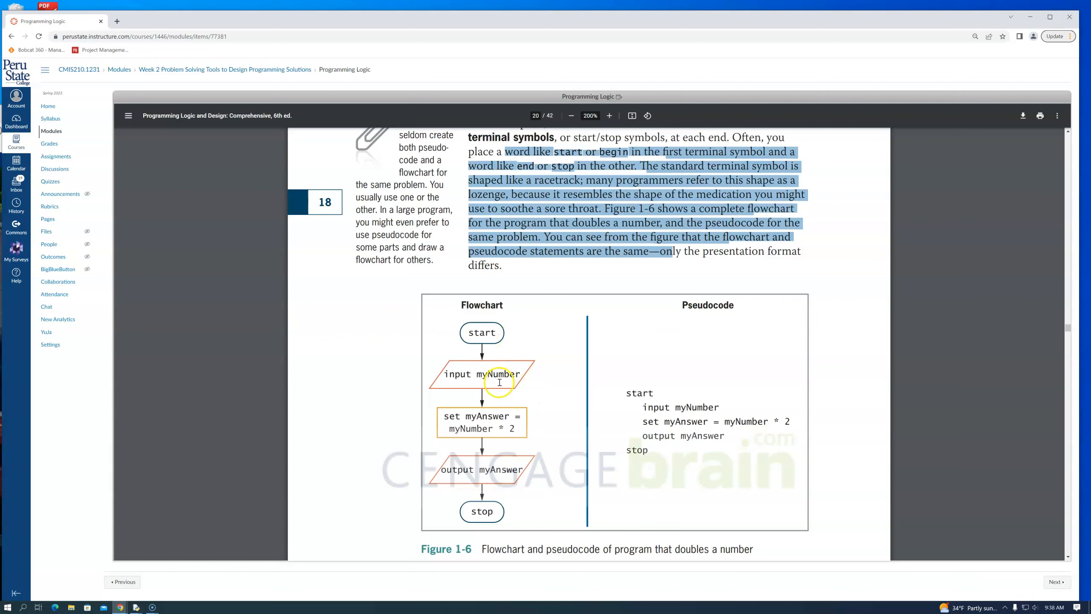
mouse_move(525, 369)
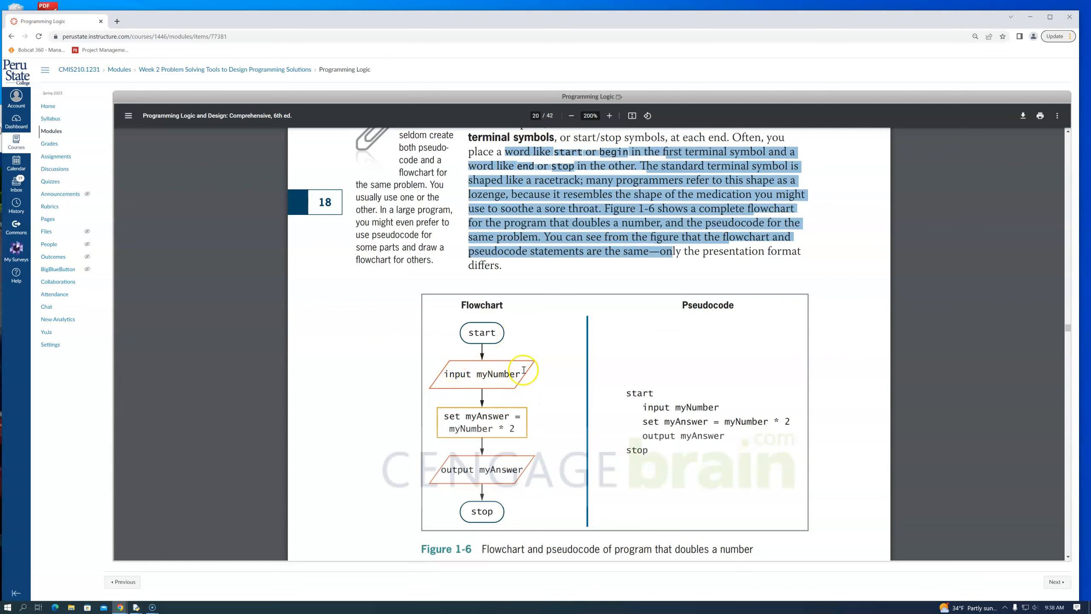
mouse_move(439, 400)
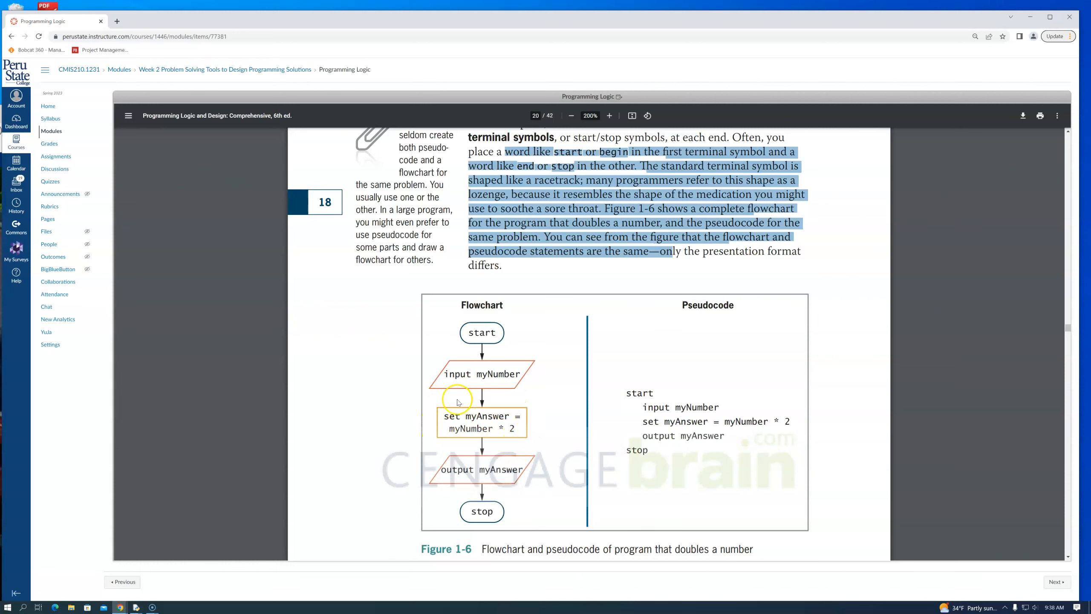
mouse_move(525, 415)
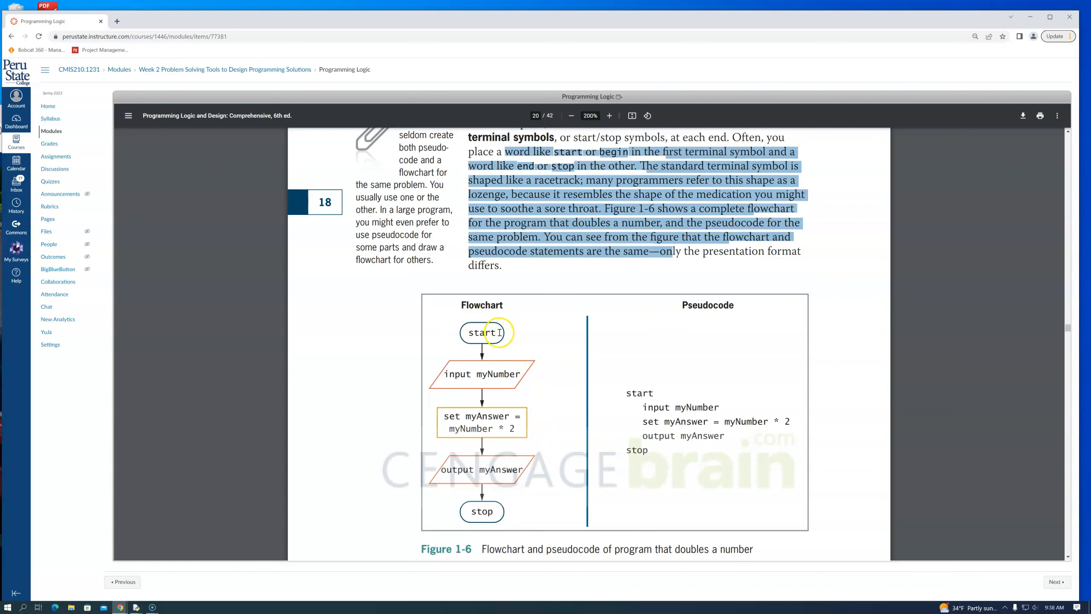
mouse_move(575, 442)
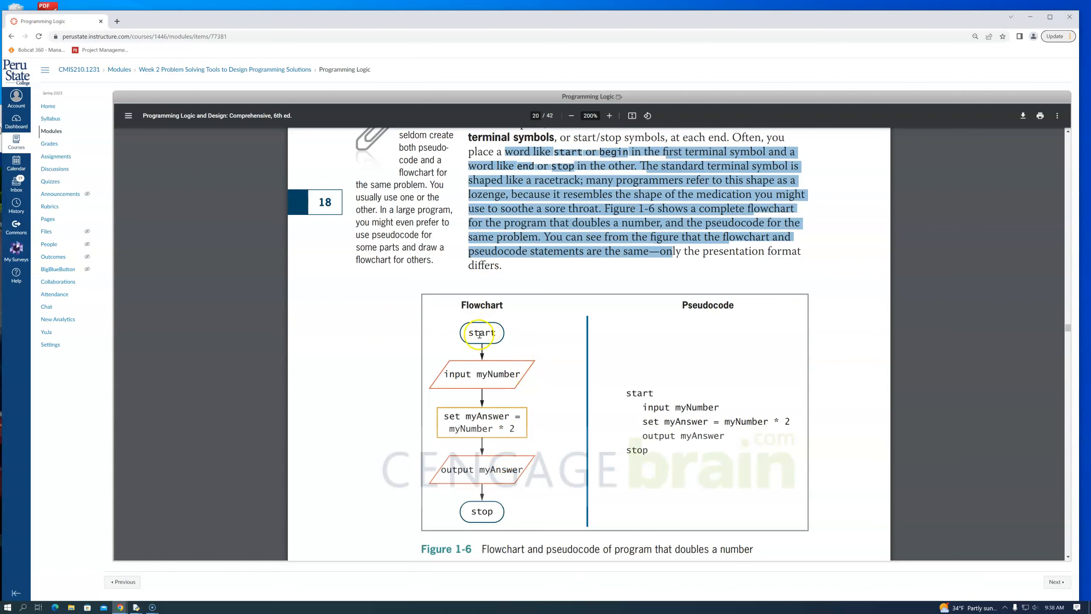
mouse_move(481, 519)
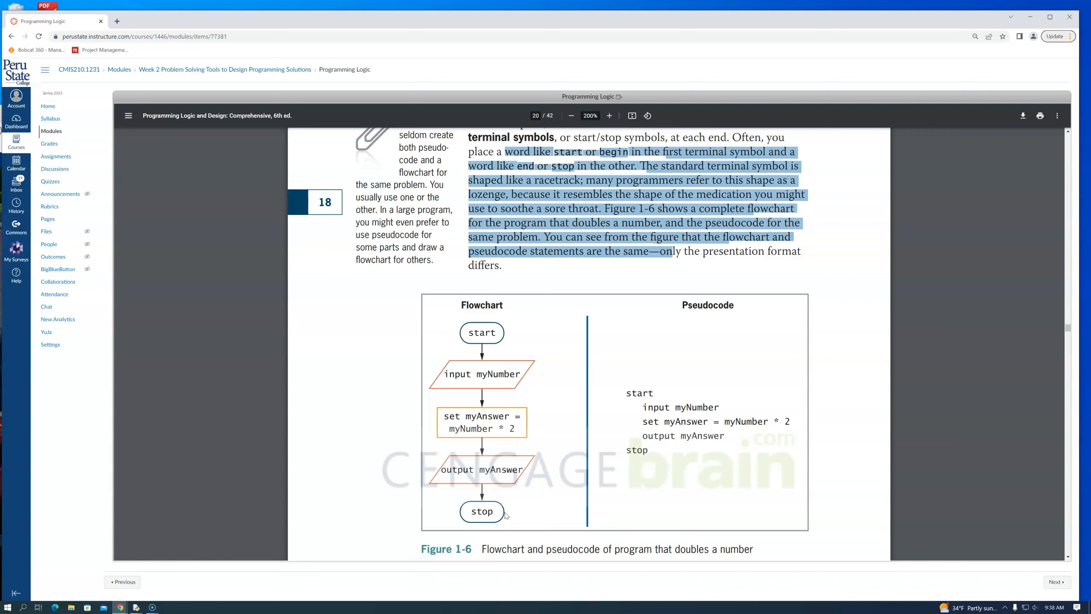
mouse_move(177, 282)
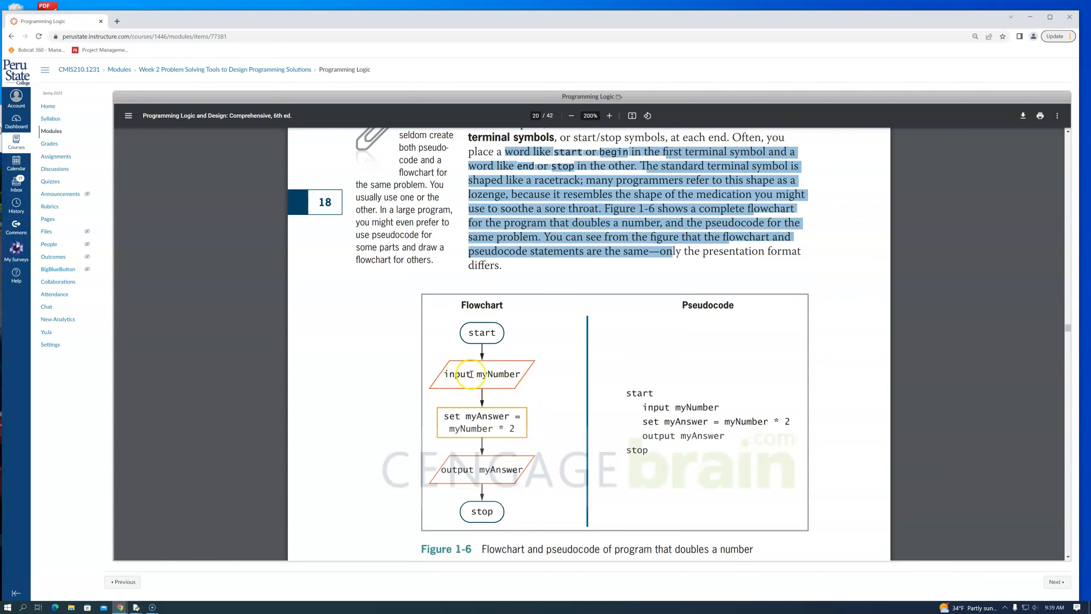
mouse_move(476, 426)
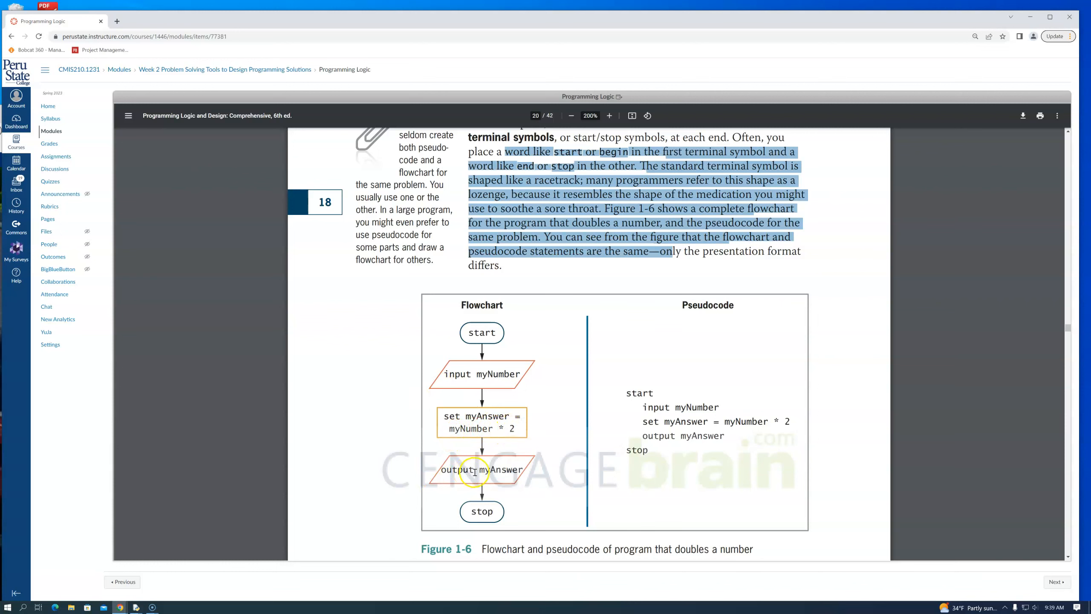
mouse_move(699, 390)
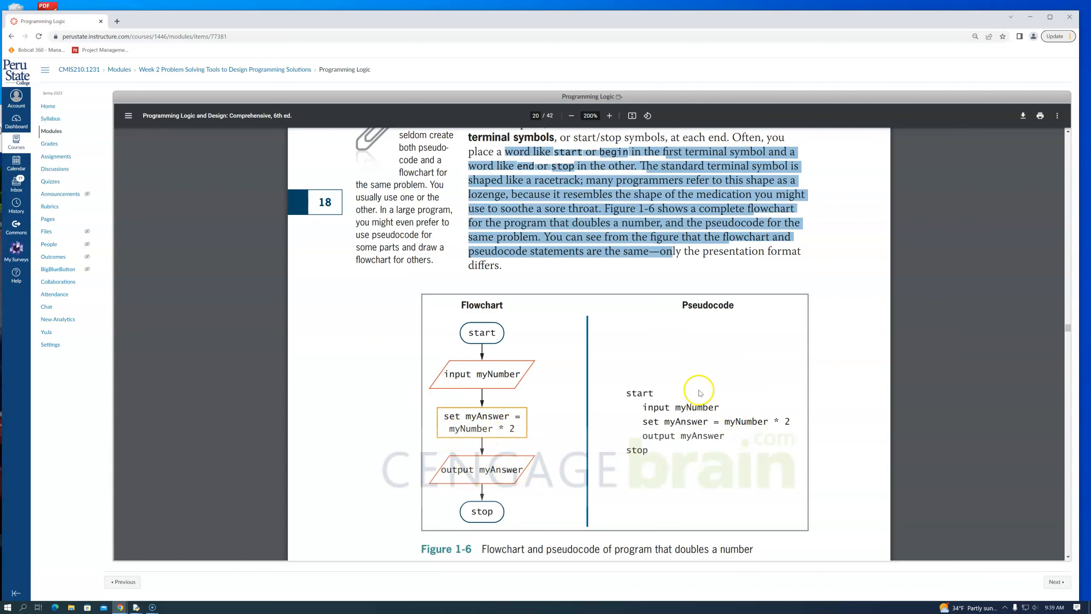
mouse_move(647, 396)
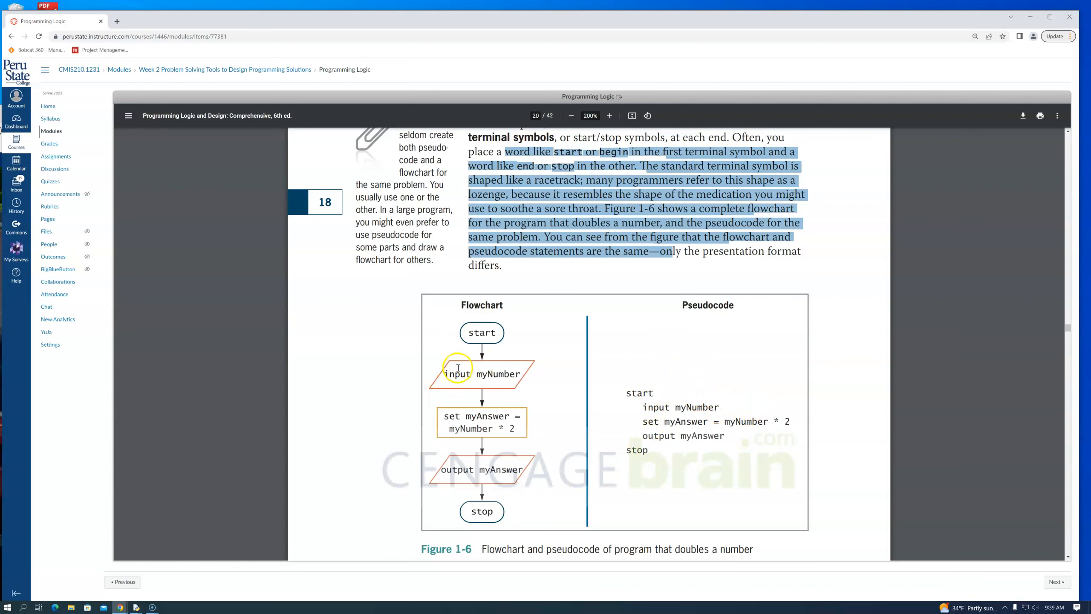
mouse_move(640, 432)
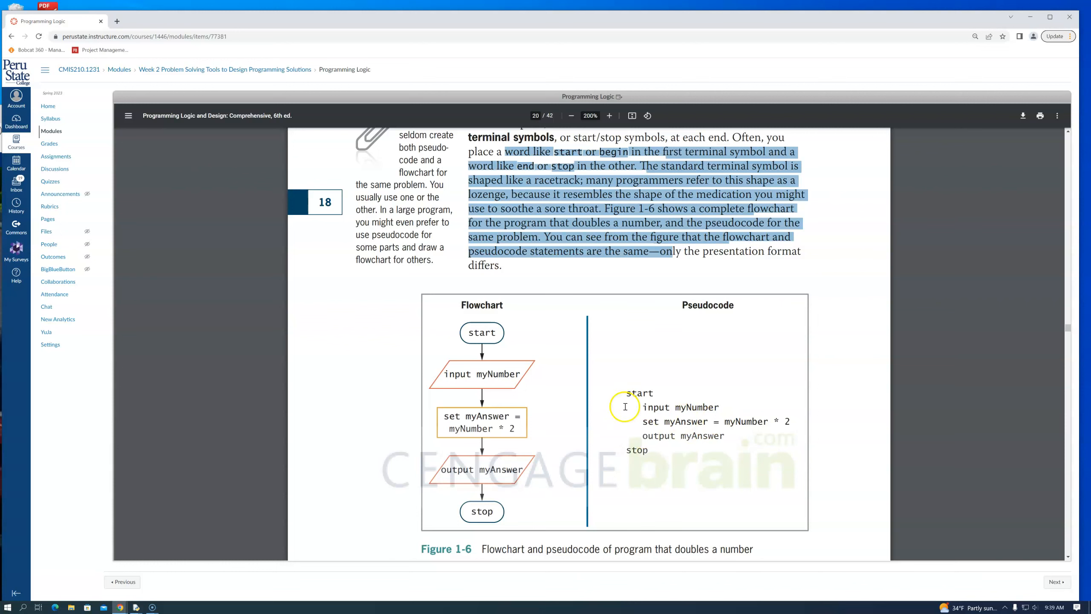
mouse_move(620, 426)
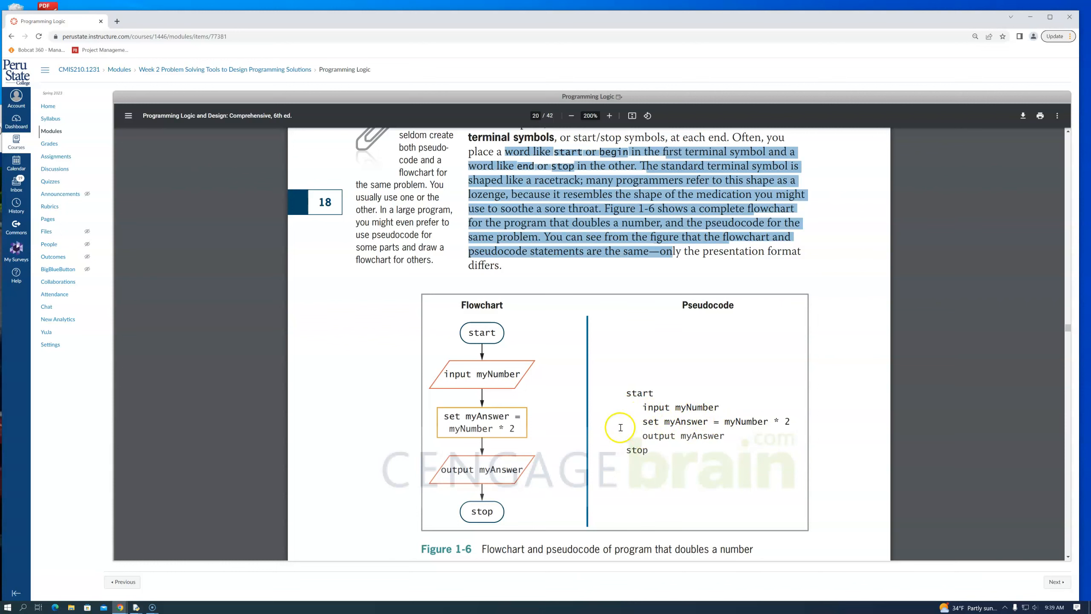
mouse_move(680, 424)
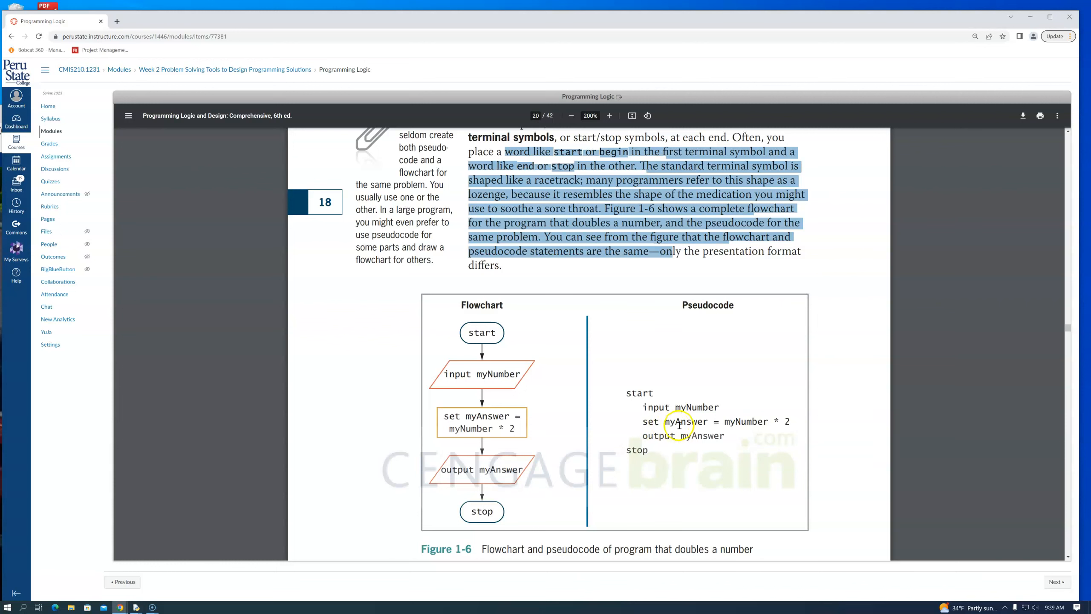
mouse_move(770, 425)
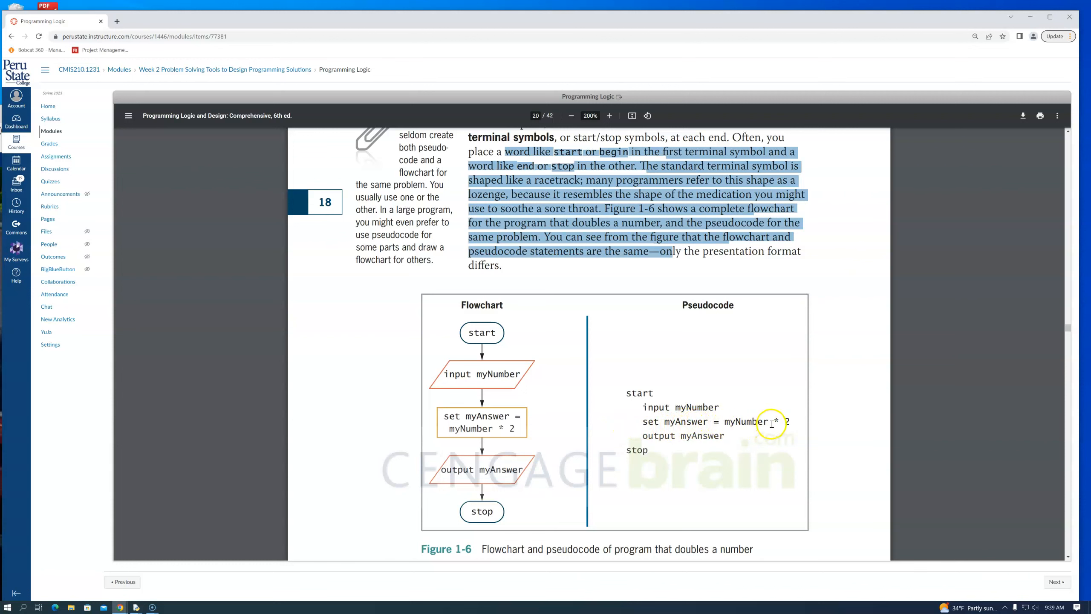
mouse_move(648, 441)
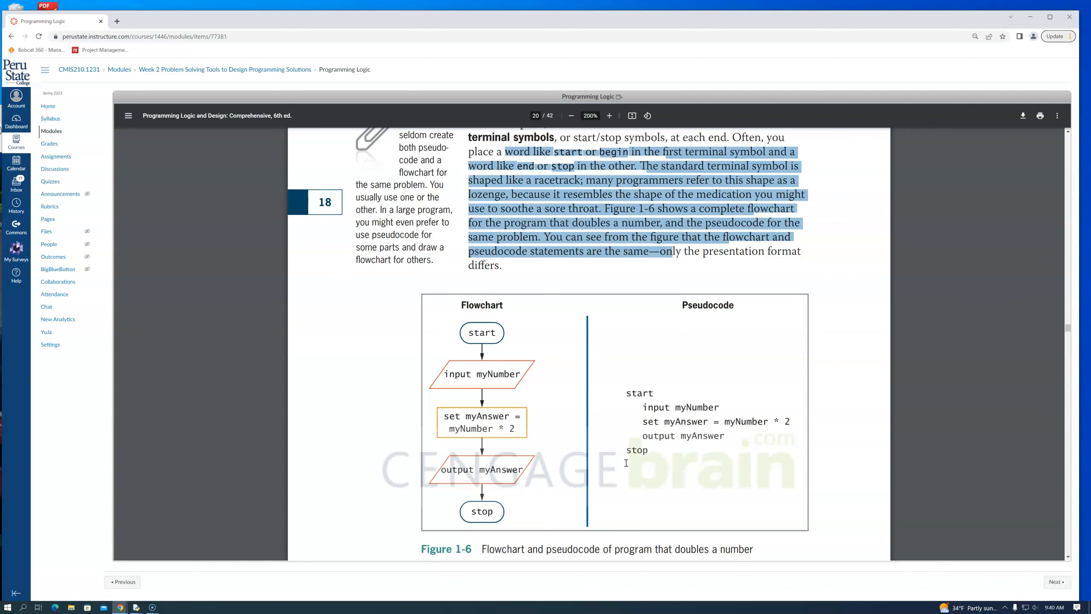
mouse_move(765, 423)
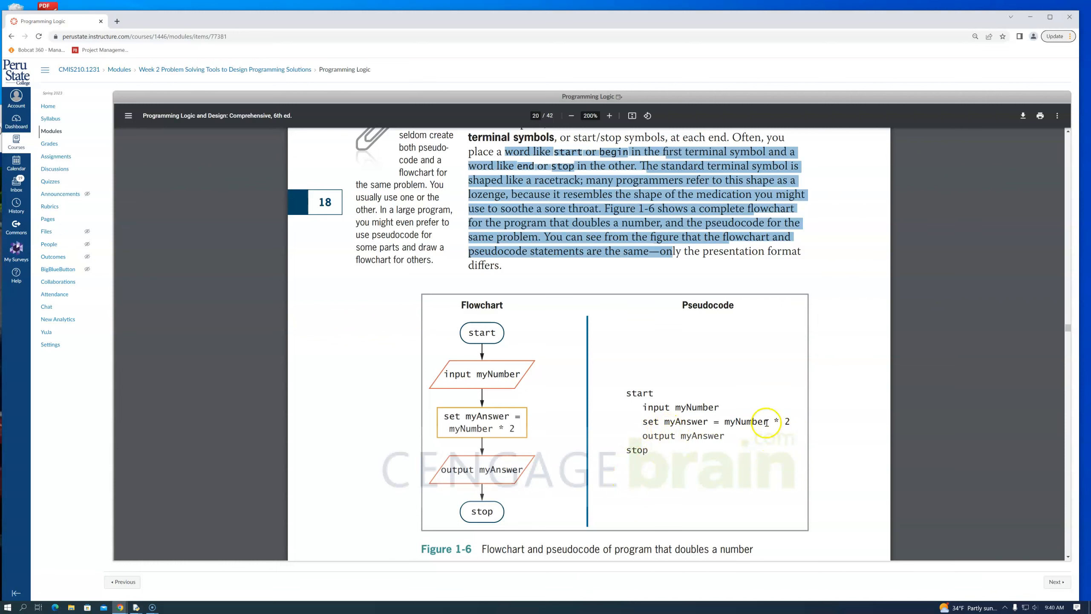
Step: Highlight the expression myNumber * 2 in the Figure 1-6 pseudocode
double_click(746, 421)
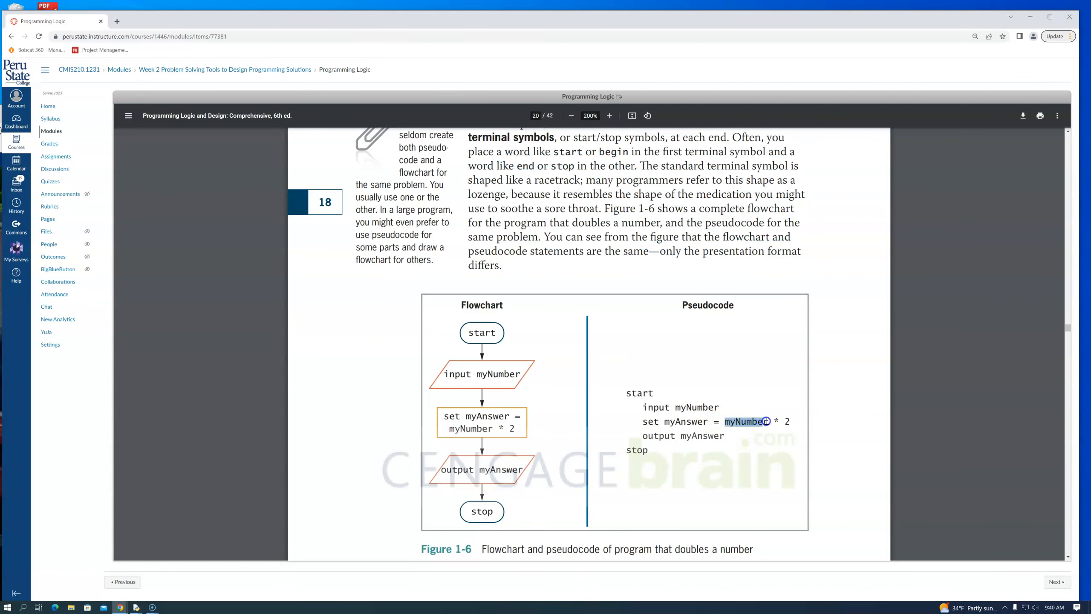
drag(747, 421, 790, 421)
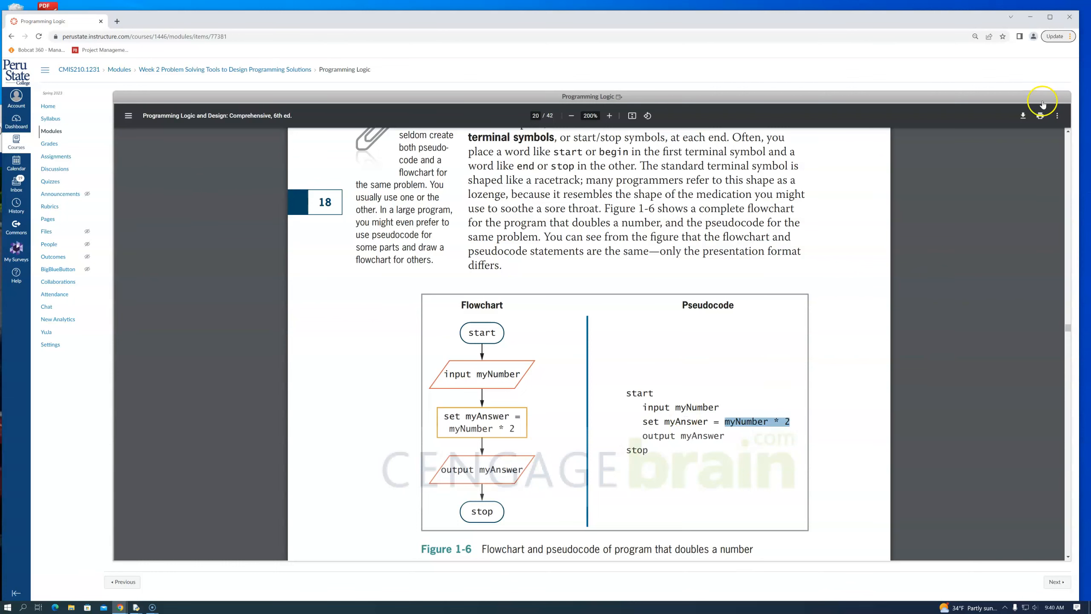
Step: Scroll past Repeating Instructions to Figure 1-8, the infinite number-doubling flowchart
scroll(down, 3)
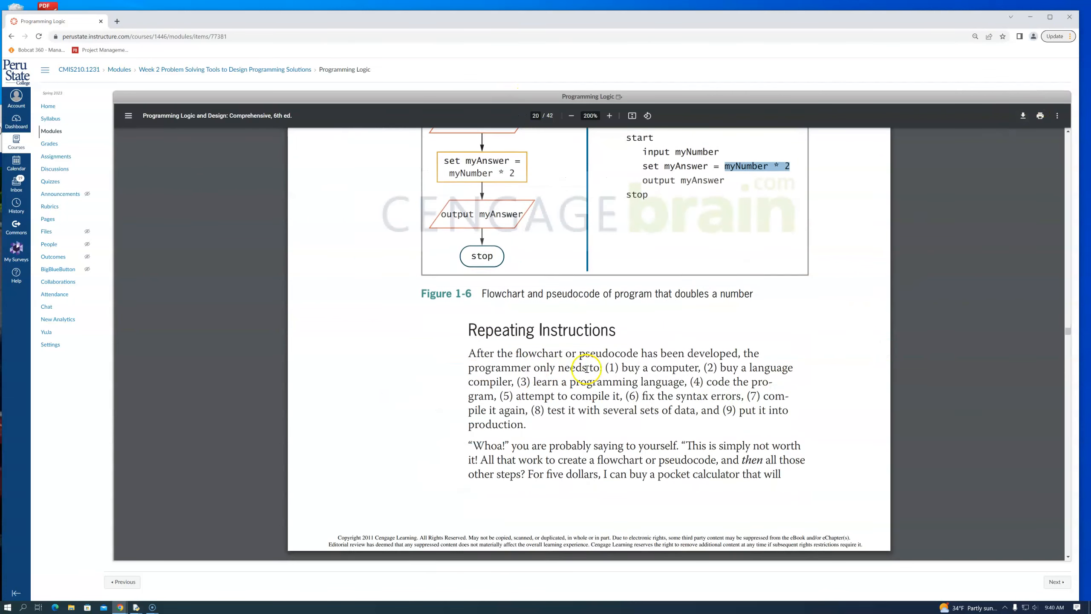
scroll(down, 3)
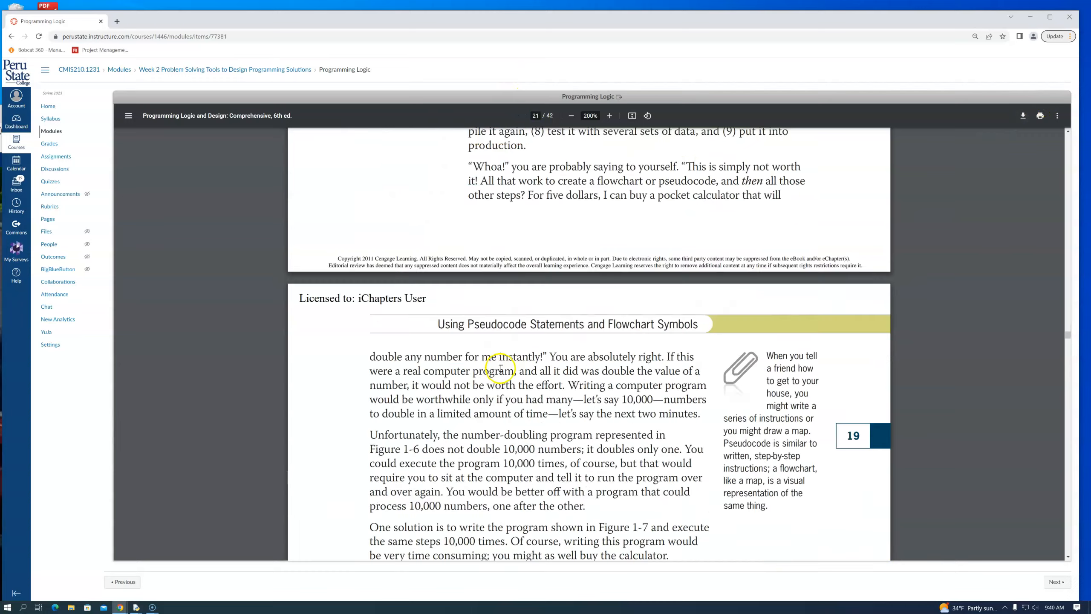
scroll(down, 3)
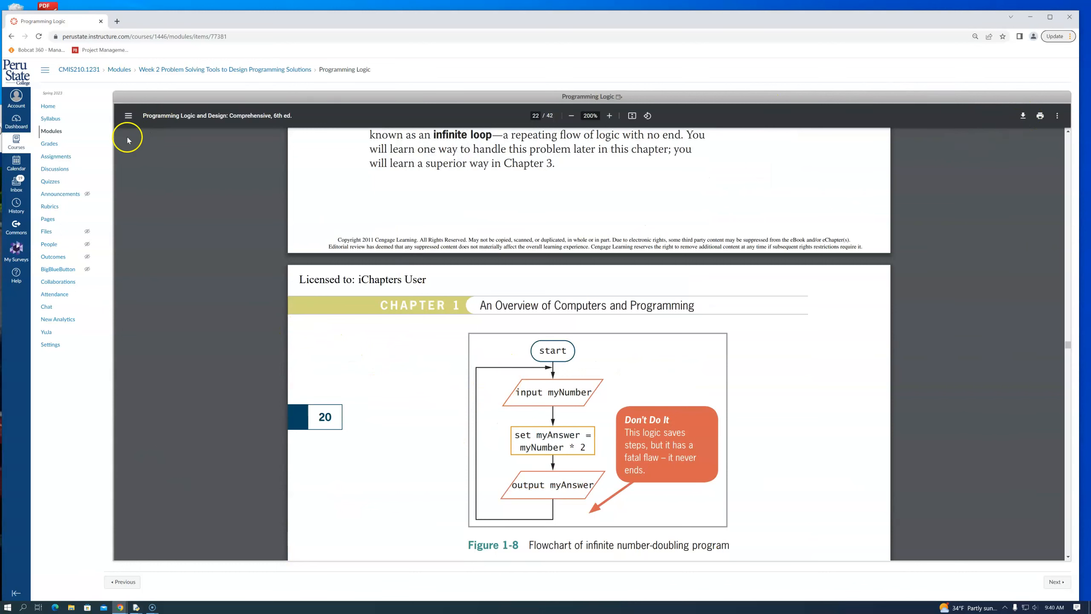
mouse_move(84, 163)
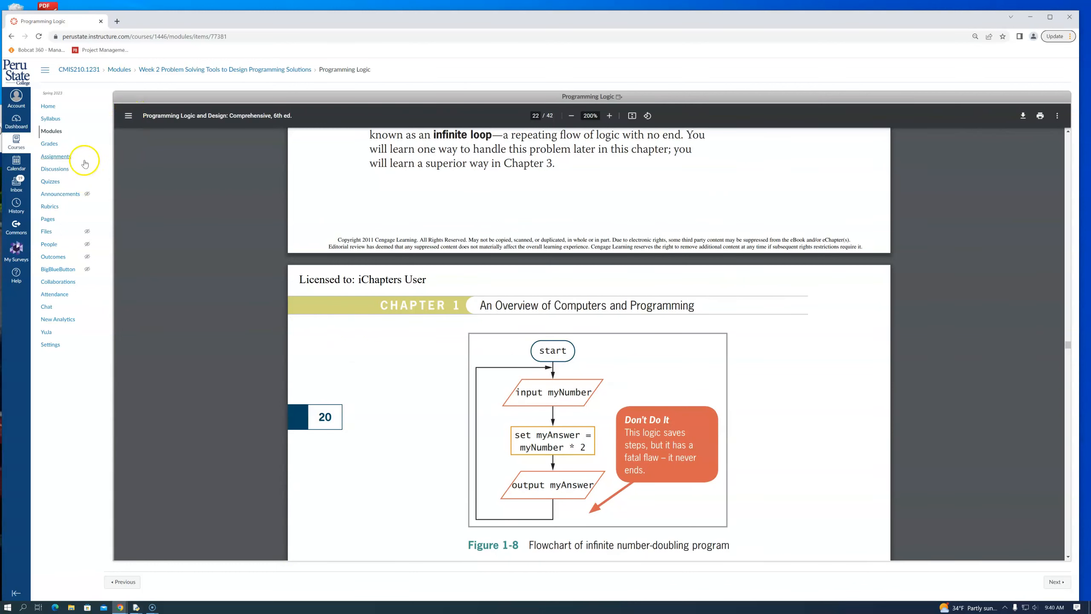
mouse_move(159, 69)
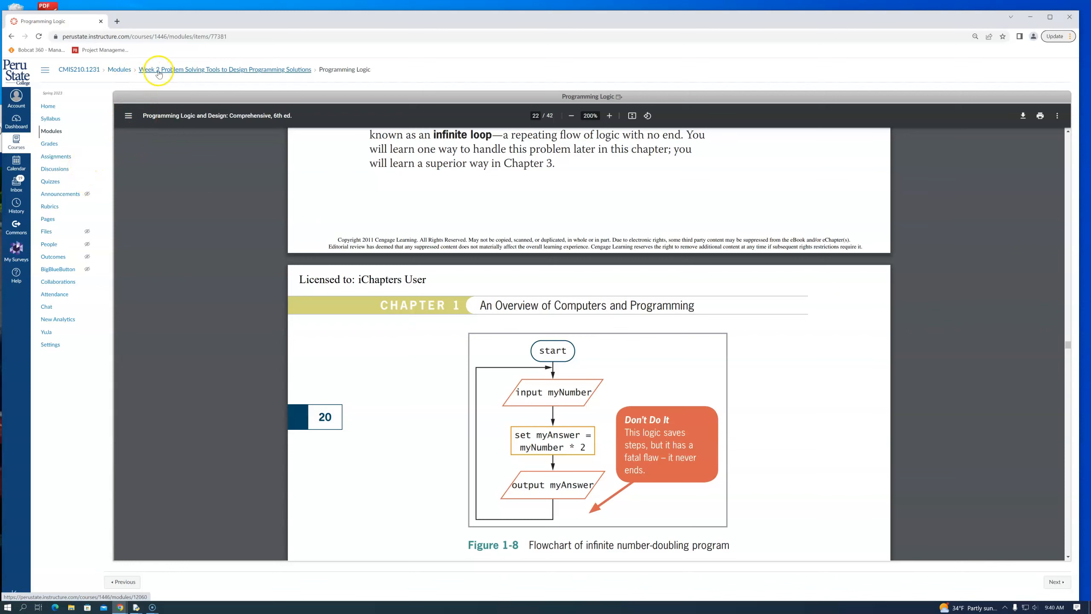
Step: Return to the Week 2 module list and choose the Programming Process Notes item
click(224, 69)
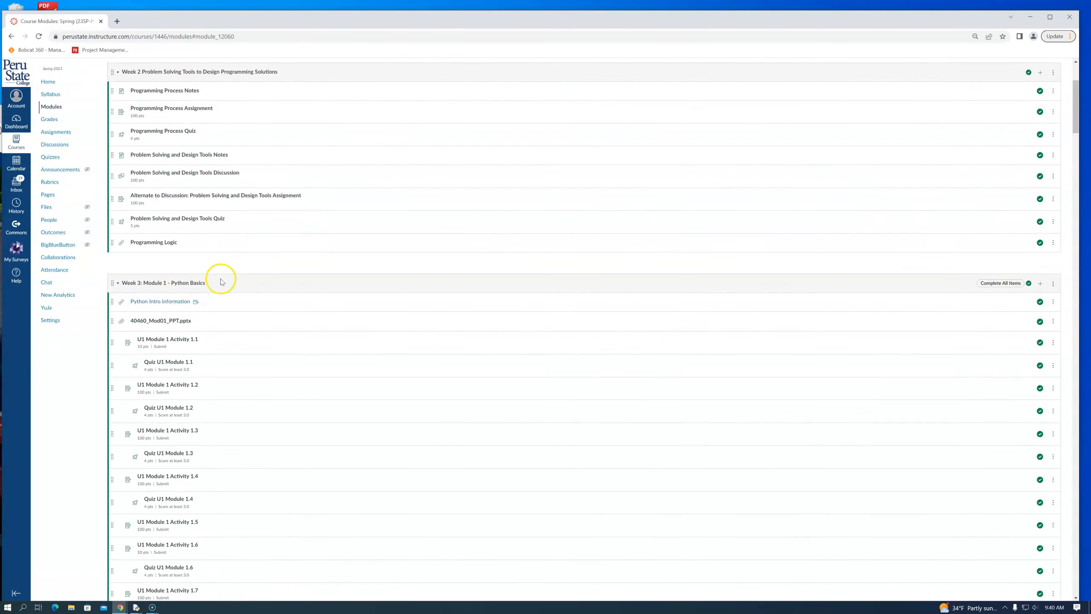
mouse_move(153, 242)
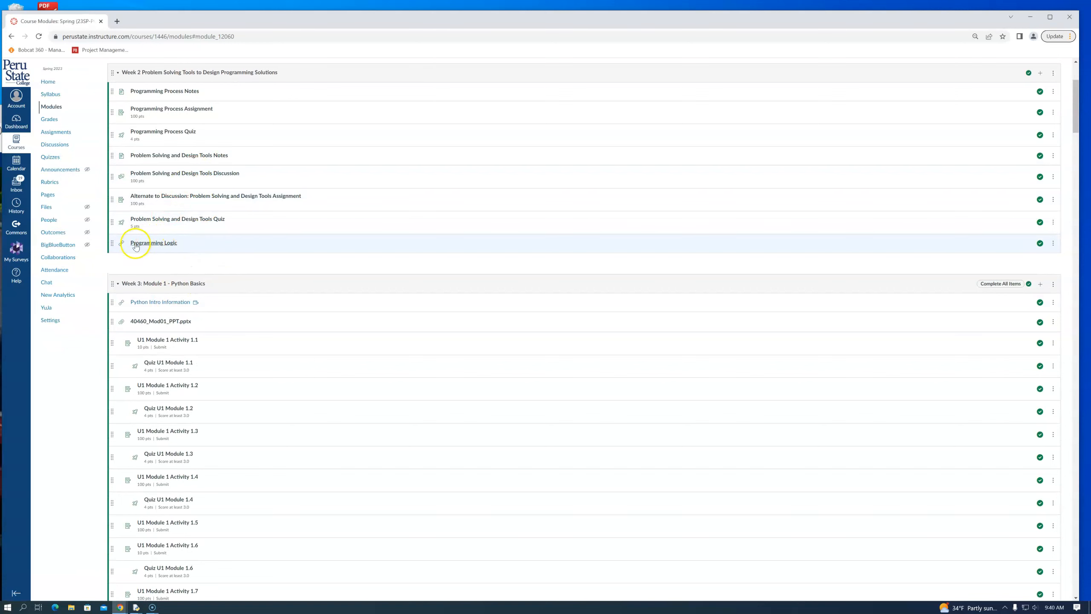
mouse_move(188, 248)
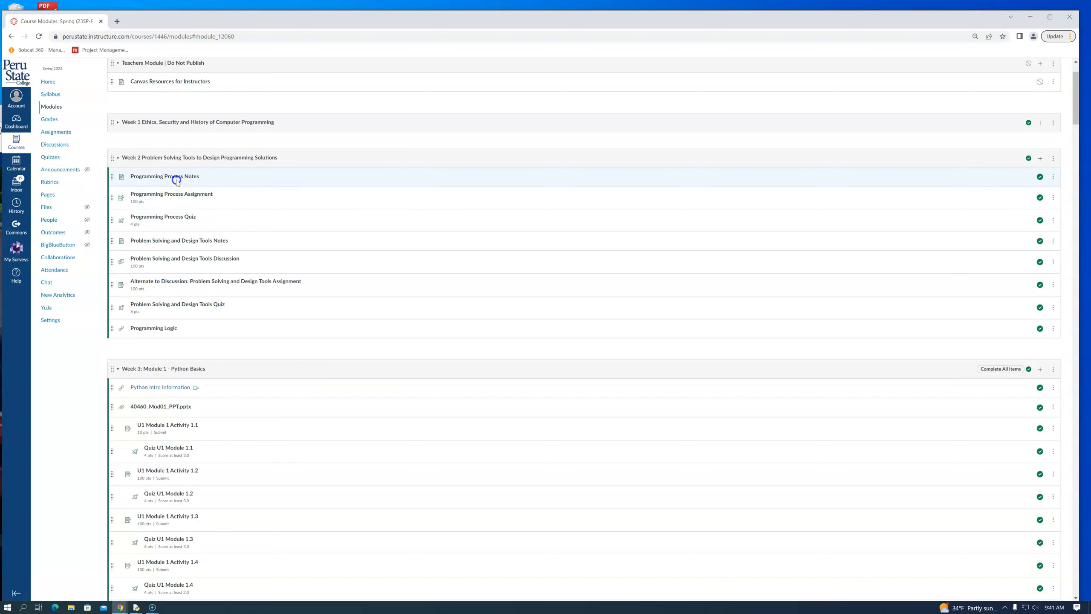
click(165, 177)
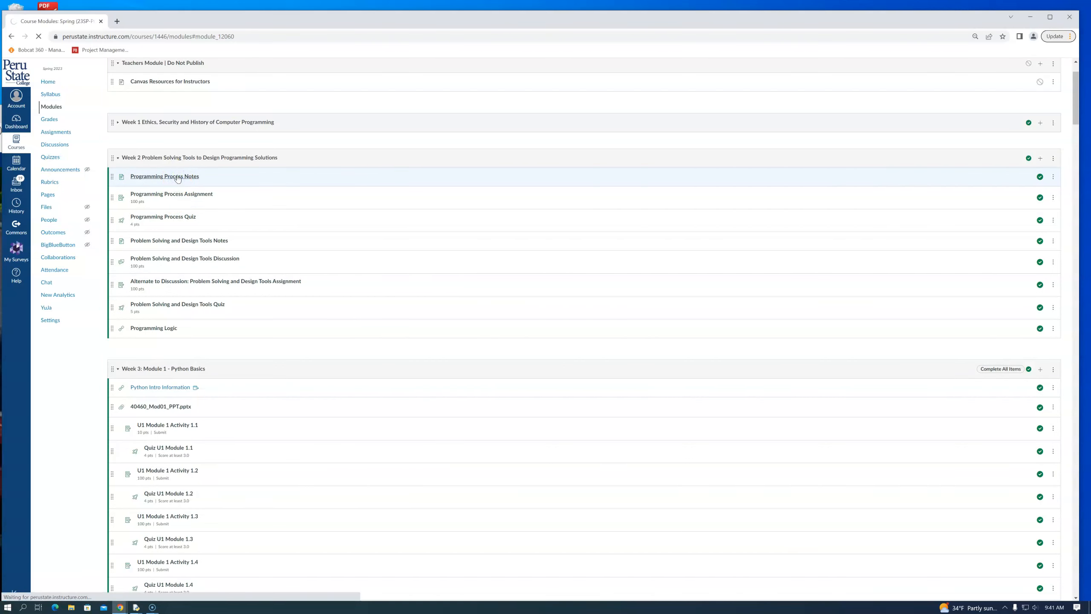
Step: Load the Programming Process Notes page showing slide 1, the five programming process steps
click(165, 176)
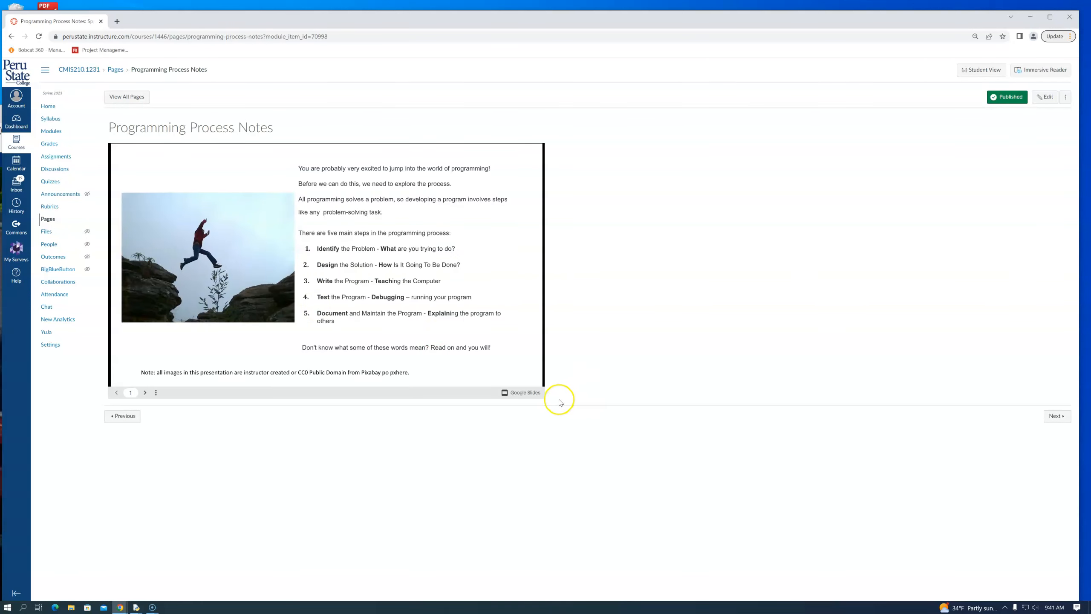
mouse_move(415, 300)
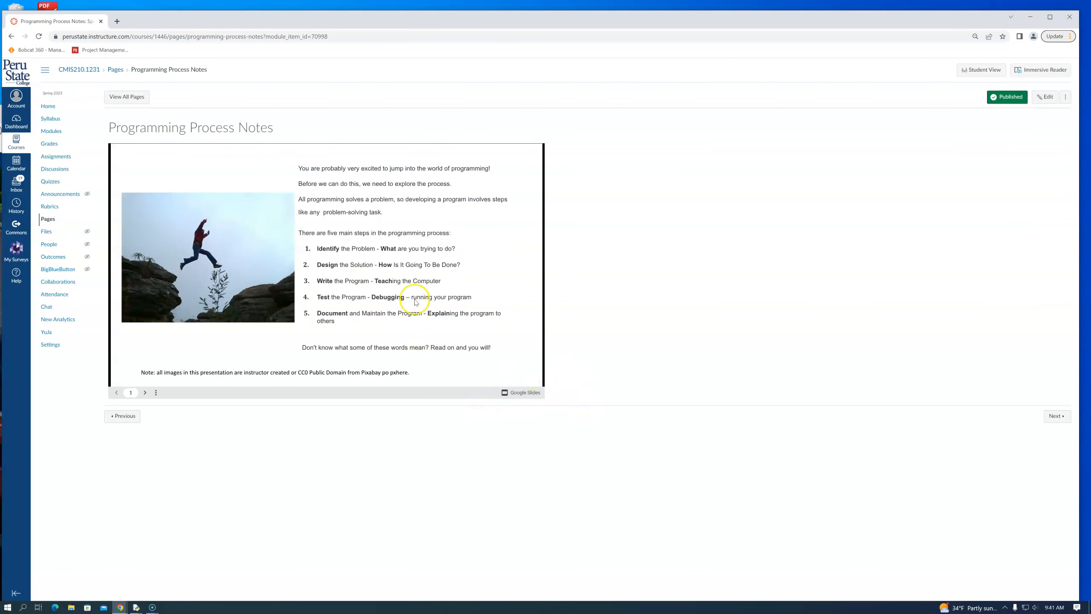
mouse_move(692, 270)
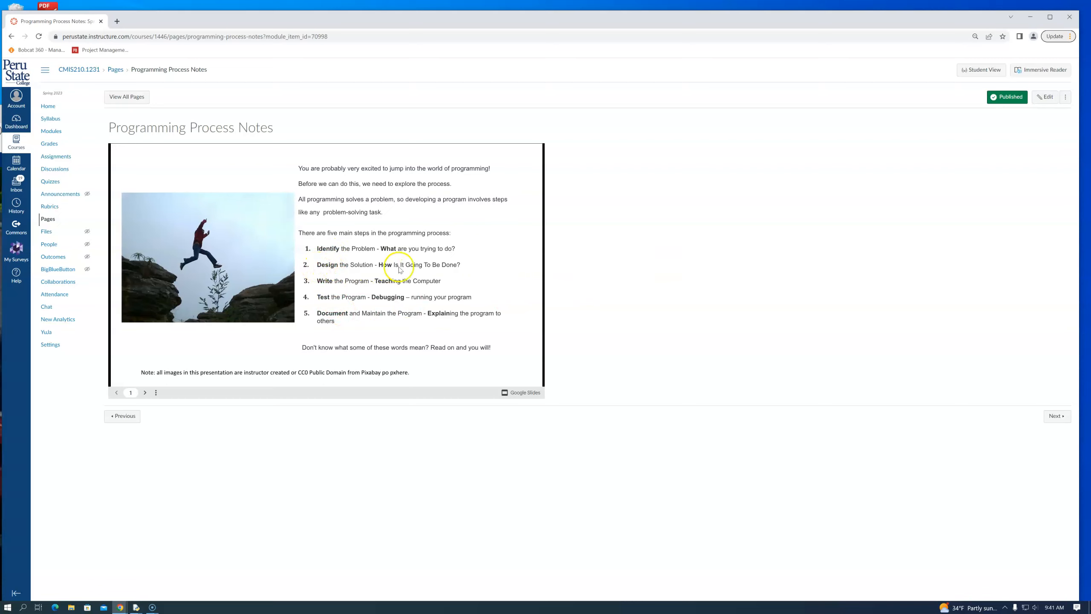
mouse_move(318, 271)
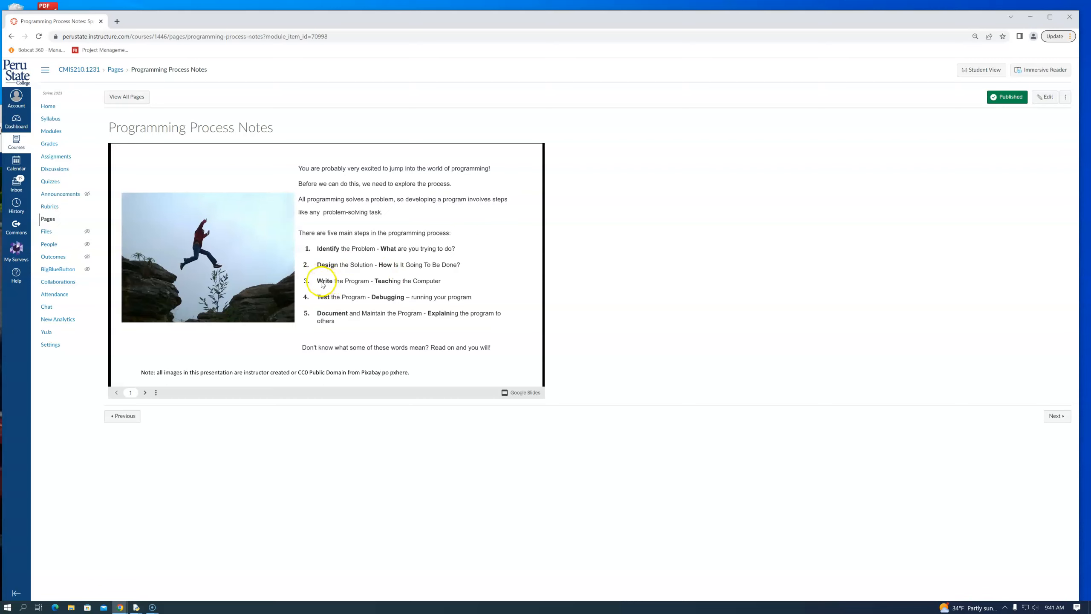
mouse_move(330, 301)
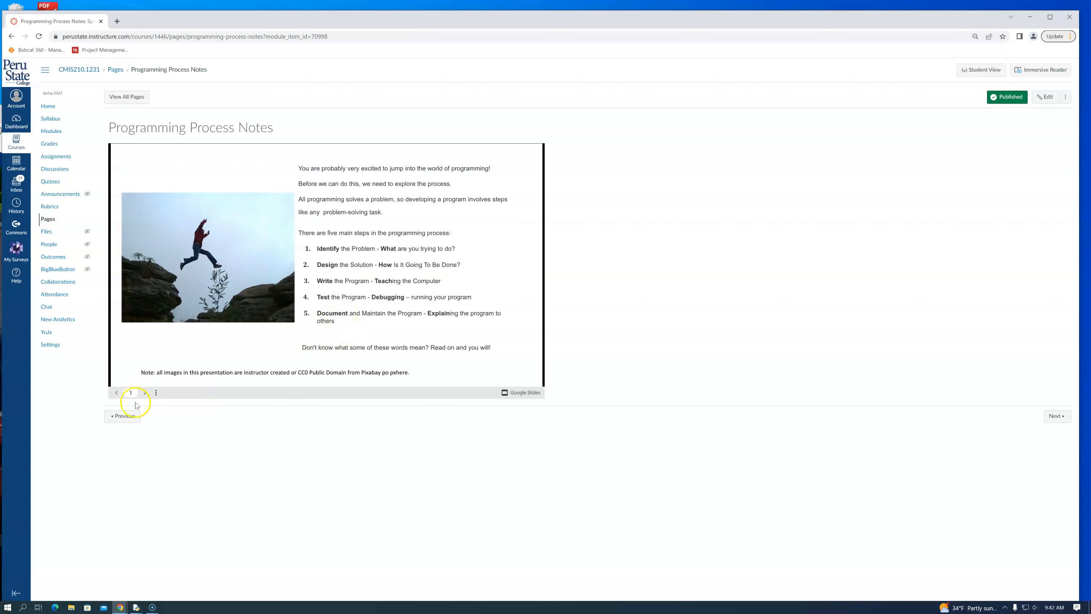
click(144, 392)
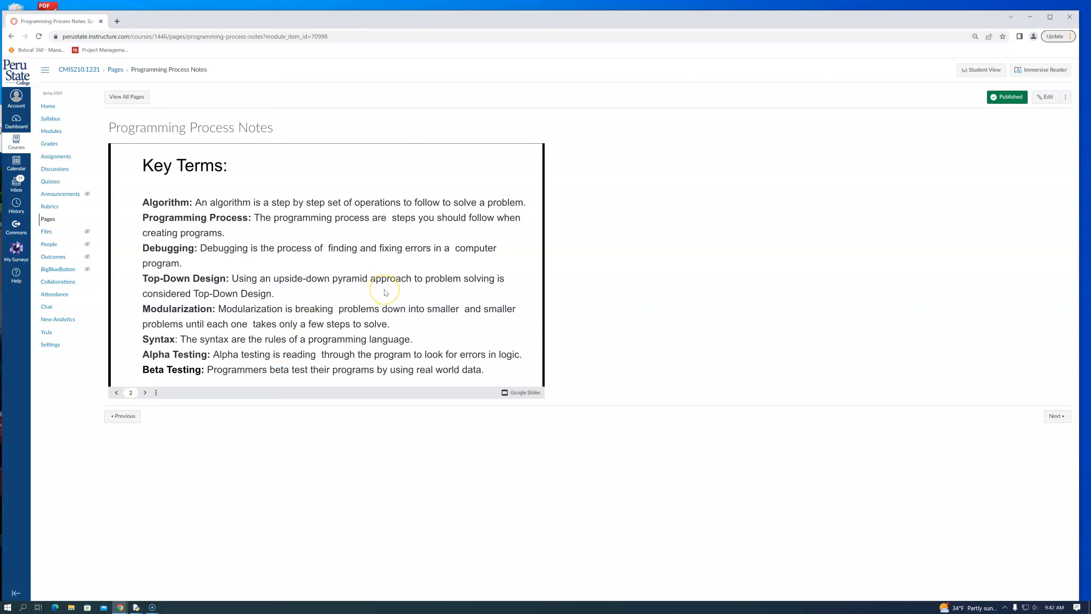
mouse_move(355, 333)
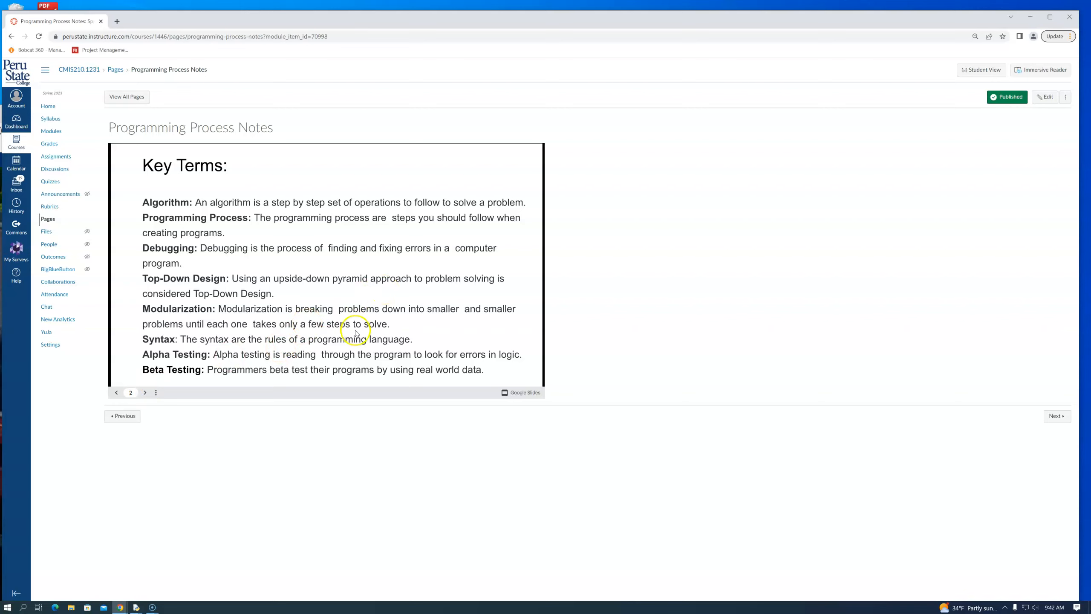
mouse_move(133, 213)
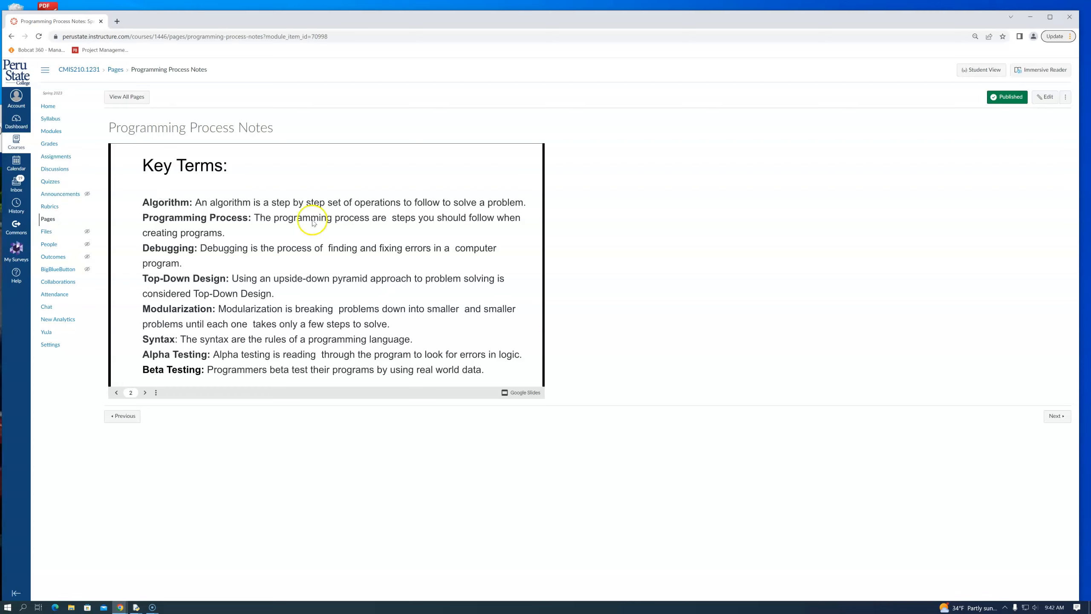
mouse_move(157, 237)
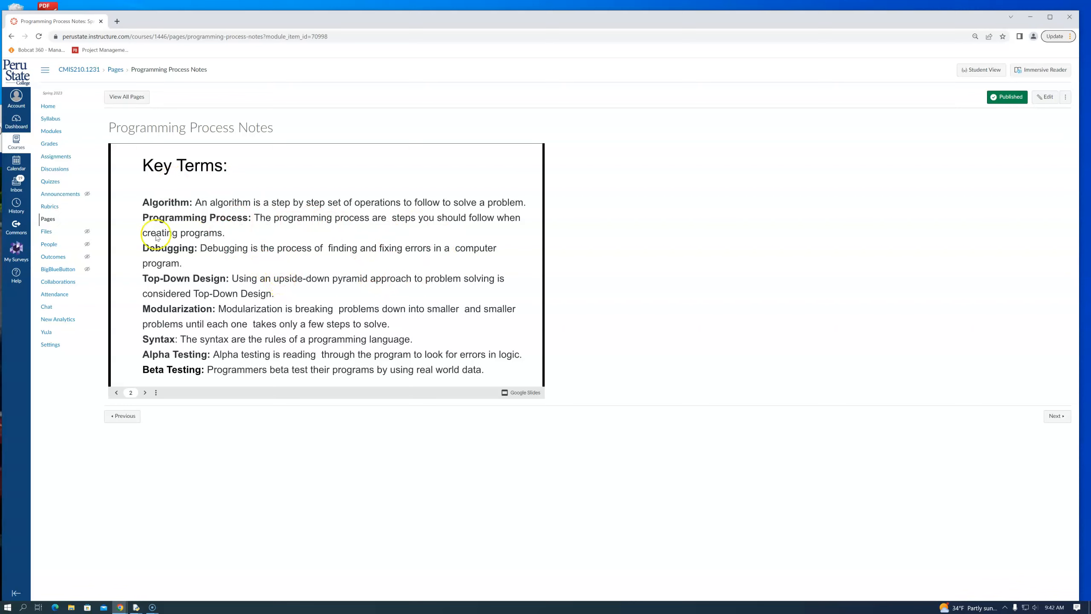
mouse_move(142, 332)
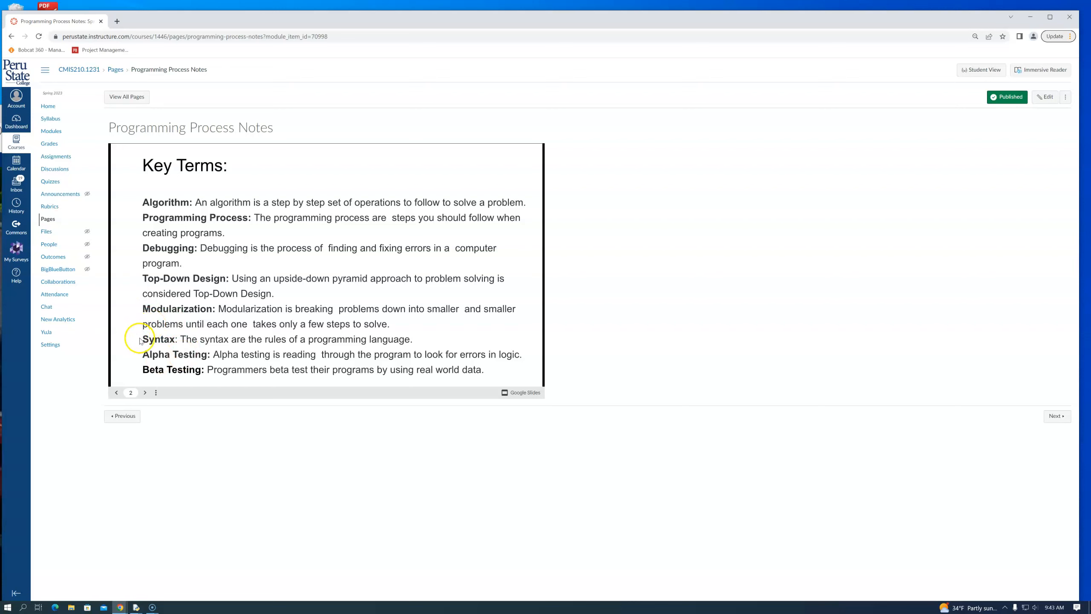
Step: Revisit the Key Terms slide, then advance to slide 3, Step 1: Identify the Problem
click(145, 392)
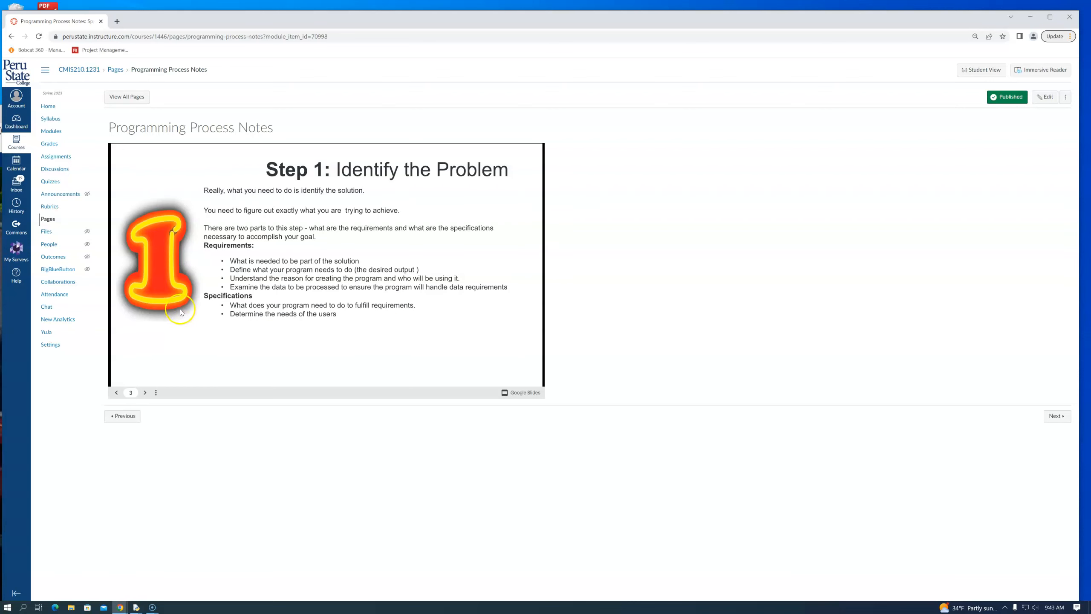
click(116, 392)
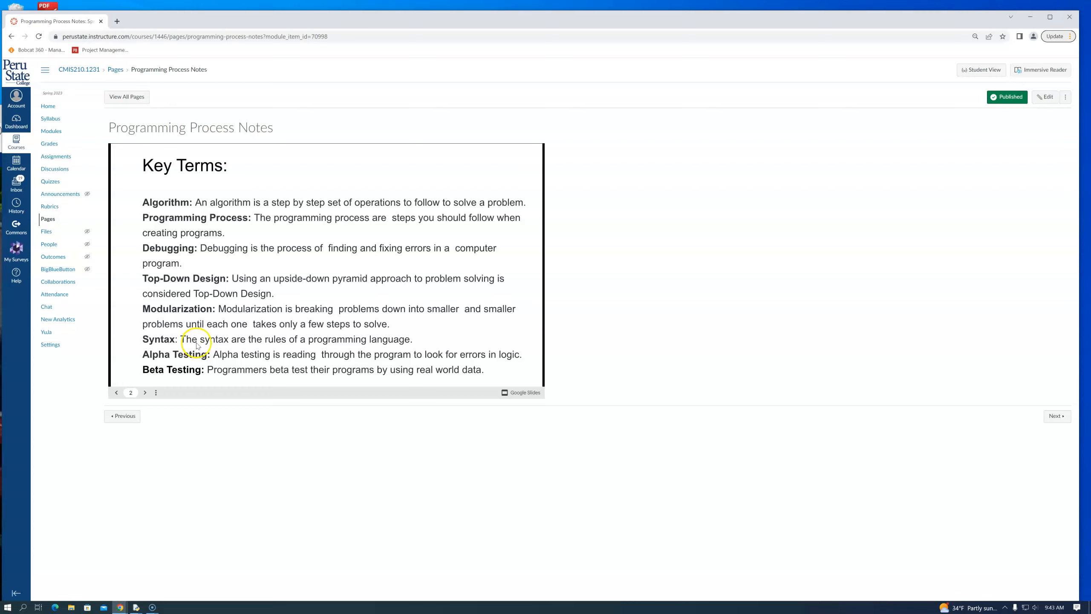
mouse_move(245, 347)
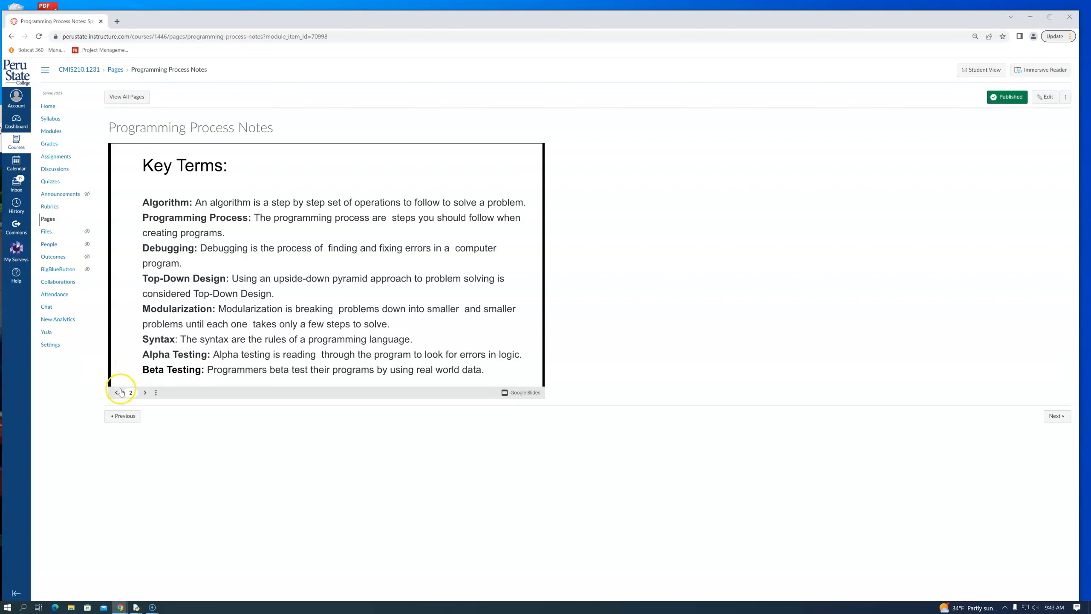
click(144, 392)
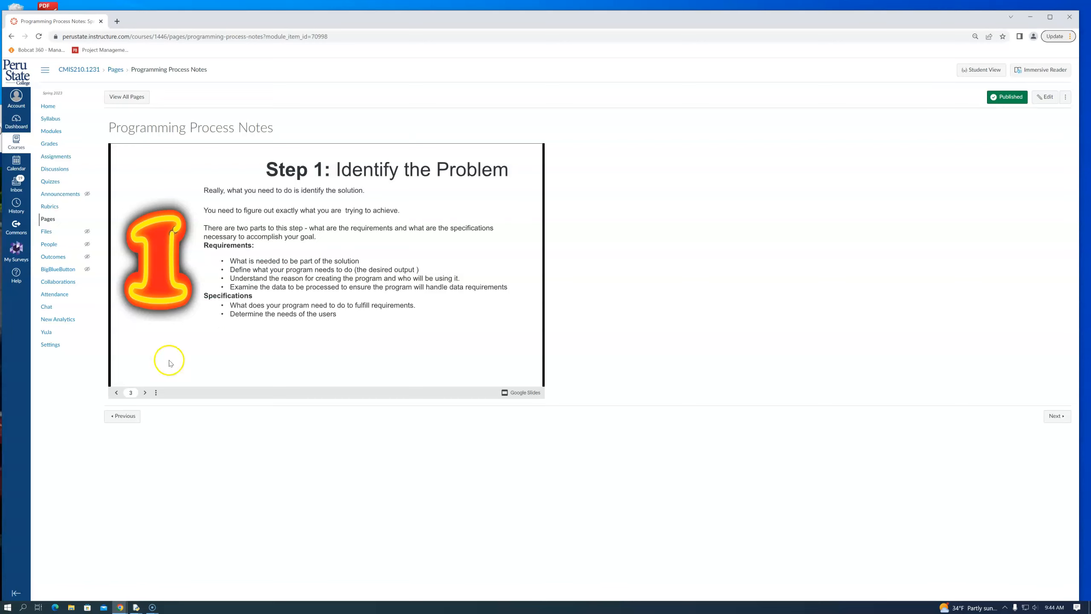
mouse_move(248, 320)
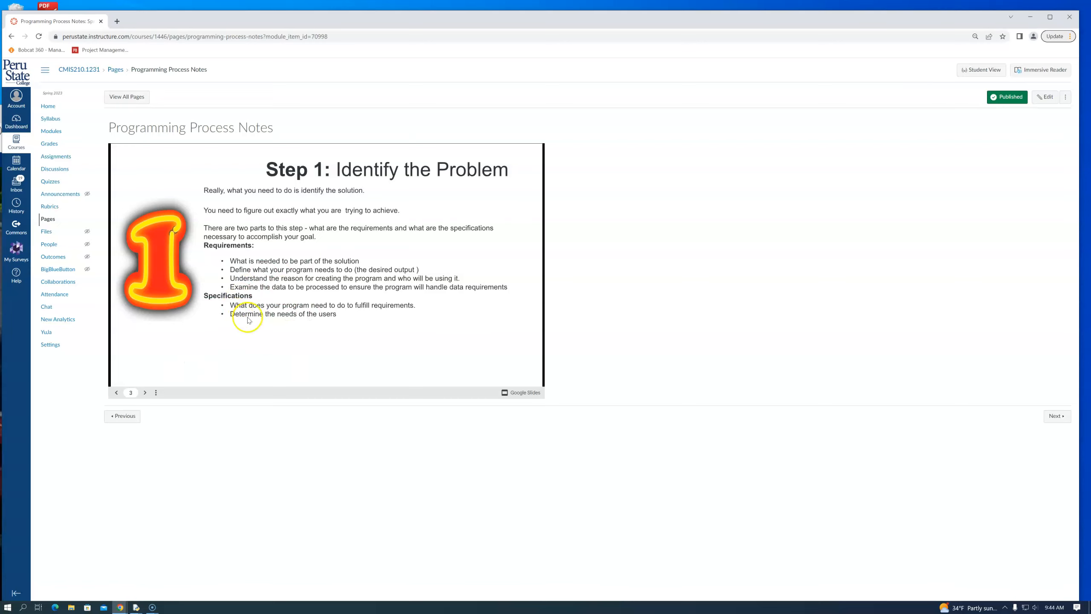
mouse_move(145, 392)
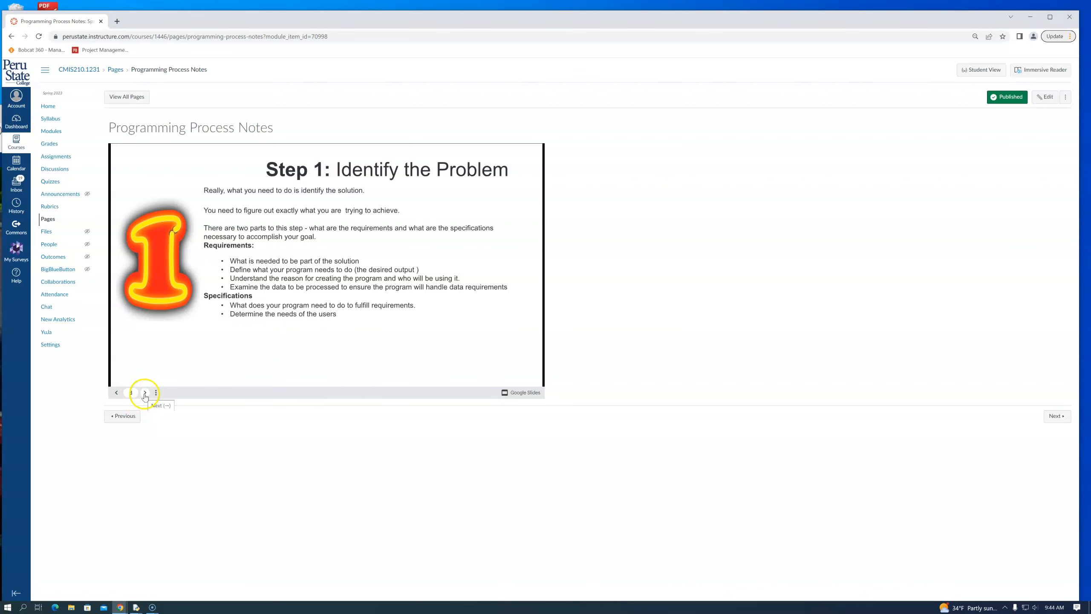
Step: Advance to slide 4, Step 2: Design the Solution, with the upside-down pyramid diagram
click(144, 392)
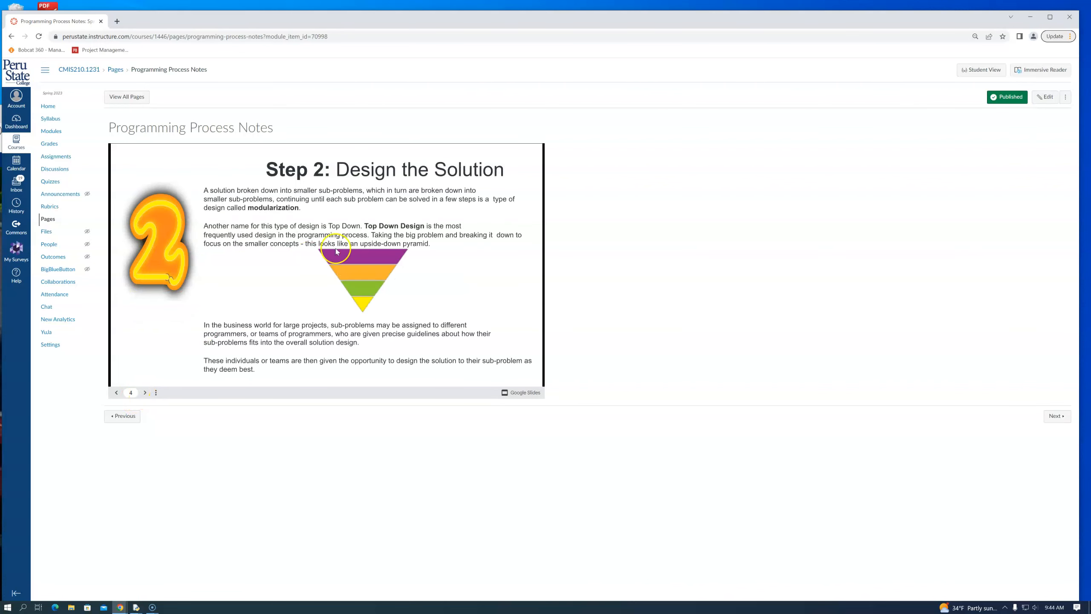
mouse_move(312, 298)
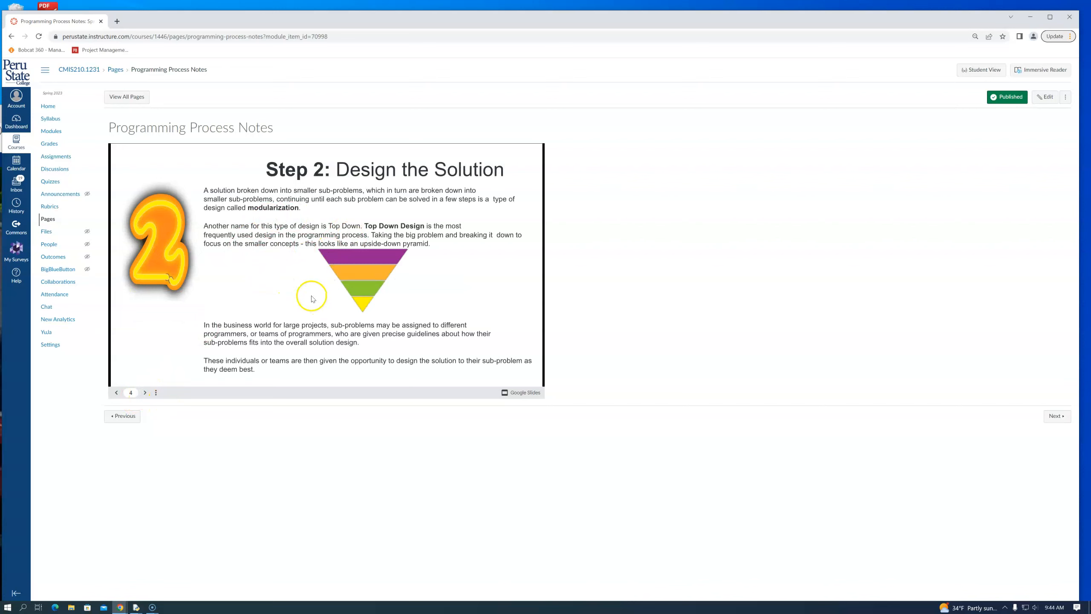
mouse_move(339, 269)
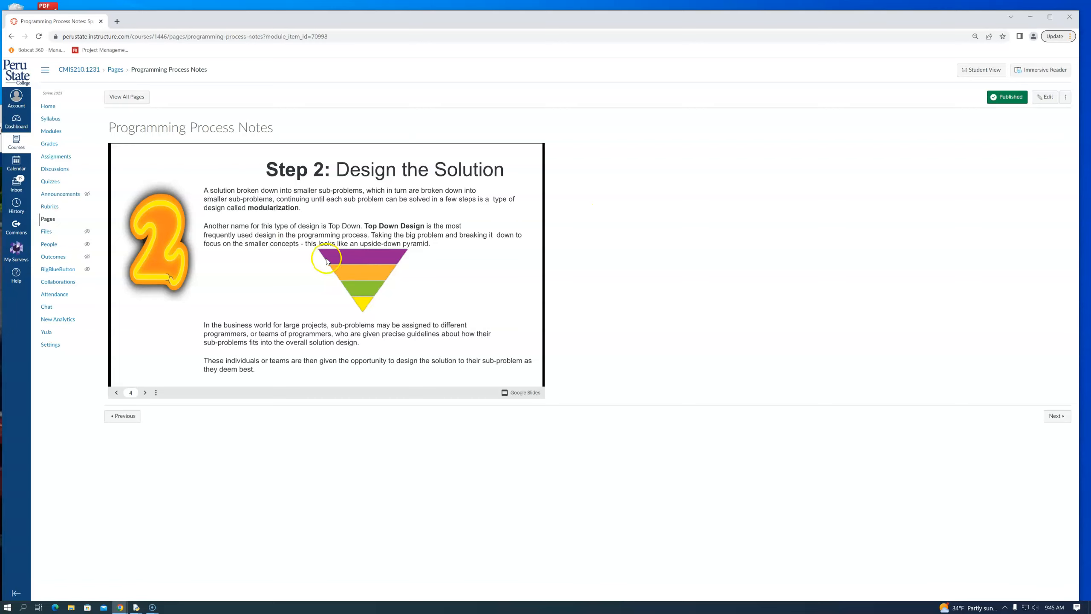
mouse_move(362, 322)
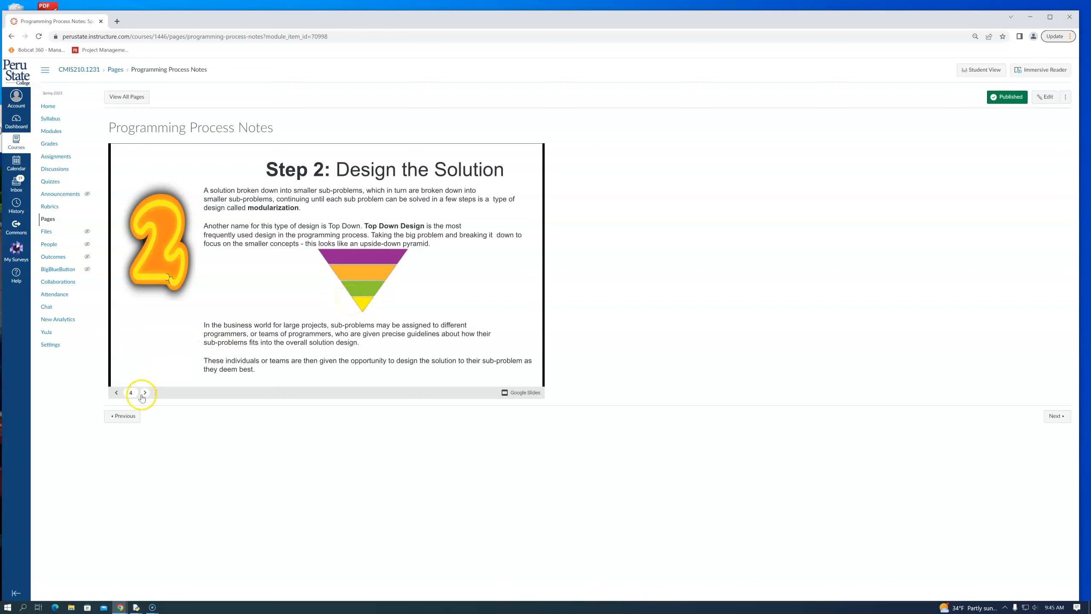
Step: Advance to slide 5, Step 2: Design the Solution (cont.), with the movie-decision flowchart
click(144, 392)
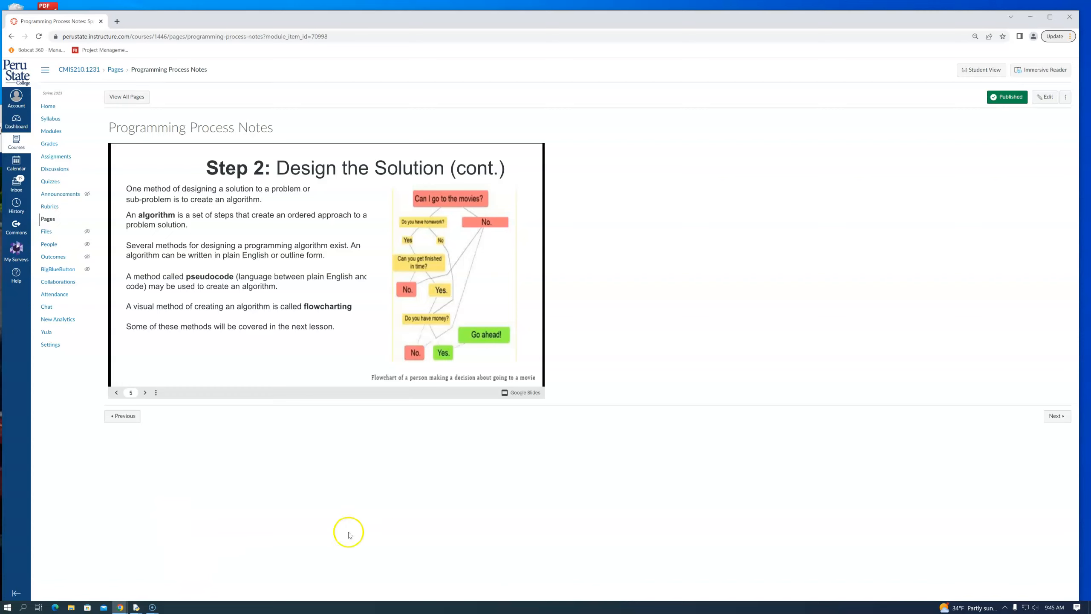
mouse_move(479, 359)
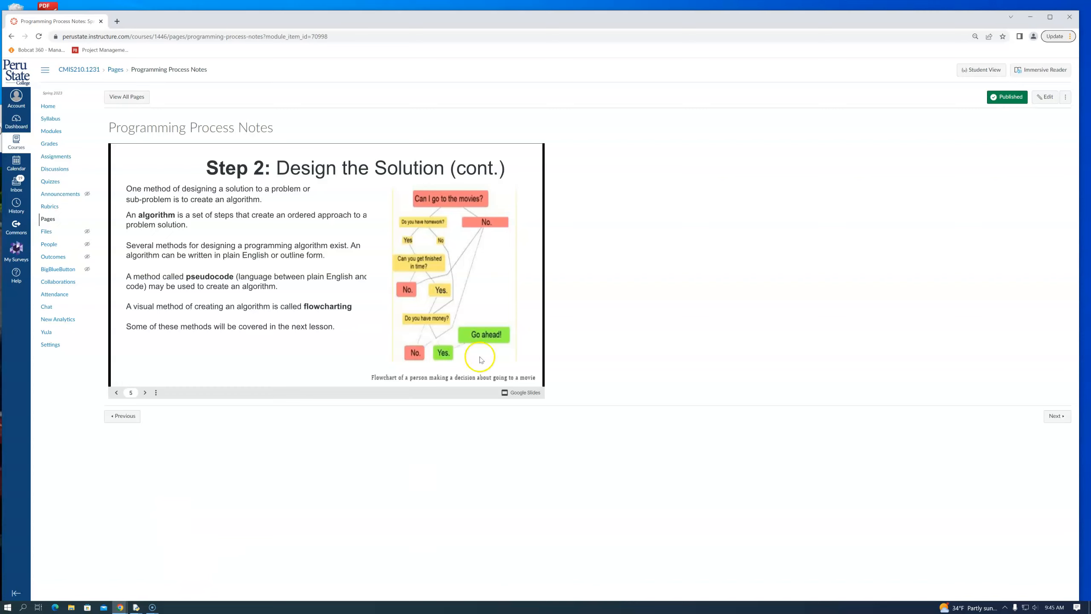
mouse_move(403, 289)
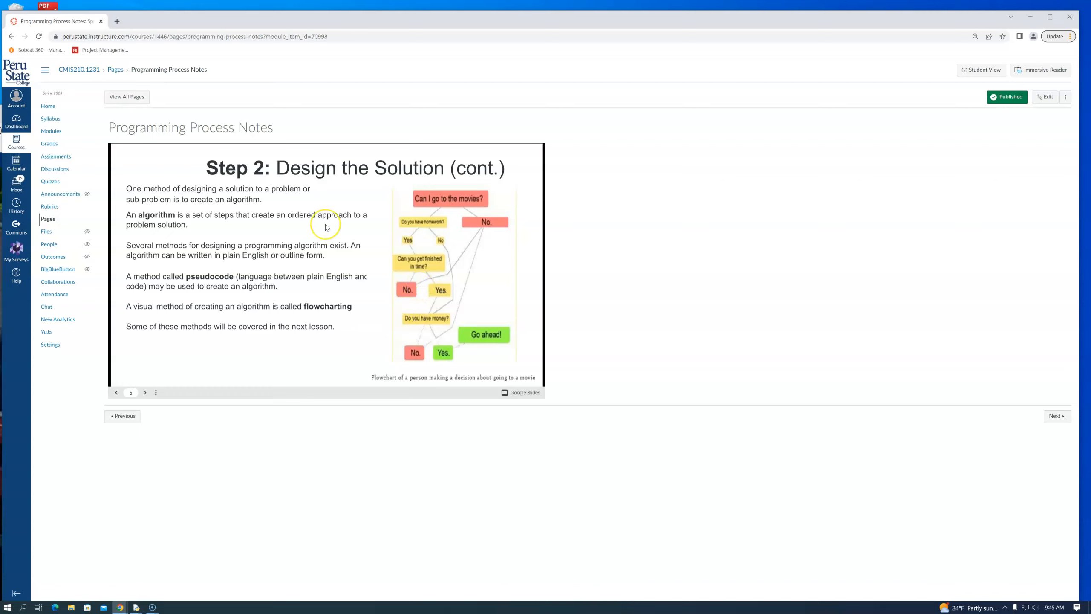
mouse_move(476, 193)
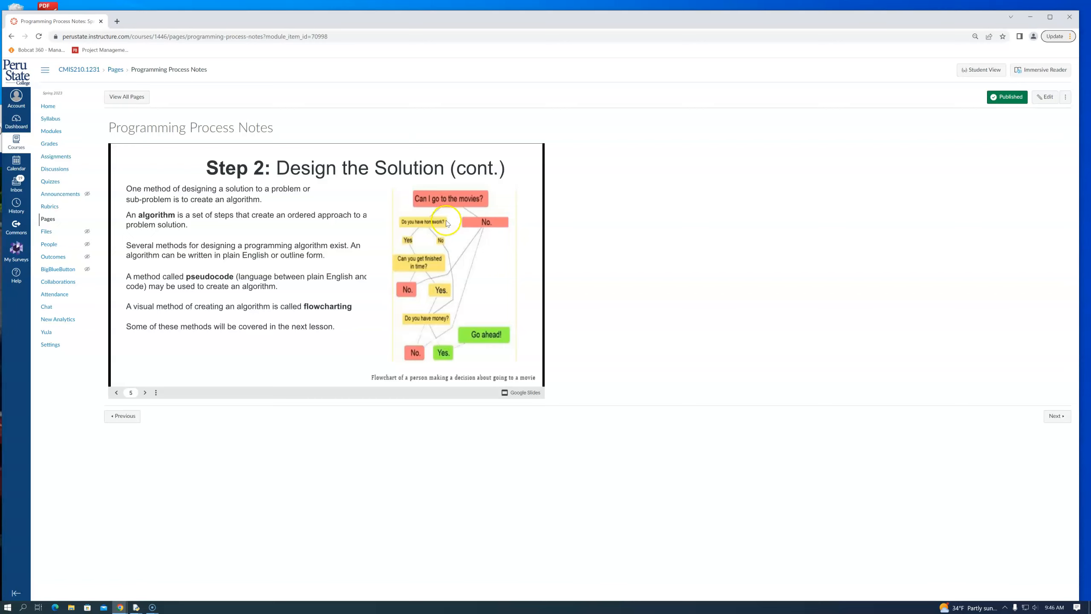
mouse_move(486, 224)
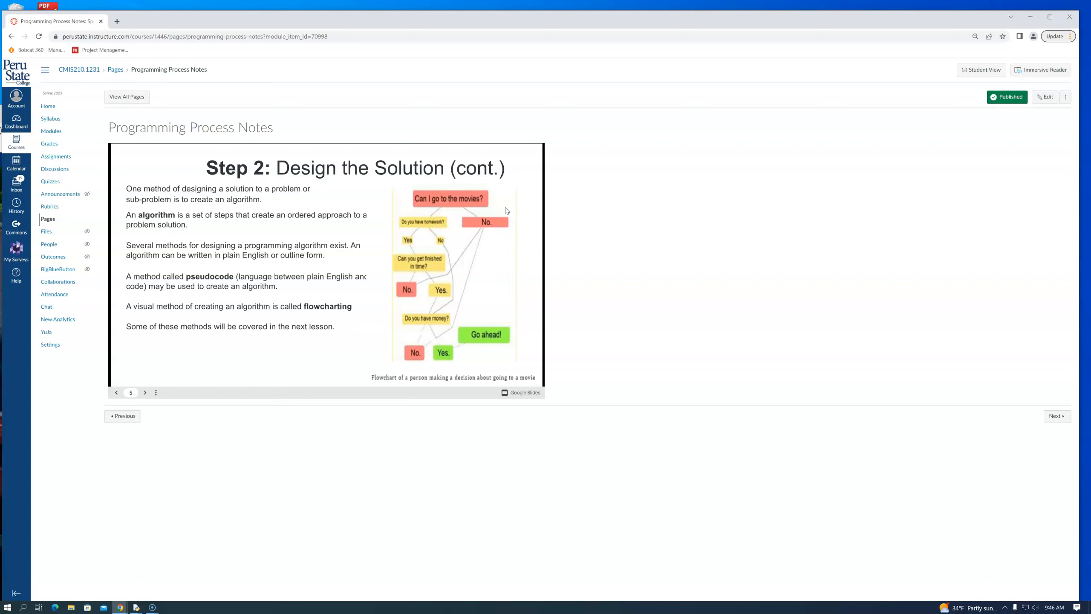
click(459, 295)
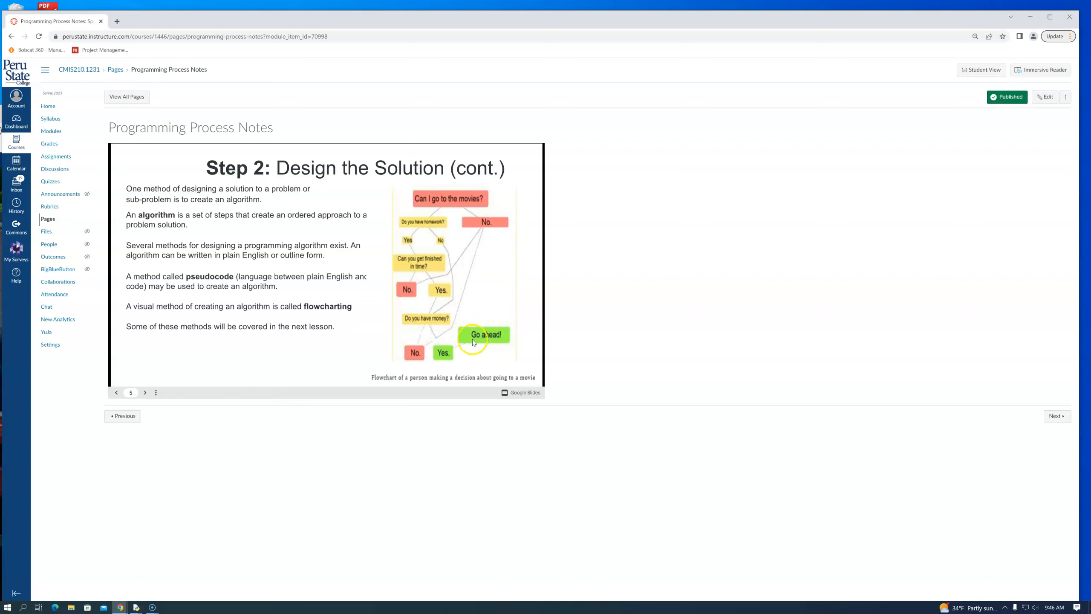
mouse_move(435, 229)
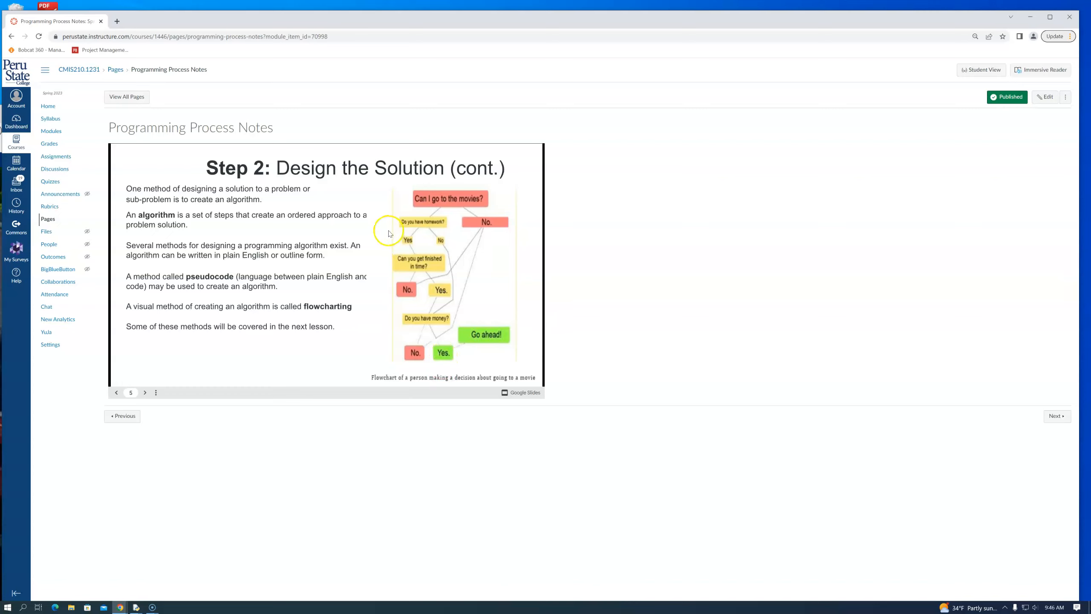
mouse_move(464, 314)
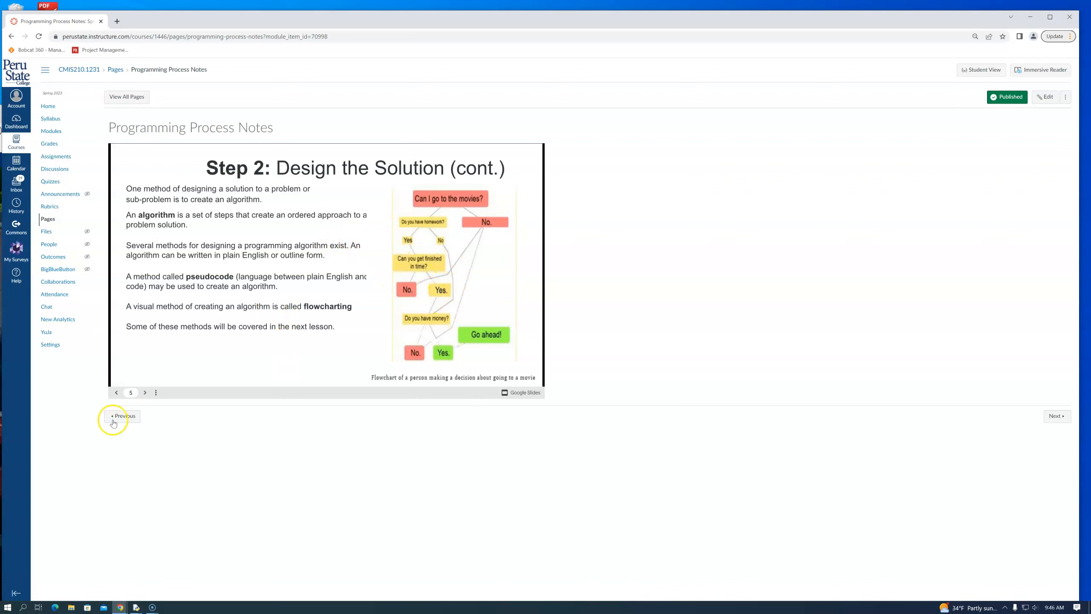
Step: Advance the deck to slide 6, Step 3: Write the Program, with variable naming examples
click(144, 392)
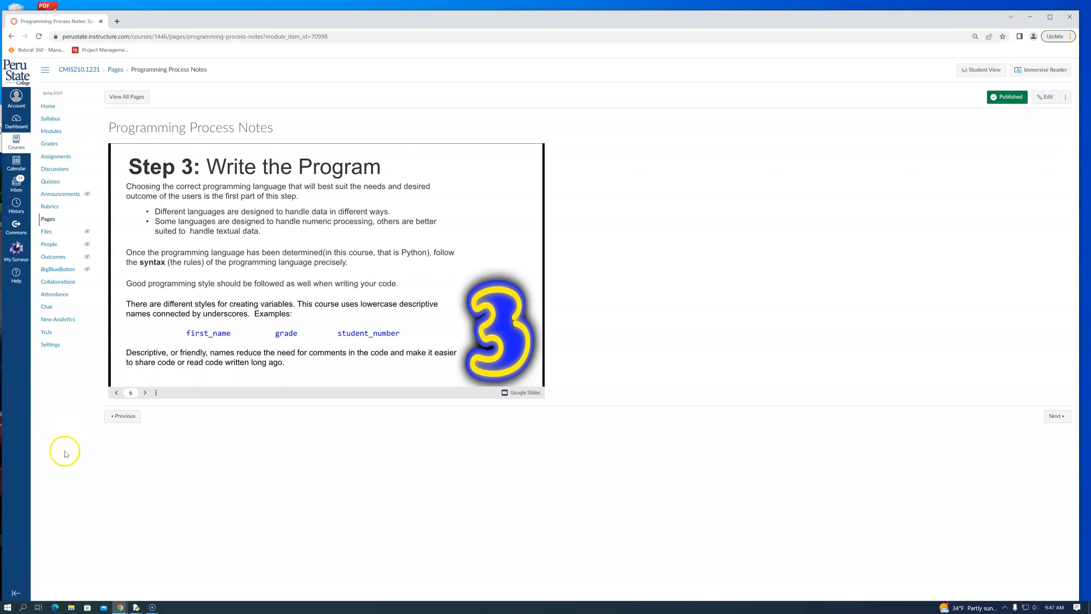
mouse_move(314, 343)
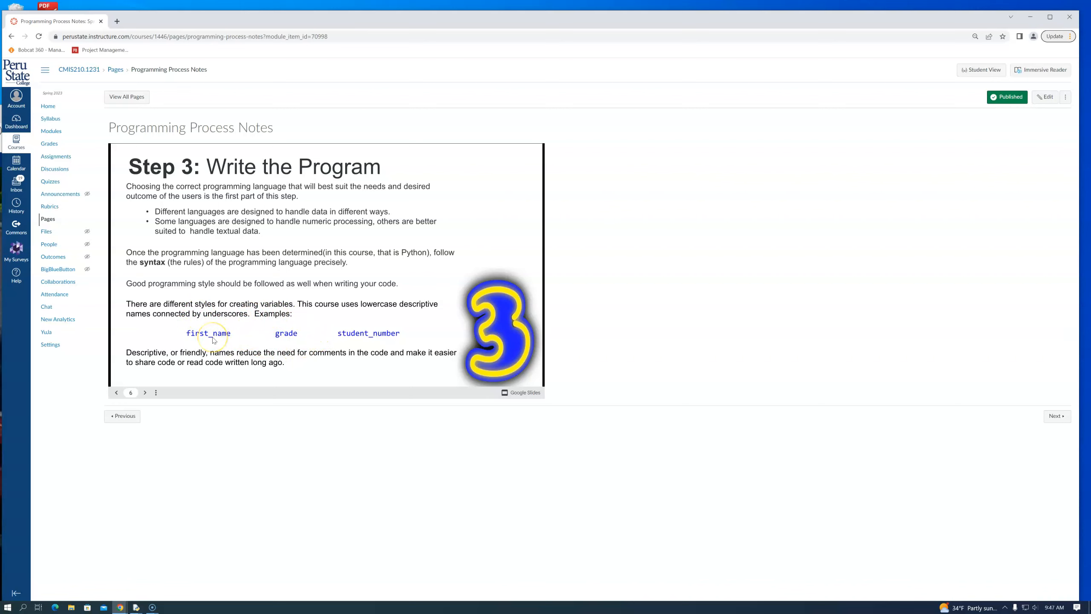
mouse_move(373, 377)
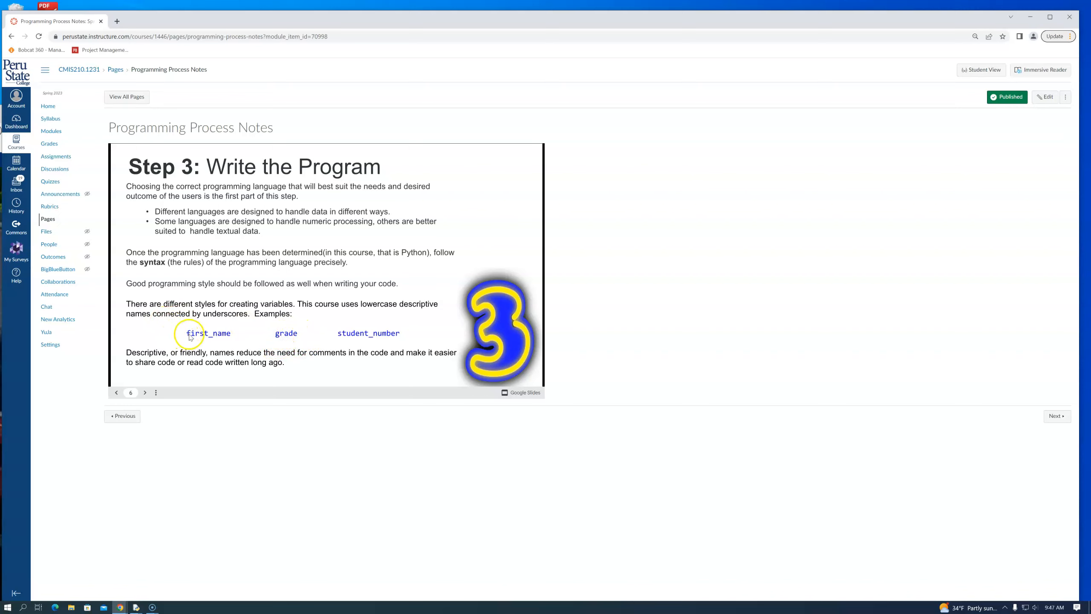
mouse_move(353, 334)
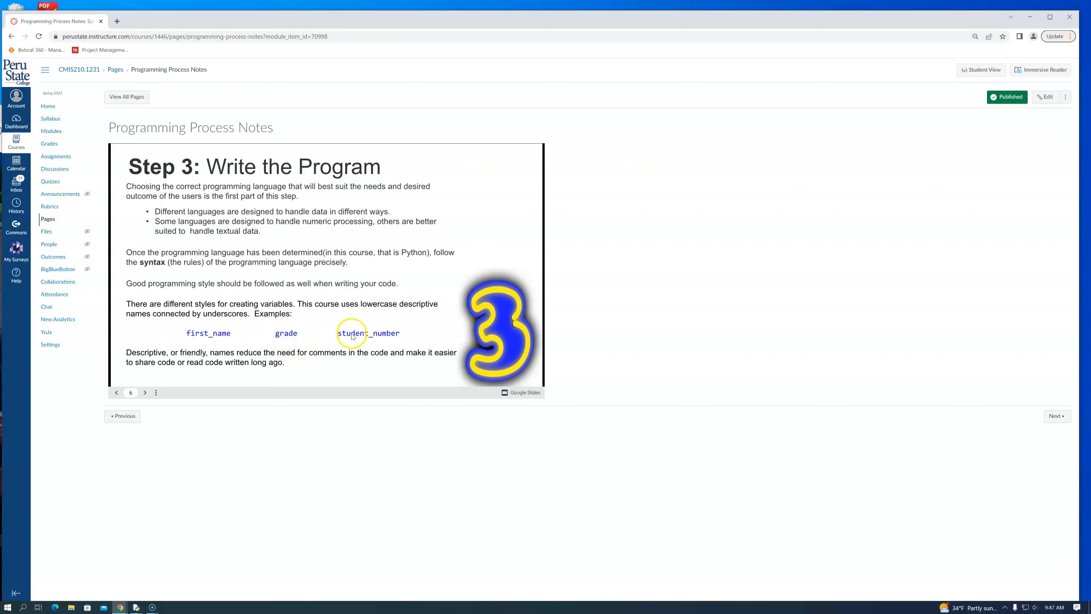
mouse_move(144, 400)
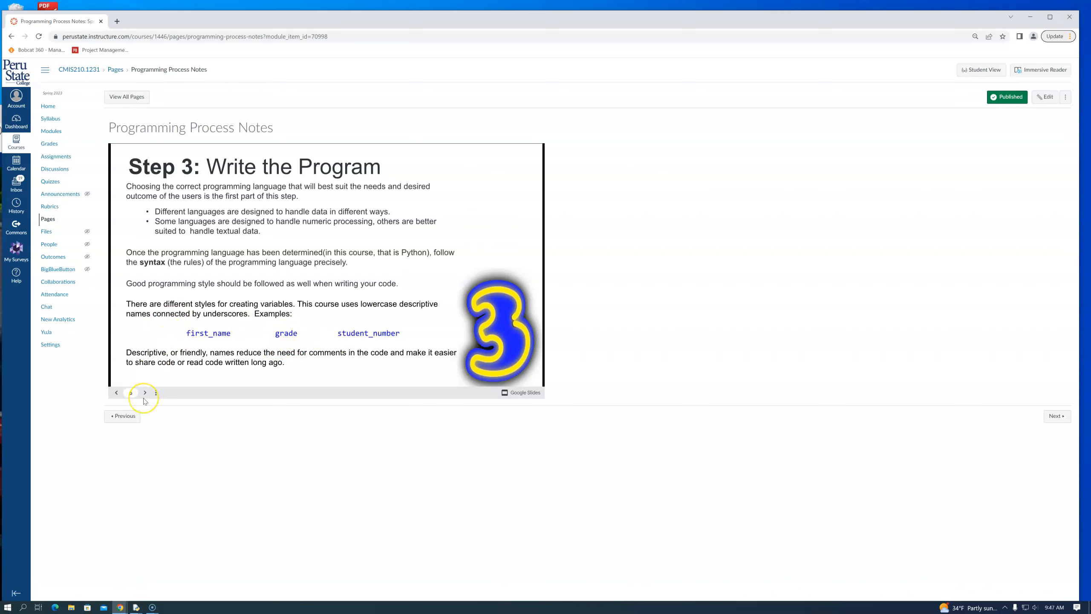
Step: Advance the deck to slide 7, Step 4: Debugging, on syntax errors, alpha and beta testing
click(145, 392)
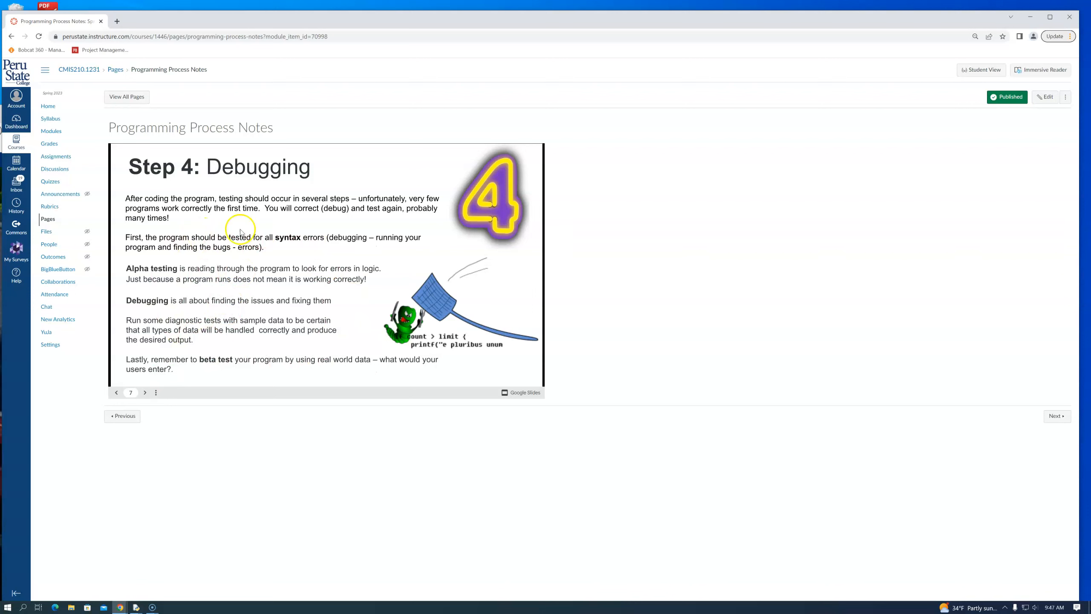
mouse_move(206, 351)
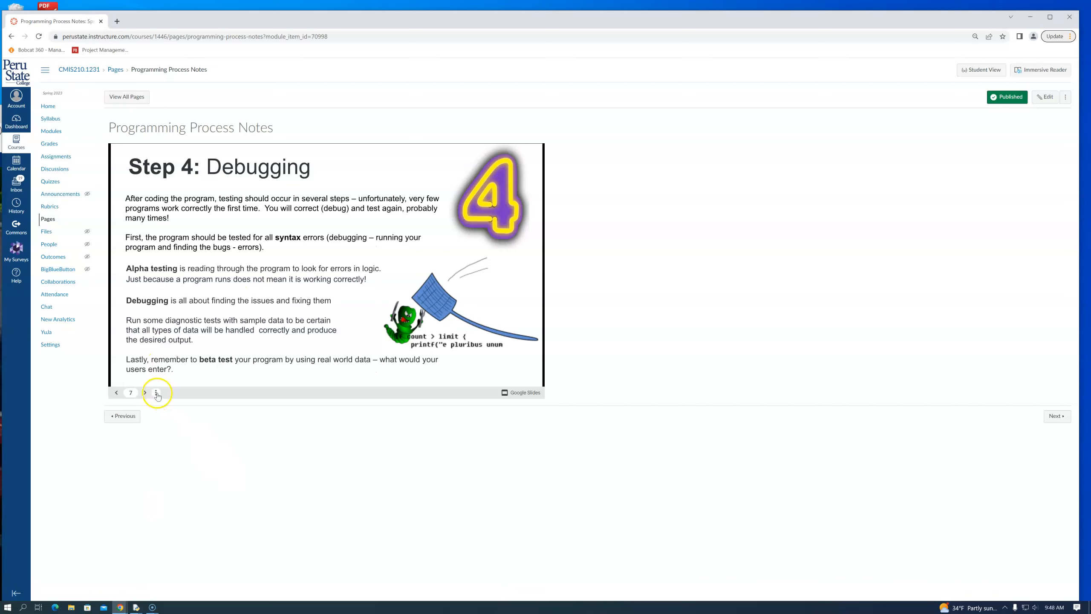
mouse_move(145, 392)
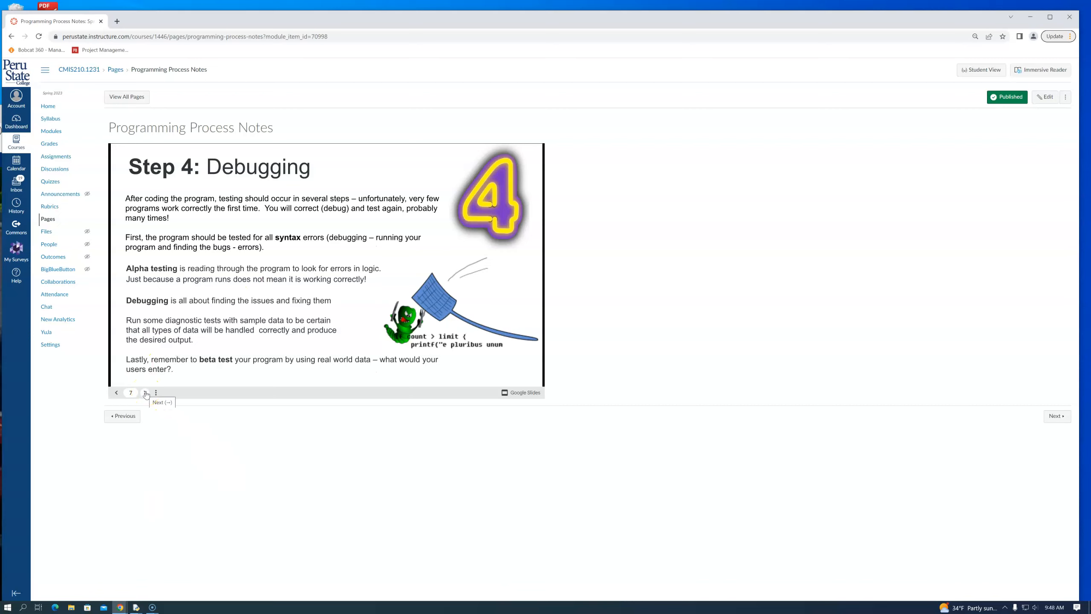
click(146, 392)
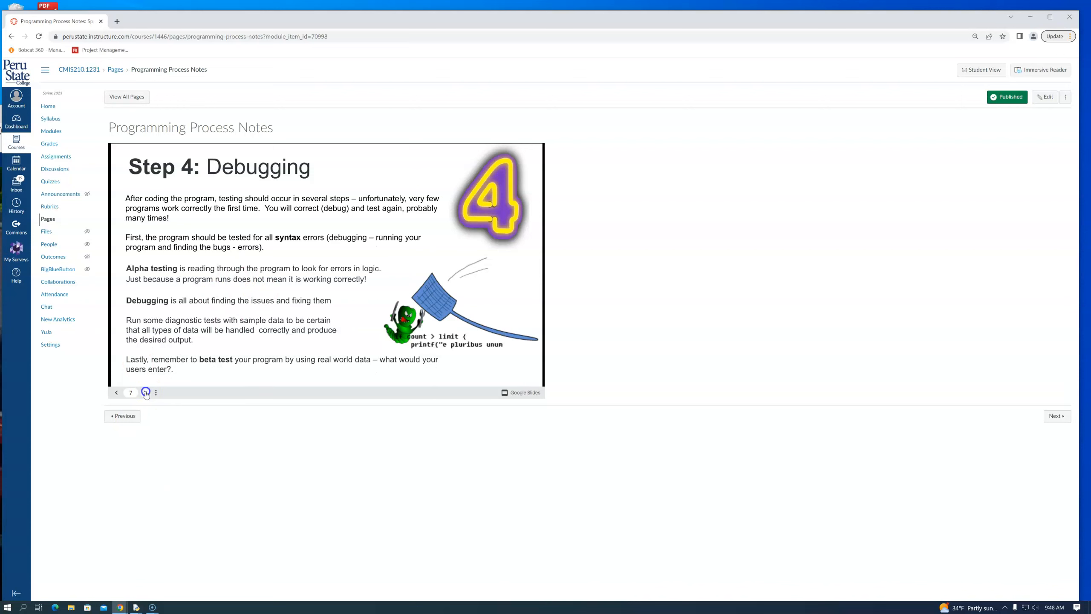
Step: Advance the deck to slide 8, Step 5: Document and Maintain the Program
click(144, 392)
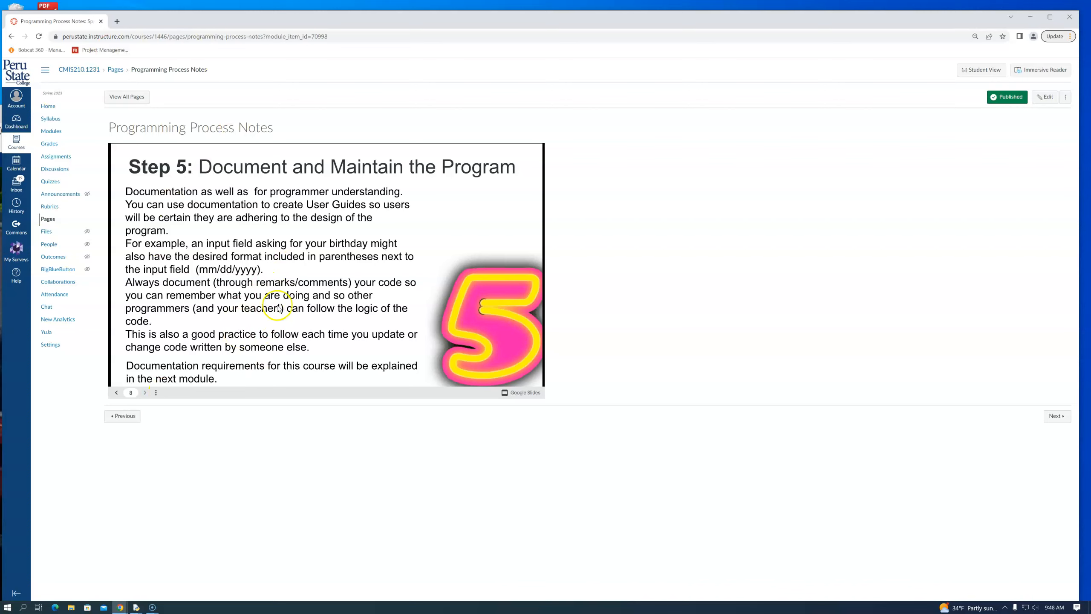
mouse_move(172, 403)
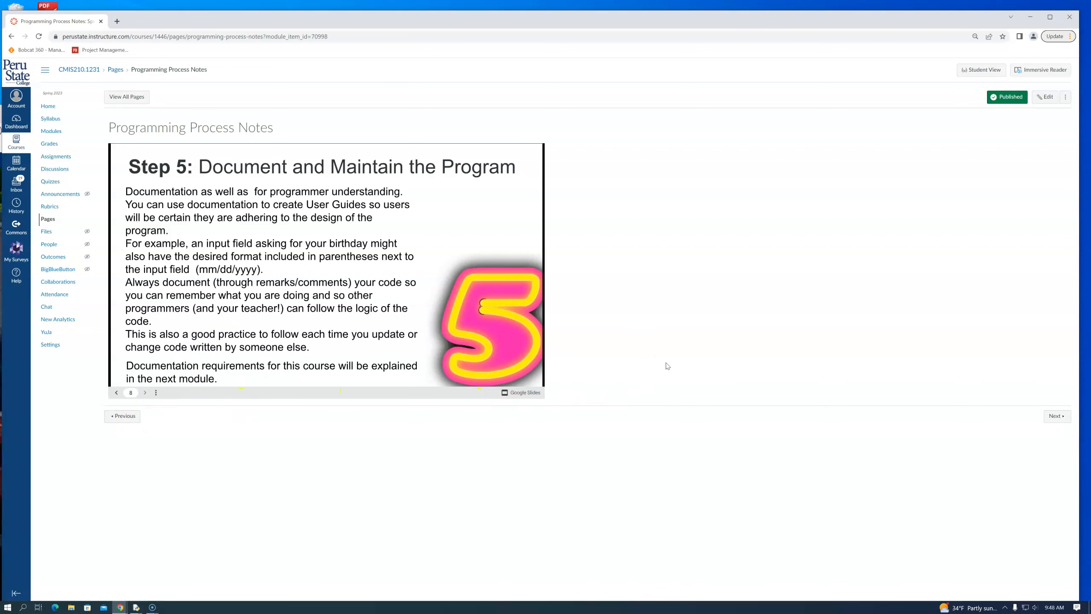
Step: Launch Notepad from the Start search to begin a new untitled note
text(notepad)
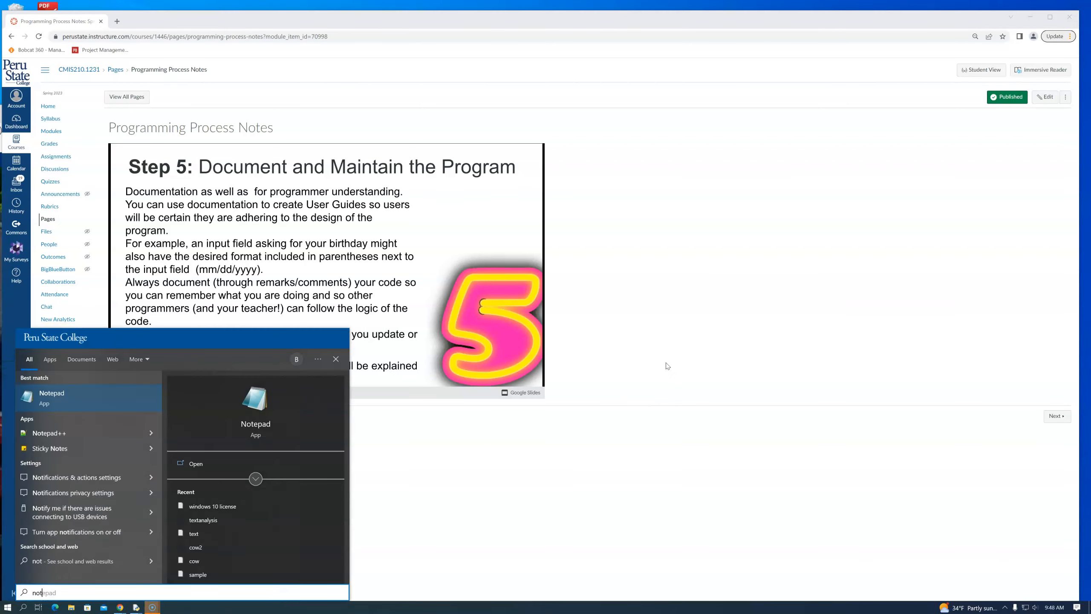
click(51, 395)
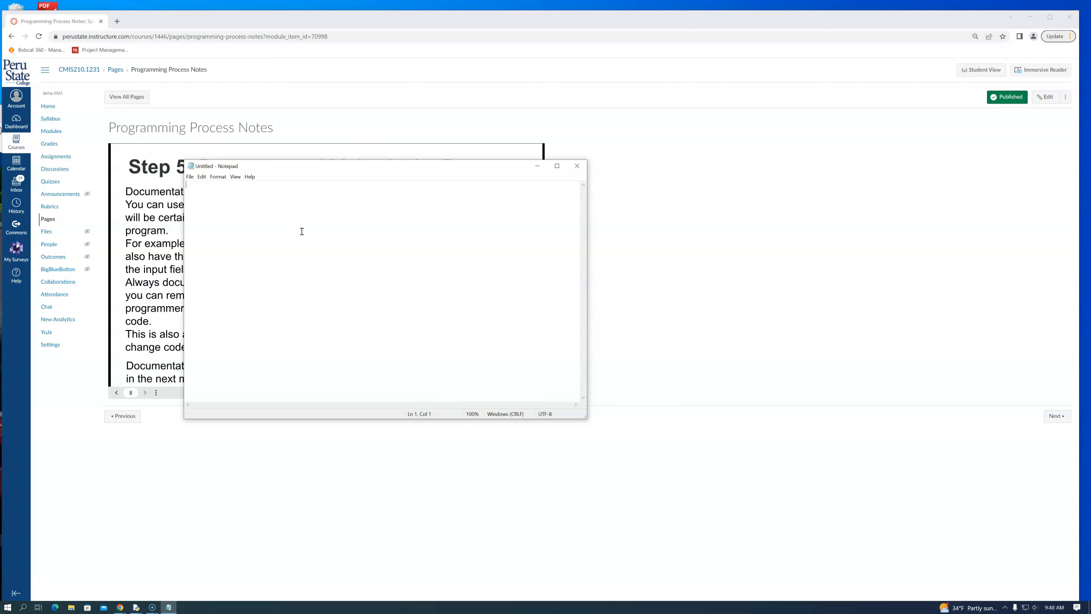
Step: Write the first line "find the percentage of retained students fall to spring"
text(find the)
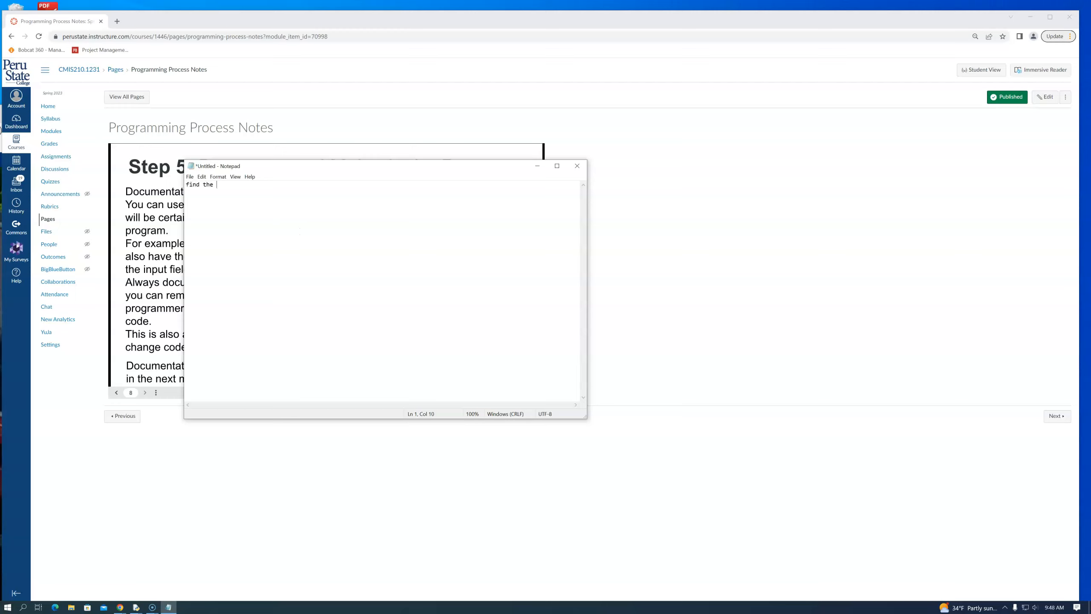
text(percentage of ret)
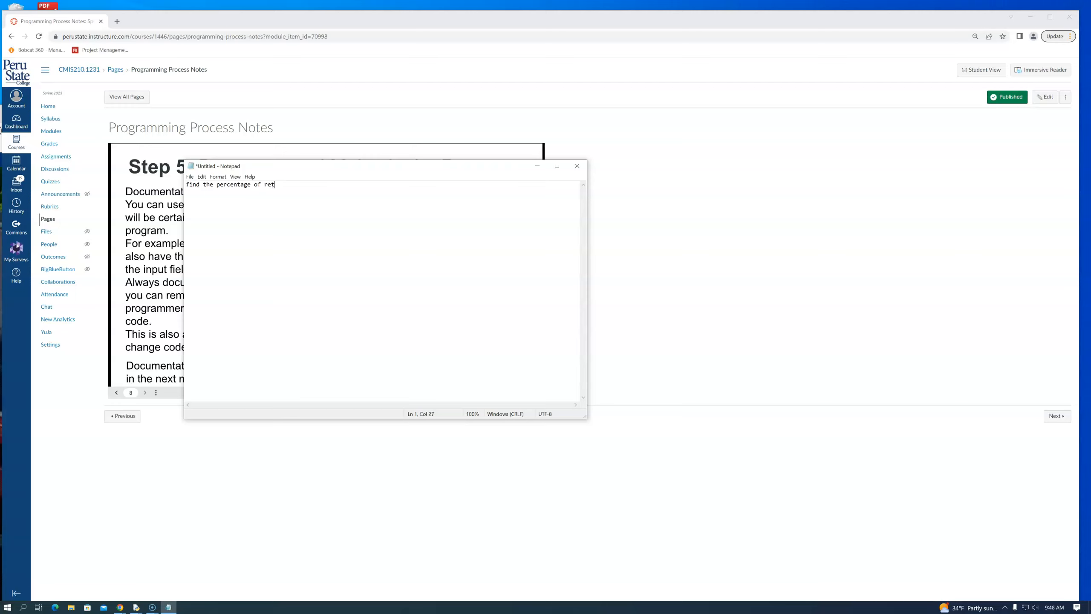
text(aine)
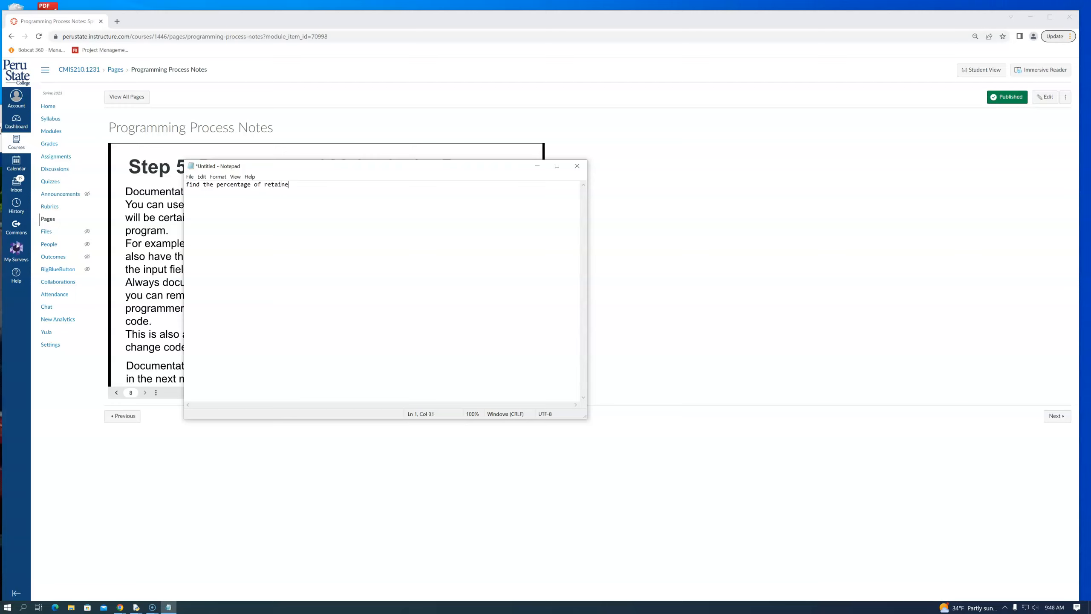
text(d students)
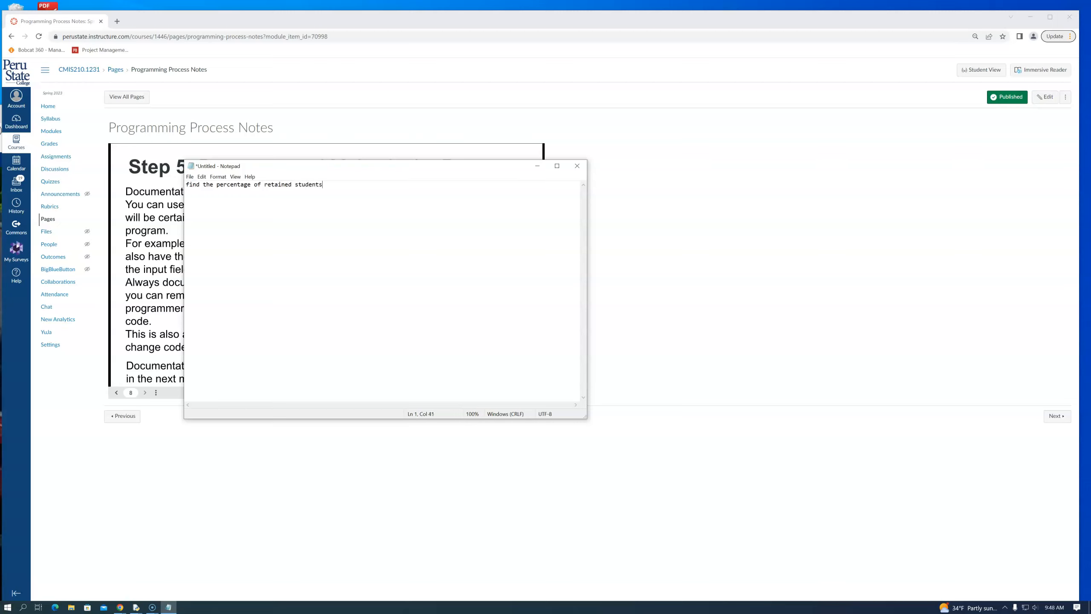
text(fall to)
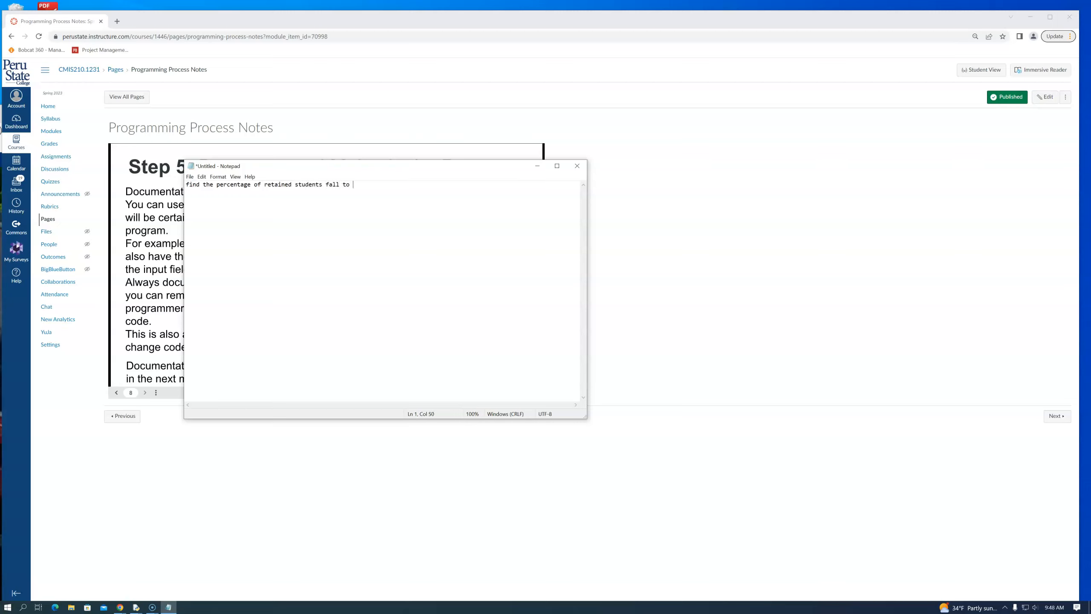
text(spring)
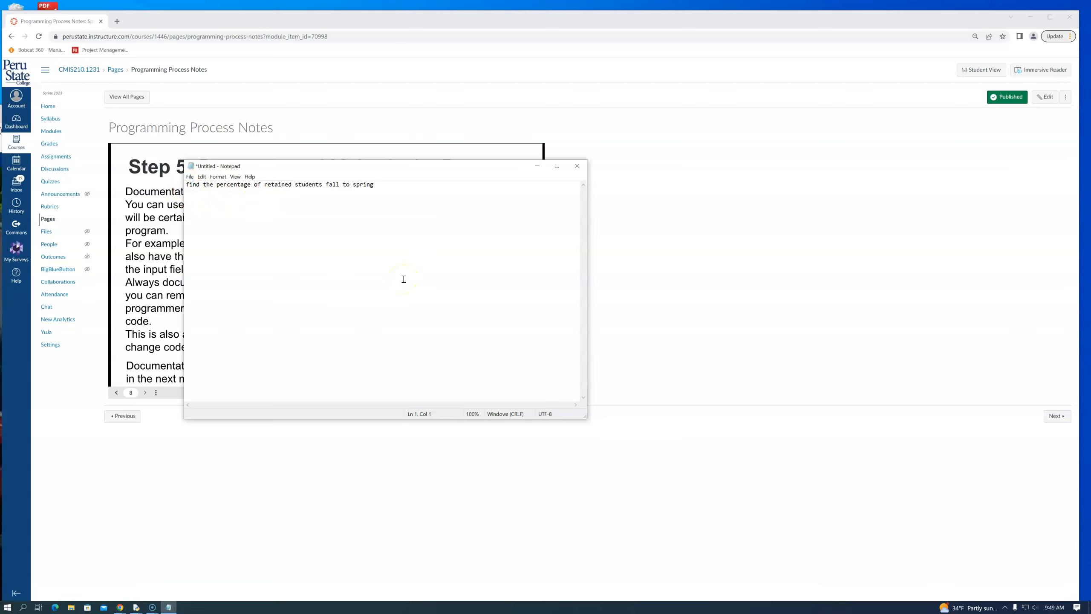
Step: Mark the first line as a ## comment, add a ##Brad Griffin author line, then Start and Stop lines
text(//)
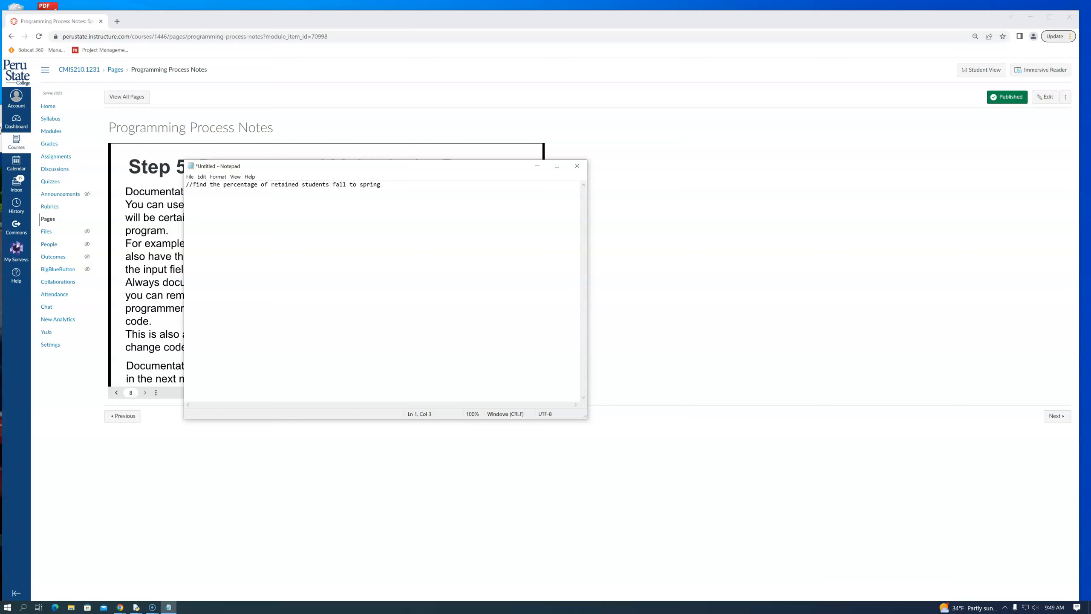
mouse_move(403, 188)
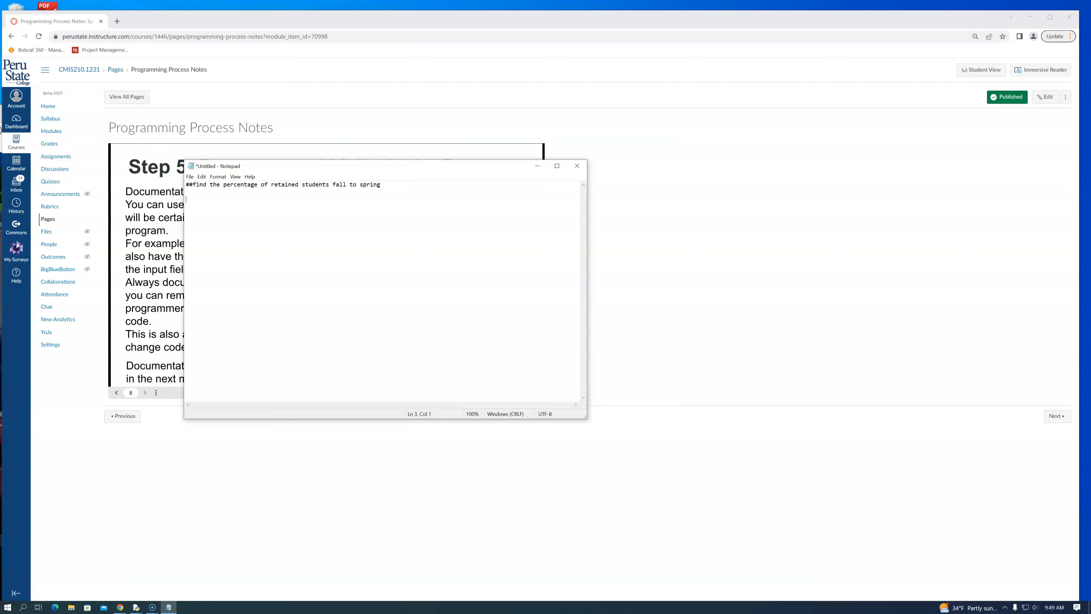
text(##Brad)
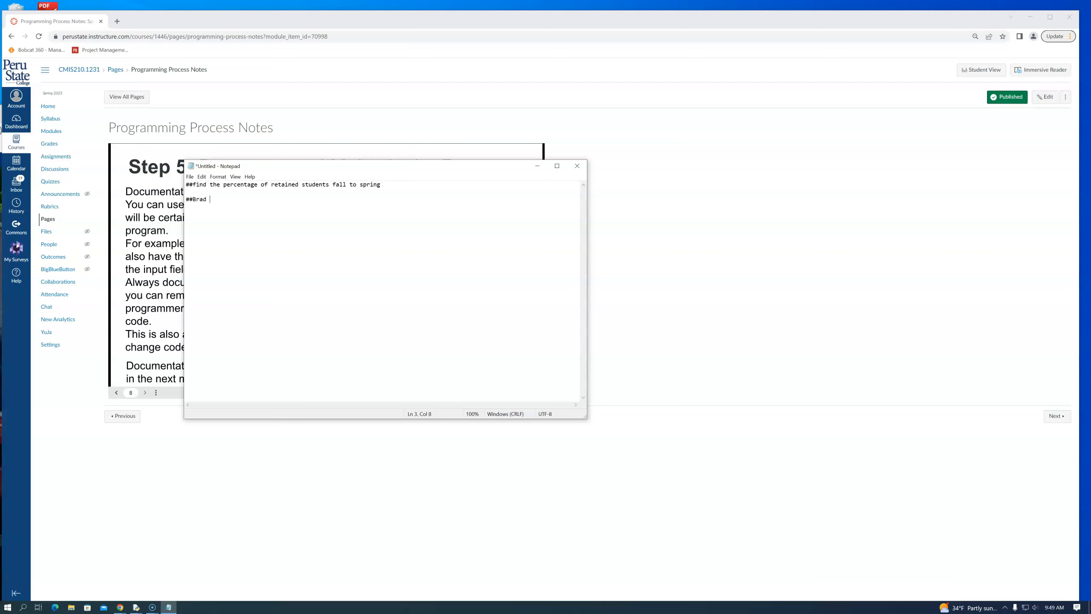
text(Griffin)
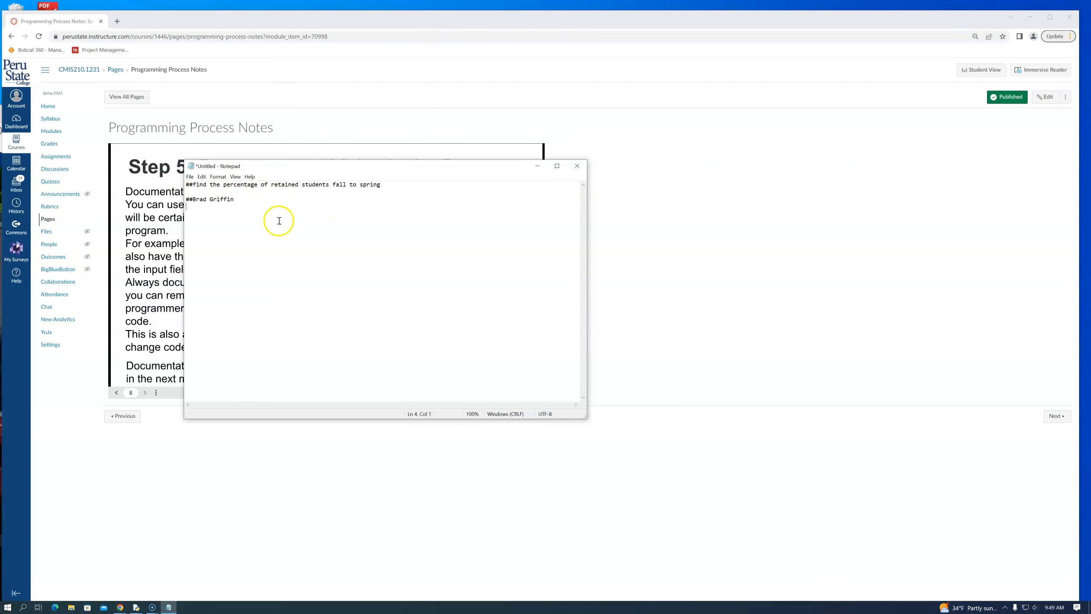
mouse_move(214, 219)
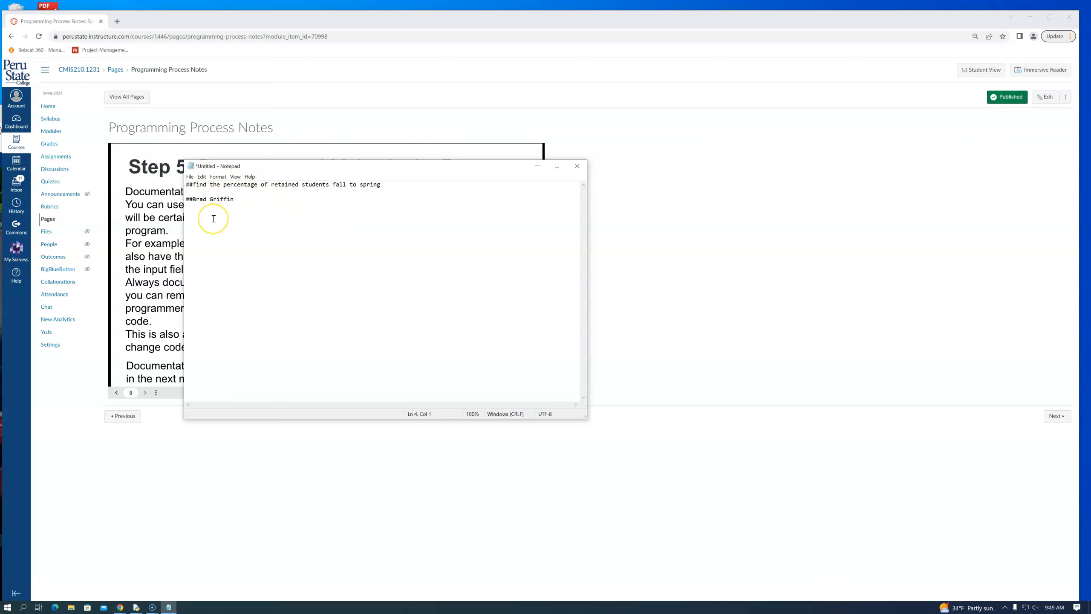
text(Start)
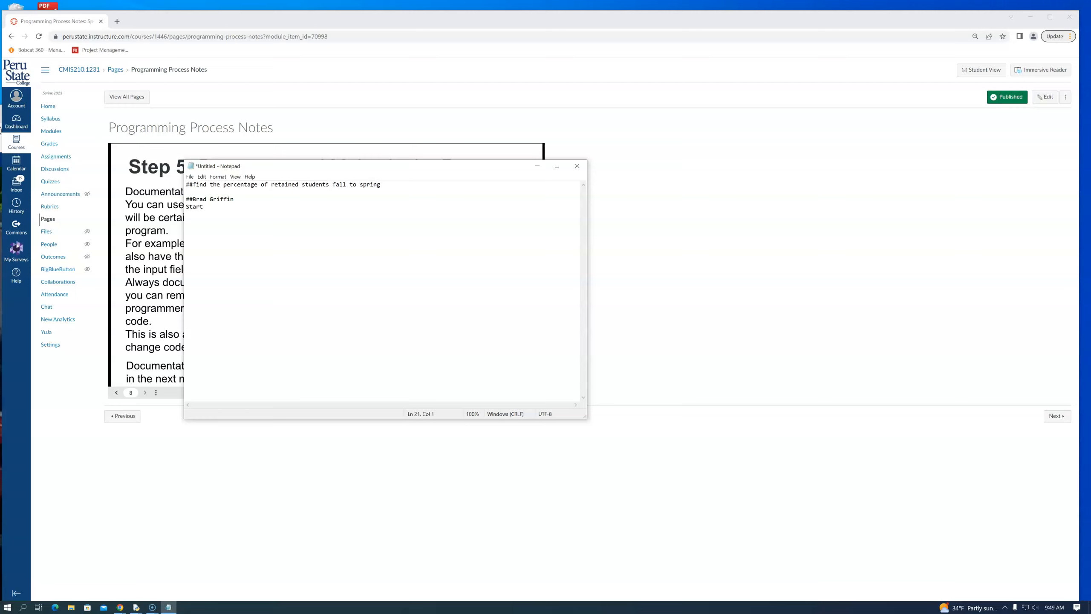
text(Stop)
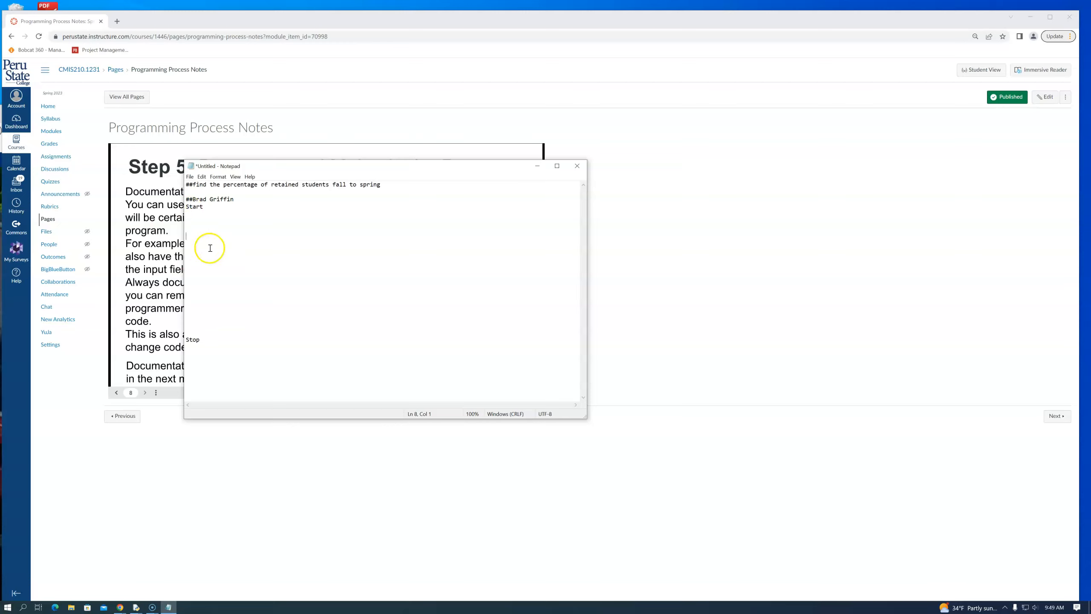
Step: Add an indented comment "##get student names fall and spring" under Start
click(209, 216)
text(##)
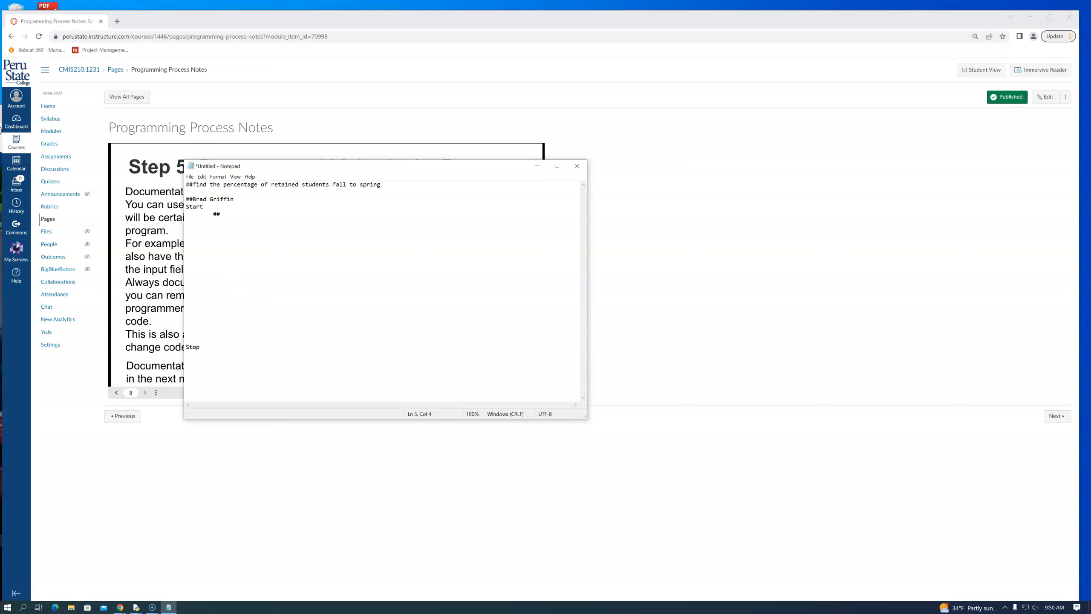
text(get)
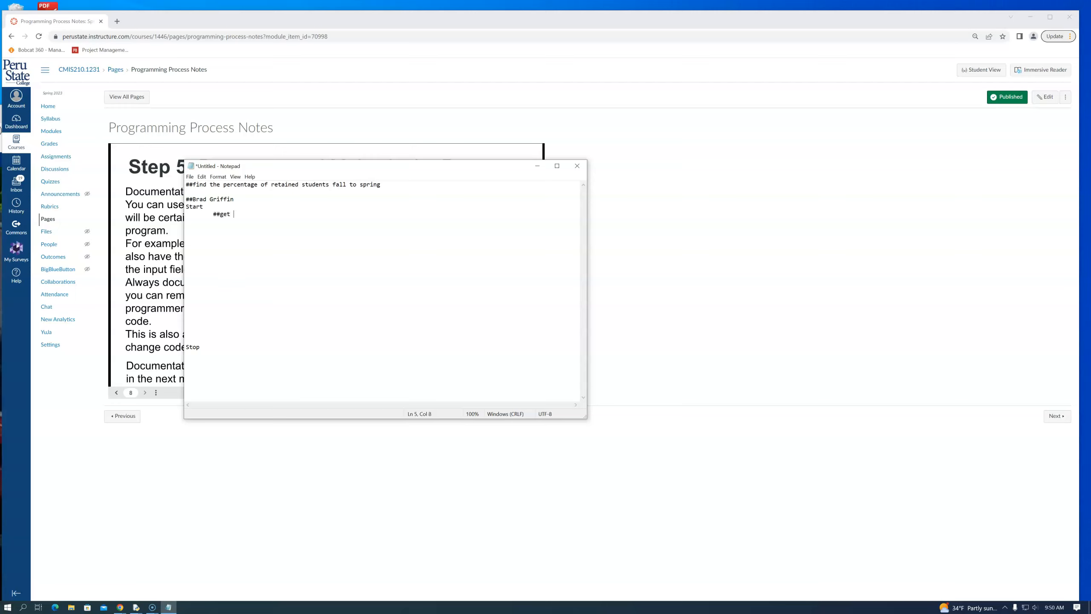
text(student)
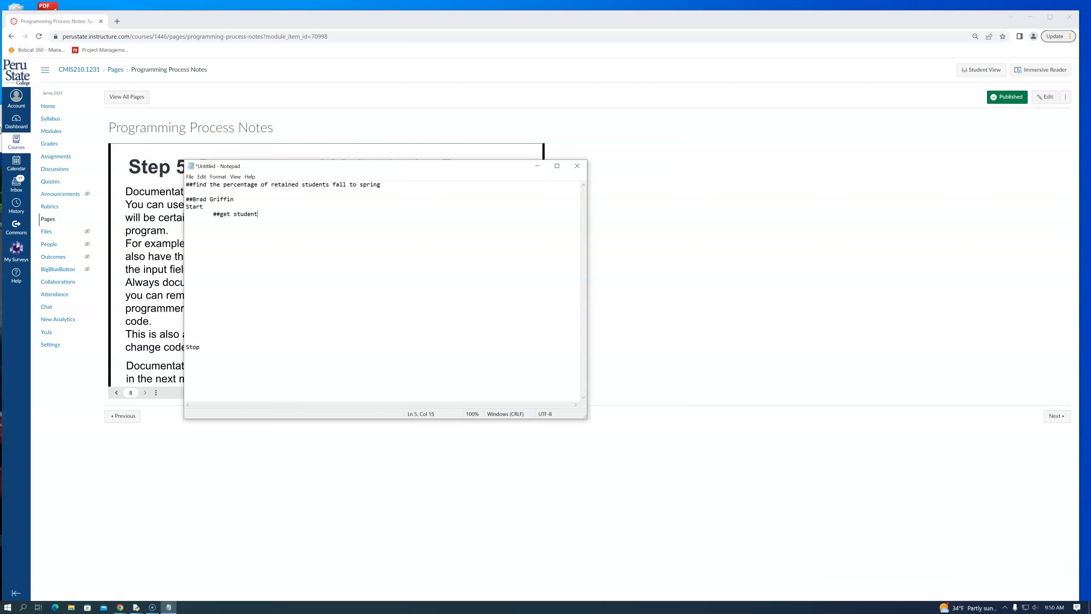
text(names fall and spring)
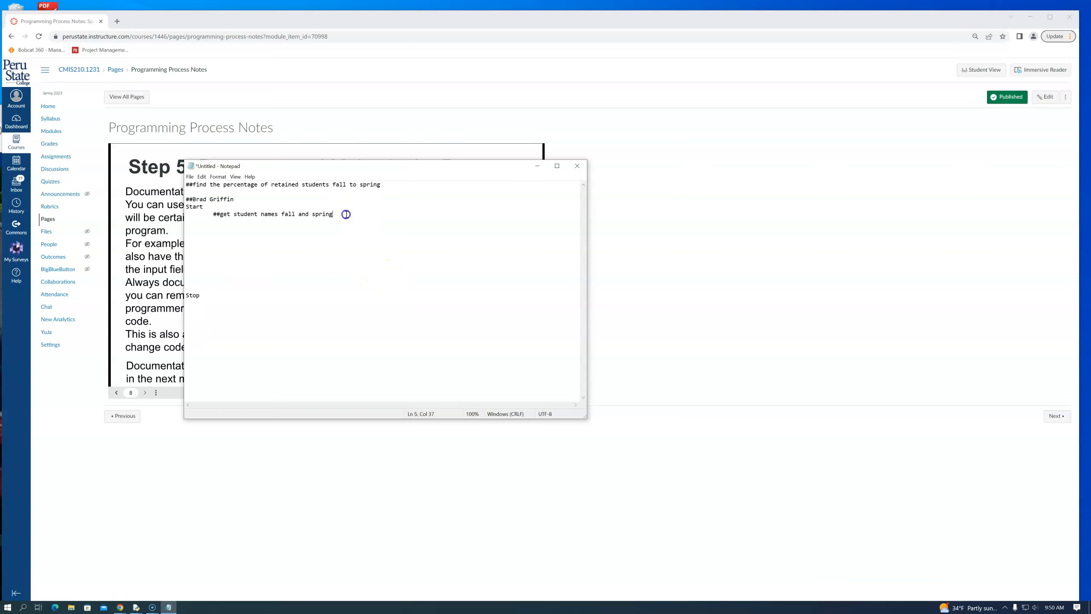
mouse_move(346, 214)
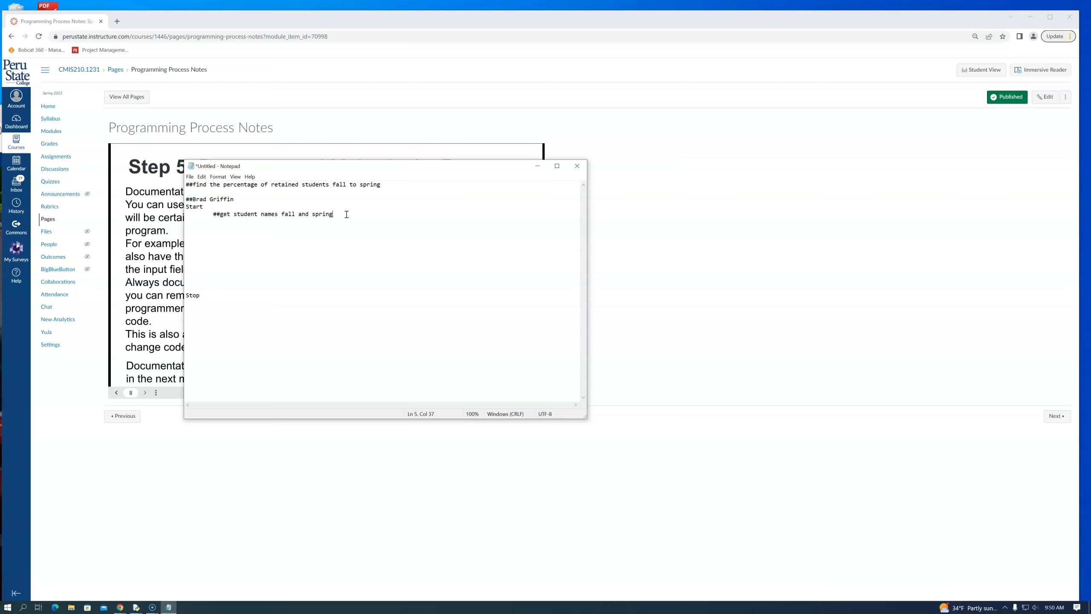
Step: Add the line reading input fall student nuid as fall_list under the comment
key(enter)
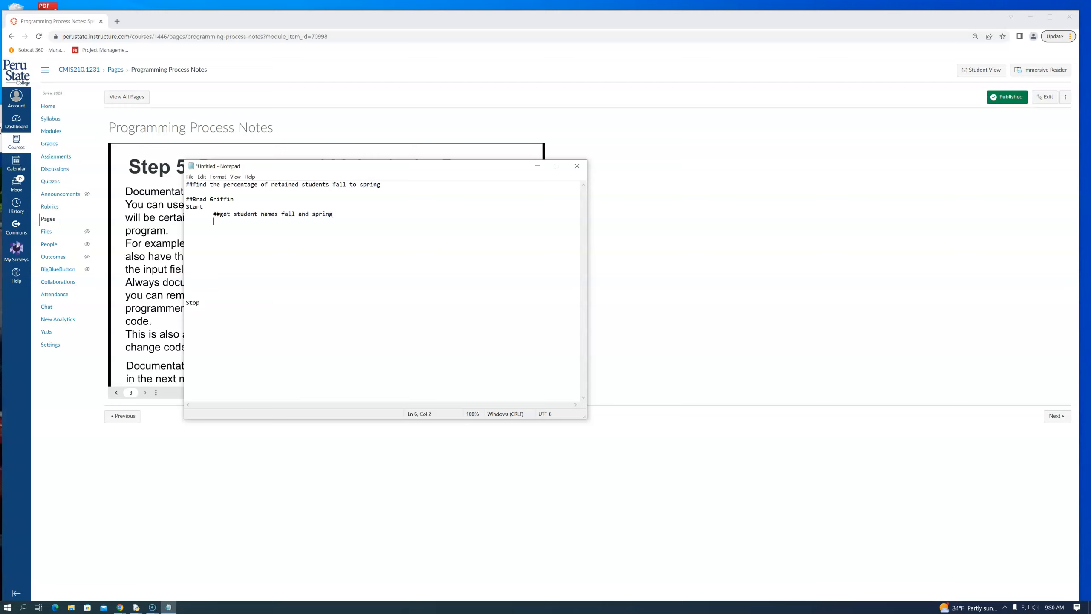
text(i)
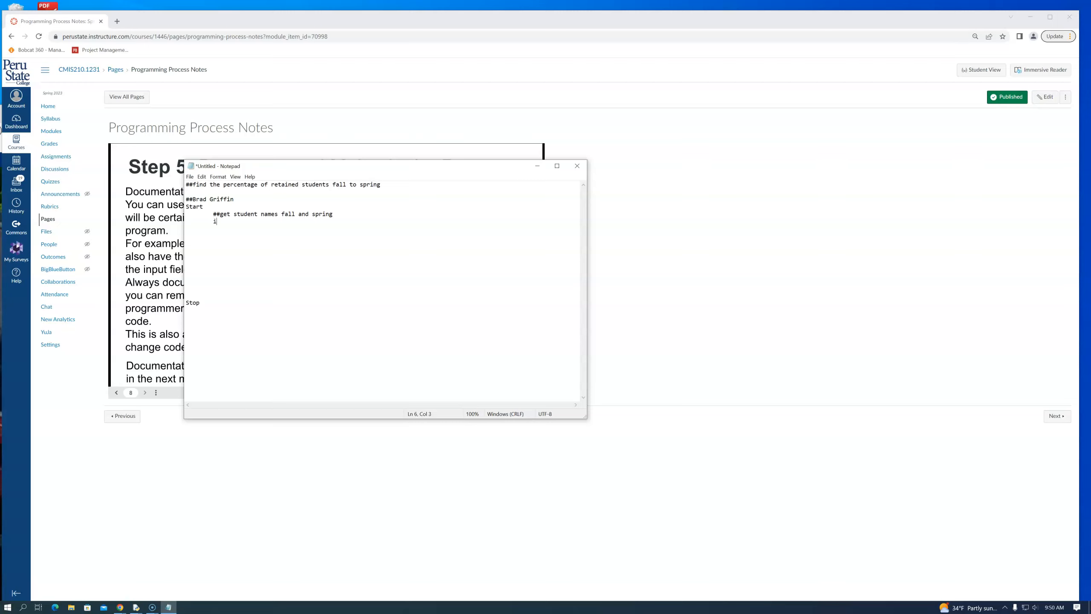
text(input fall student)
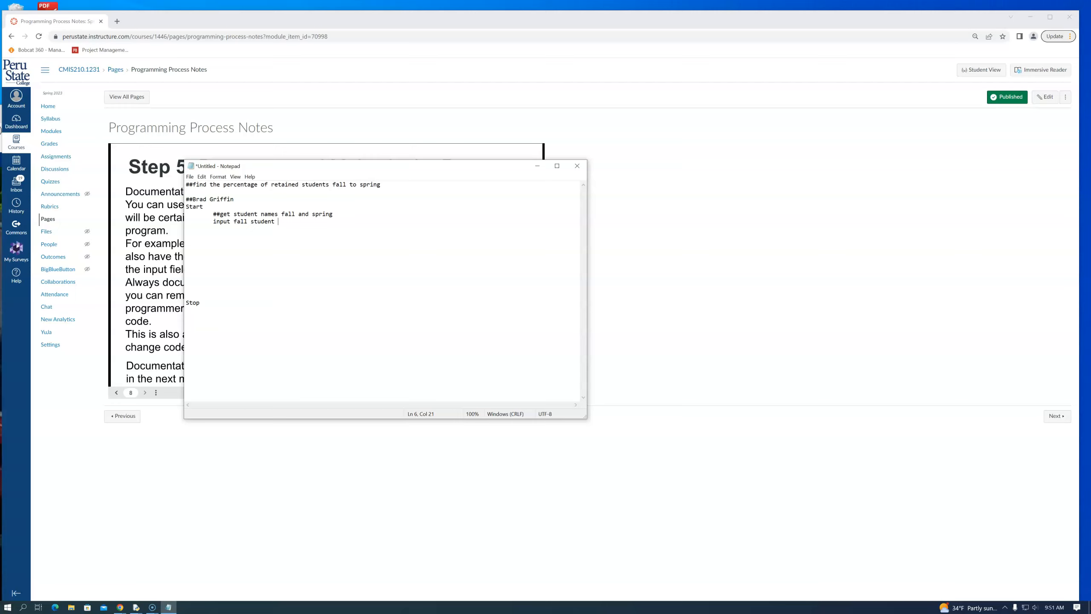
text(nui)
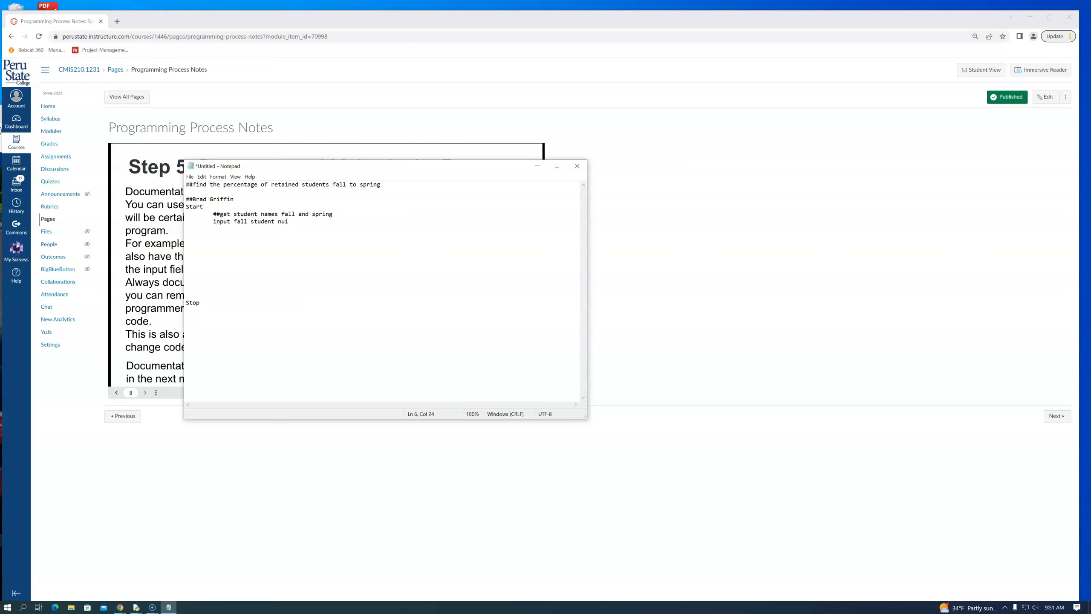
text(d)
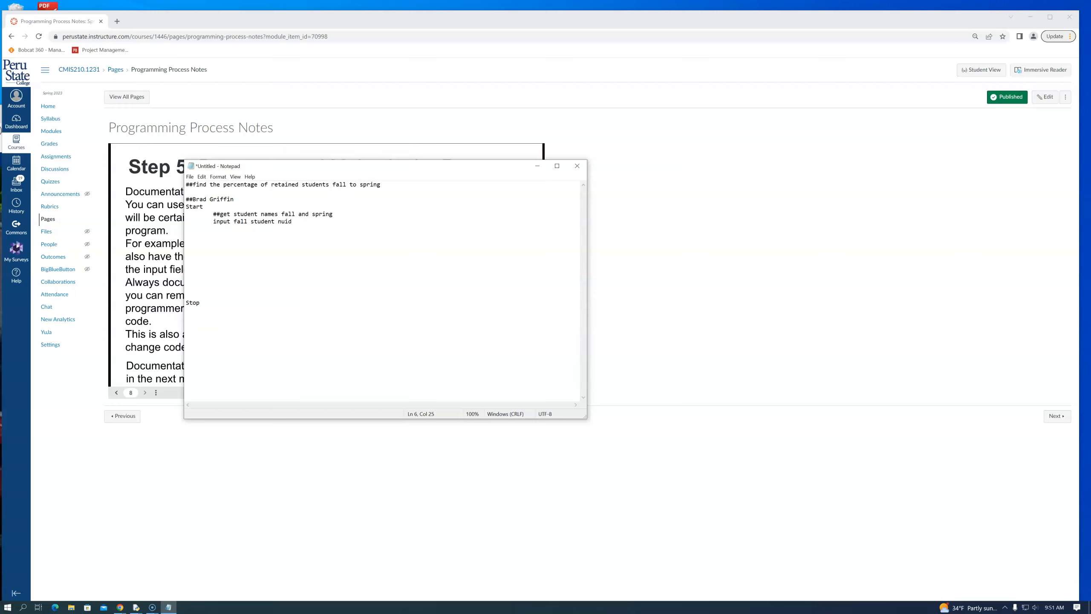
text(as)
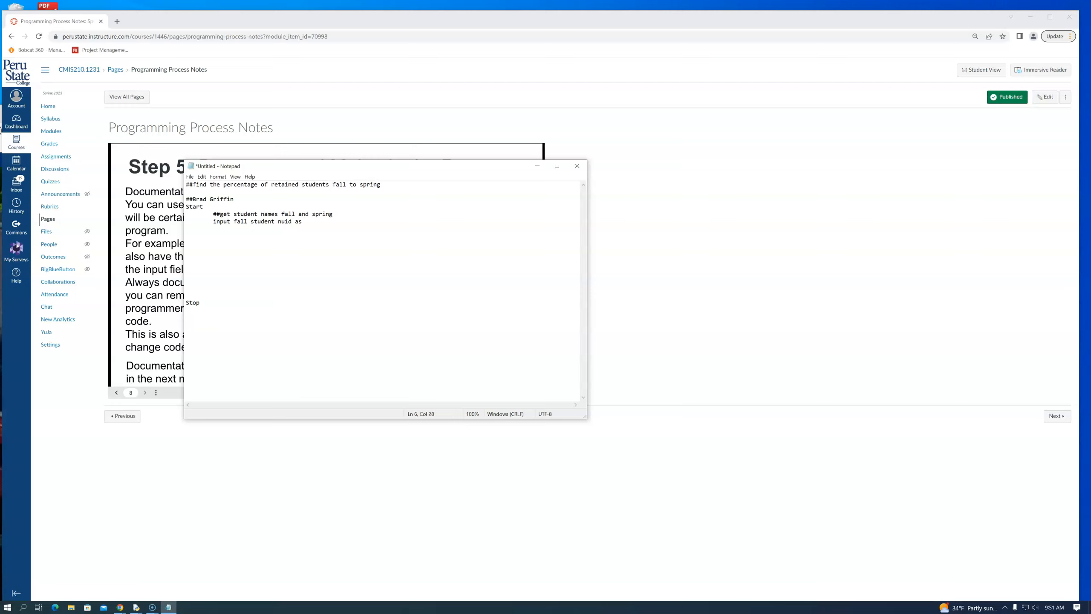
text(f)
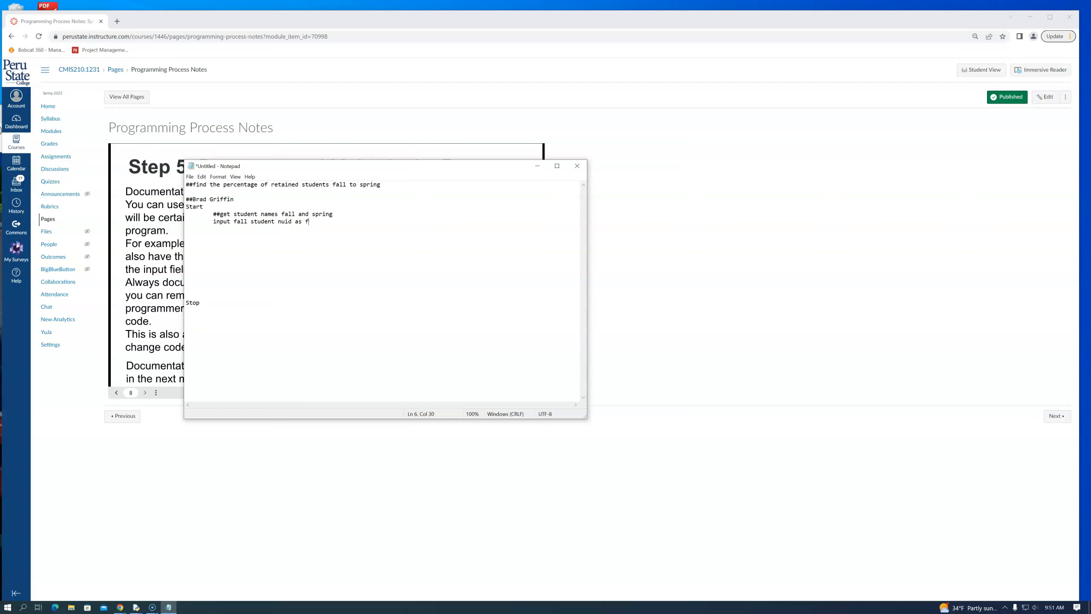
text(all_)
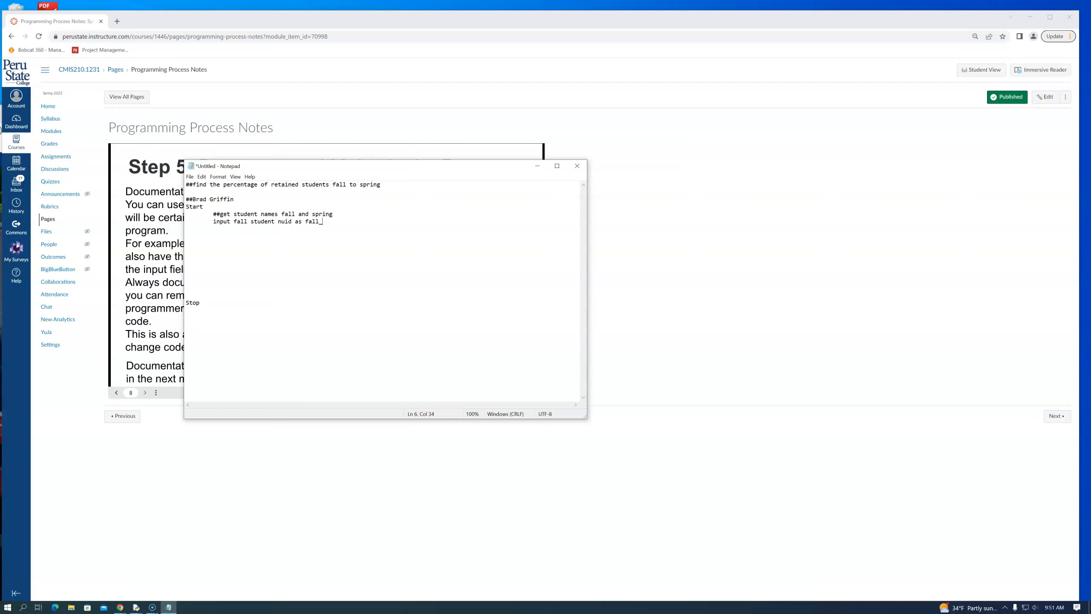
text(list)
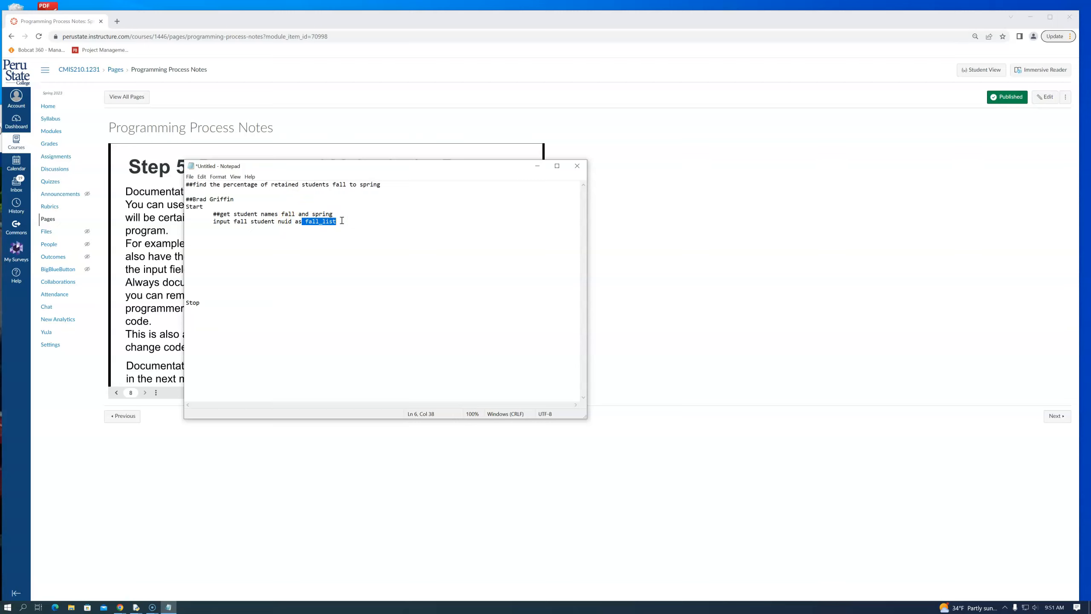
Step: Add the line reading input spring student nuid as spring_list below it
click(317, 221)
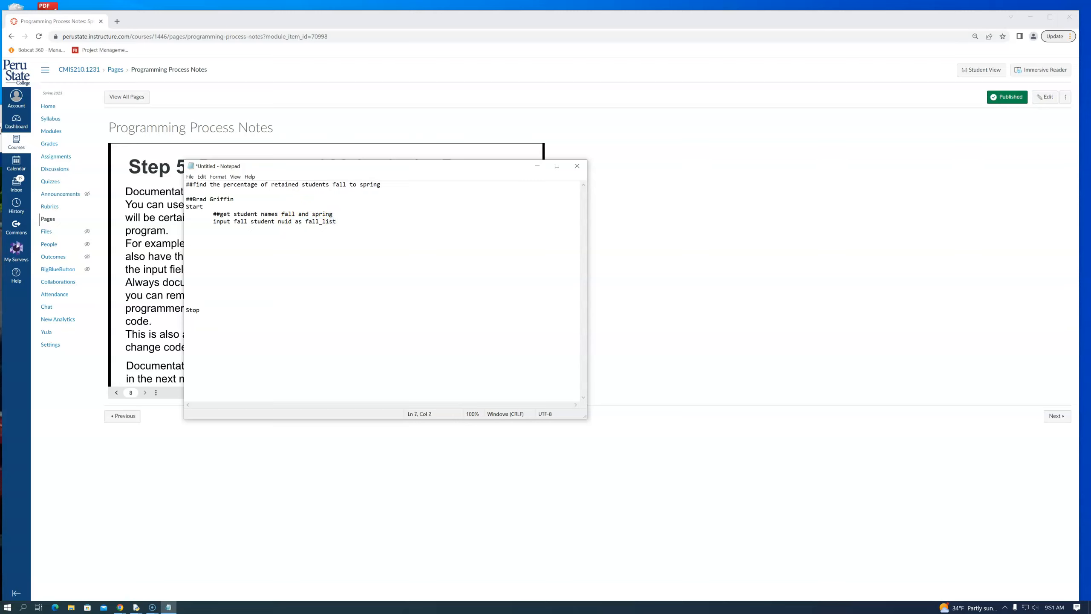
text(input)
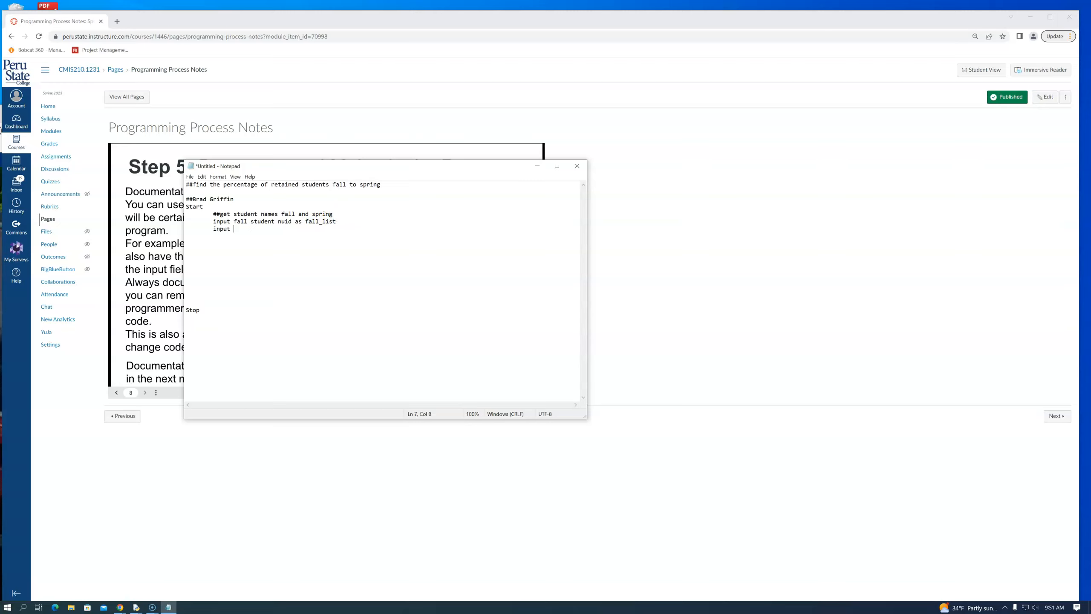
text(spring student)
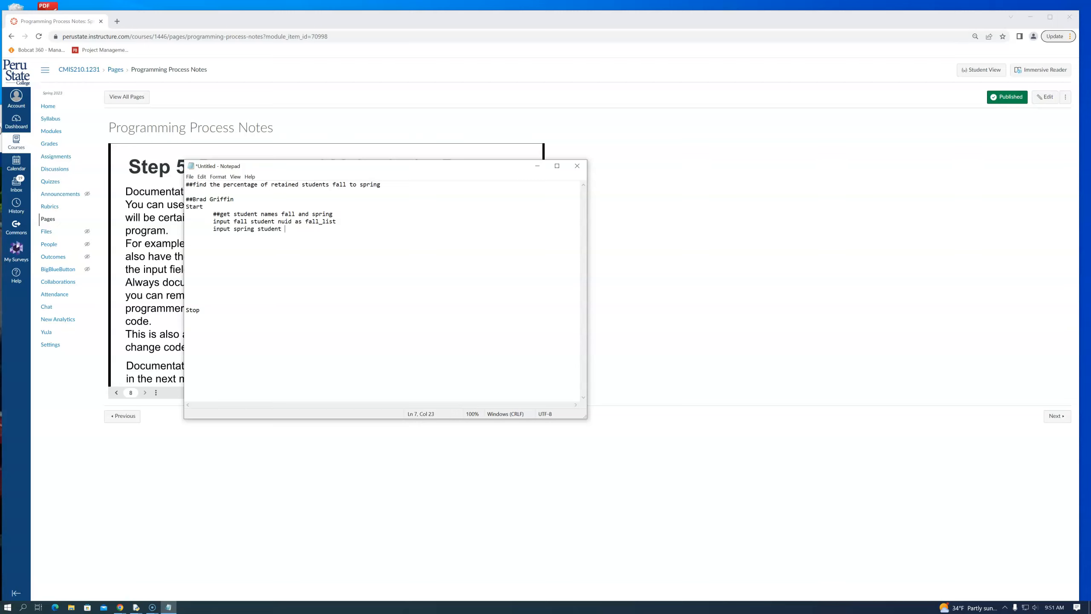
text(n)
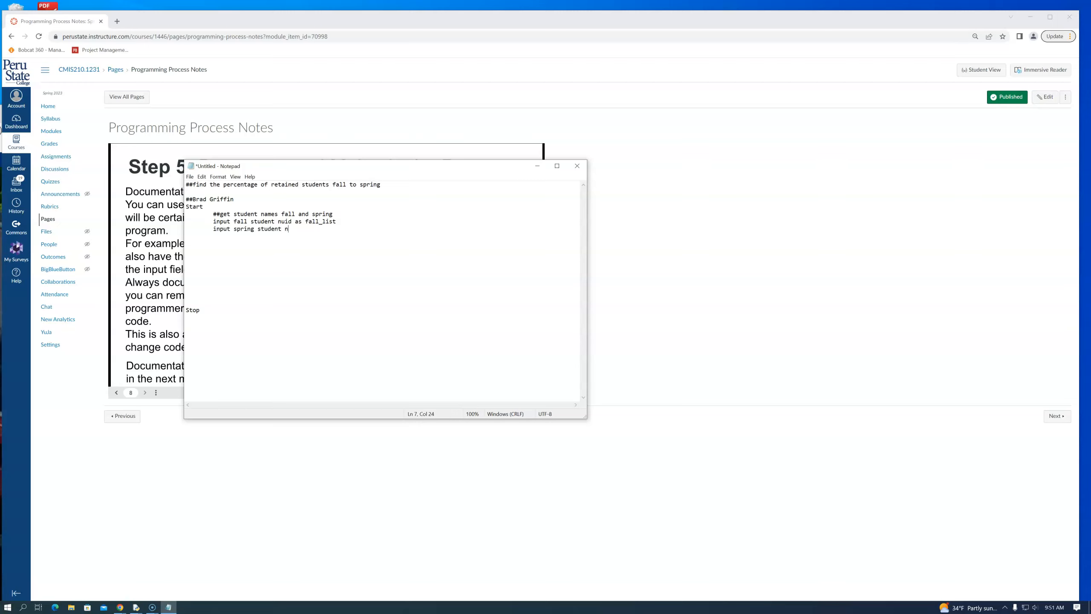
text(uid as)
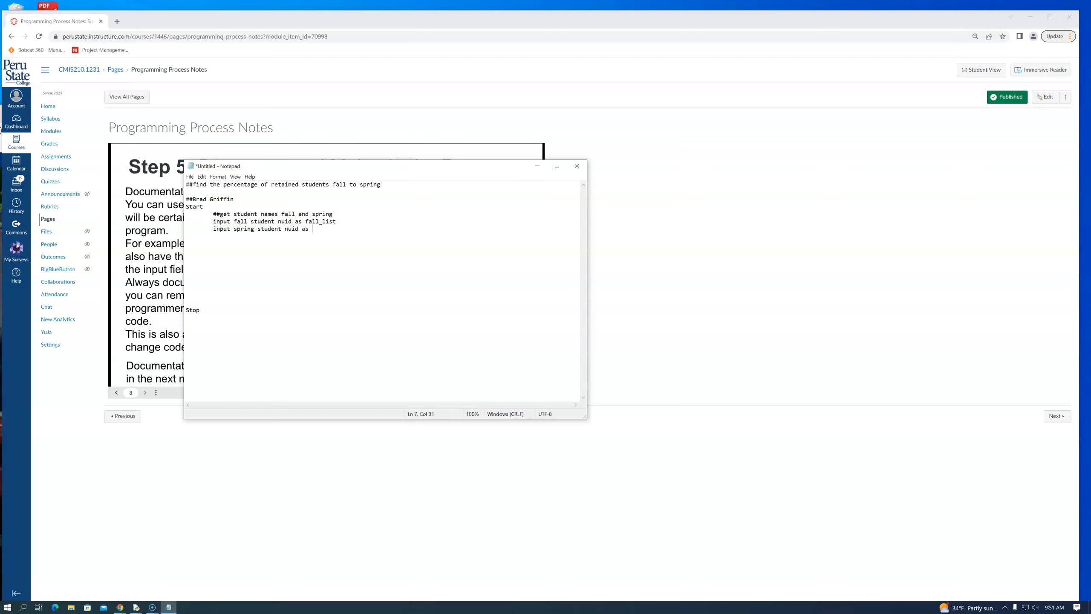
text(spring)
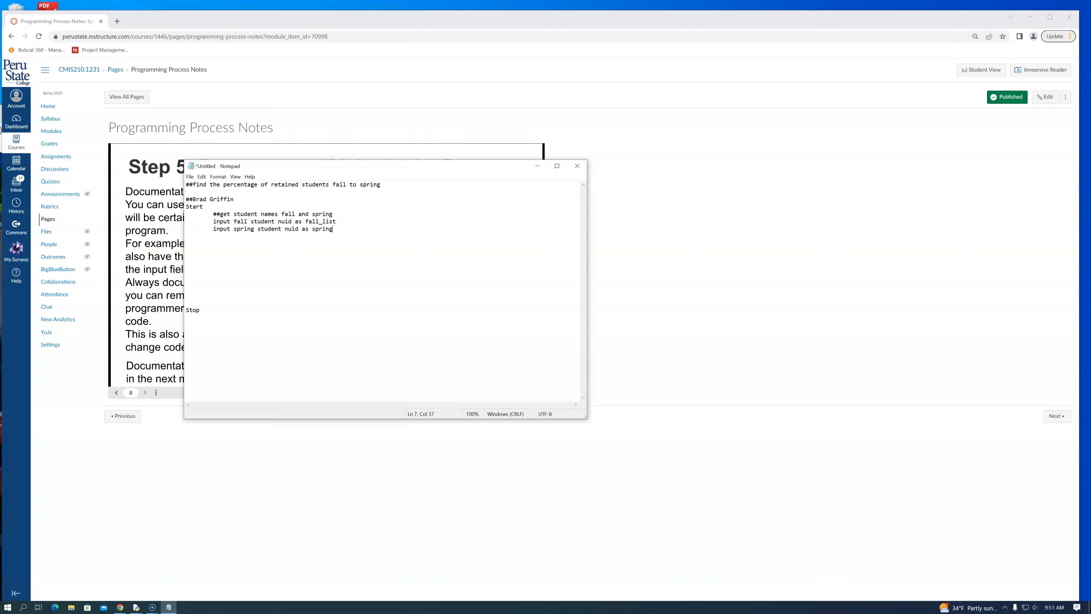
text(_list)
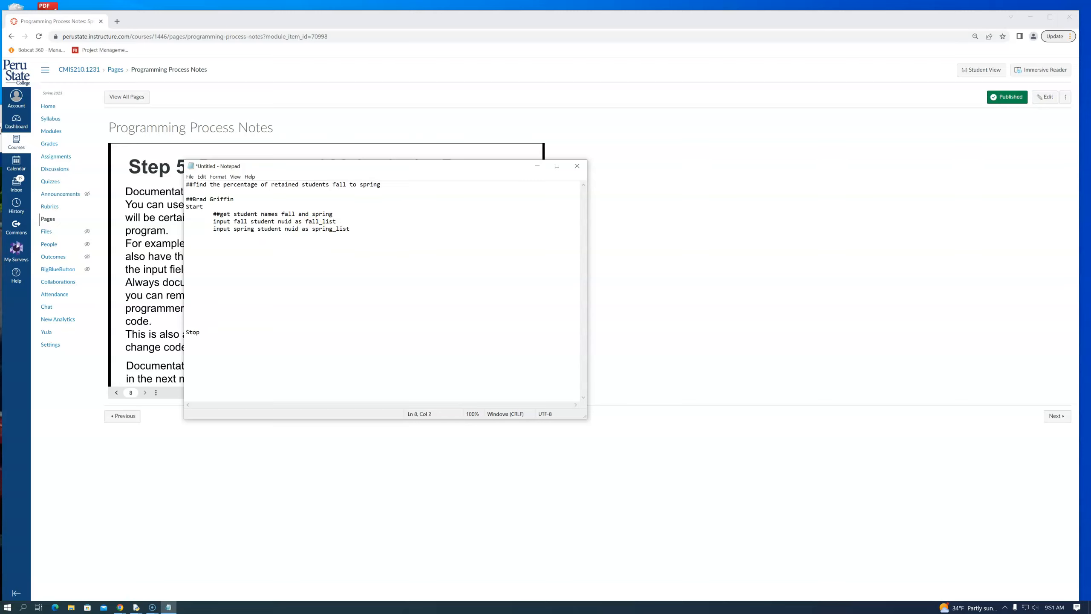
Step: Write unique_value = fall_list - spring_list beneath the input lines and start a new line
text(su)
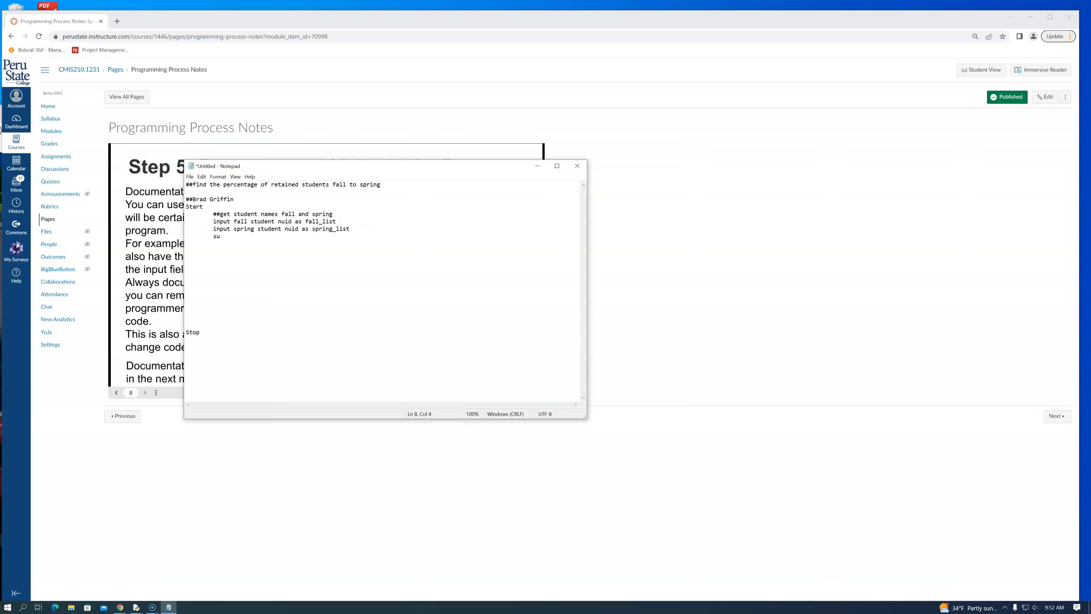
key(Backspace)
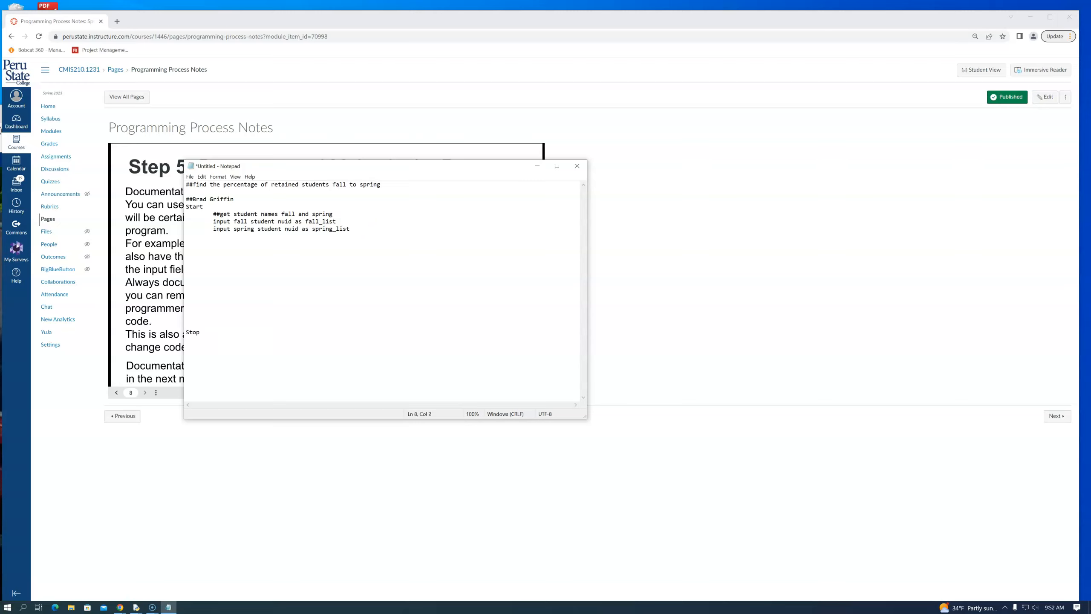
text(un)
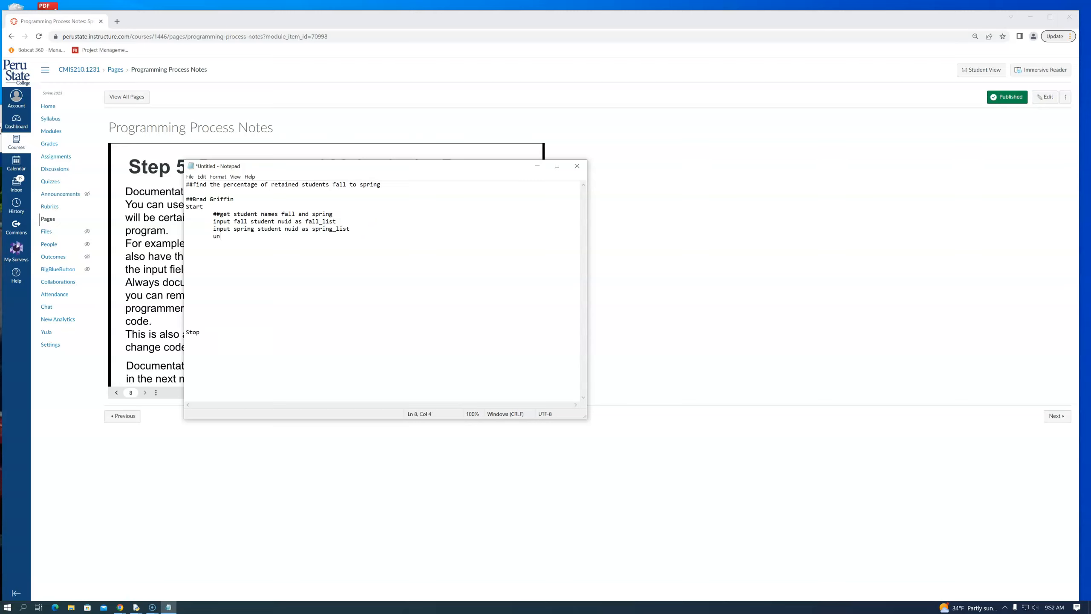
text(ique_)
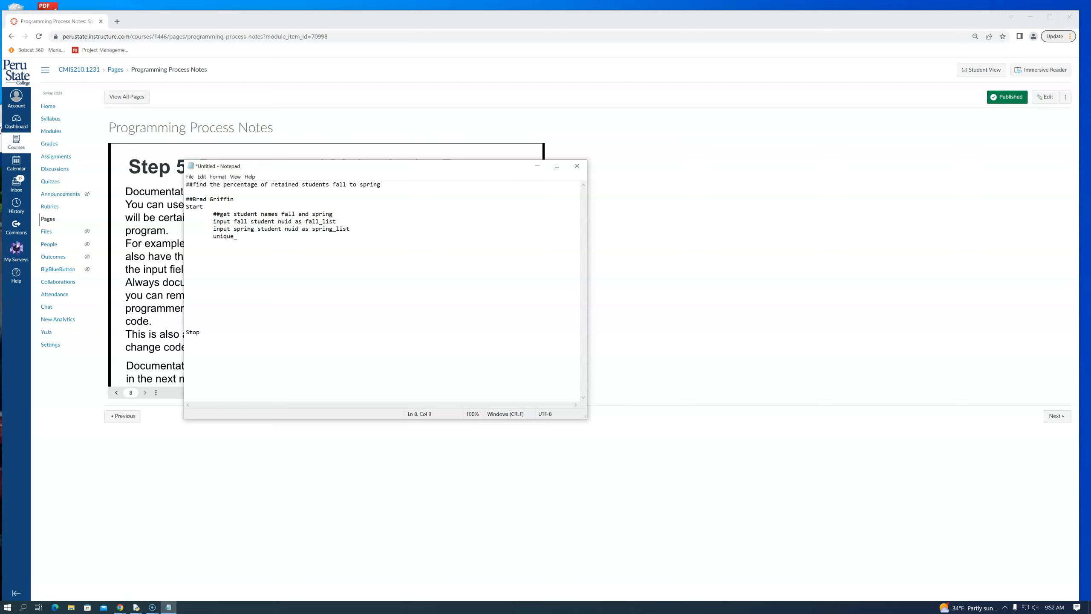
text(value)
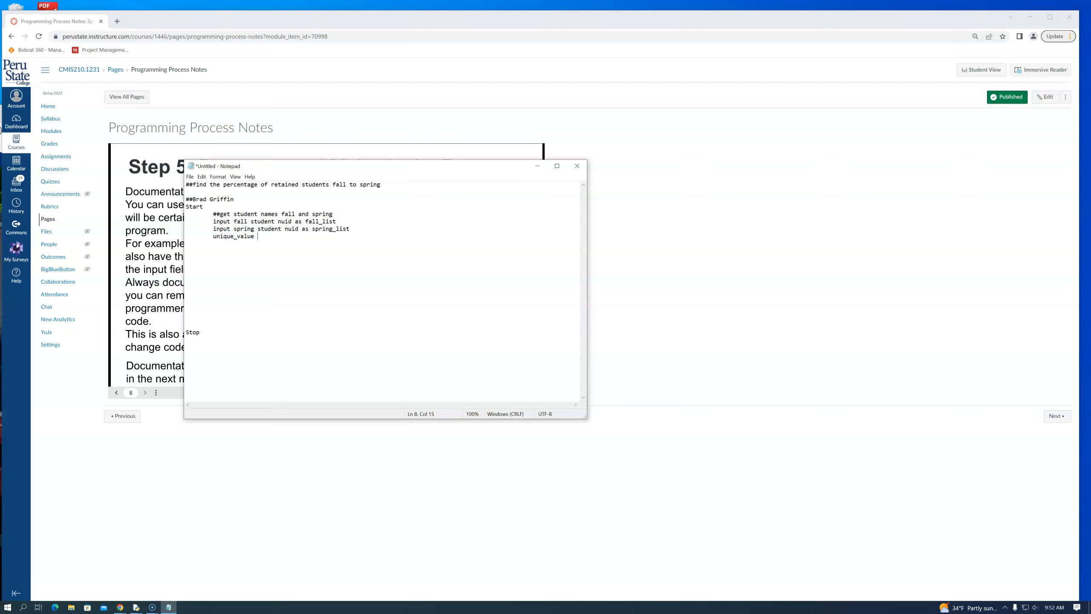
text(=)
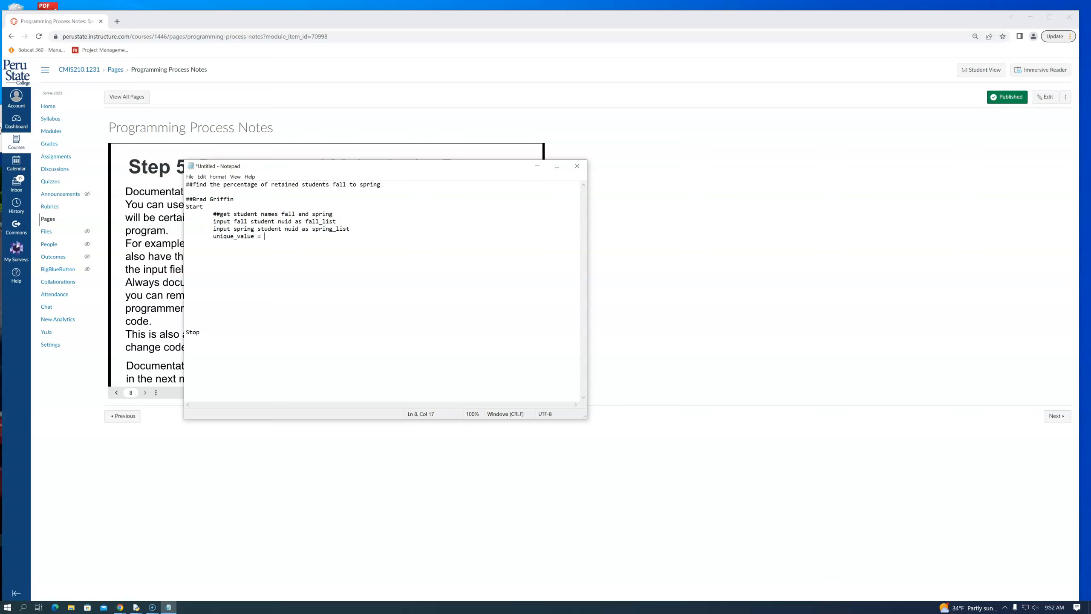
text(fa)
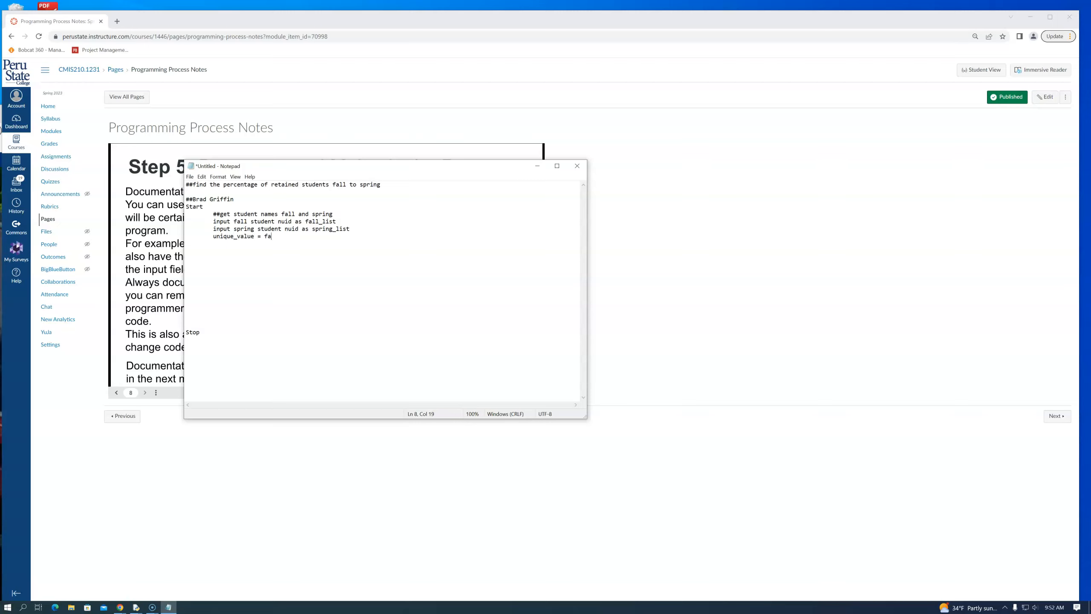
text(ll_)
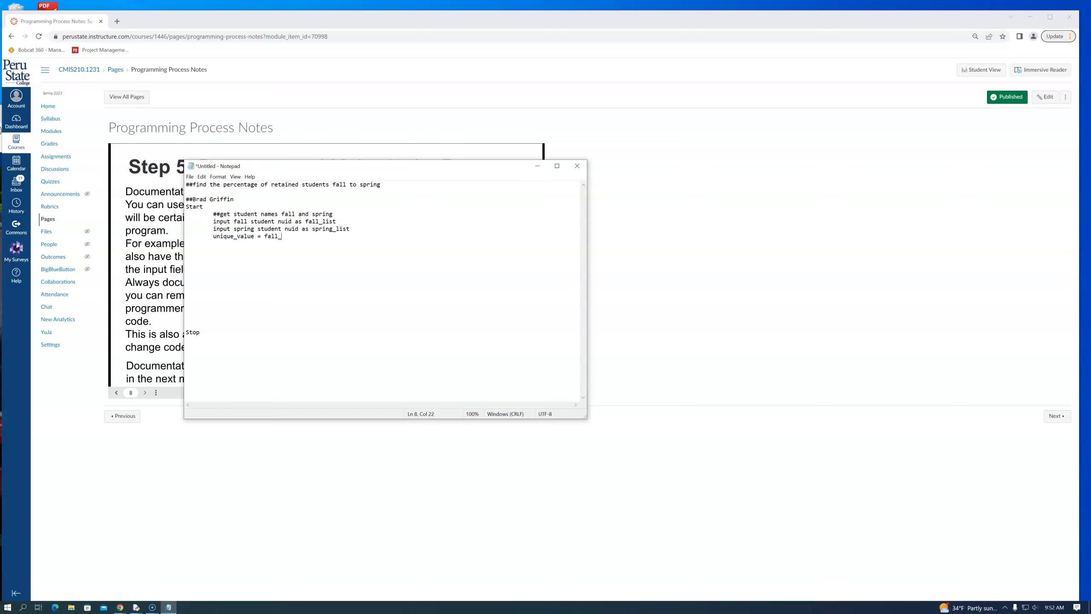
text(list)
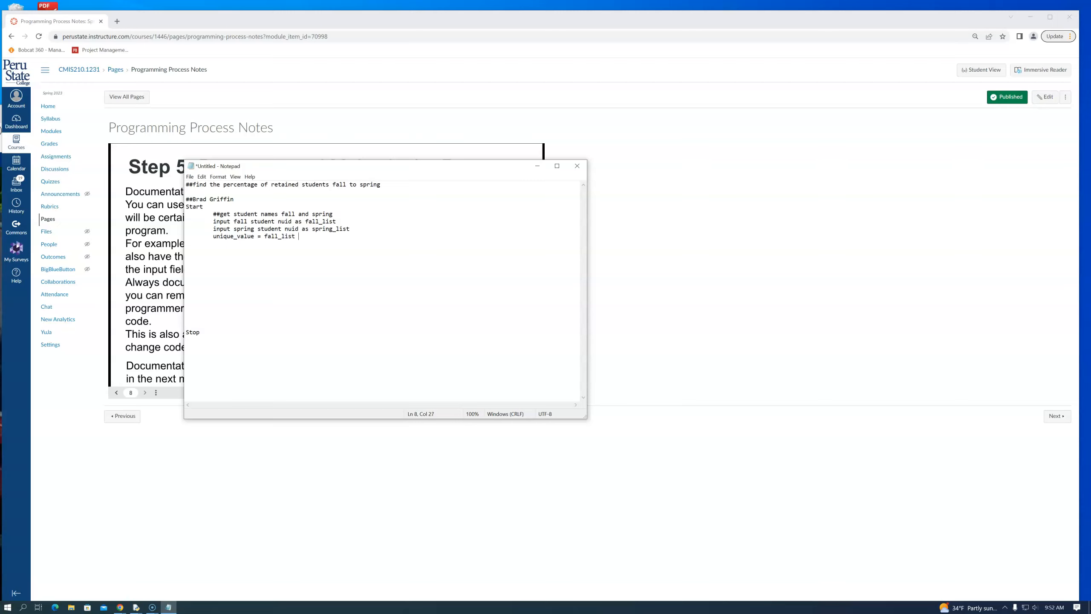
text(- sp)
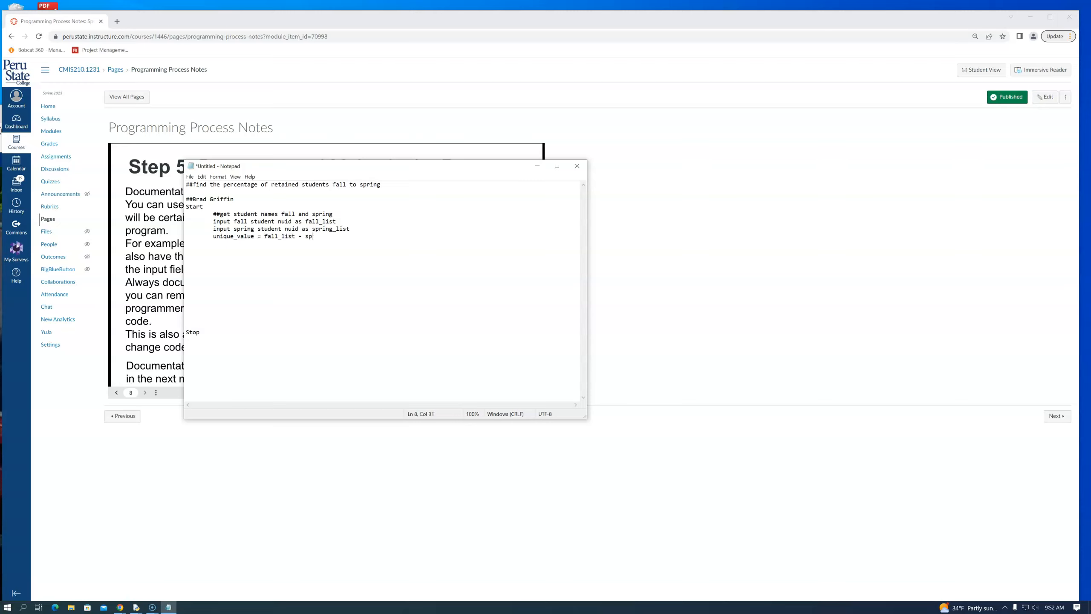
text(ring)
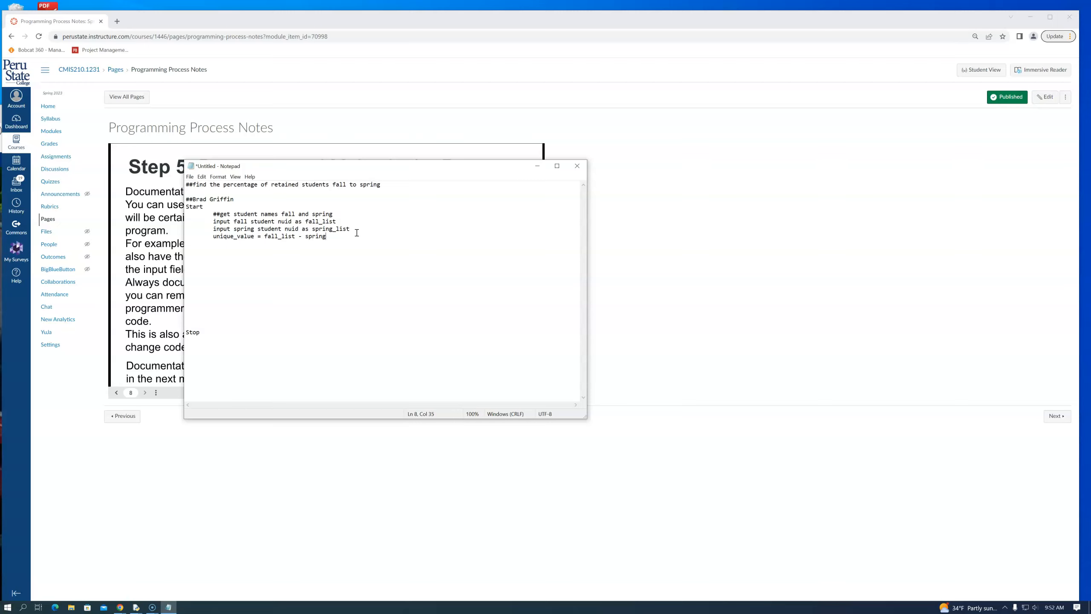
text(_list)
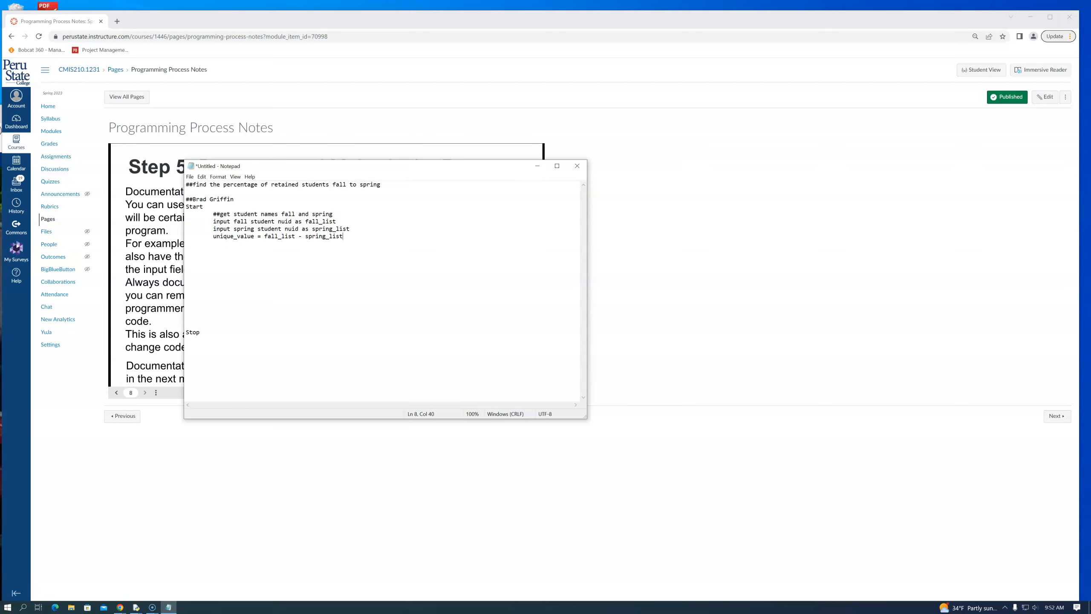
key(Enter)
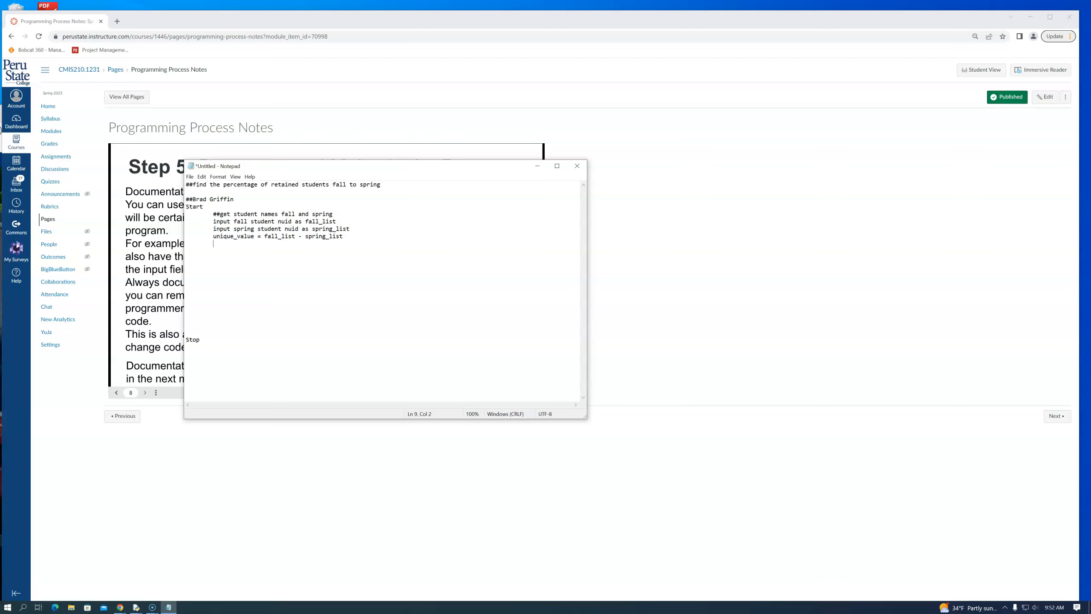
Step: Add fall_count = count of fall_list and spring_count = count of spring_list lines
text(f)
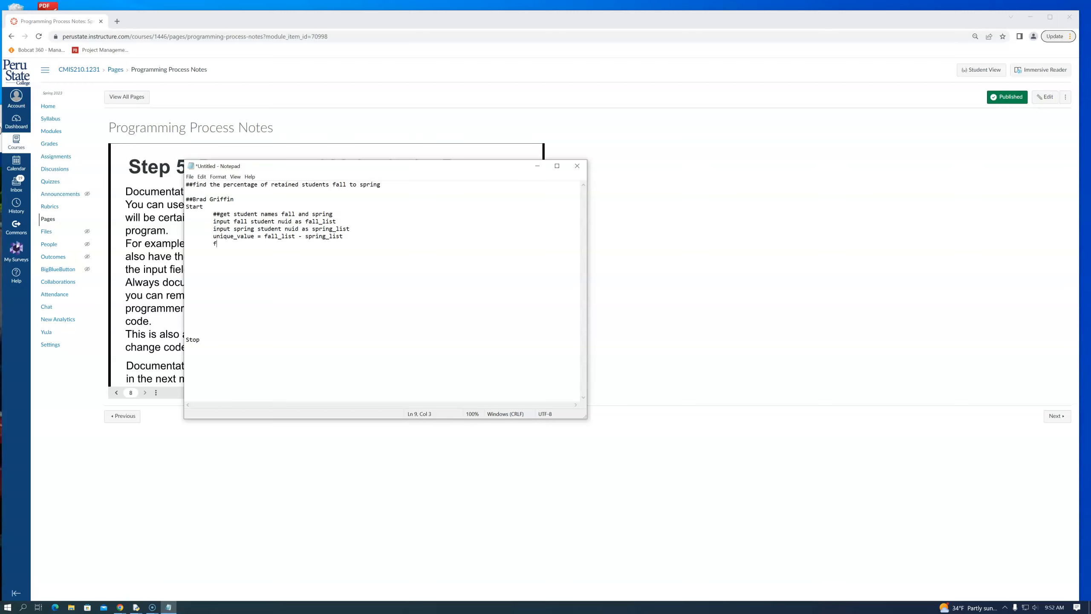
text(all_count =)
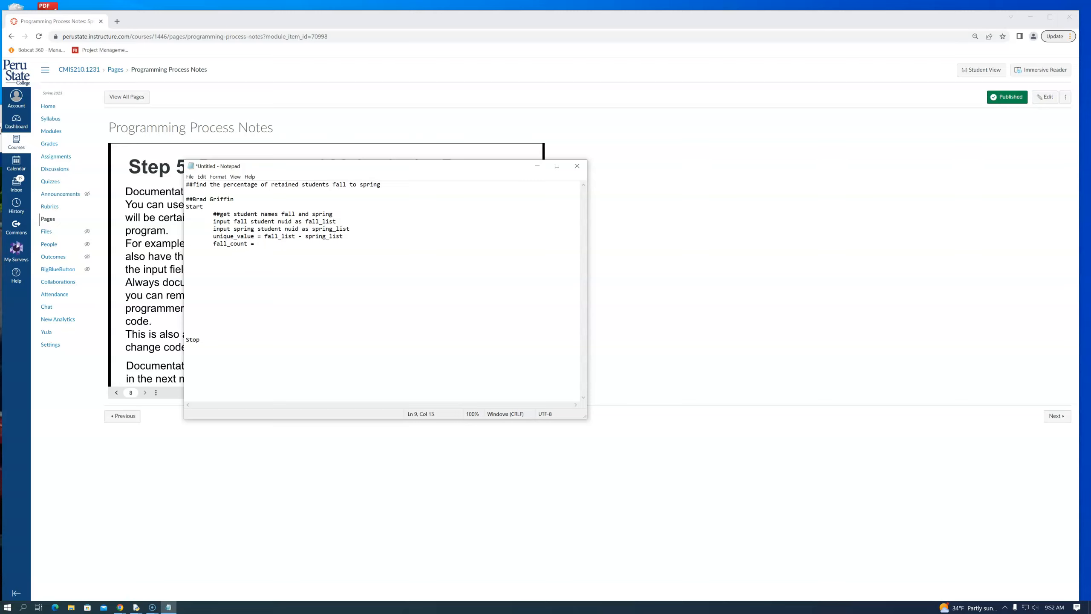
text(count of)
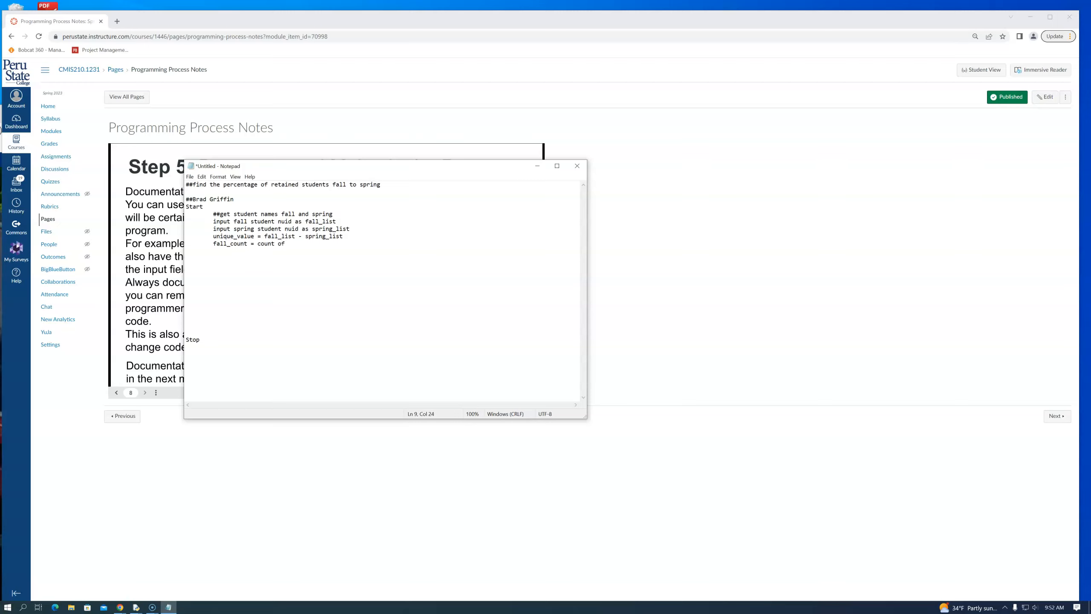
text(fall_list)
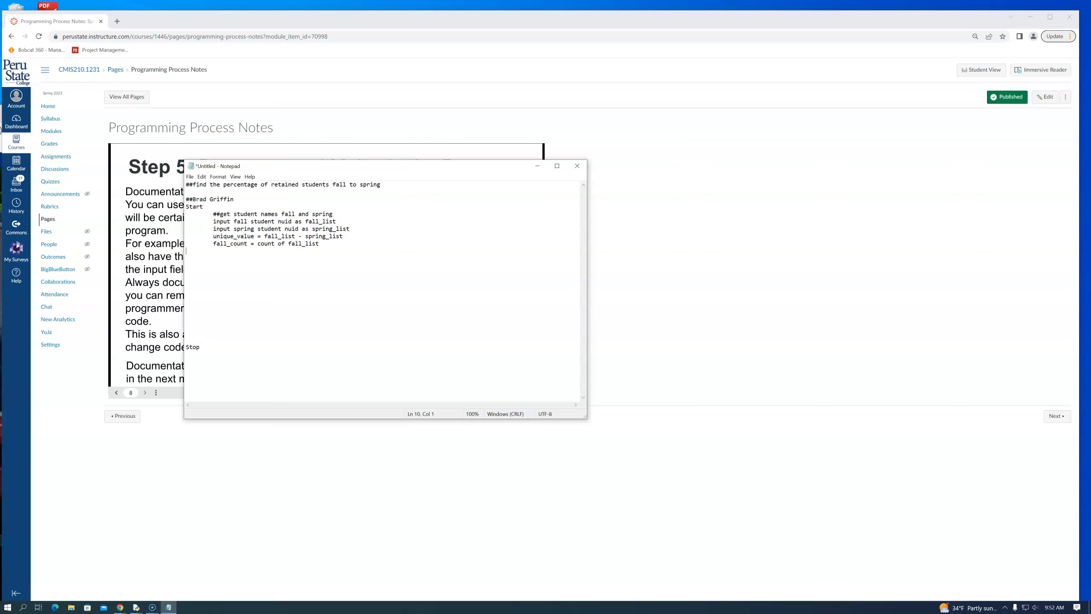
text(sp)
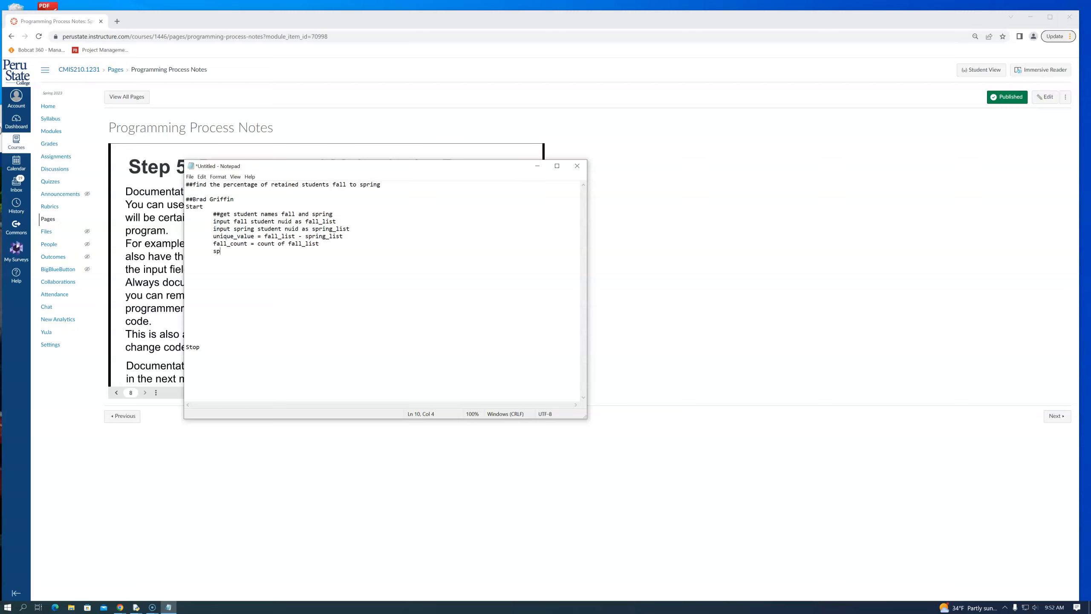
text(ring_count =)
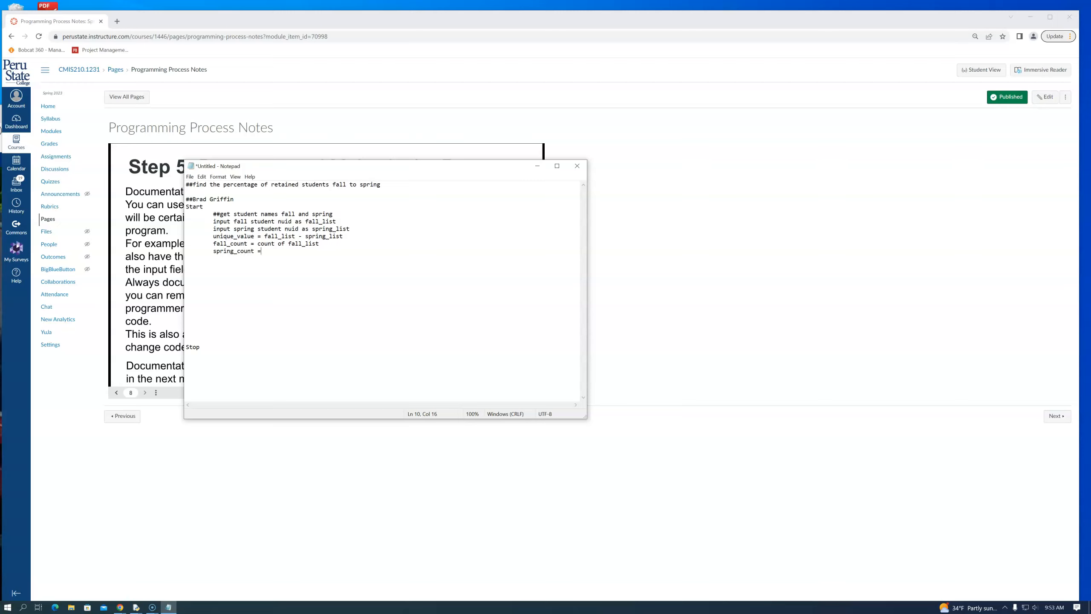
text(count of)
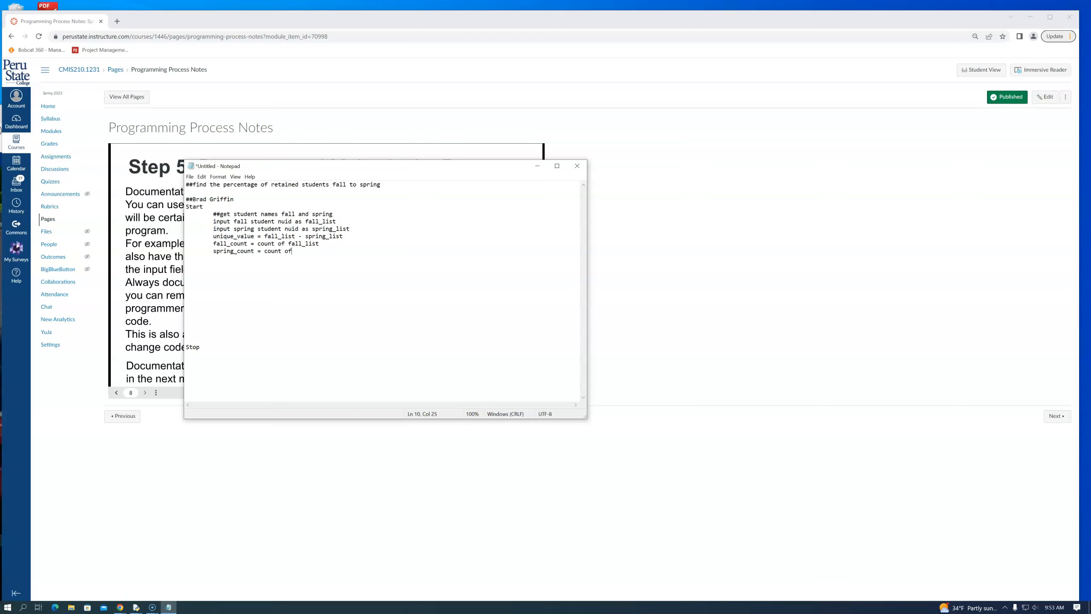
text(spring)
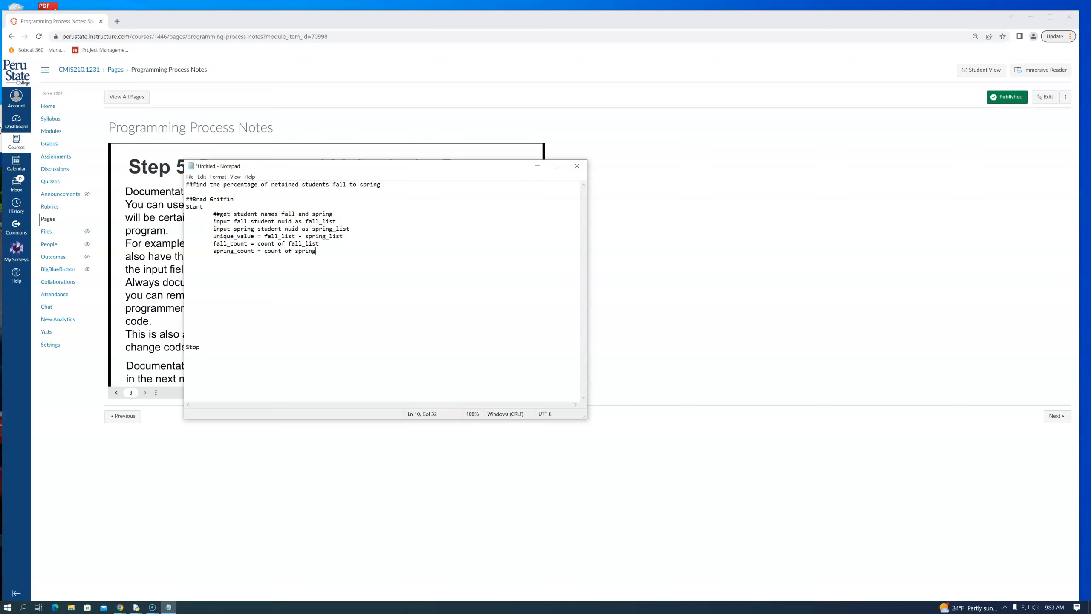
text(_list)
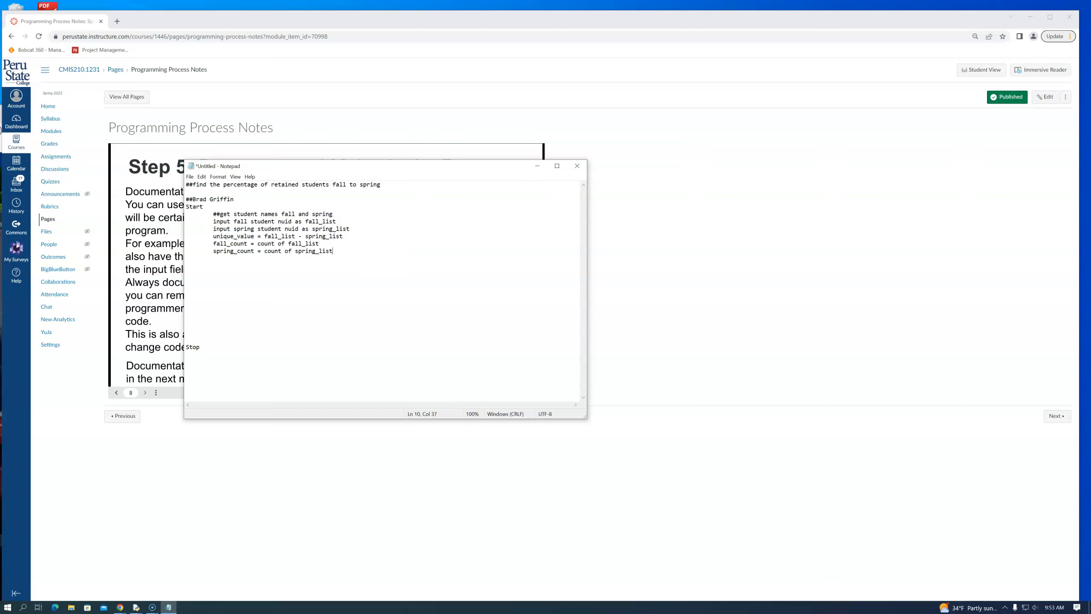
key(enter)
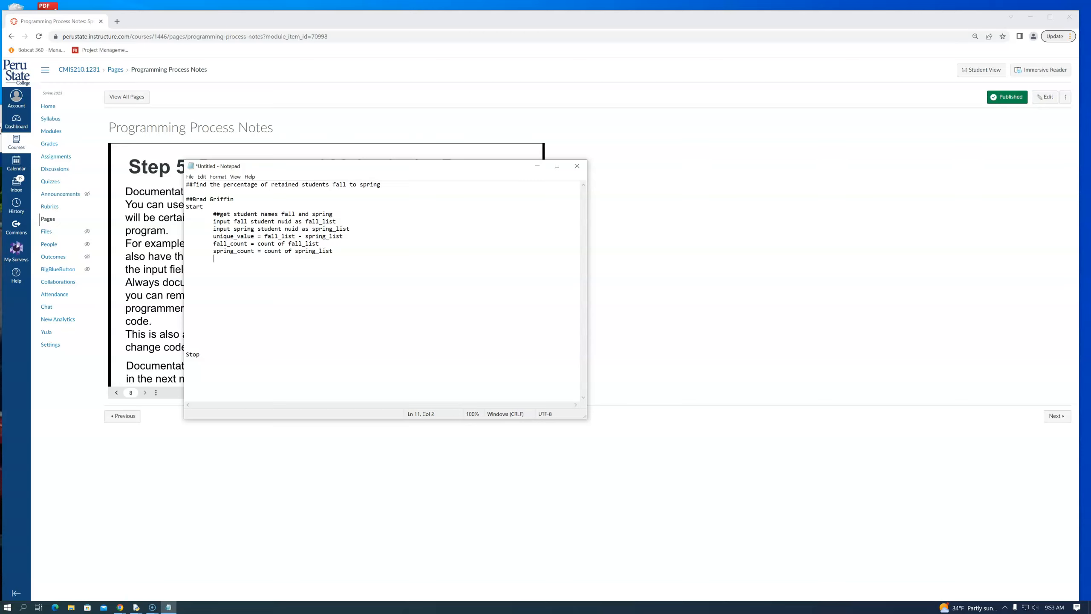
Step: Add the unique_count = count of unique_value line
text(uni)
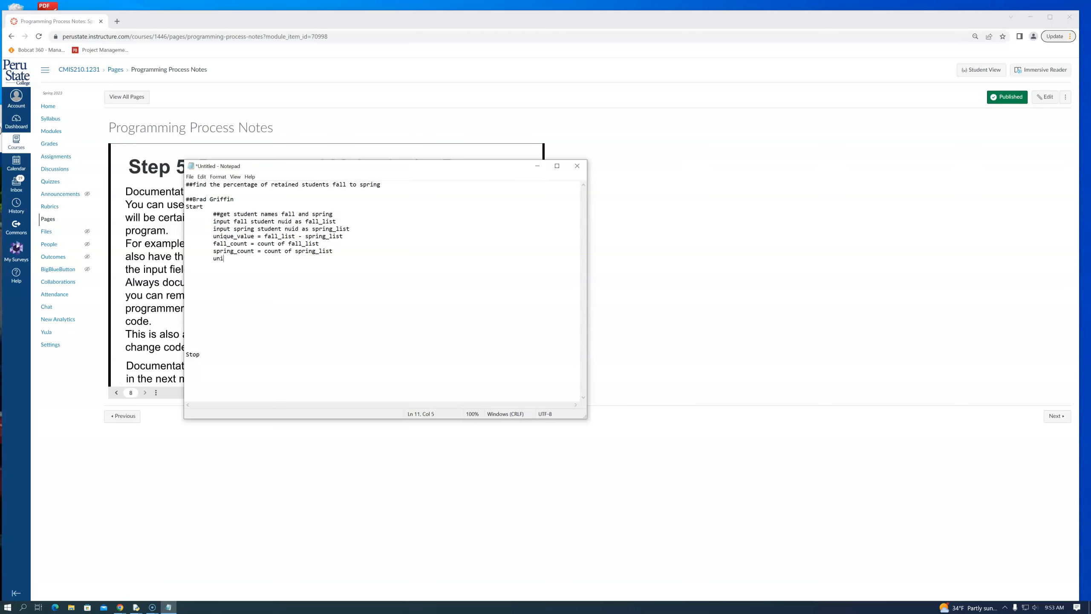
text(que)
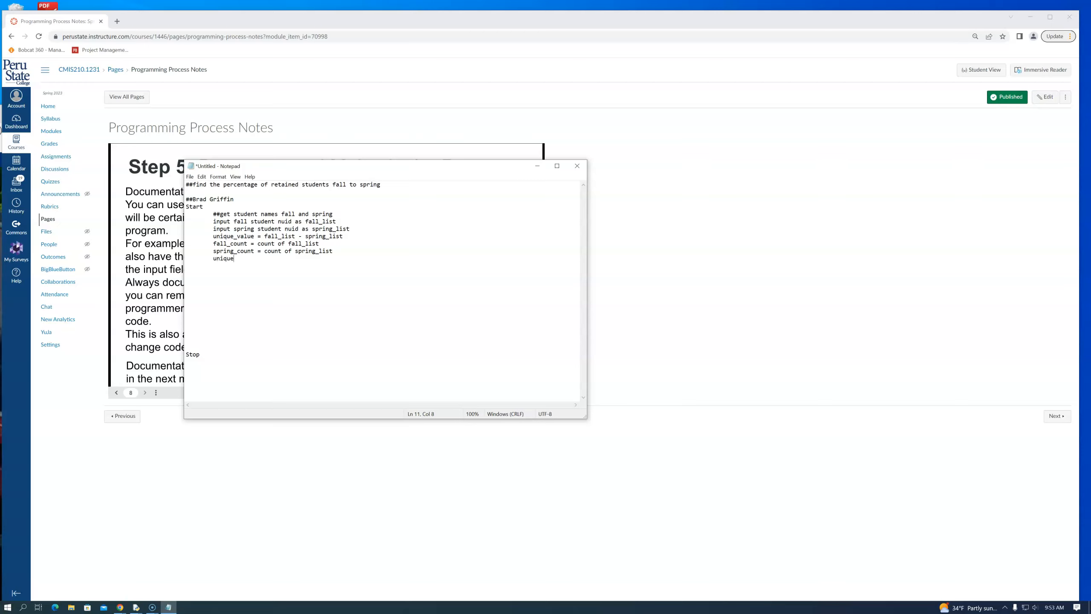
text(_count =)
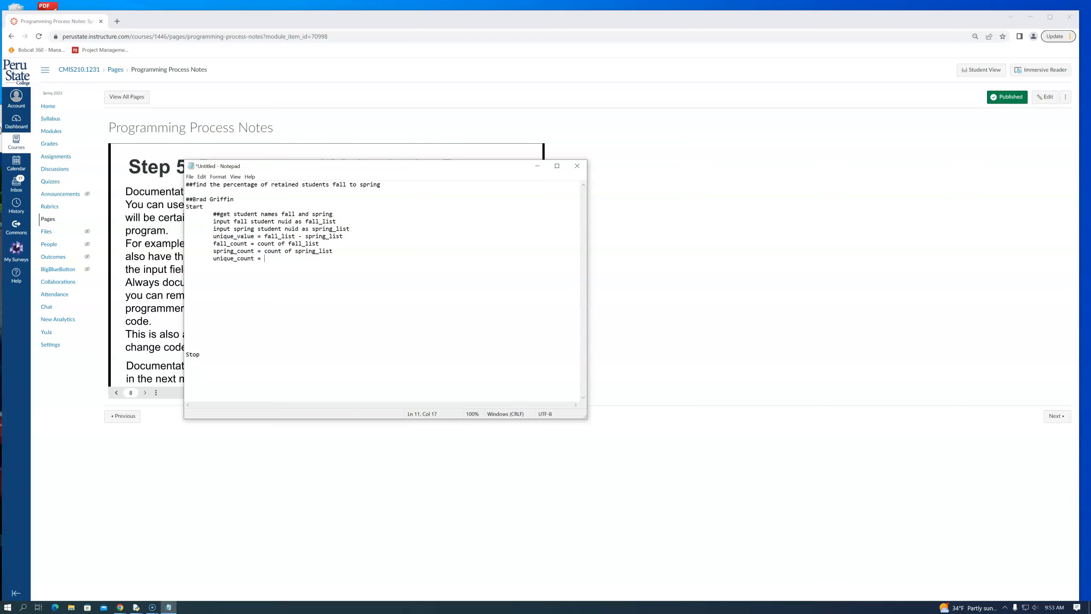
text(count of u)
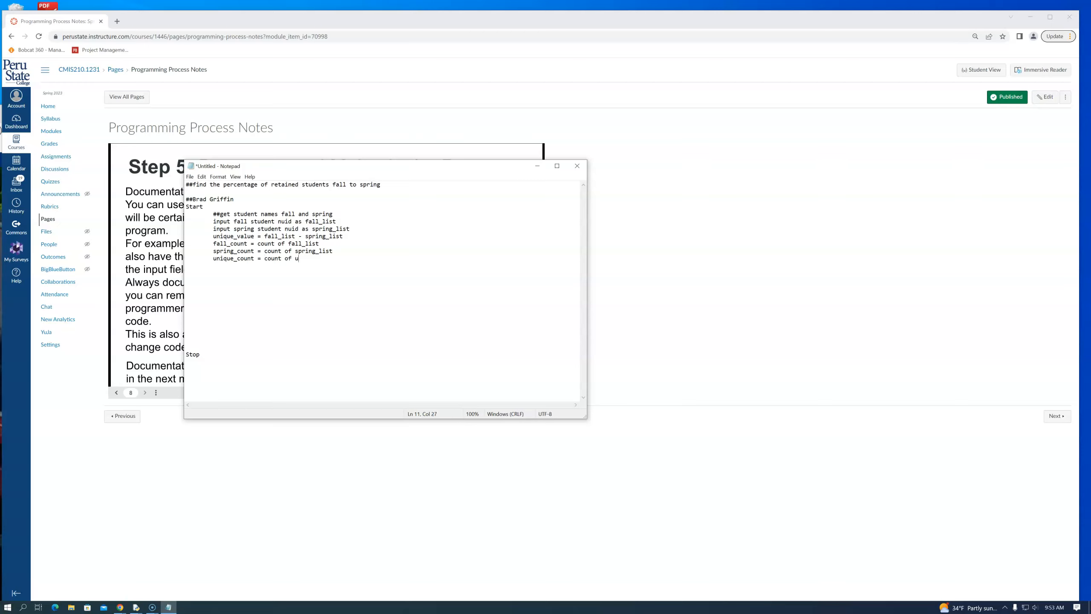
text(ni)
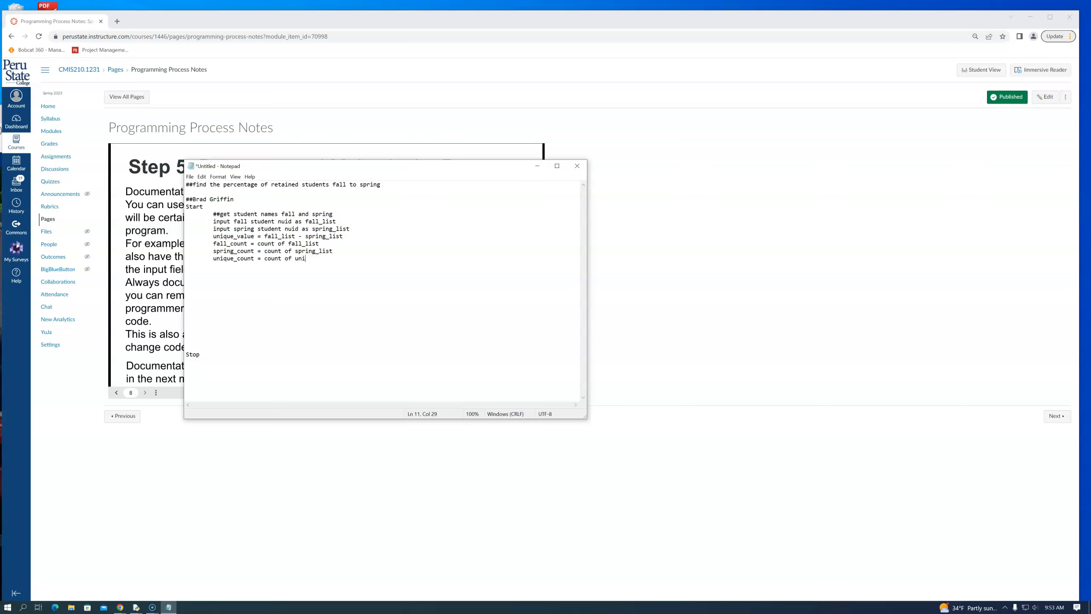
text(que)
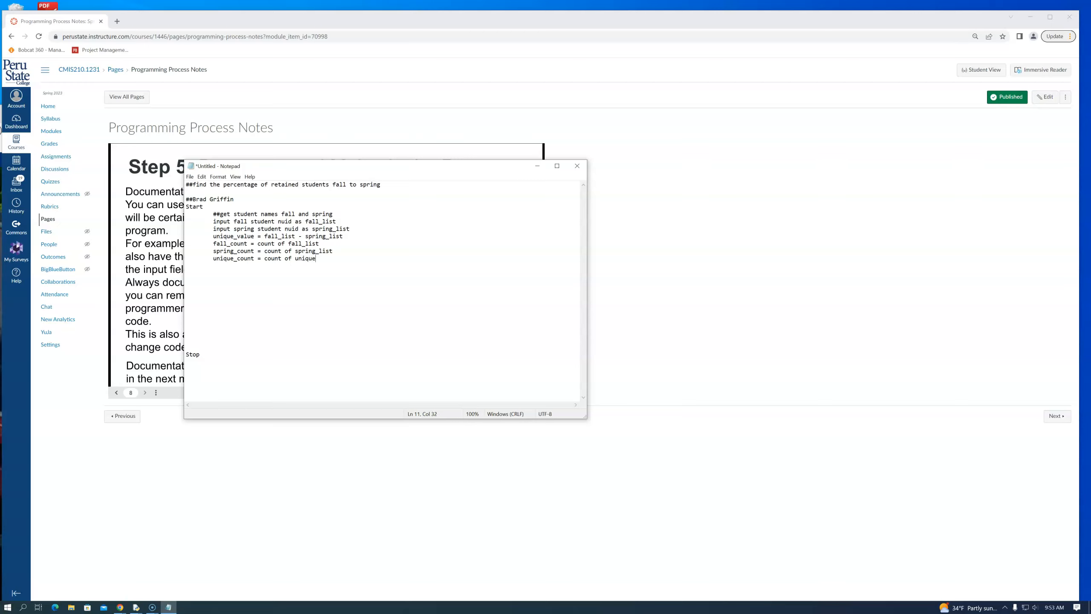
text(_va)
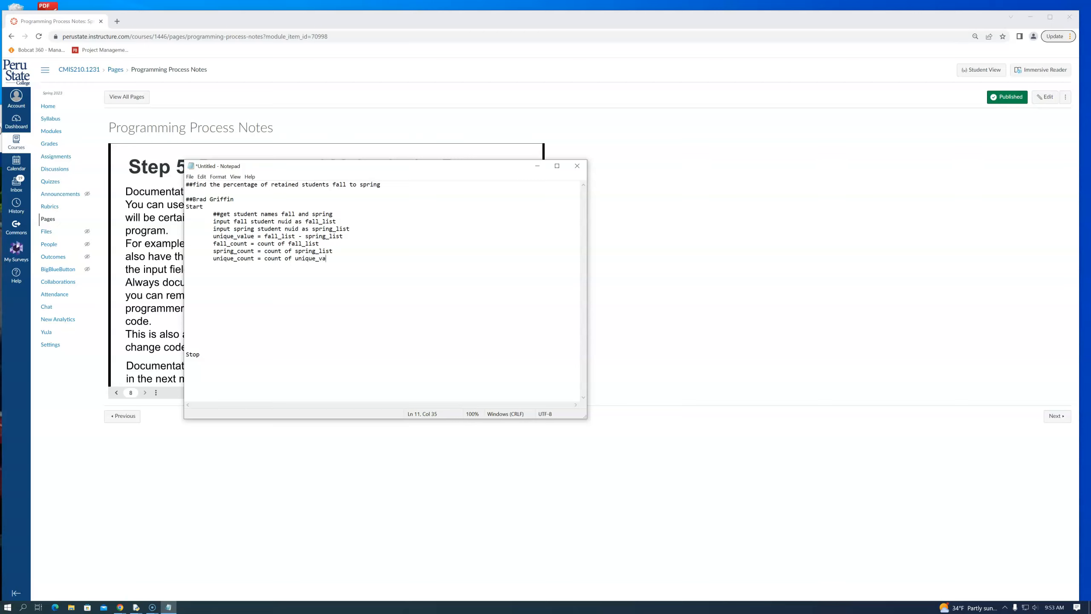
text(lue)
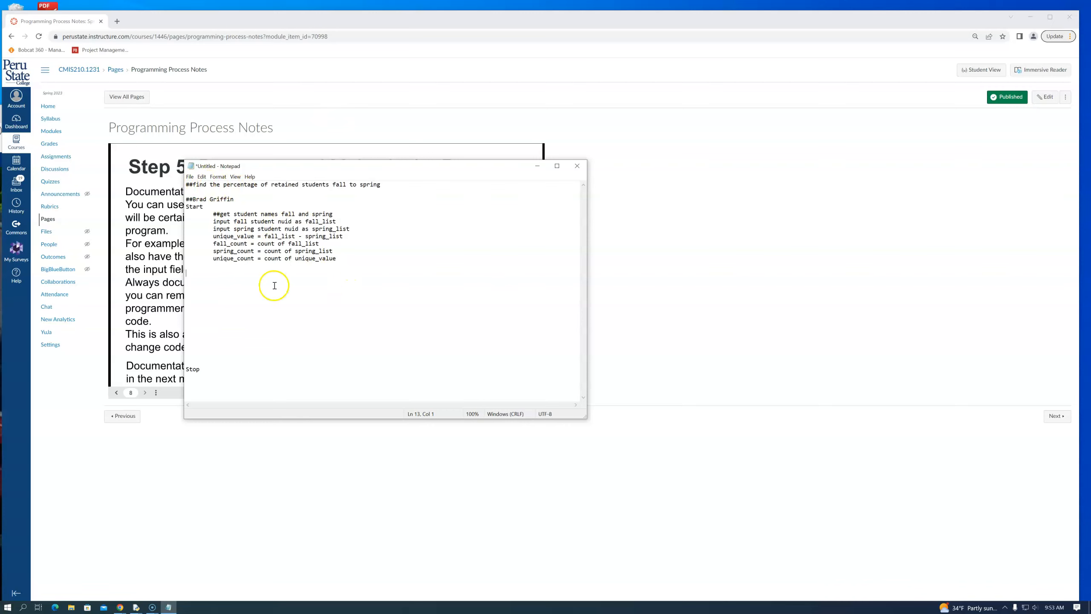
Step: Select all the pseudocode and apply a larger font size via Format > Font
key(ctrl+a)
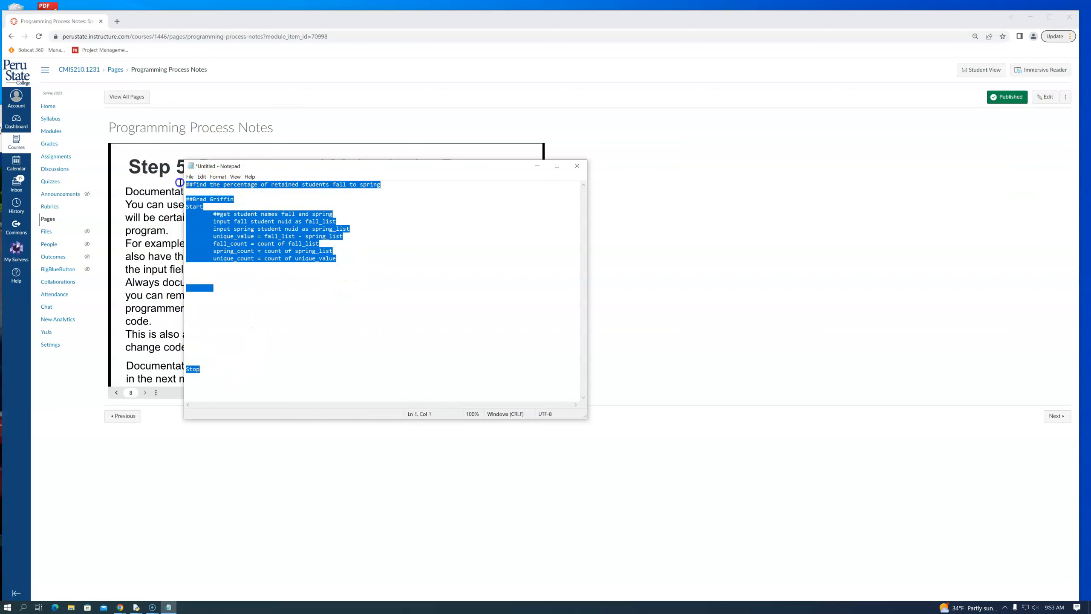
click(218, 177)
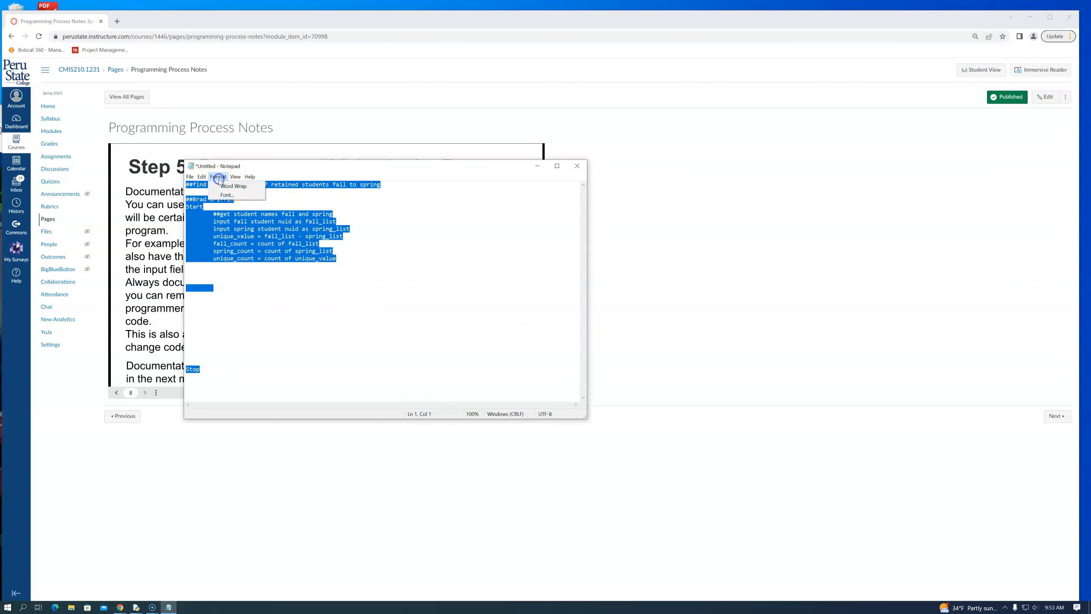
click(218, 177)
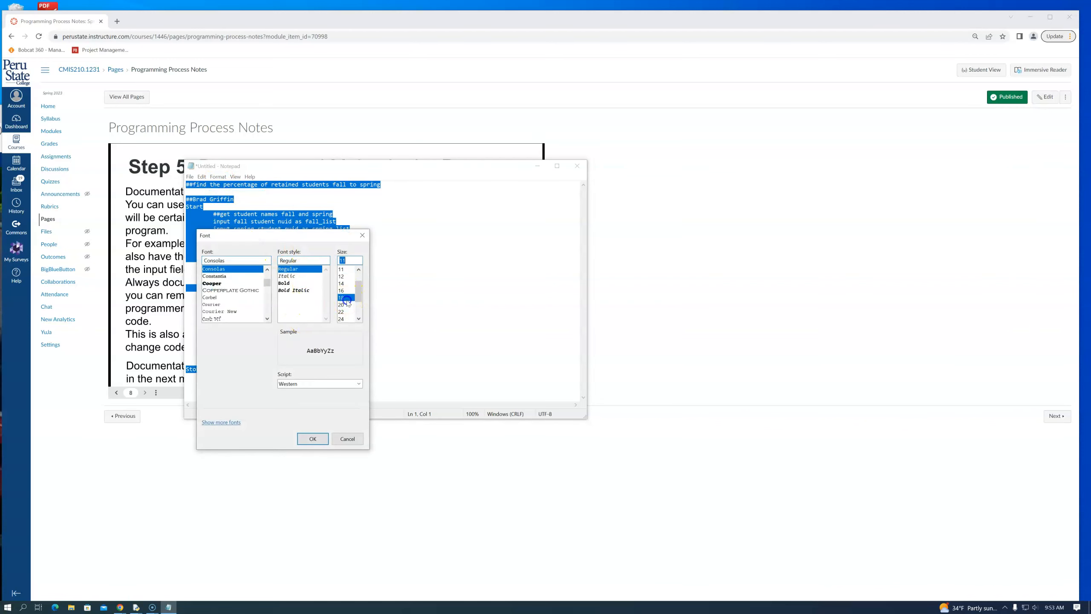
click(347, 438)
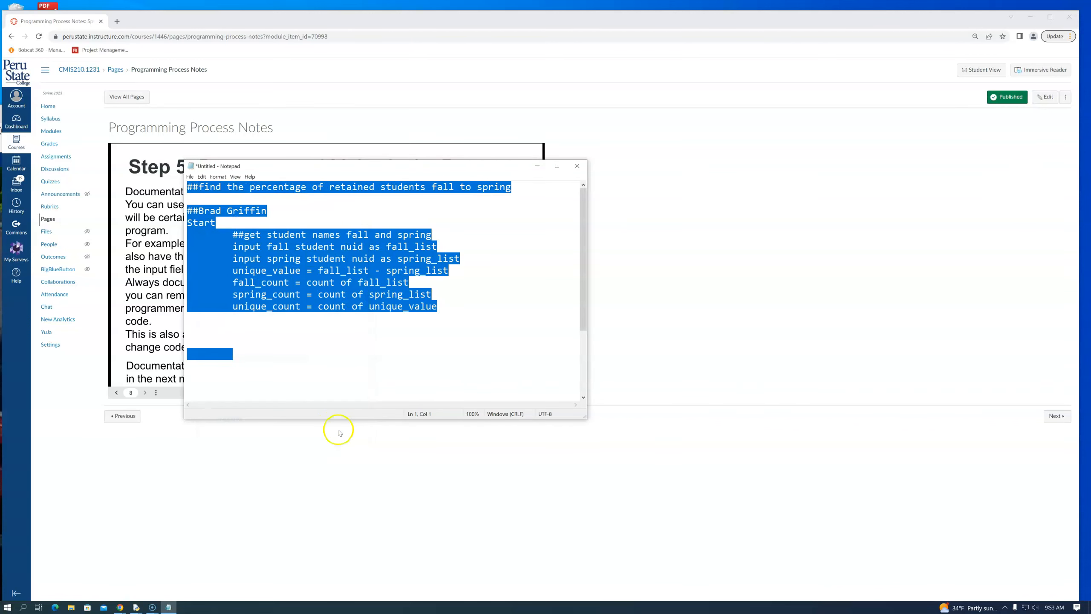
Step: Deselect the pseudocode and start a new indented line below the unique_count line
click(388, 367)
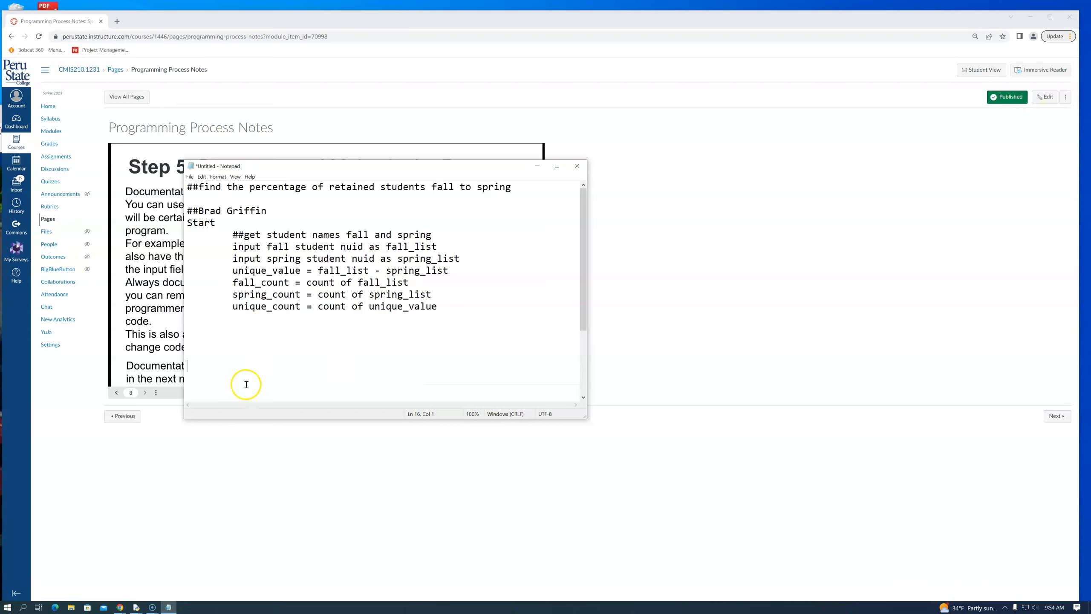
mouse_move(235, 270)
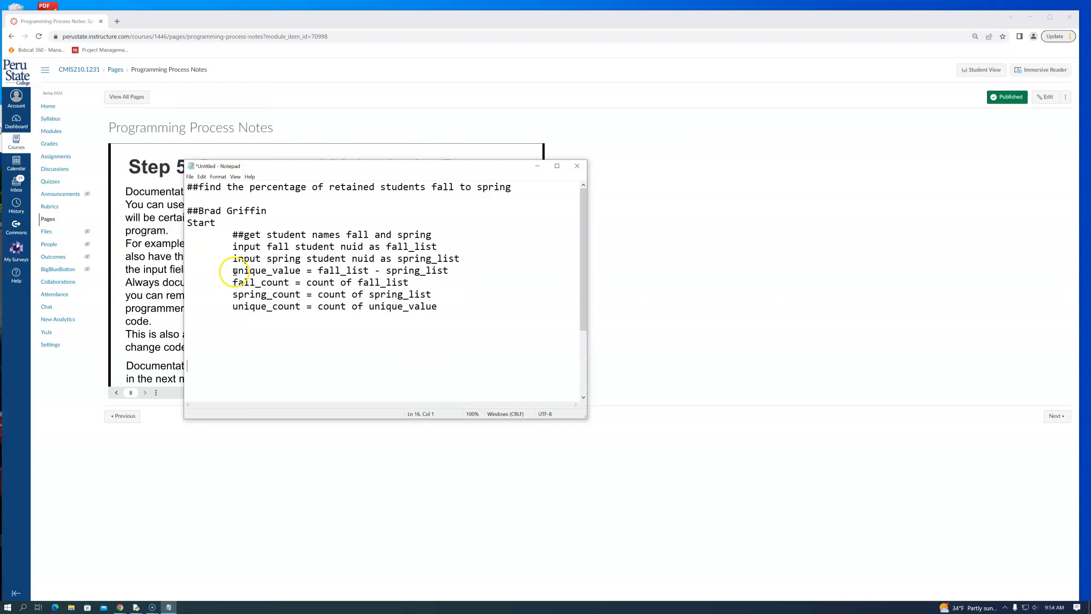
mouse_move(350, 277)
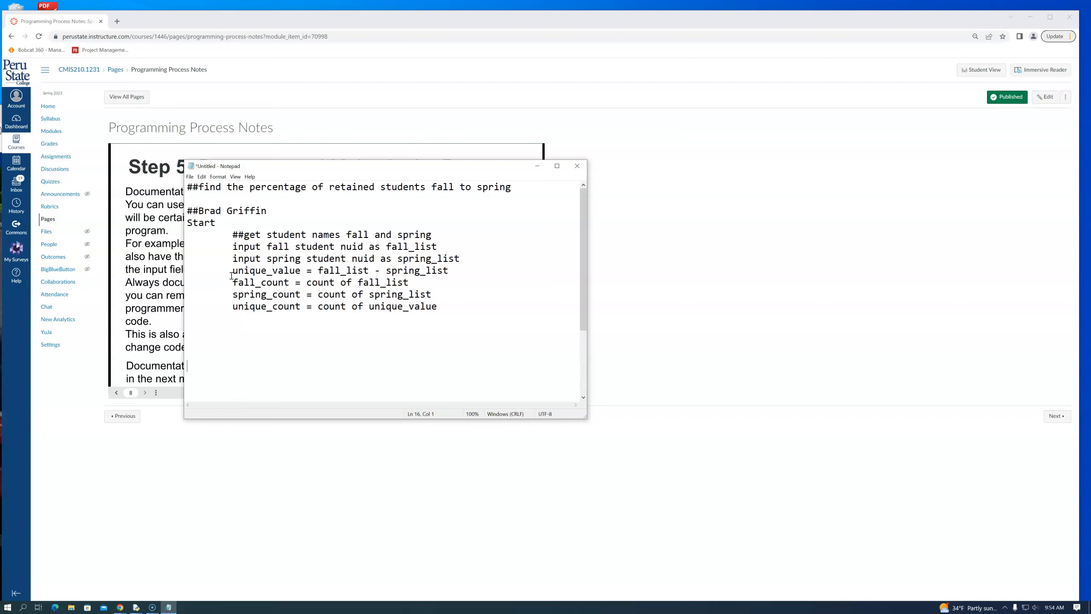
mouse_move(202, 331)
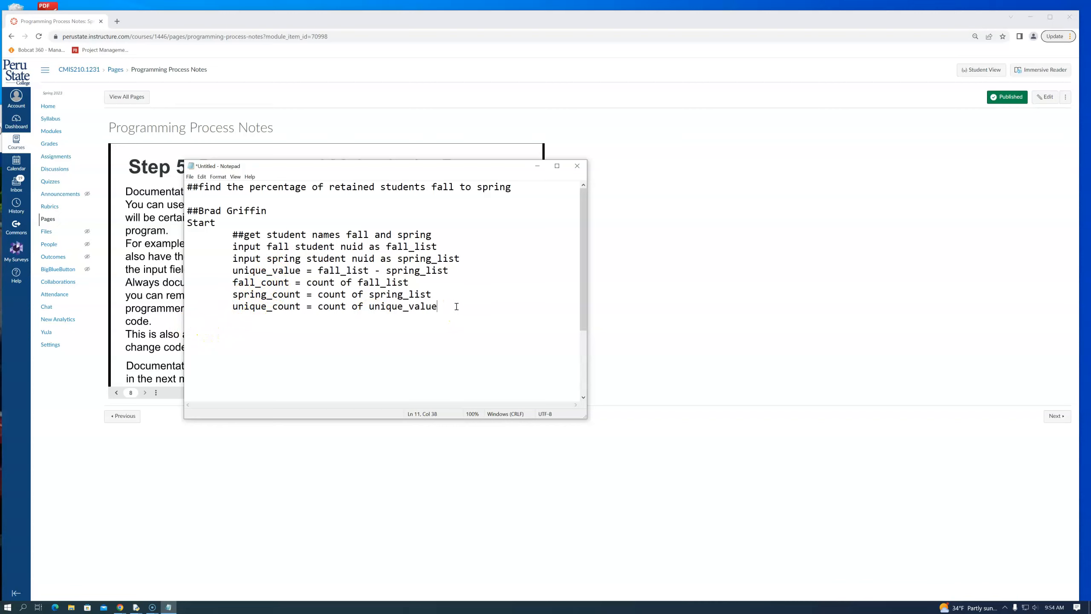
key(enter)
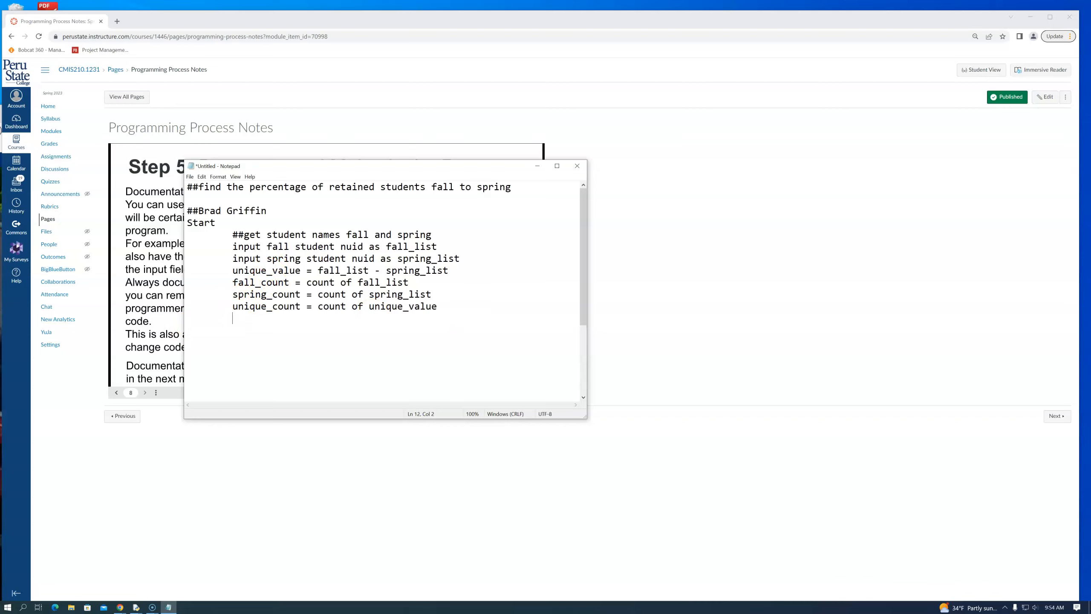
Step: Write the line output "percentage retained", after the counting lines
text(output)
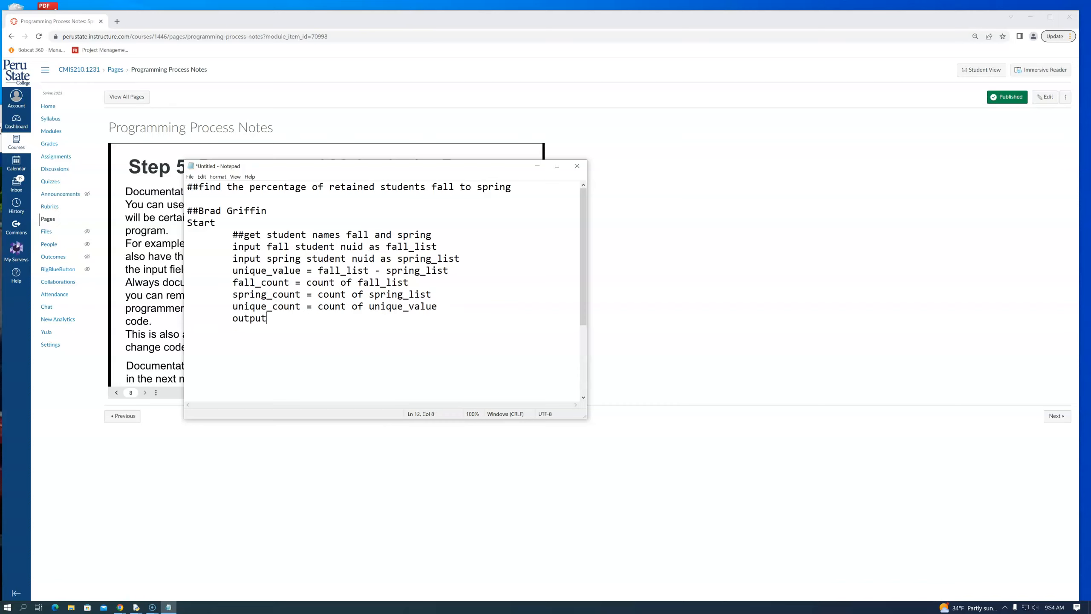
text(-)
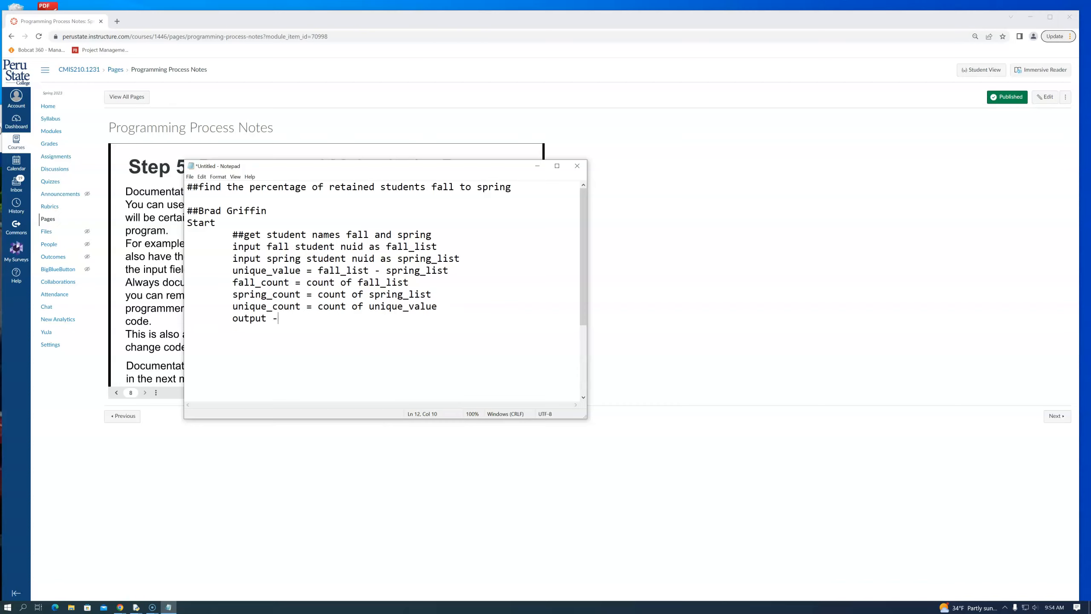
key(Backspace)
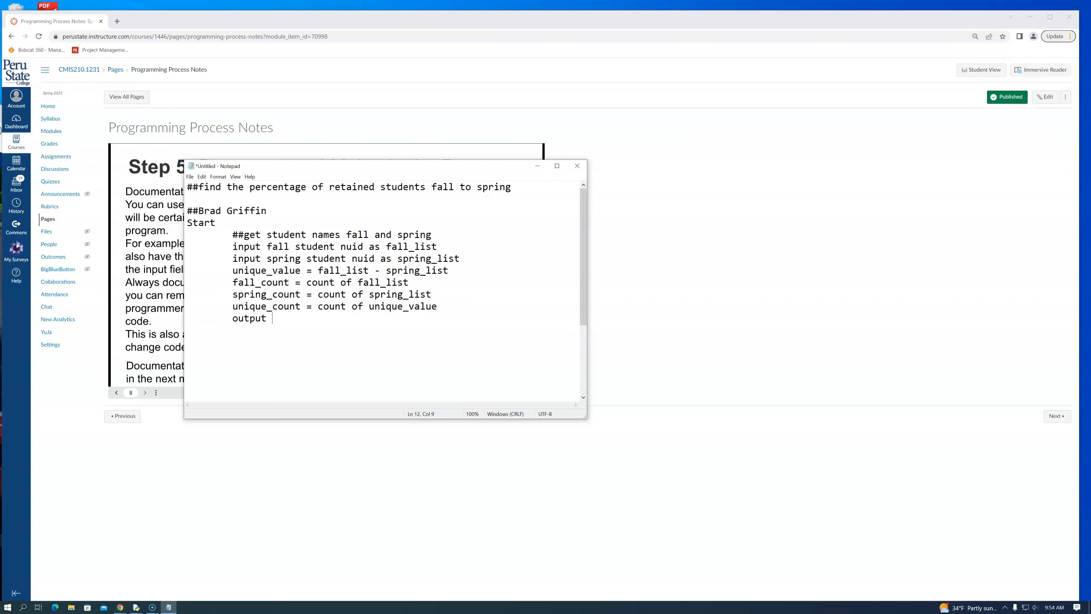
text("perc)
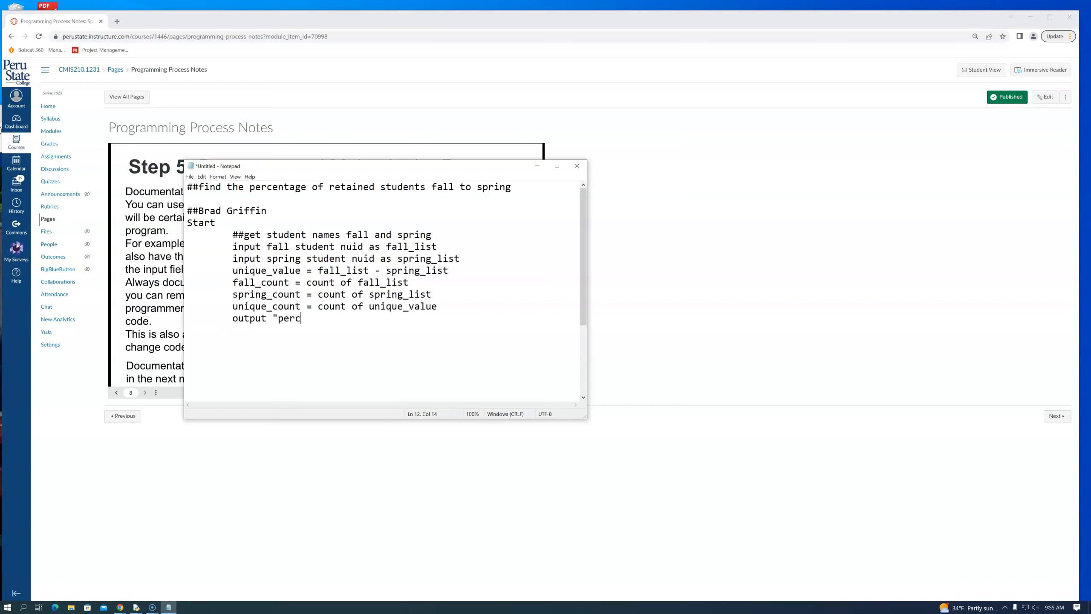
text(entage reta)
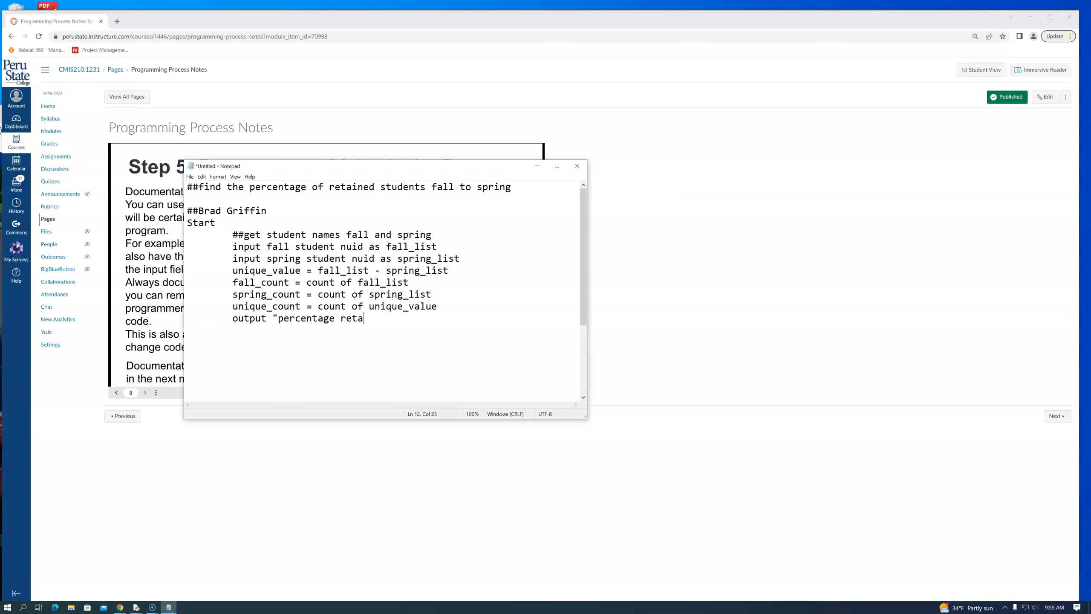
text(ined")
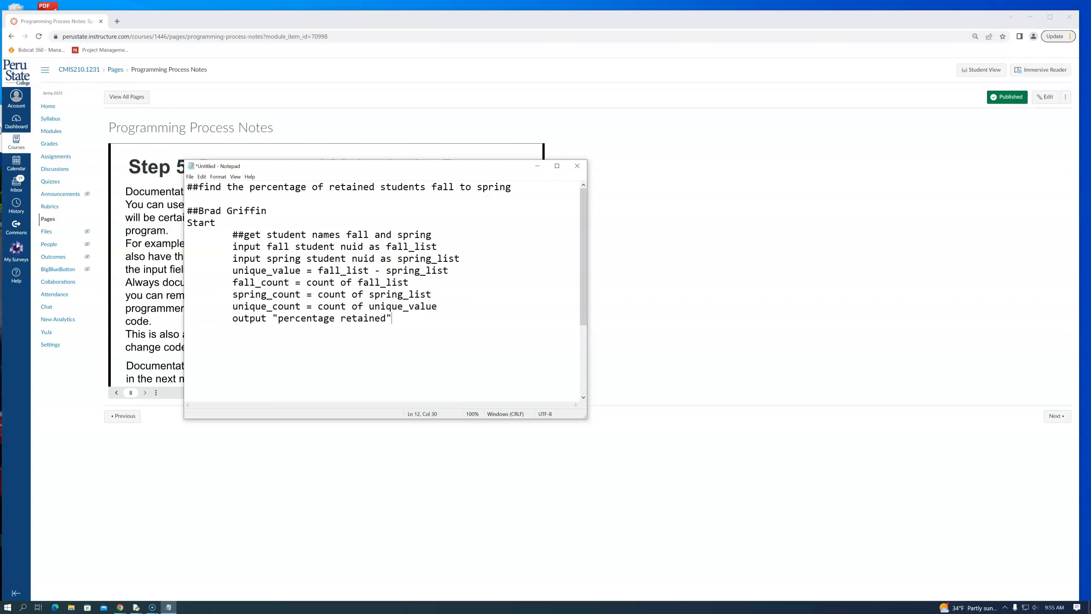
text(,)
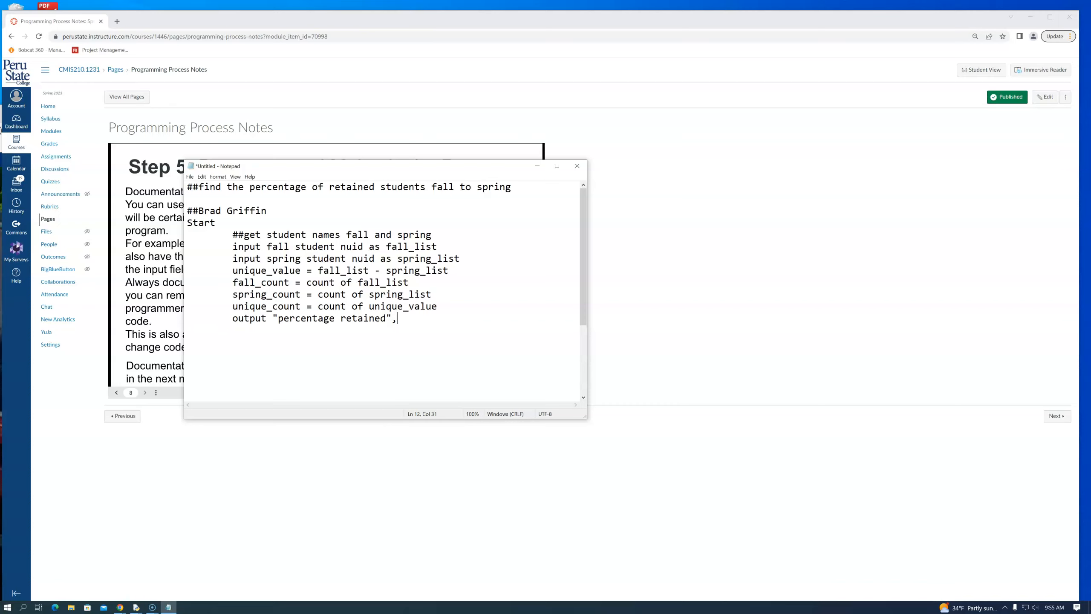
Step: Insert a blank line between the unique_count line and the output line
click(444, 306)
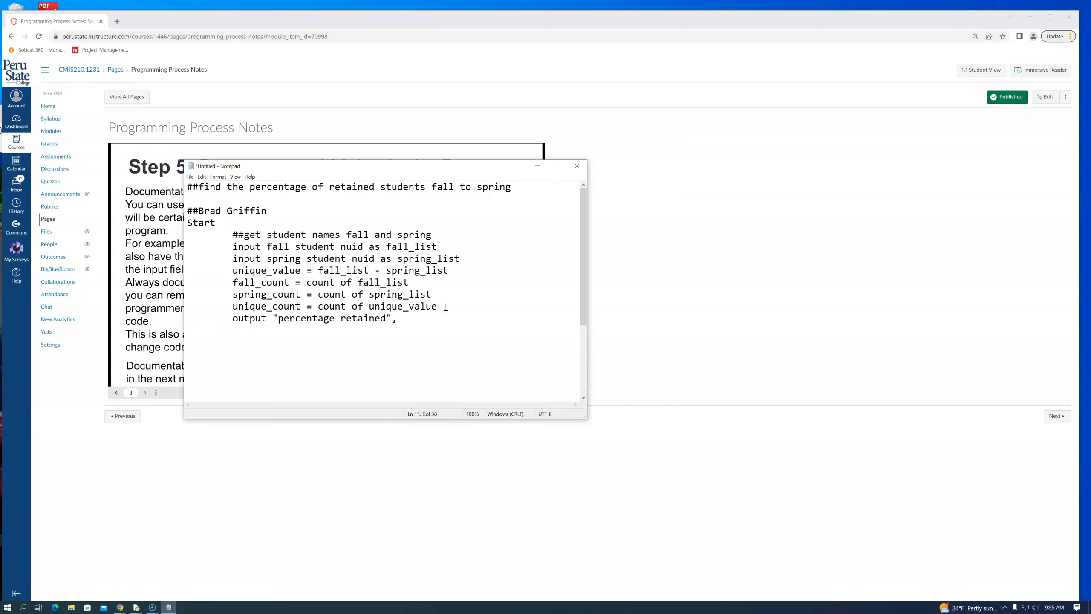
key(Enter)
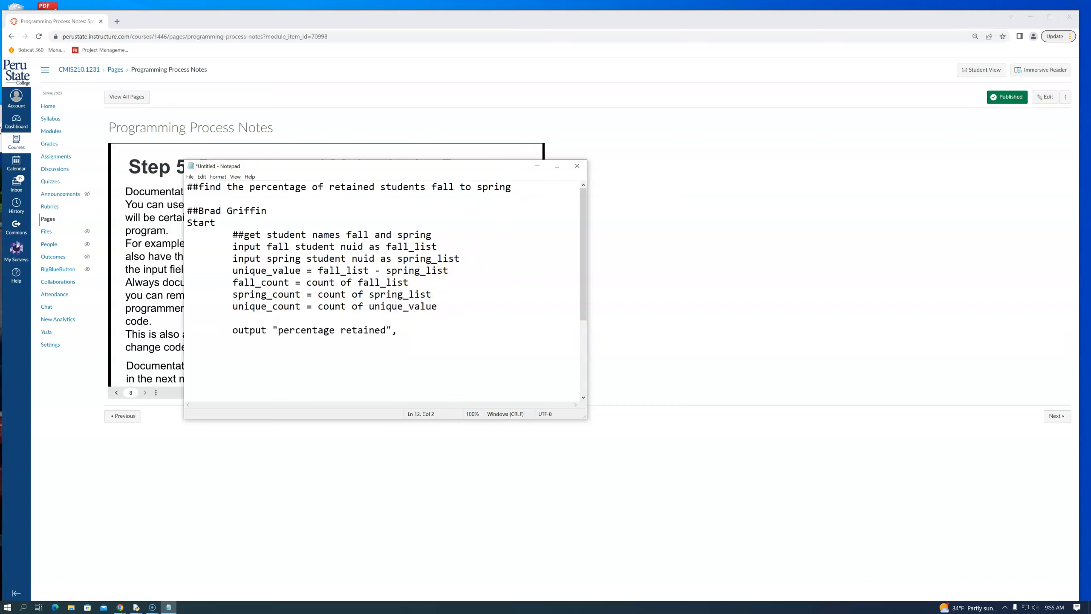
Step: Begin the line percent_retained = (spring_count, correcting the sprint typo
text(p)
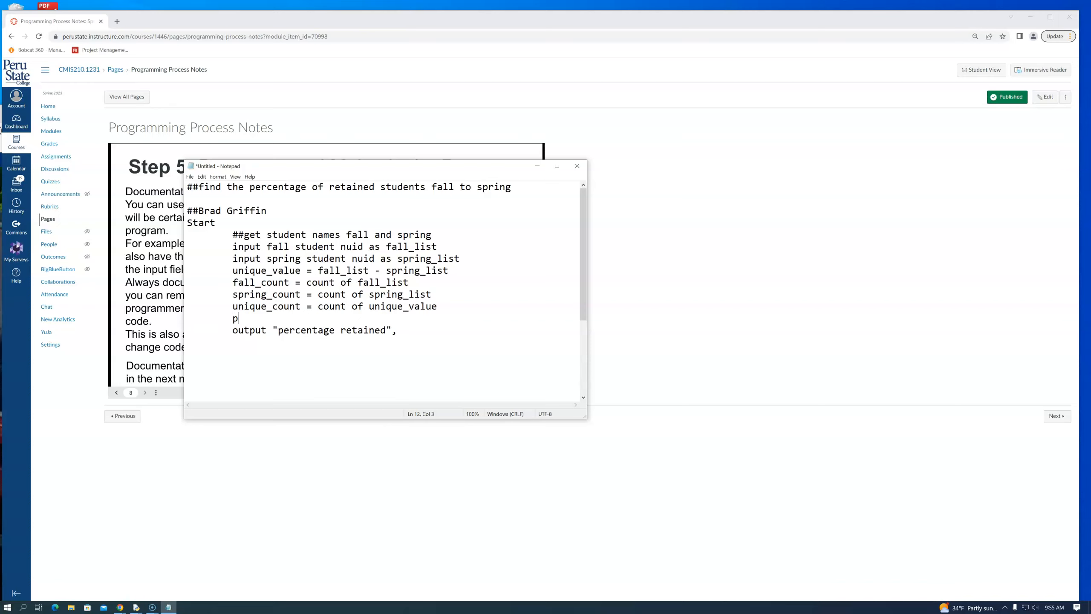
text(erc)
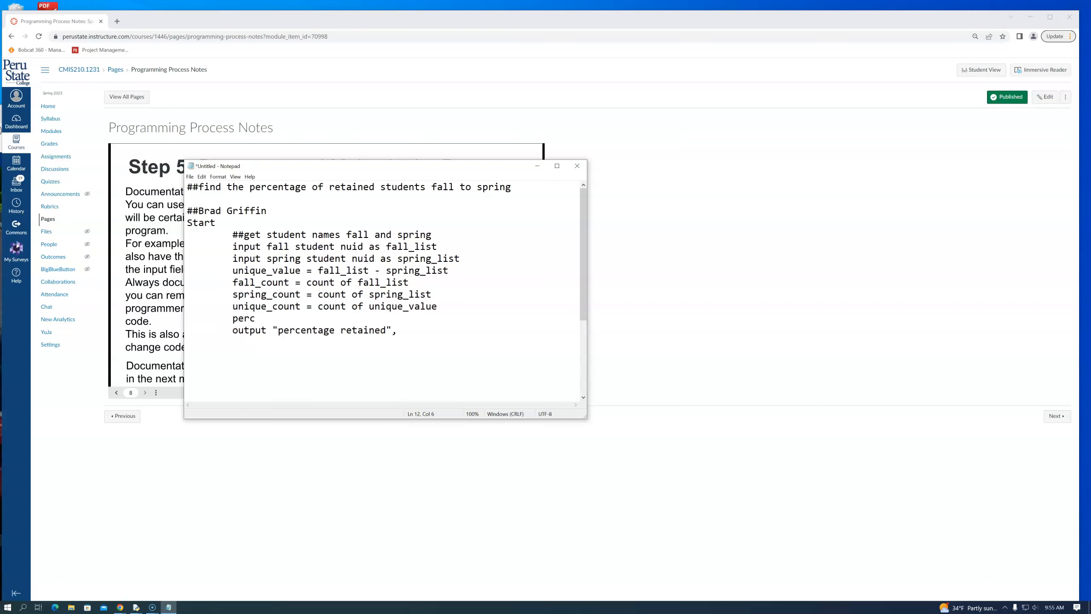
text(ent)
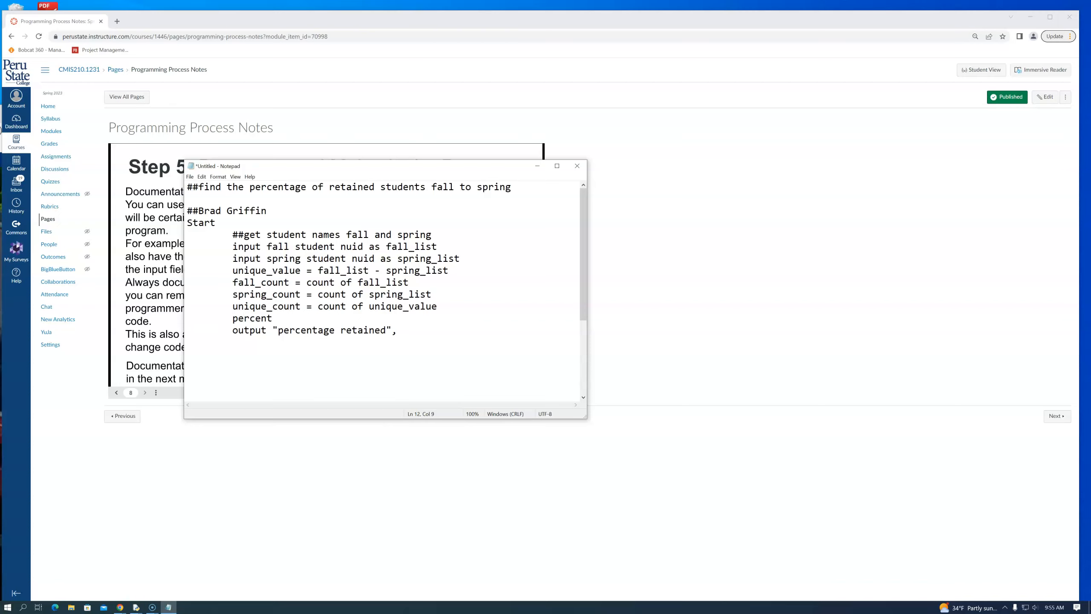
text(_retained)
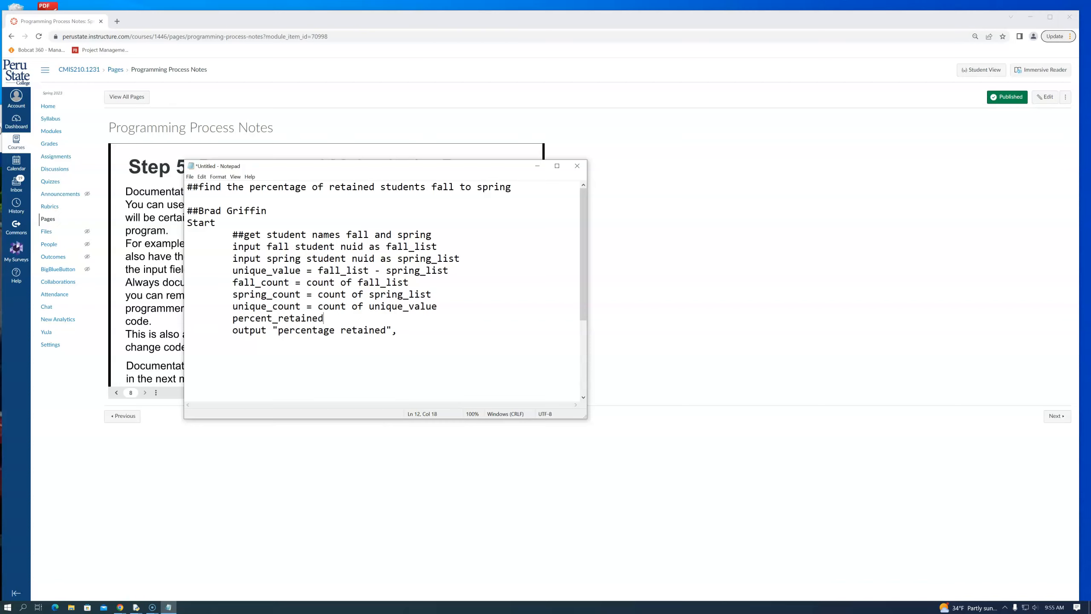
text(=)
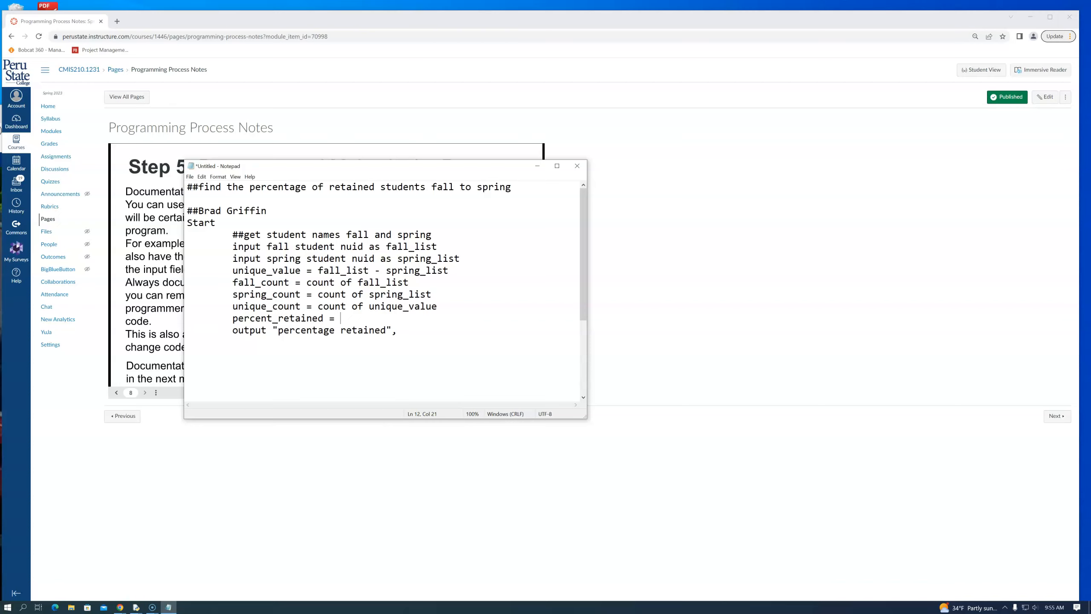
text(sprint)
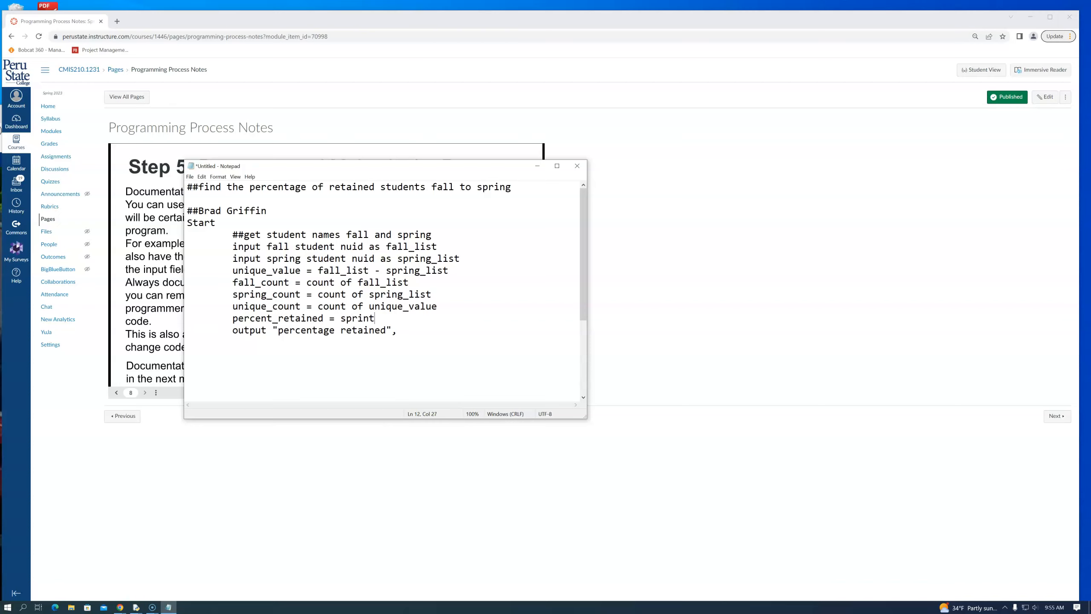
key(Backspace)
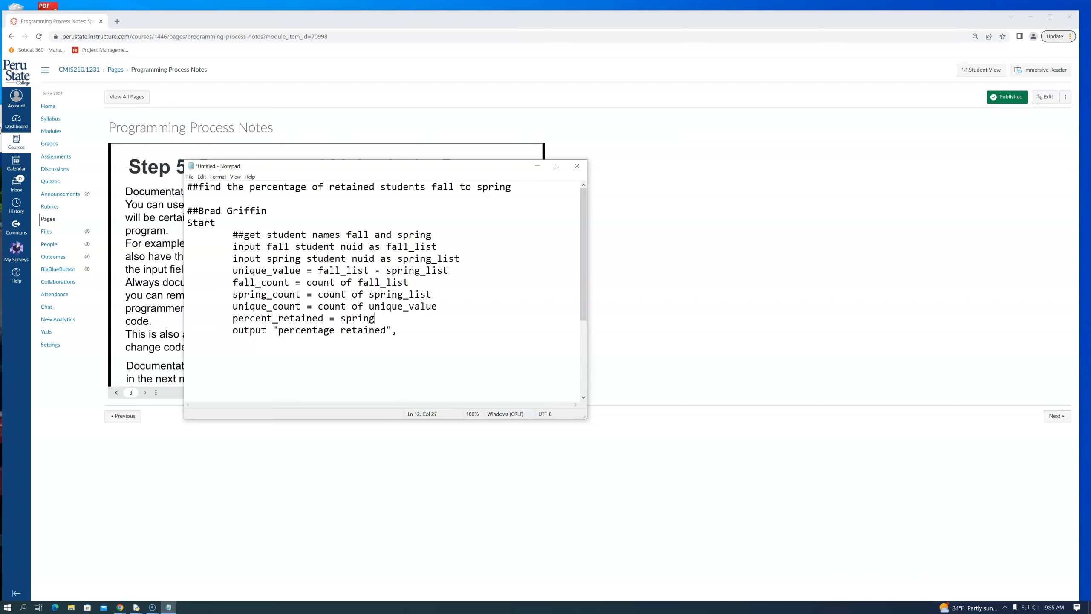
key(Backspace)
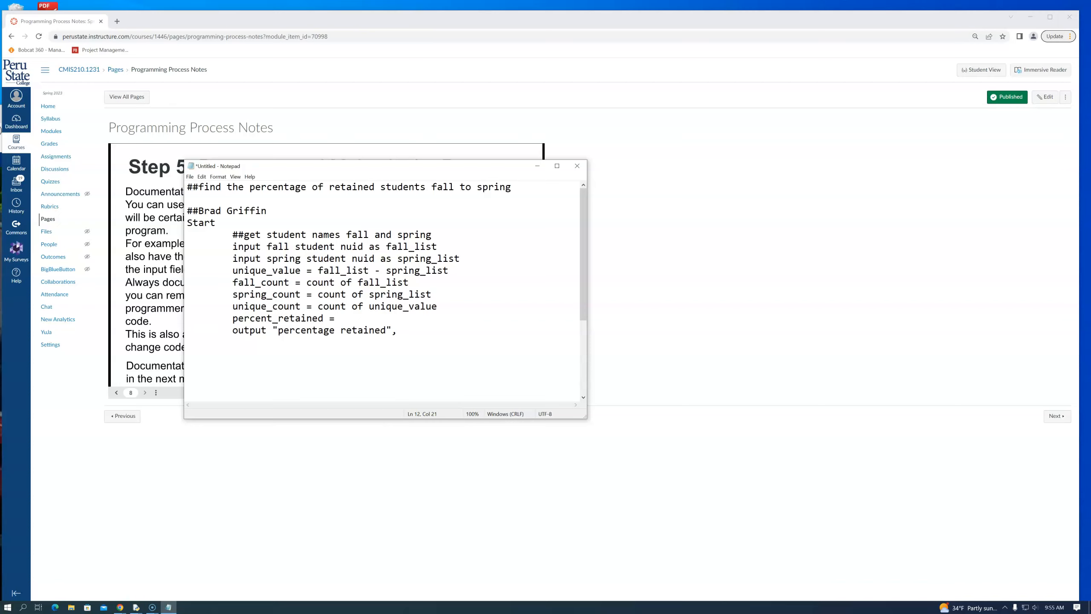
text((sprin)
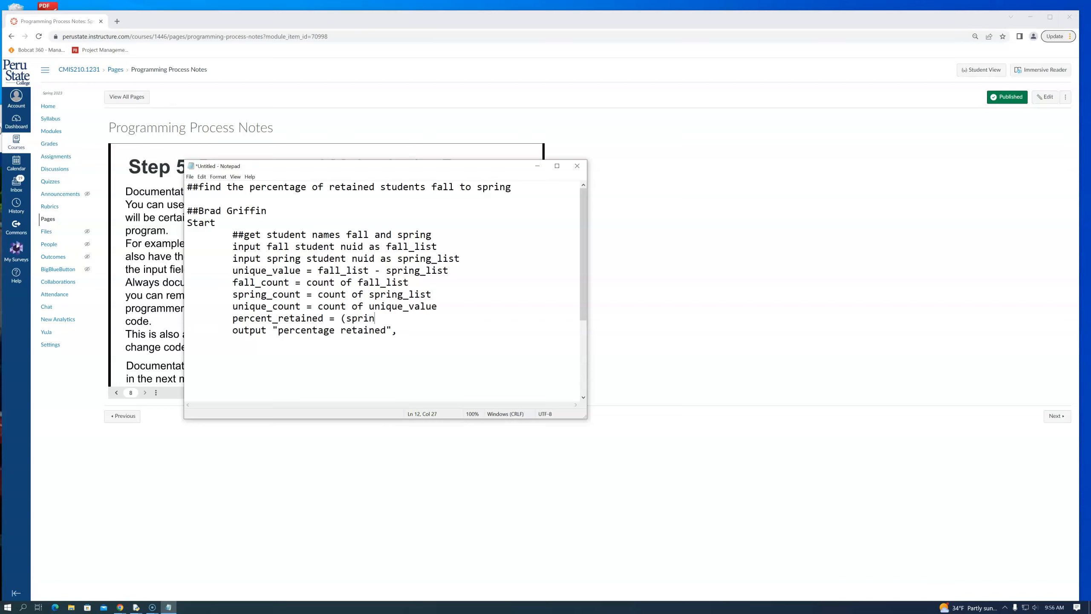
text(g)
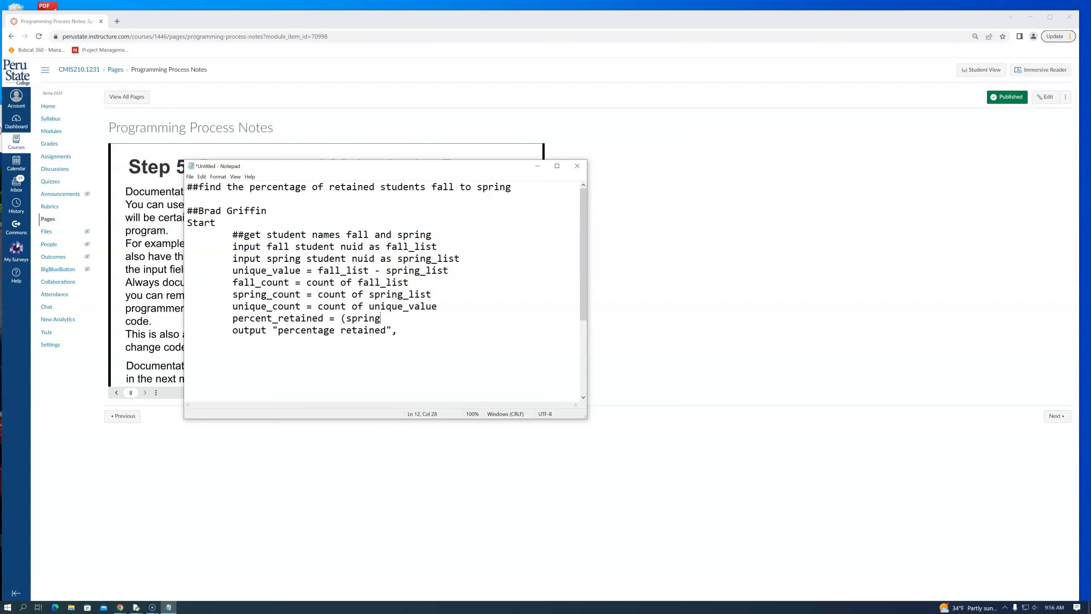
text(_count)
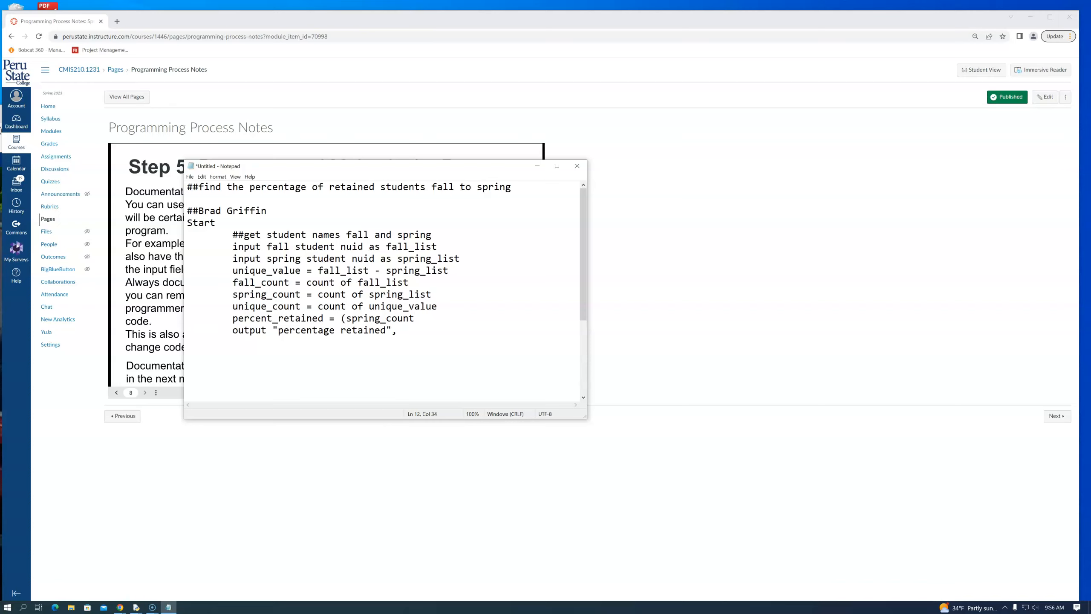
Step: Complete the formula as (spring_count-unique_count)/fall_count
text(-u)
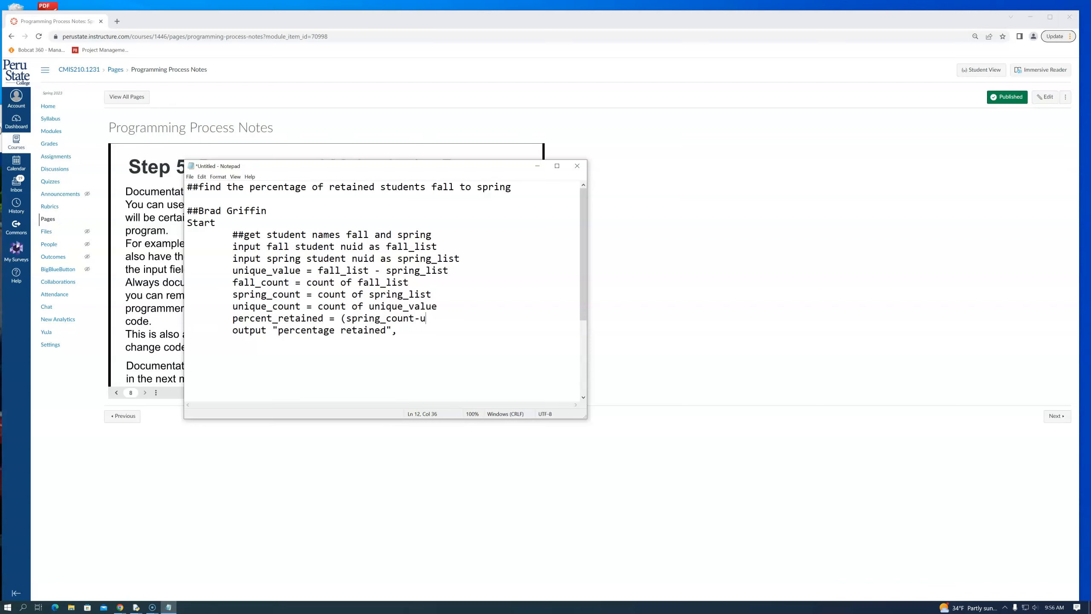
text(nique)
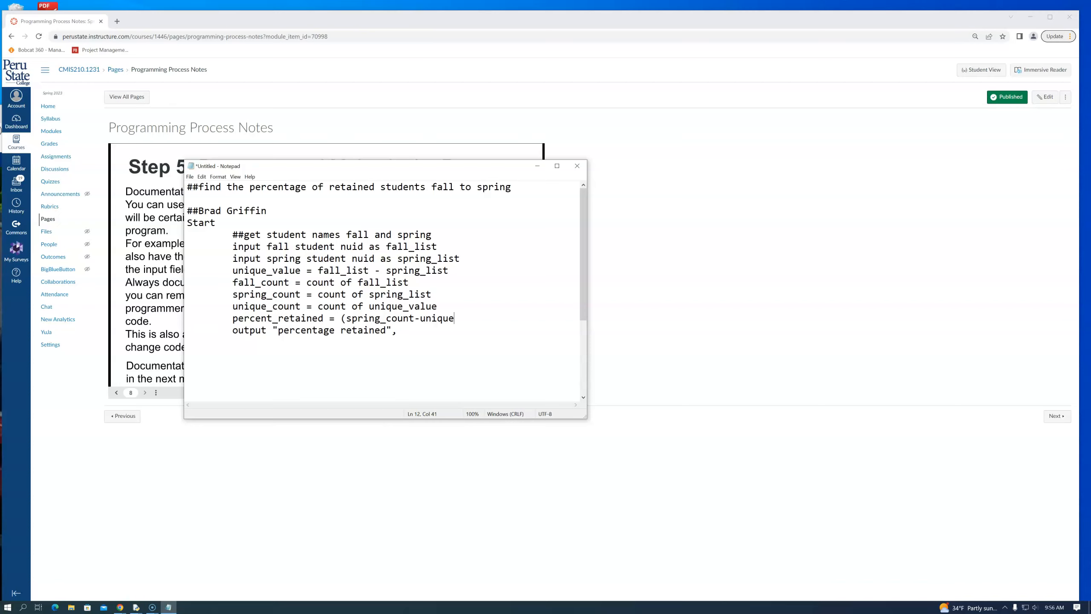
text(_count)
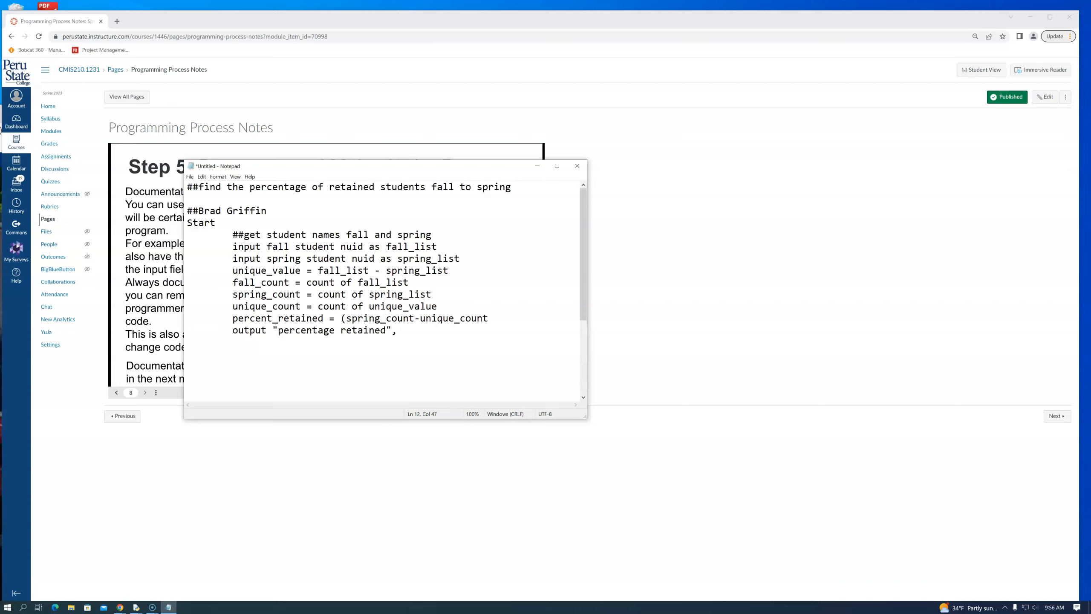
text())
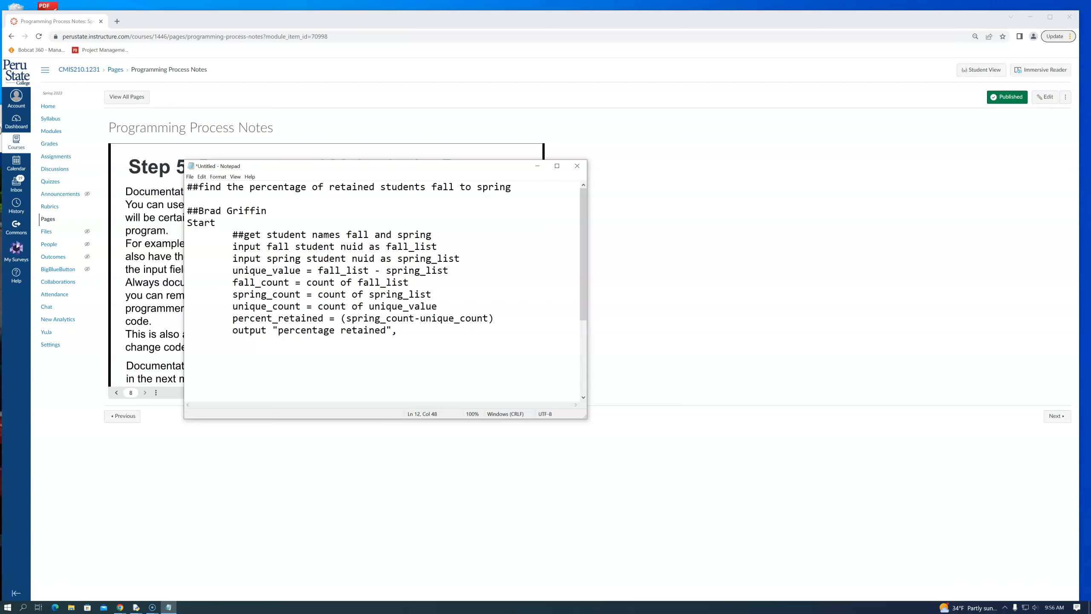
text(/)
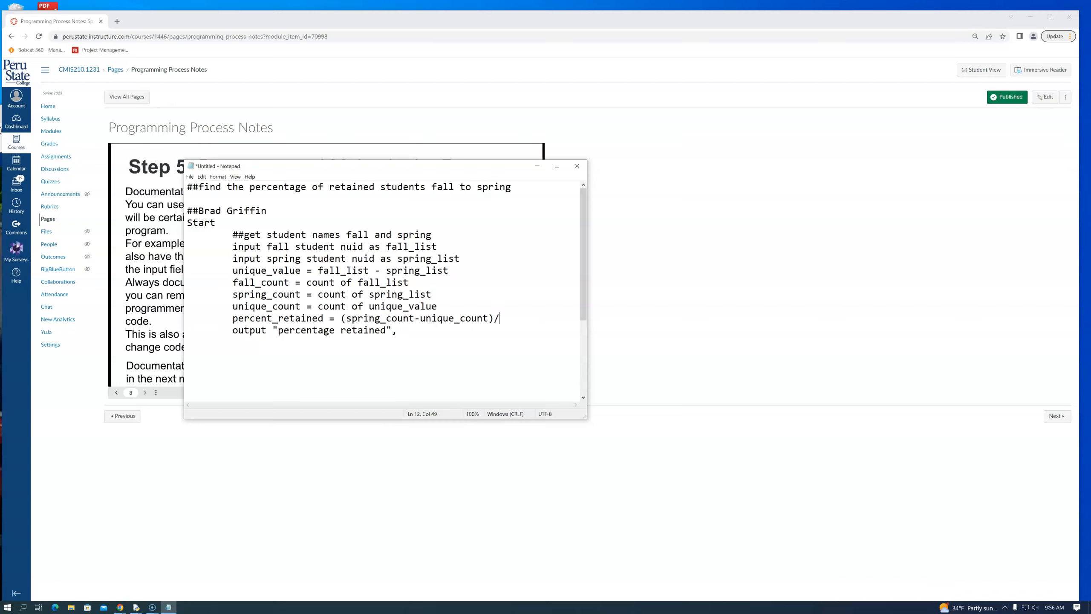
text(fall)
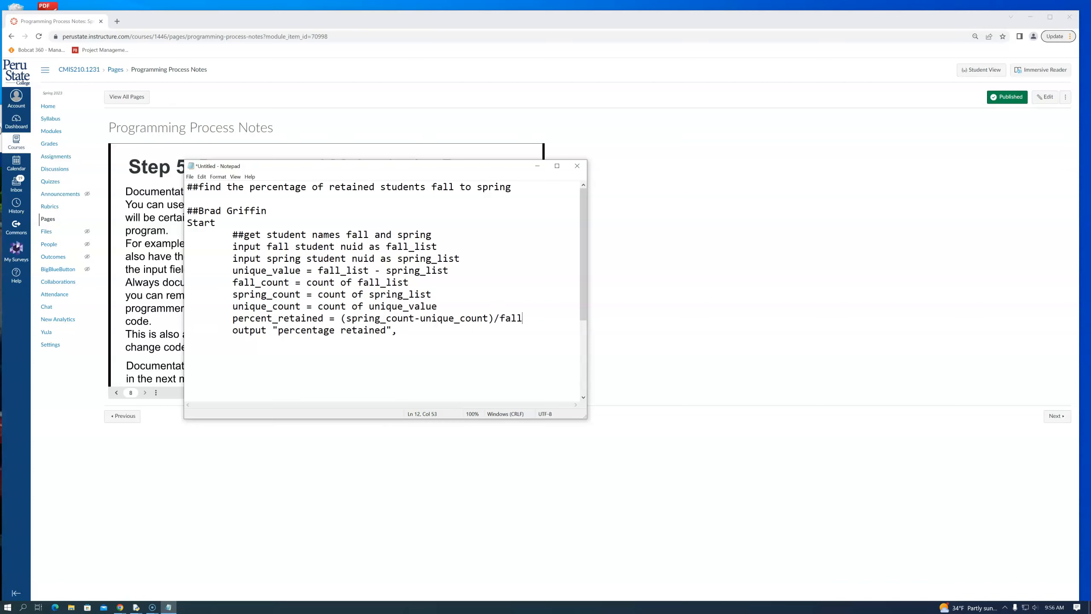
text(_count)
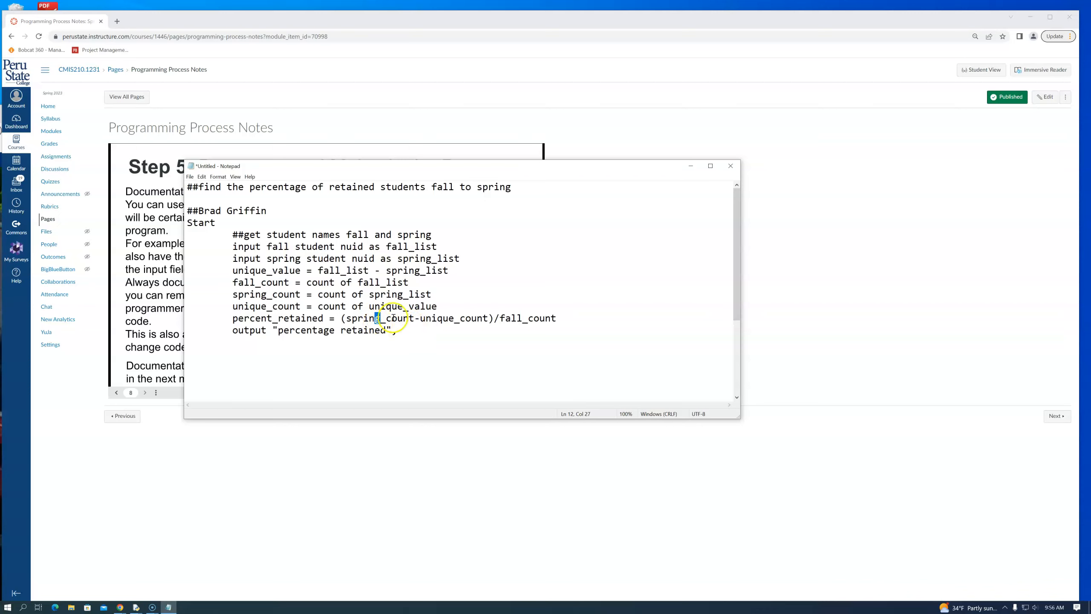
mouse_move(509, 324)
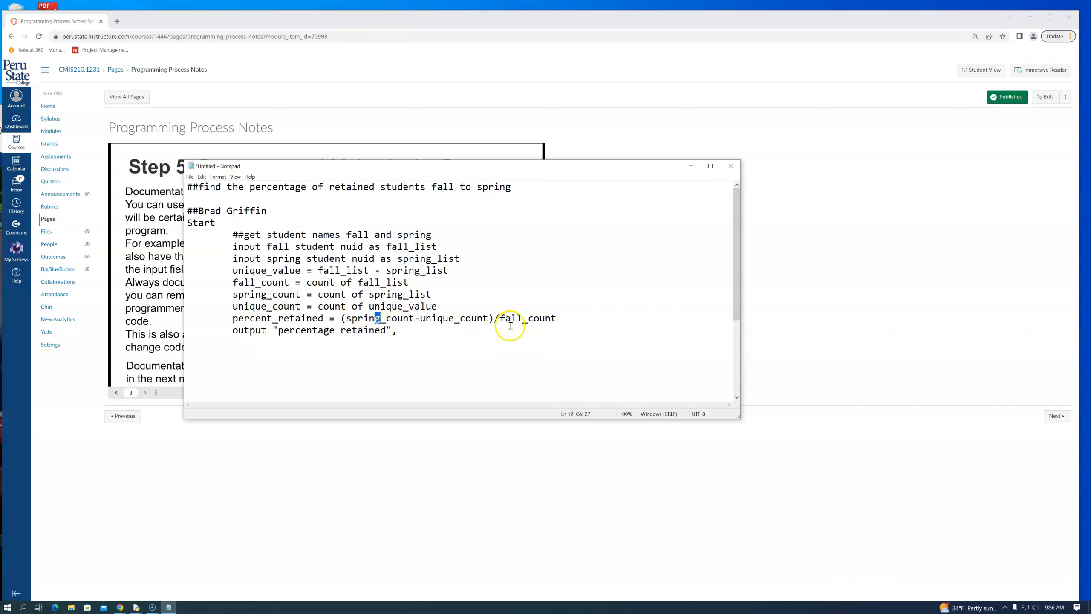
mouse_move(536, 317)
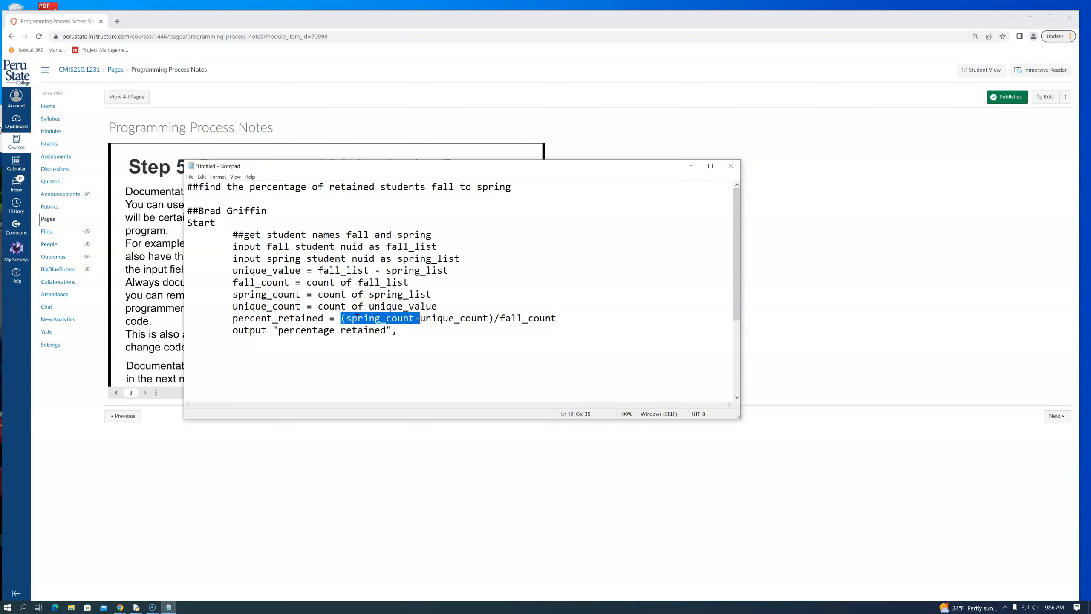
Step: Rewrite the numerator start as (fall_count- so the formula uses fall_count
text(fall)
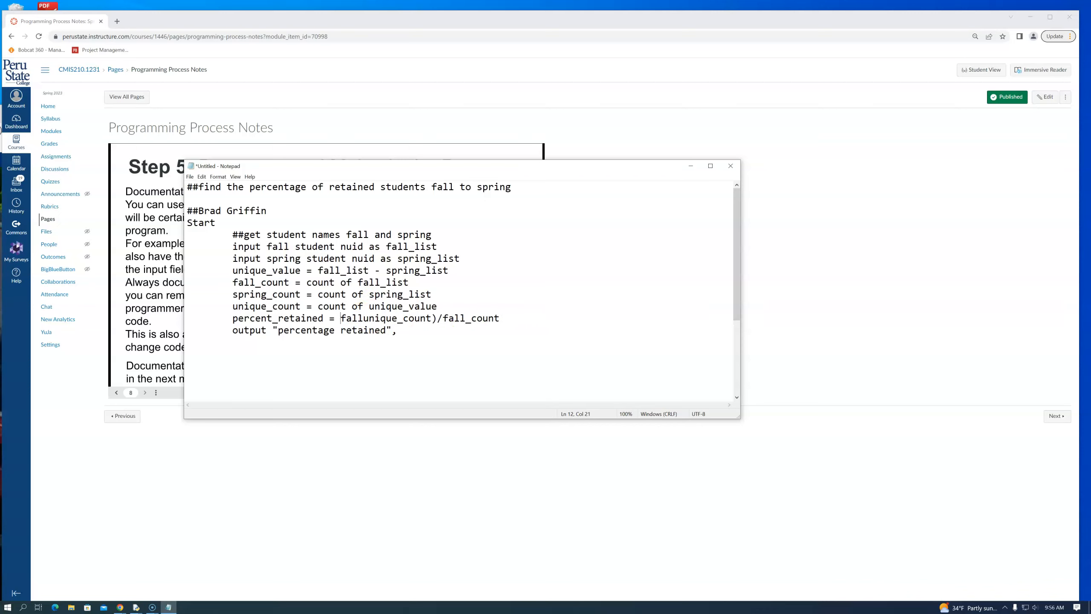
text(()
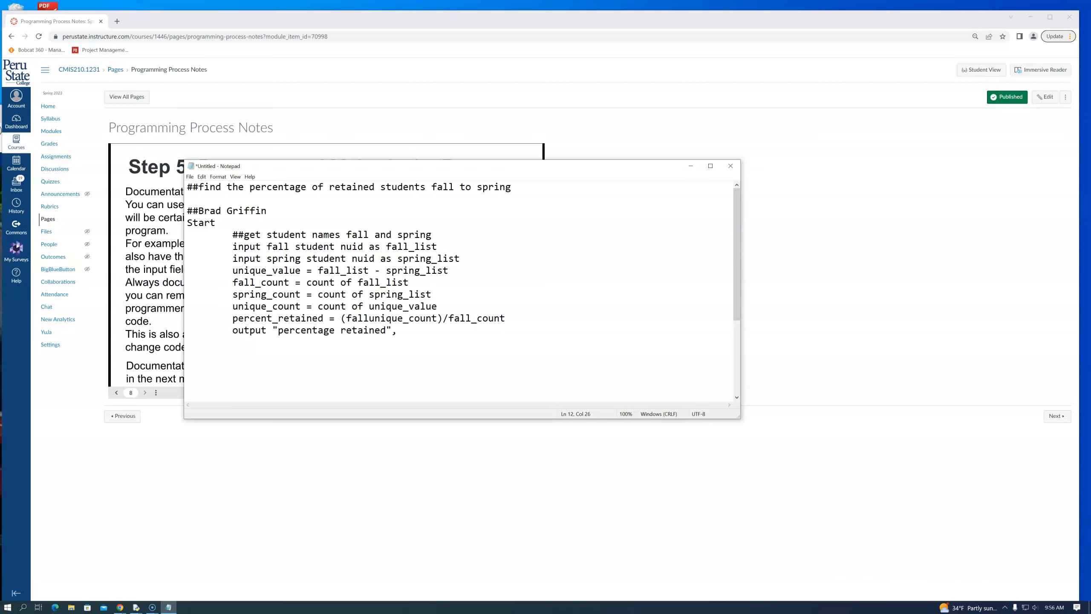
text(_count-)
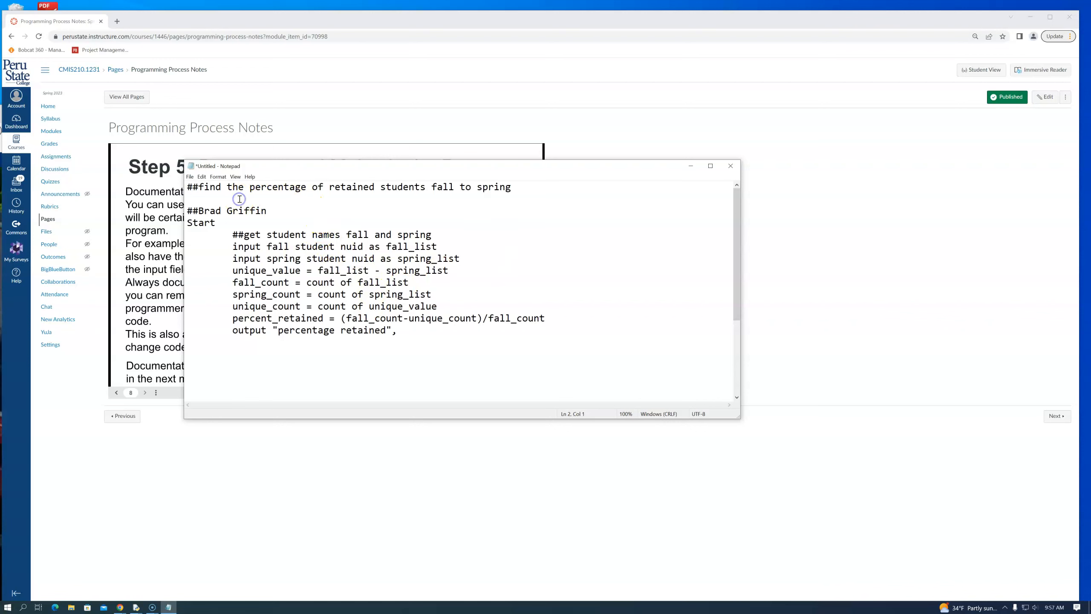
Step: Add a sample-figures line under the title: 100 fall 75 spring unique 35
key(enter)
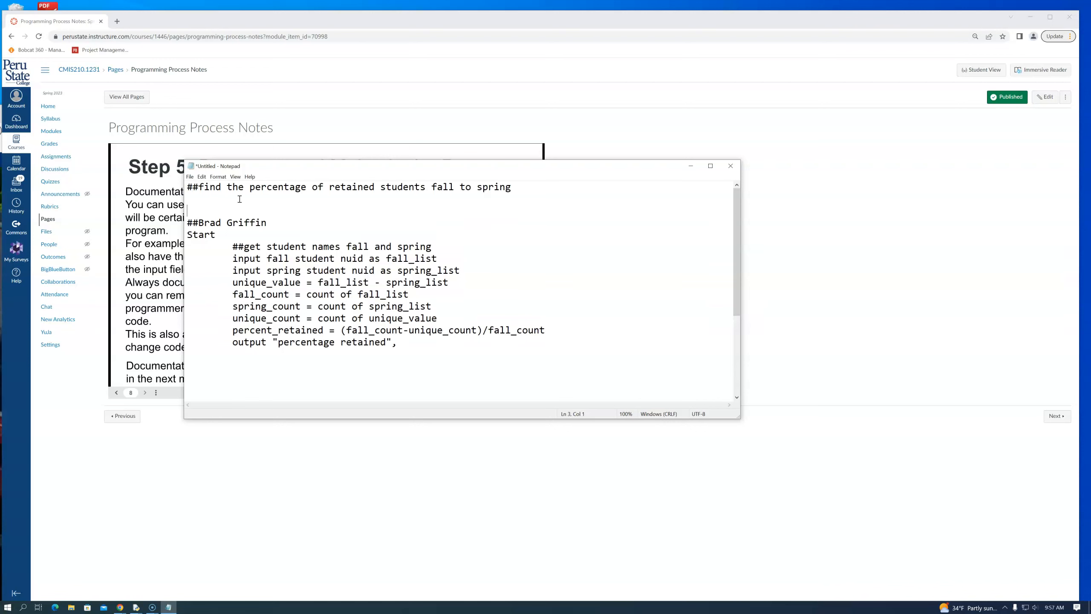
text(100 fall)
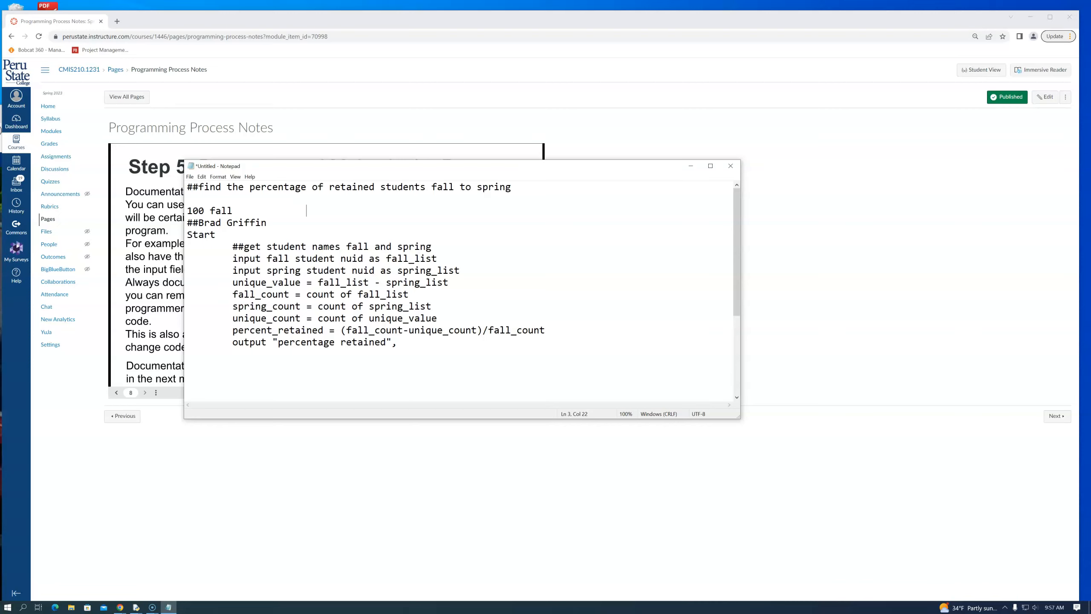
text(75)
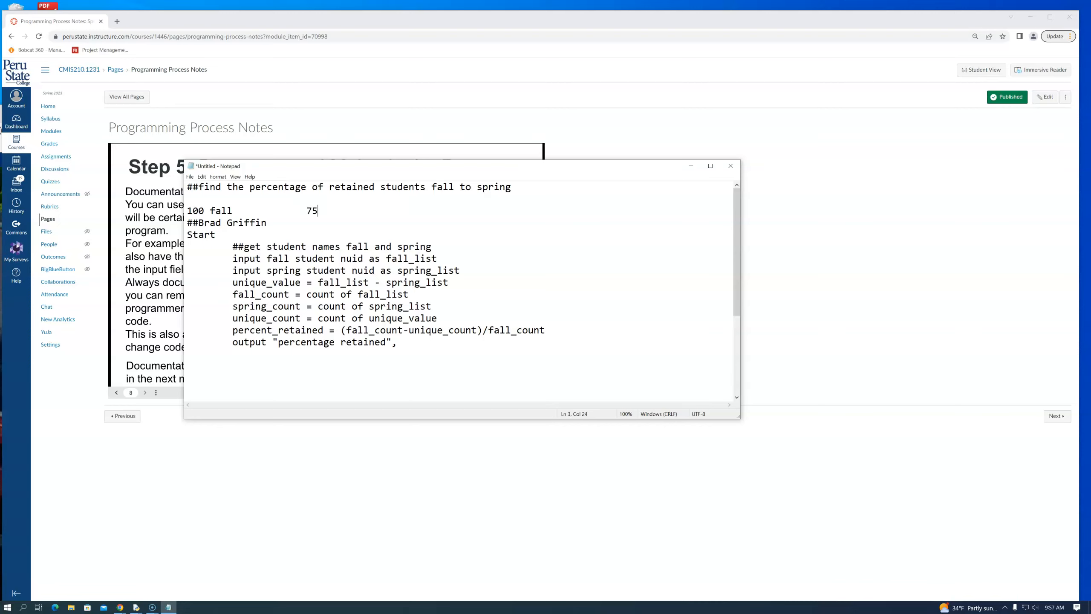
text(spring)
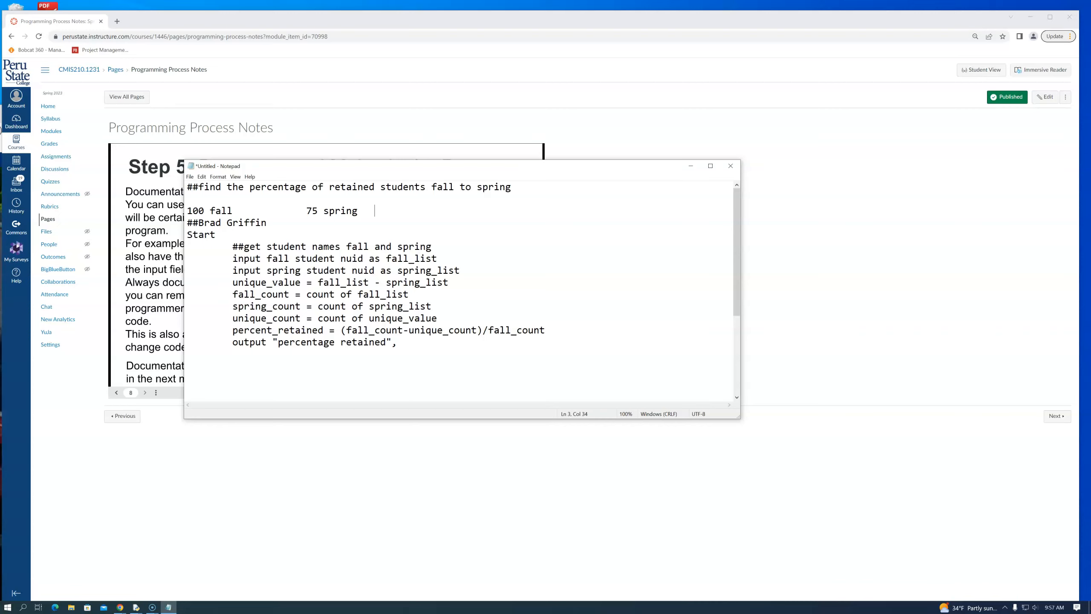
text(unique 3)
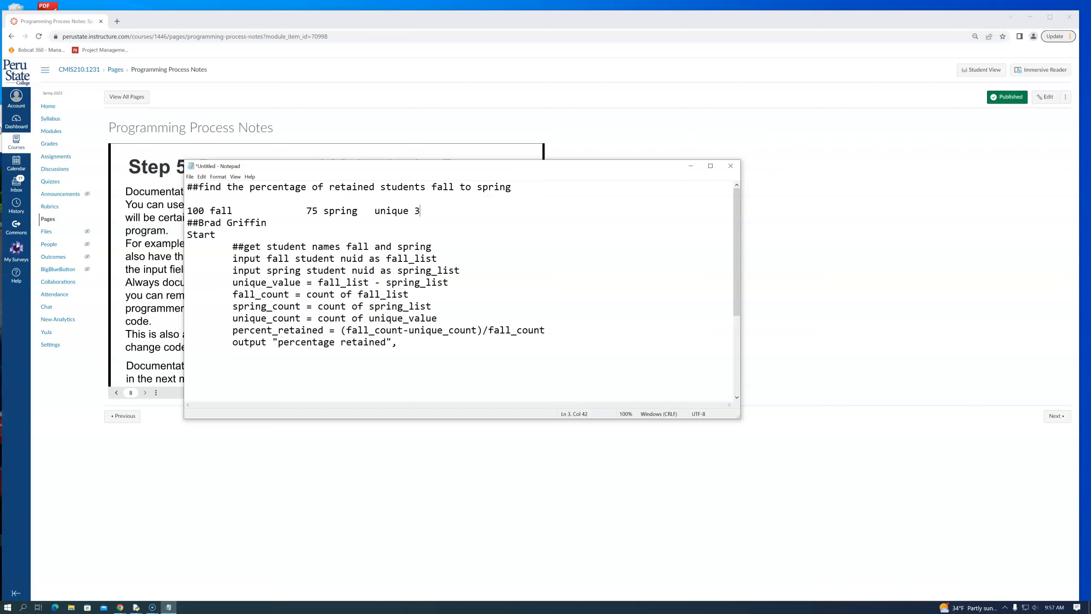
text(5)
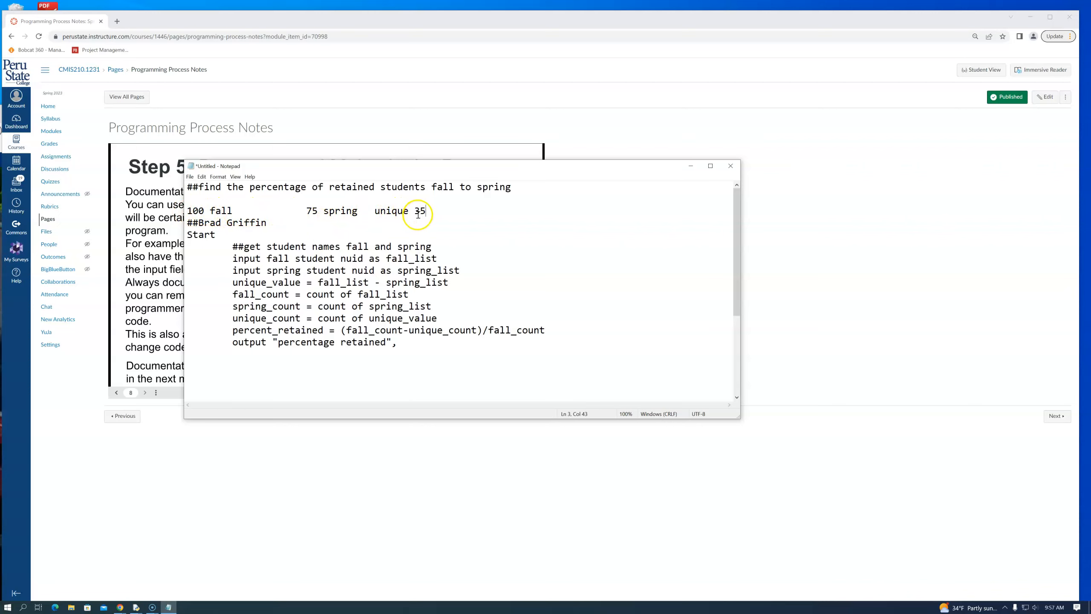
mouse_move(216, 219)
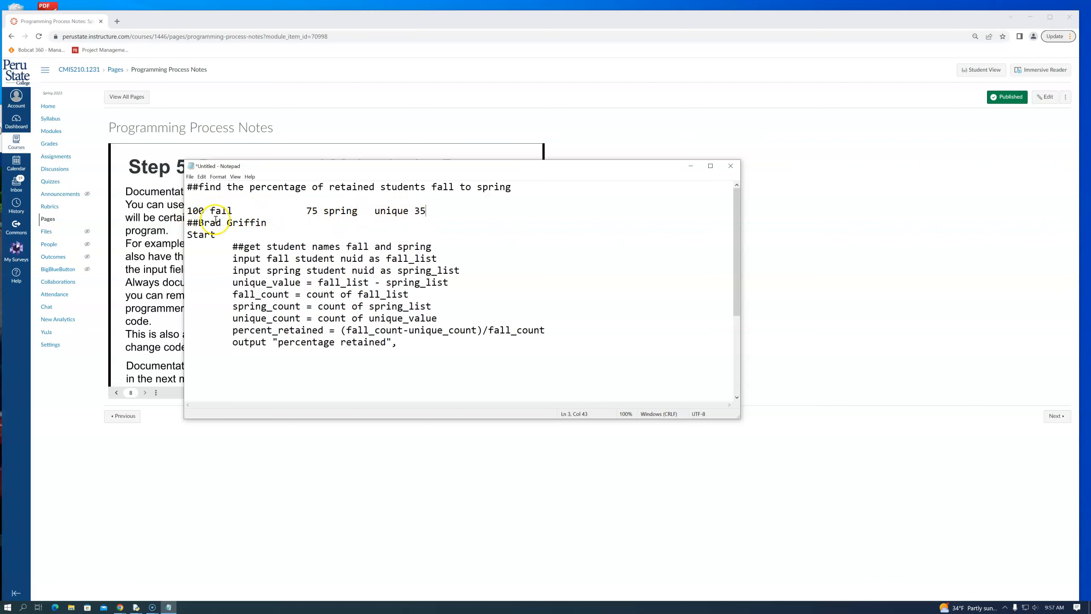
mouse_move(457, 212)
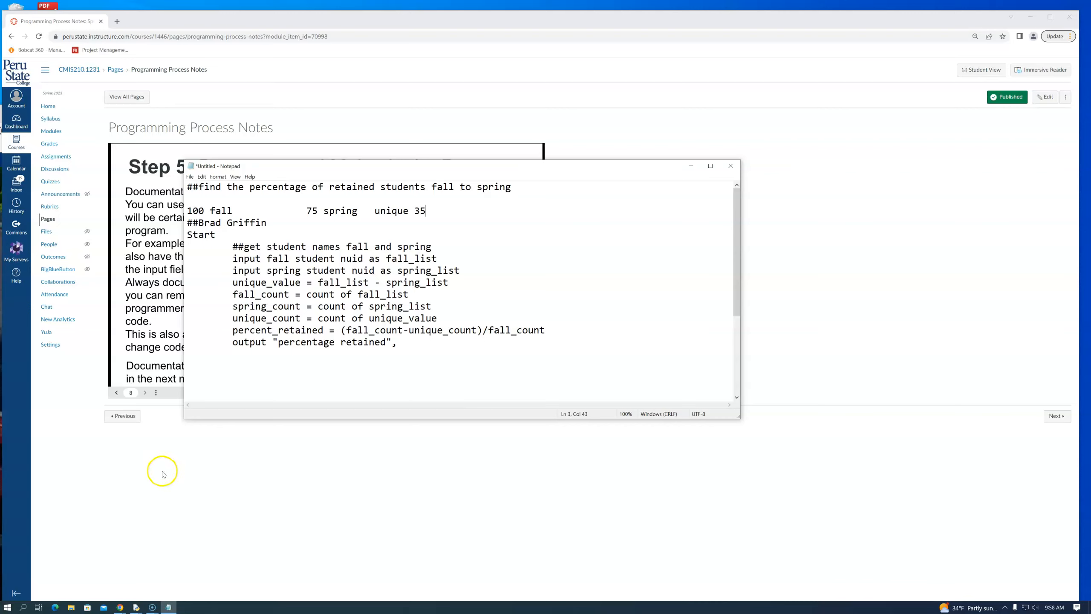
mouse_move(332, 276)
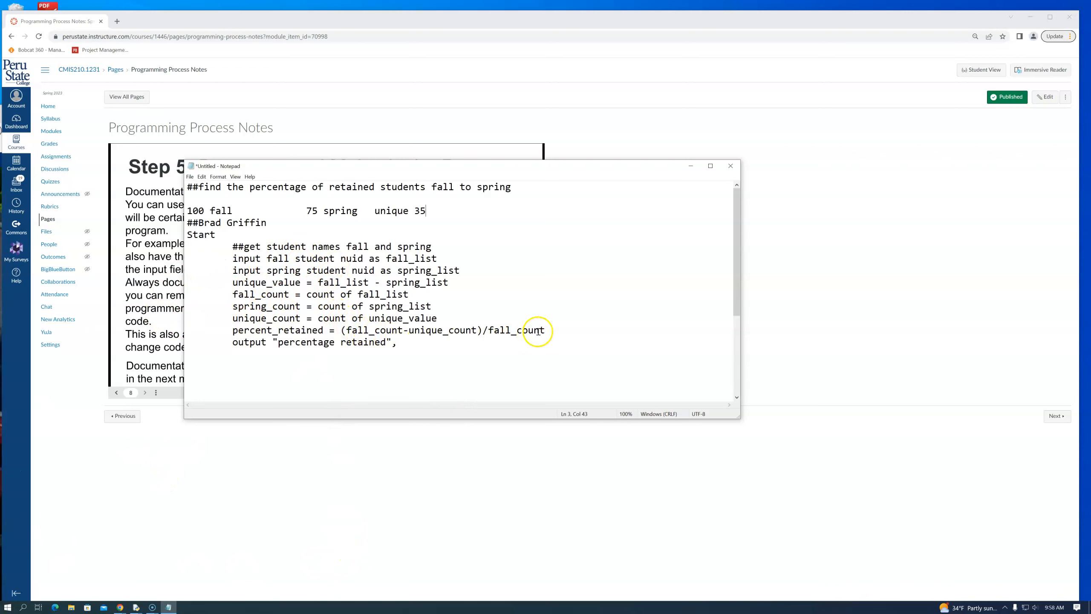
Step: End the percent_retained line with ) as percentage, dropping a stray * sign
text())
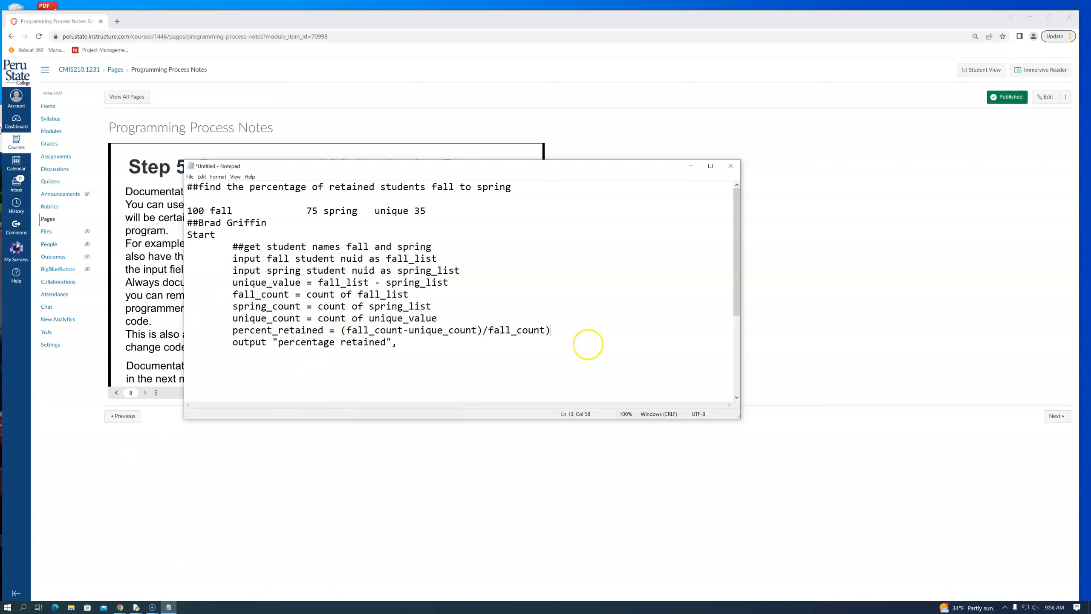
text(*)
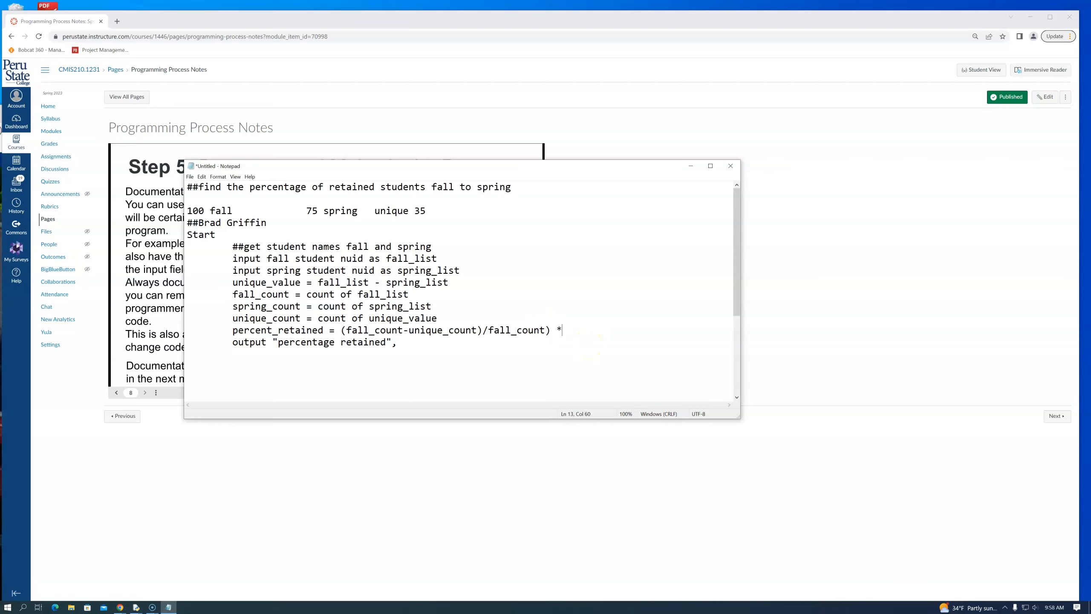
key(backspace)
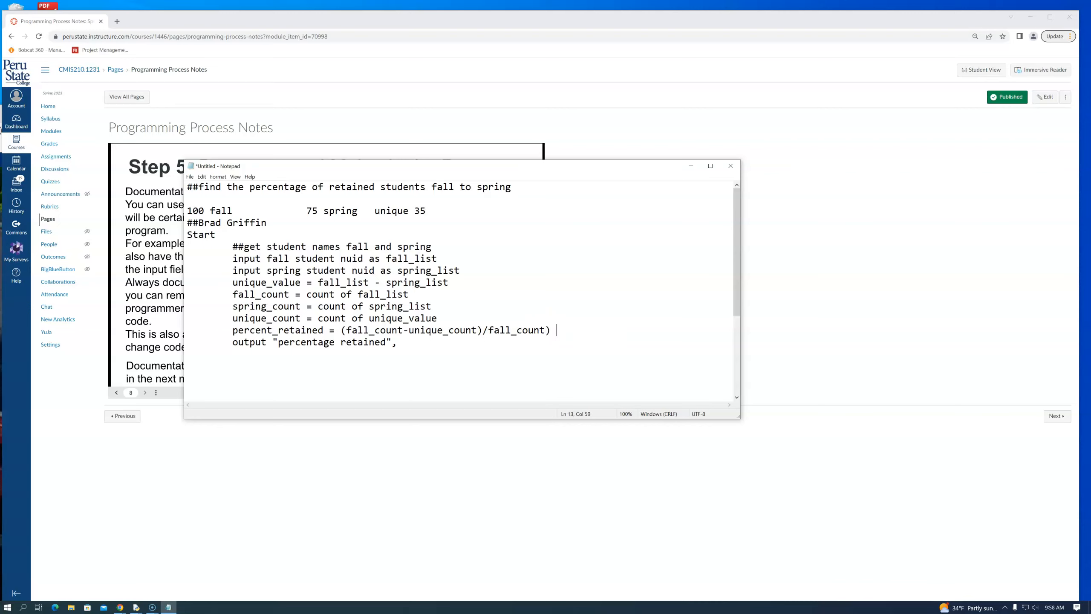
text(as percentag)
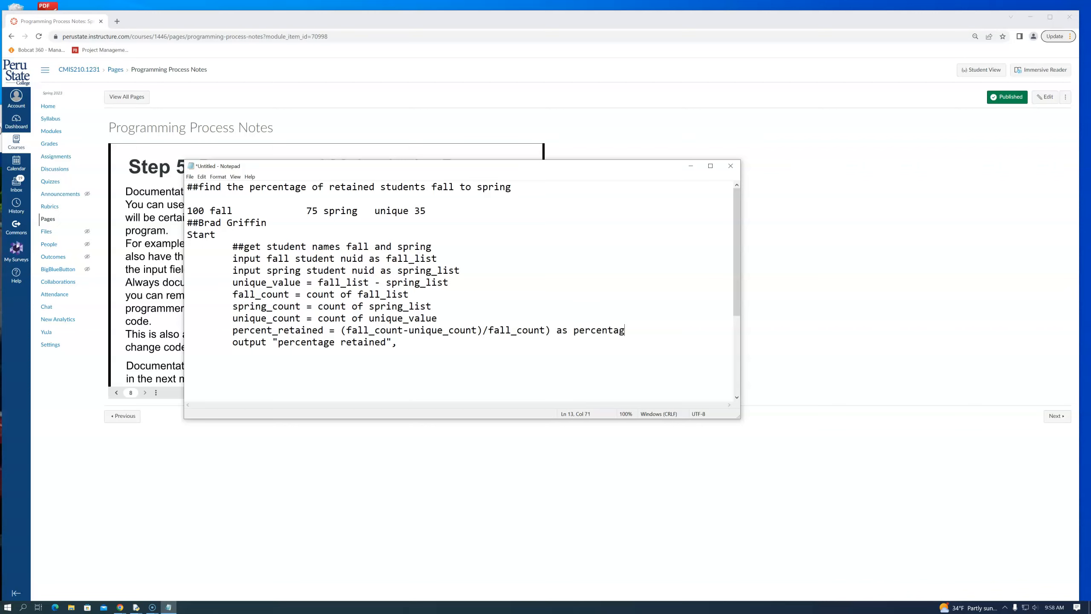
text(e)
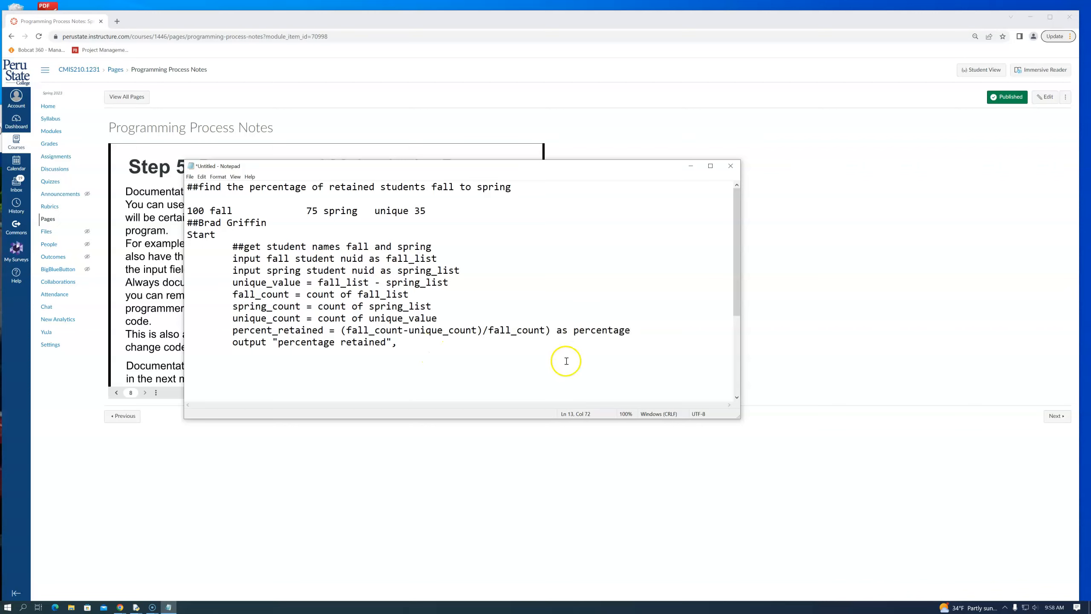
mouse_move(508, 339)
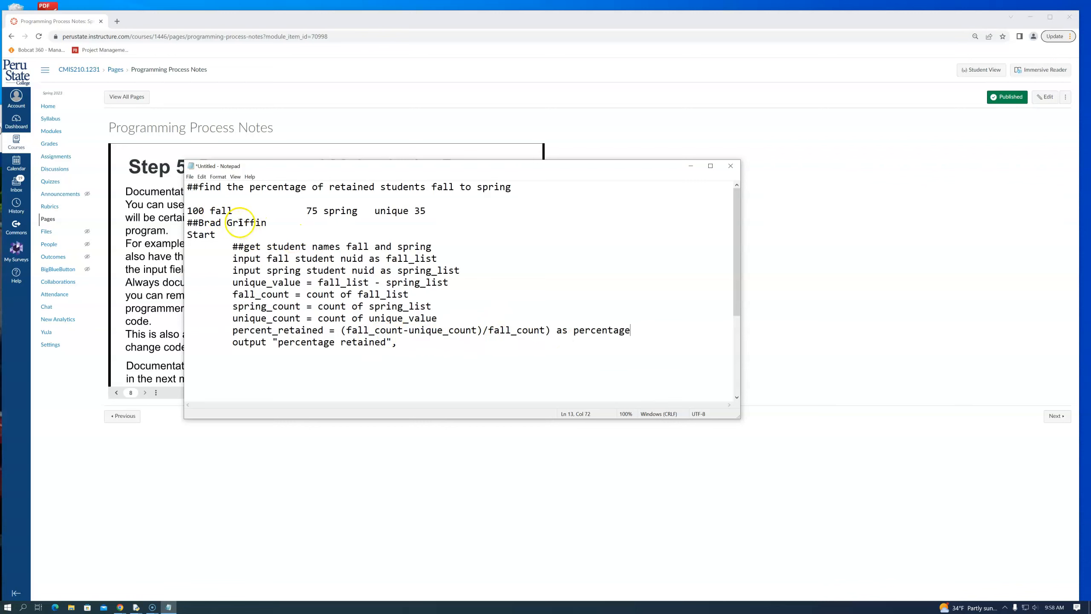
mouse_move(395, 214)
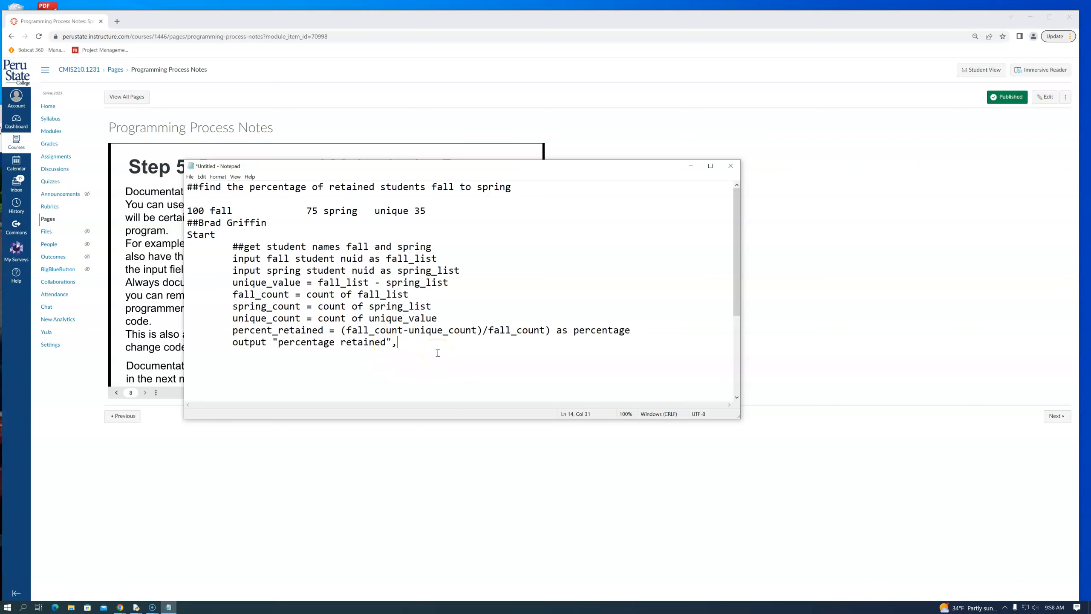
Step: Append percent_retained to the output "percentage retained", line
text(perc)
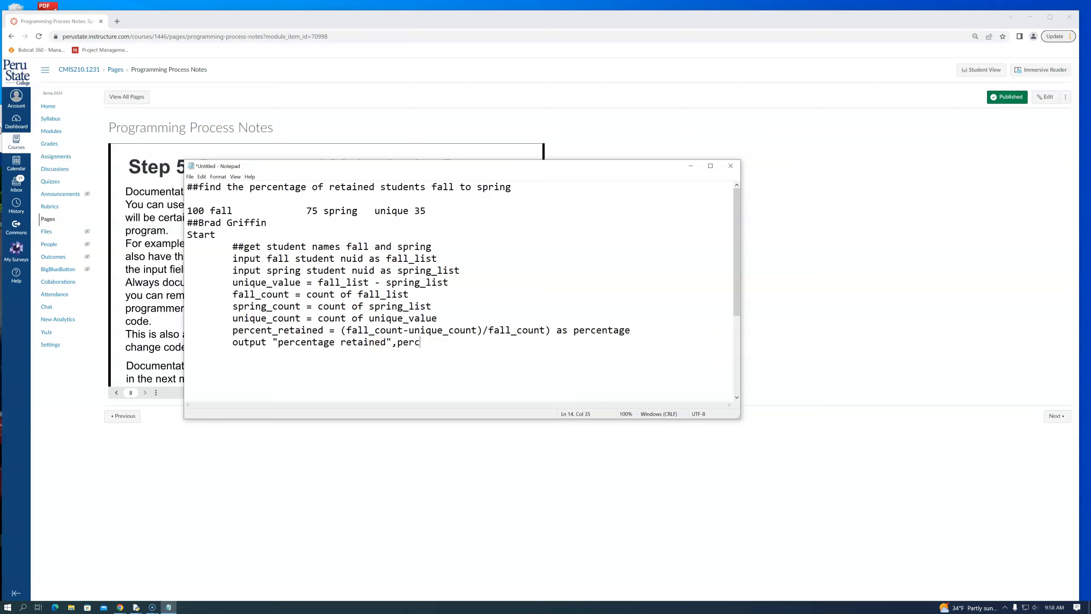
text(ent)
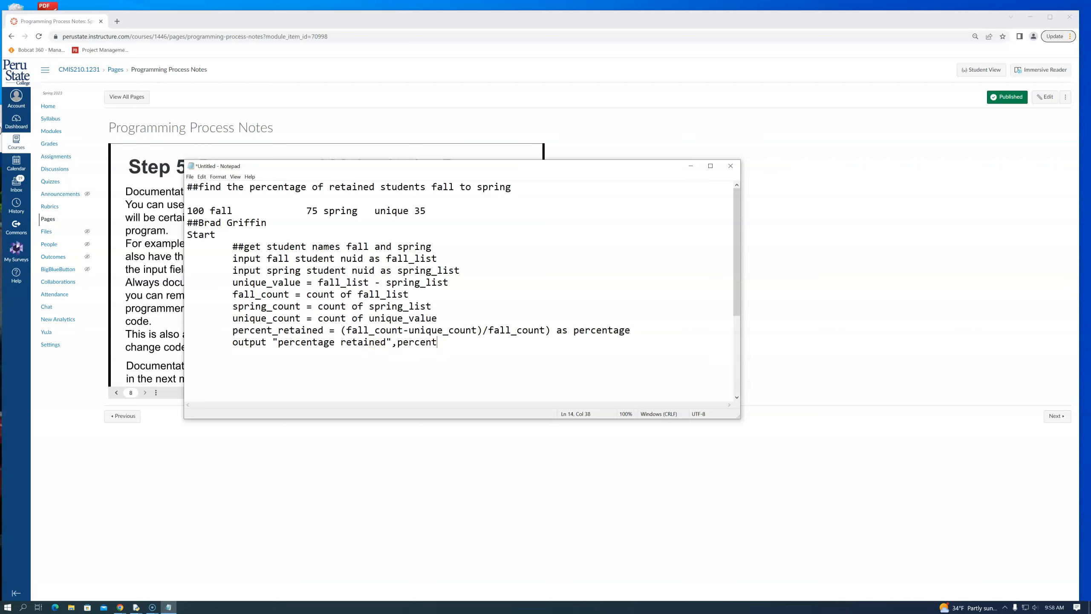
text(_retained)
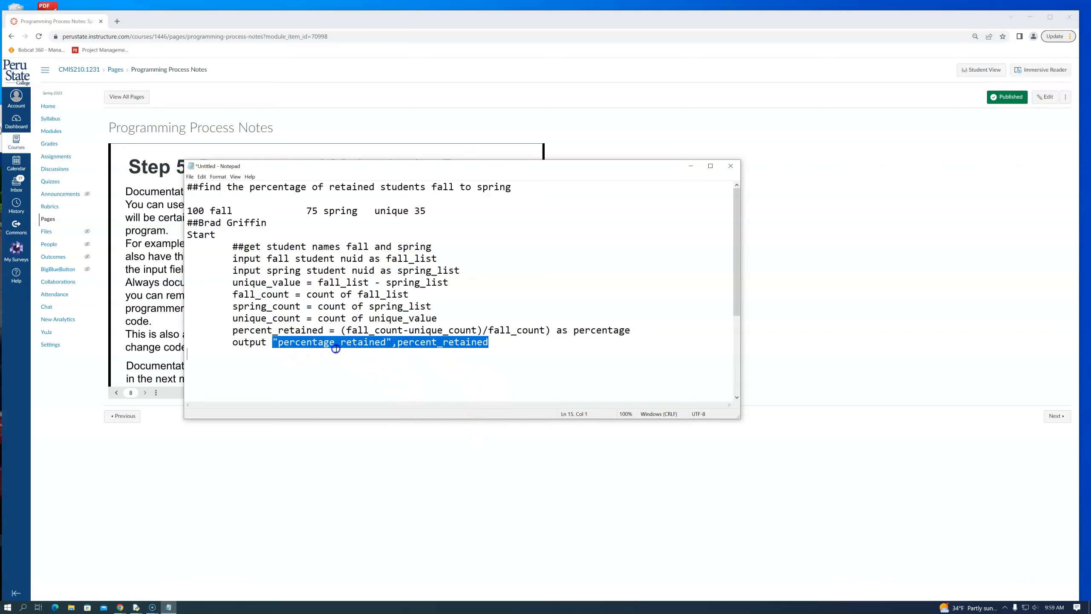
click(392, 342)
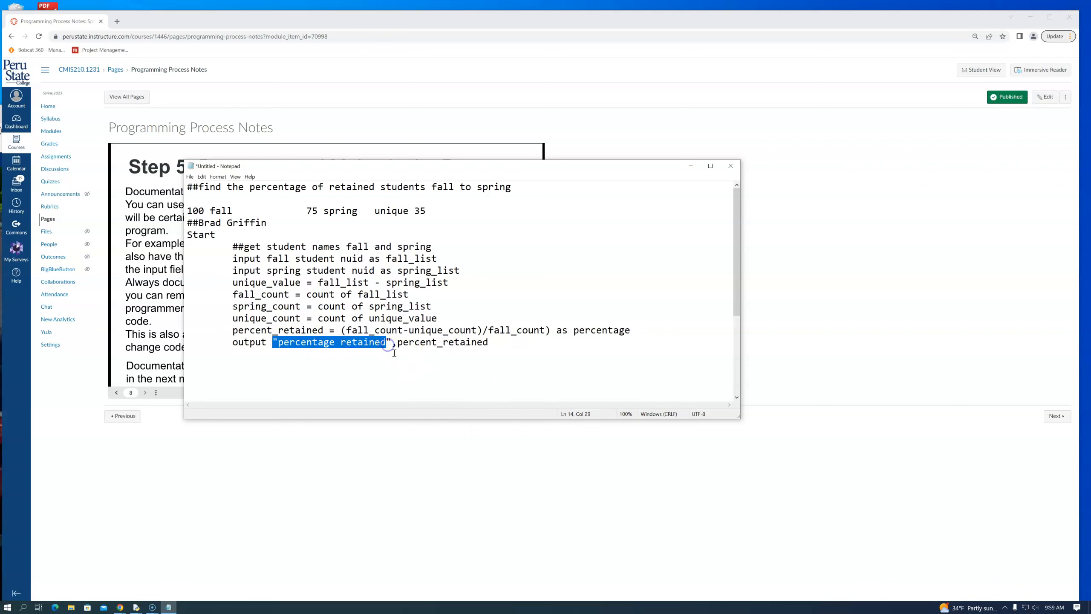
mouse_move(491, 344)
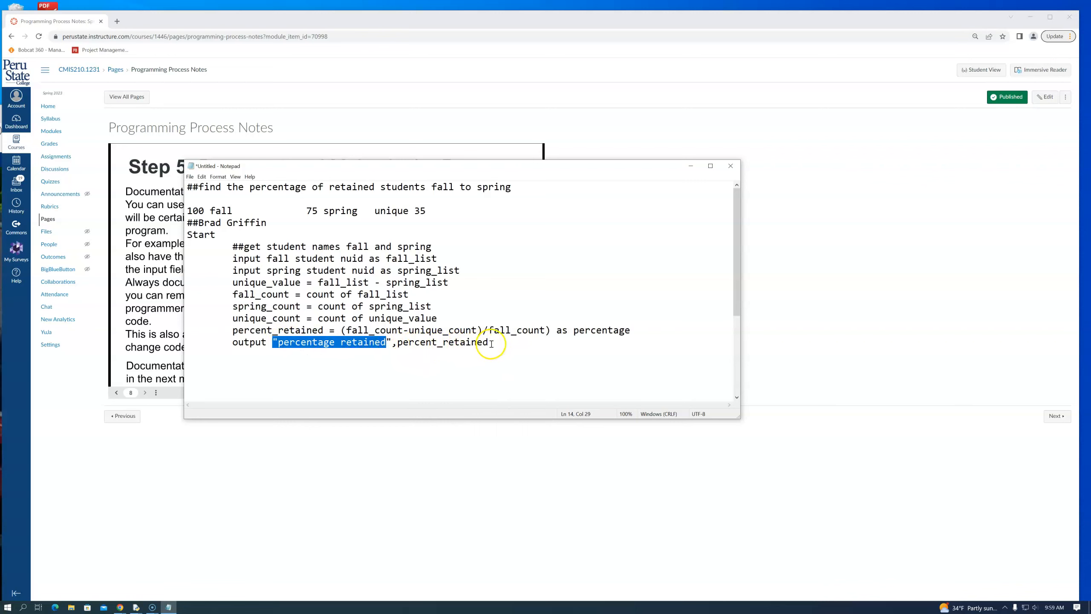
mouse_move(224, 369)
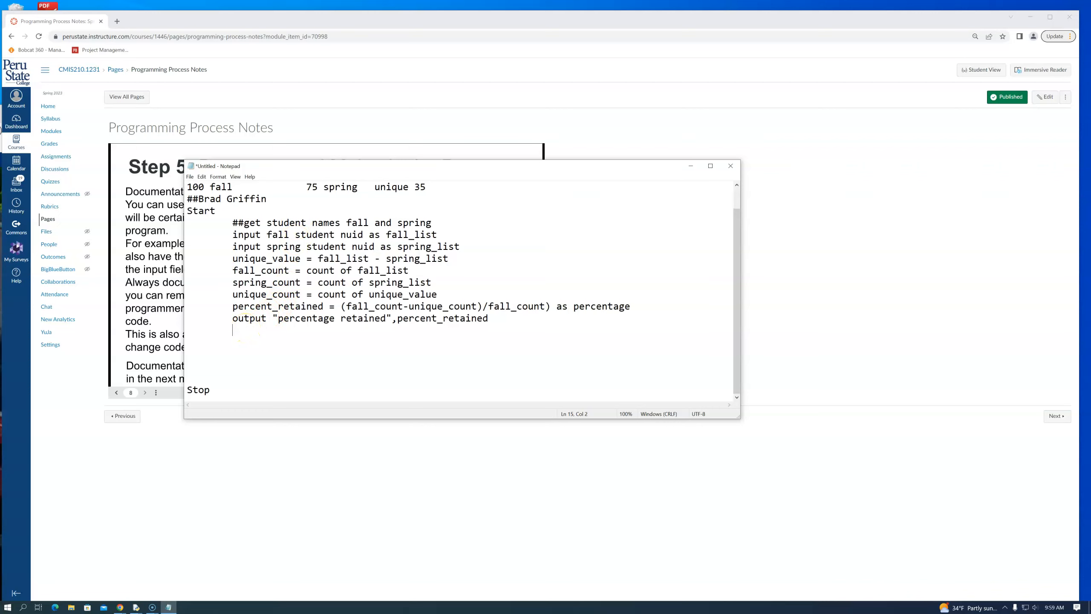
Step: Add a final line output unique_value below the percentage output
text(output)
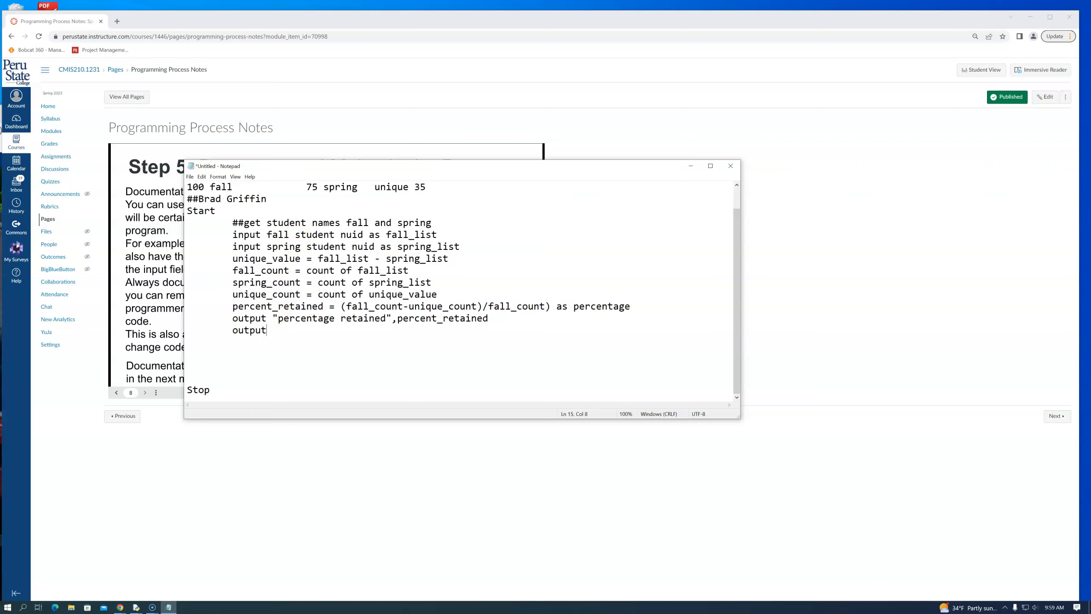
text(un)
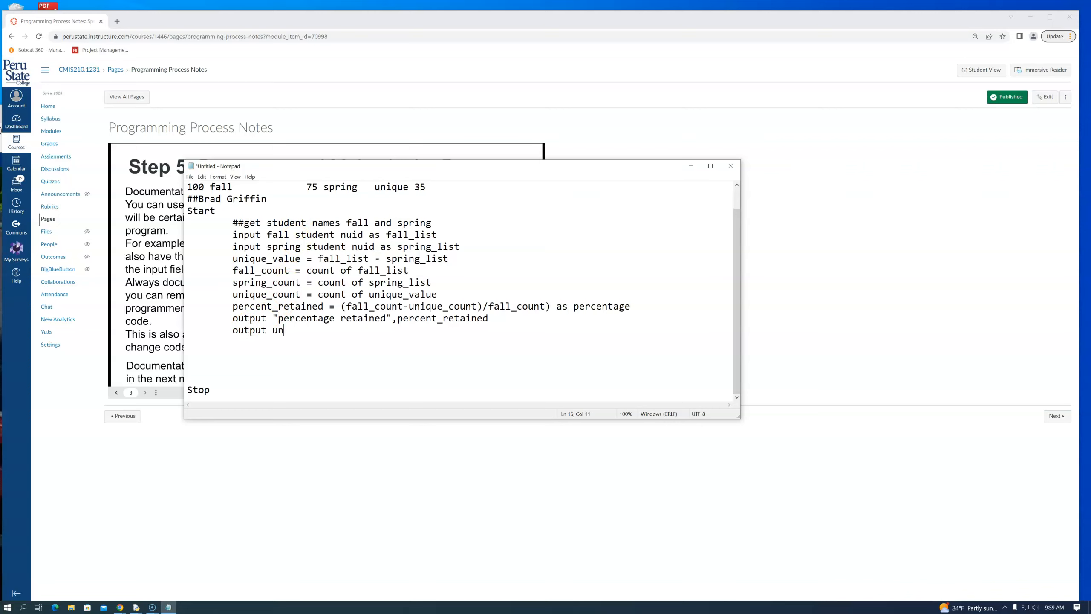
text(ique_)
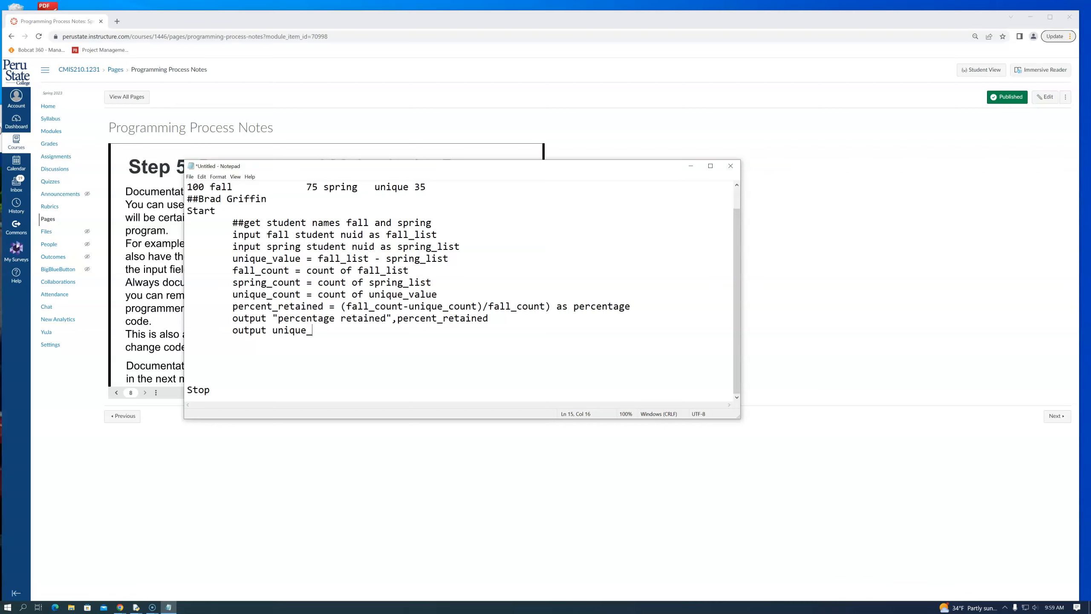
text(value)
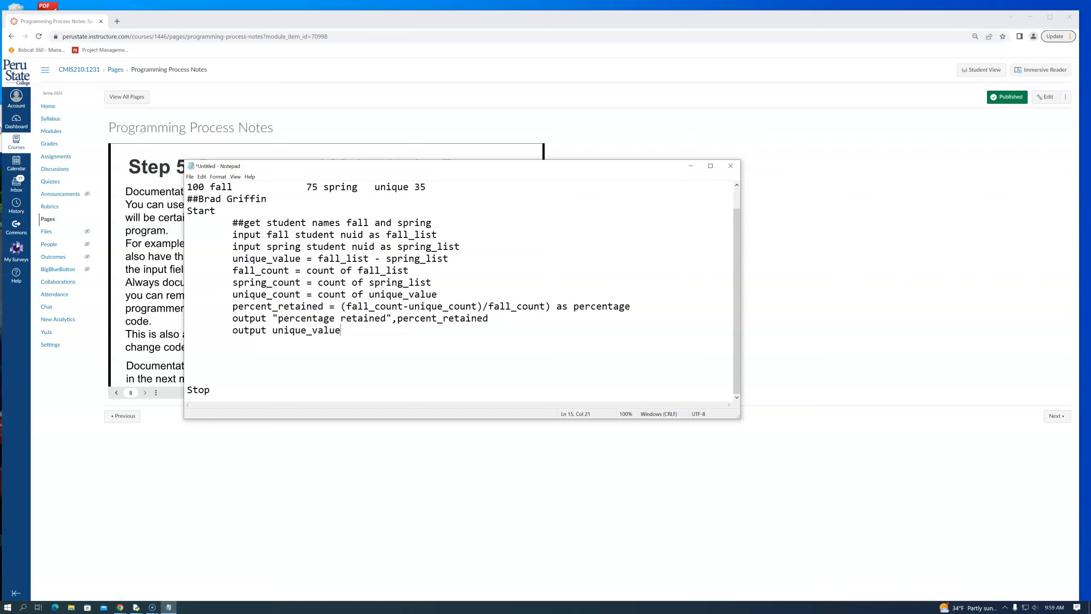
mouse_move(330, 170)
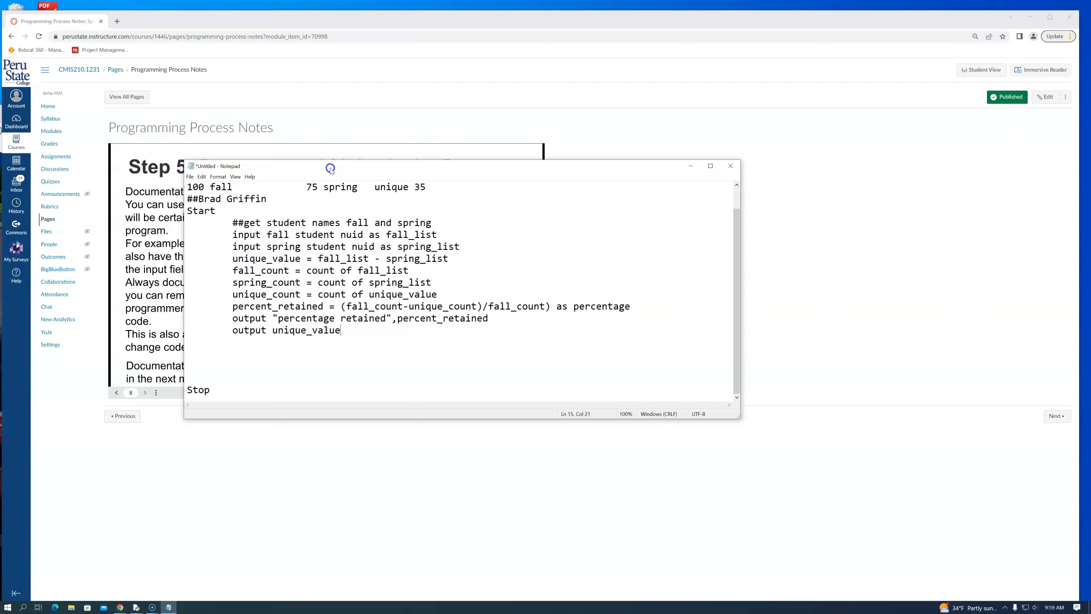
Step: Move Notepad aside and extend the comment with using a SQL Command from MyPSC
drag(331, 166, 594, 126)
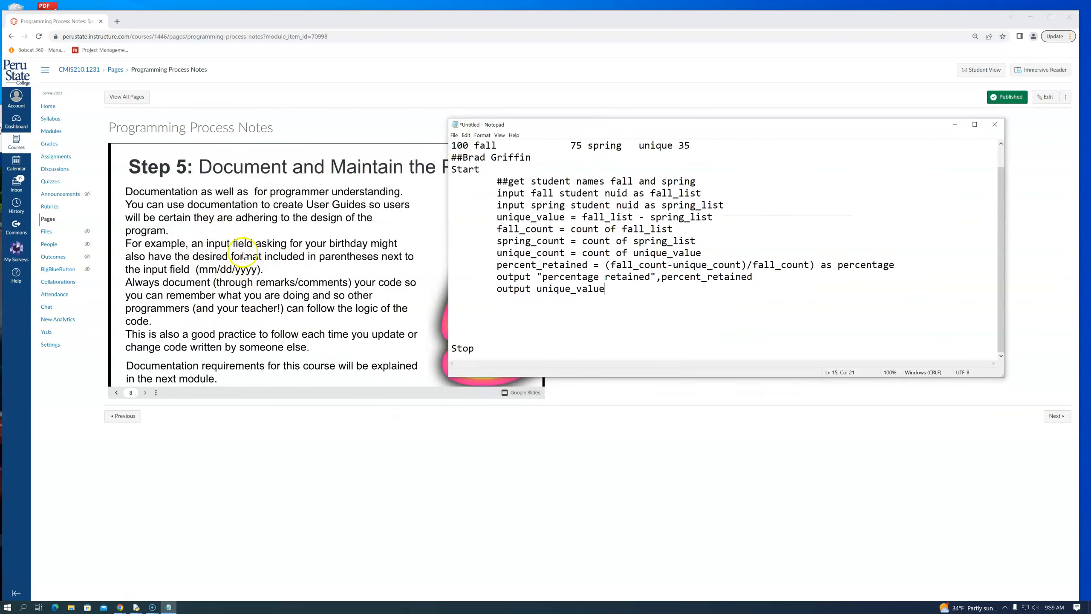
mouse_move(180, 275)
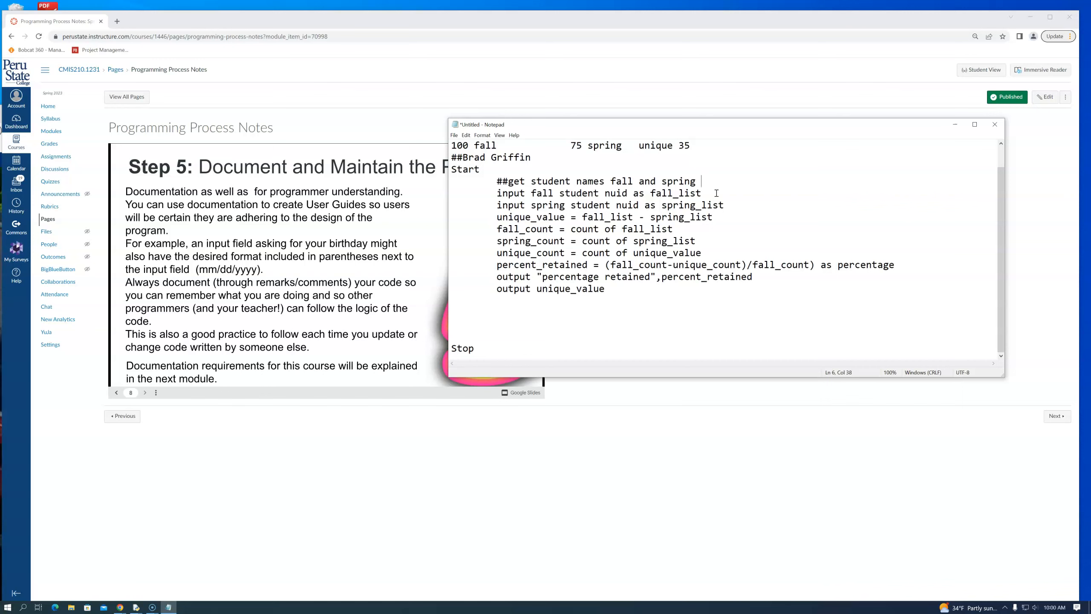
text(using a SQL Command)
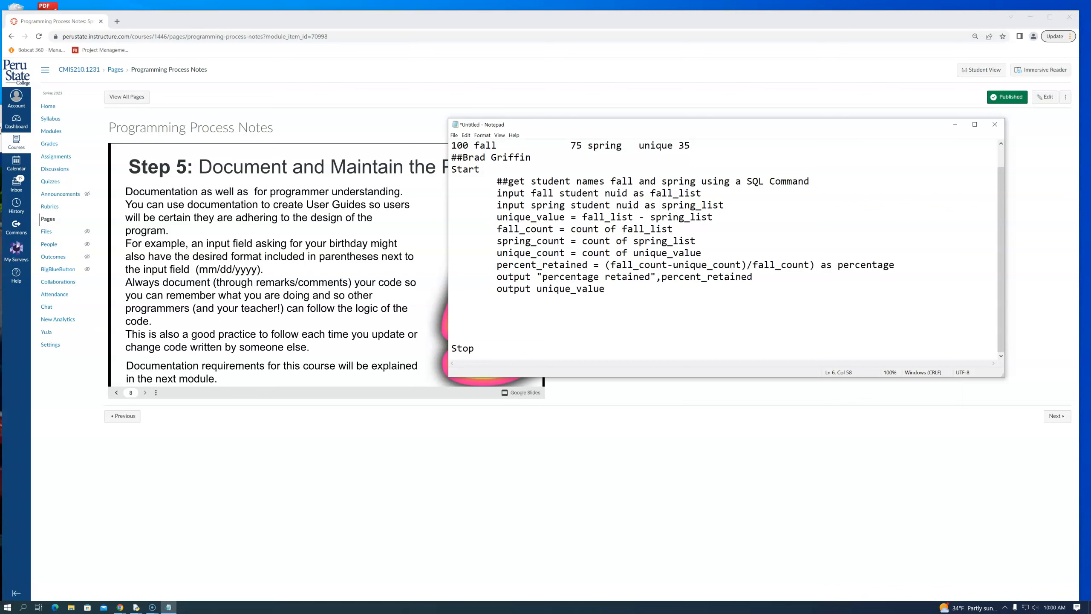
text(from)
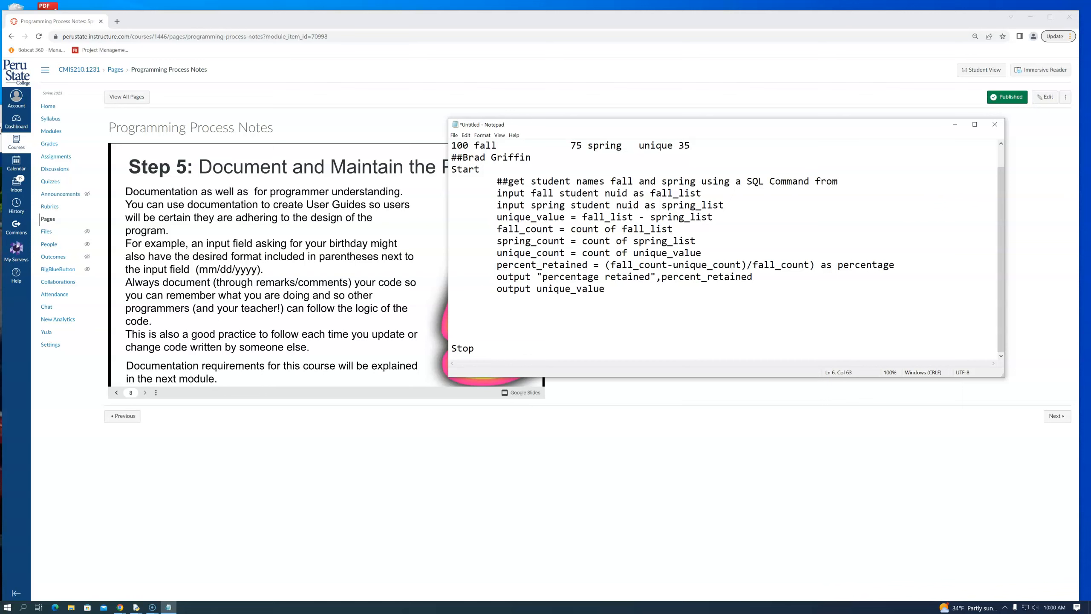
text(MyP)
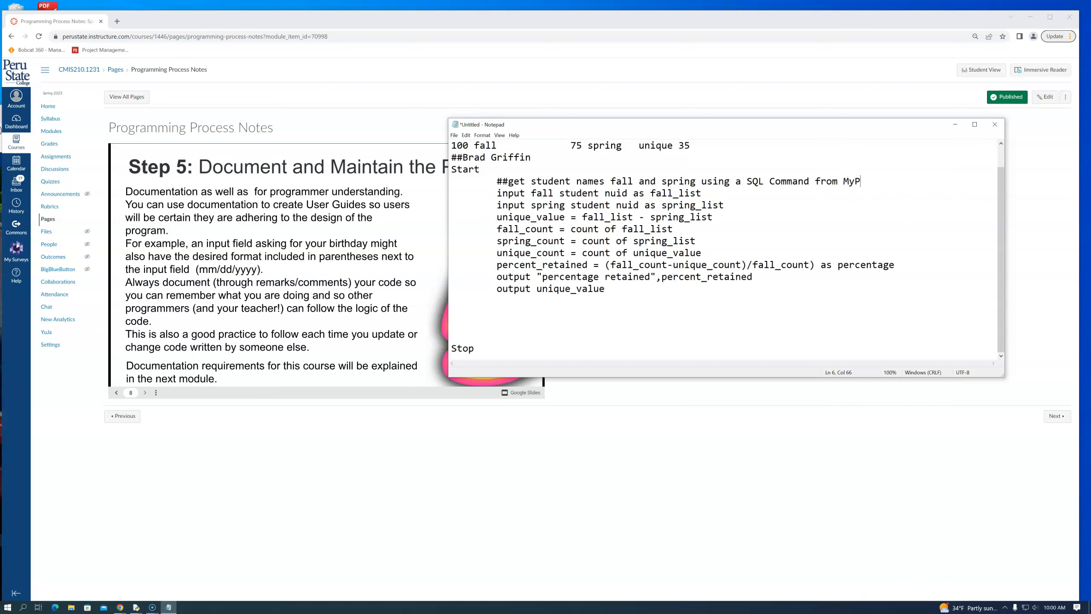
text(SC)
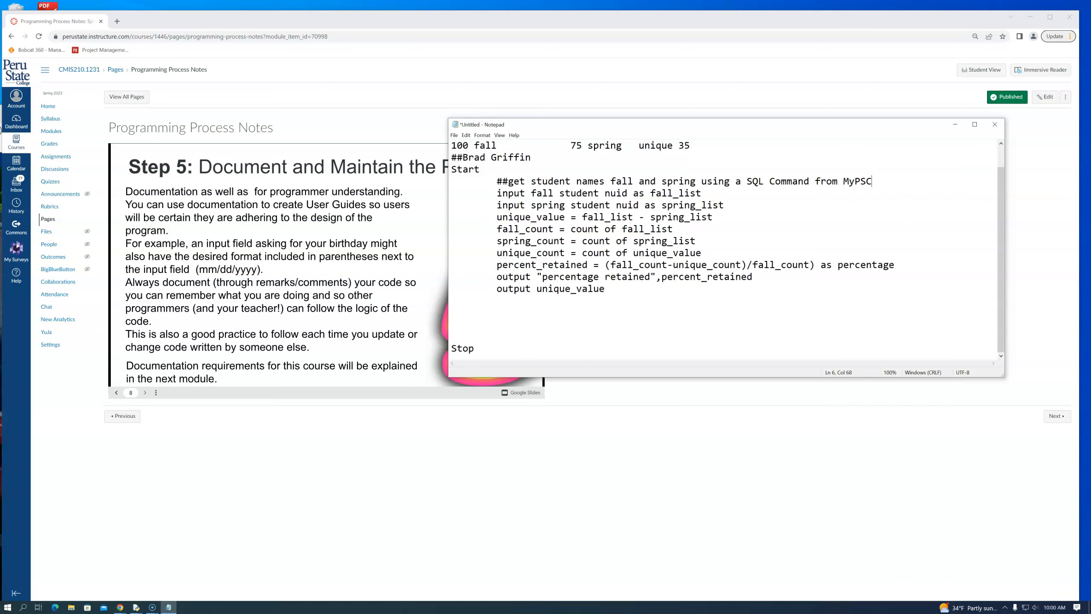
mouse_move(486, 200)
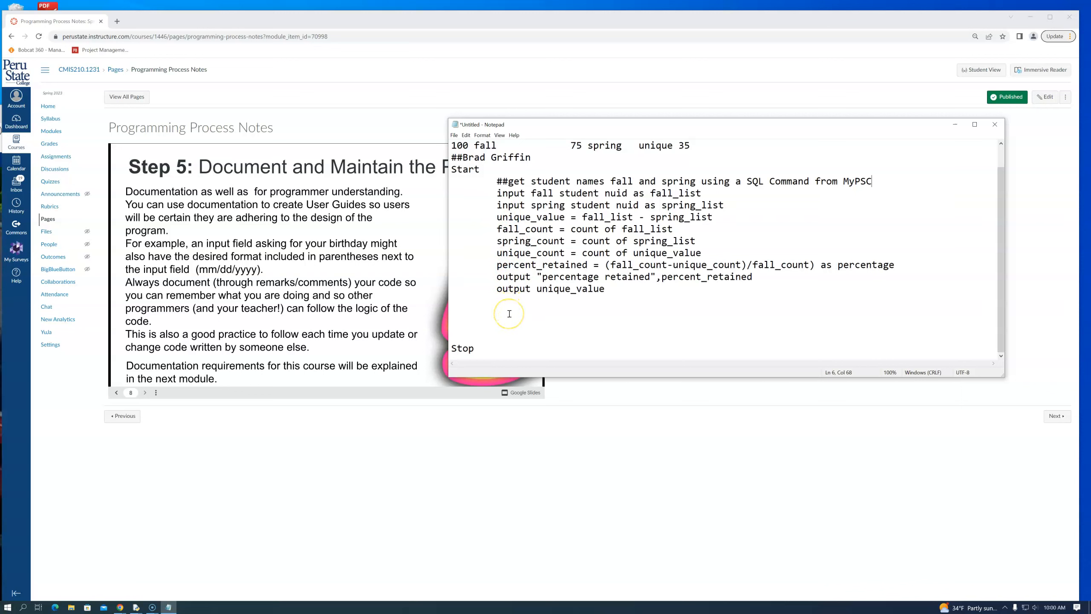
mouse_move(470, 286)
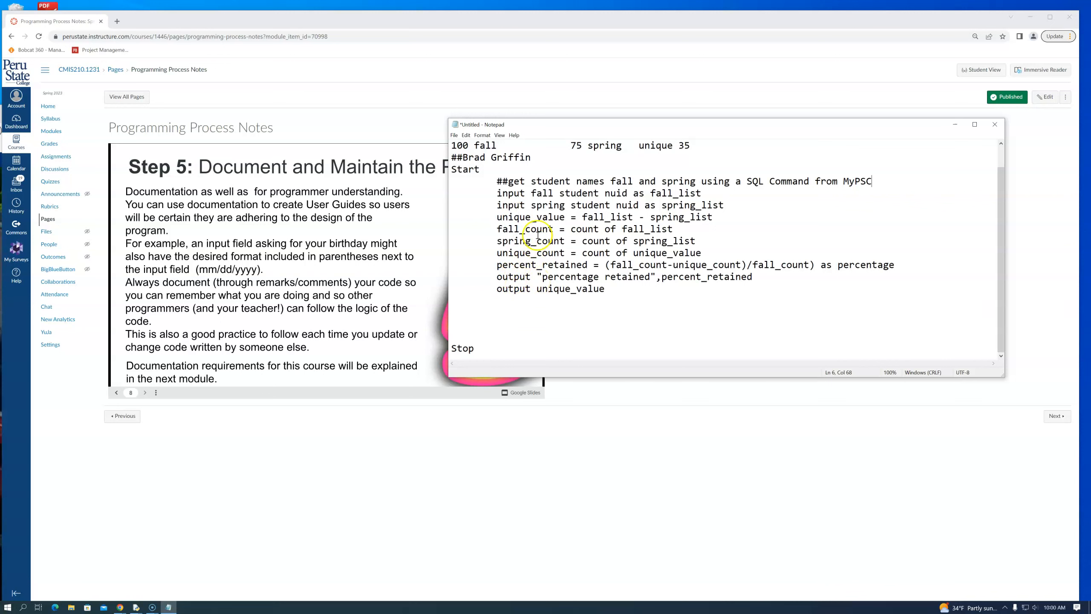
mouse_move(498, 180)
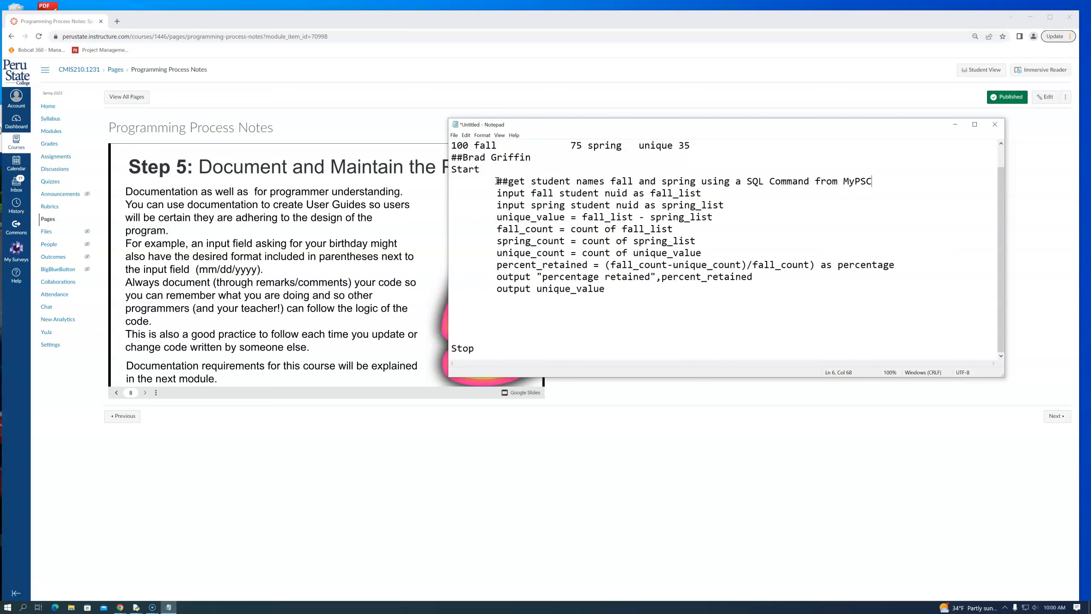
mouse_move(500, 303)
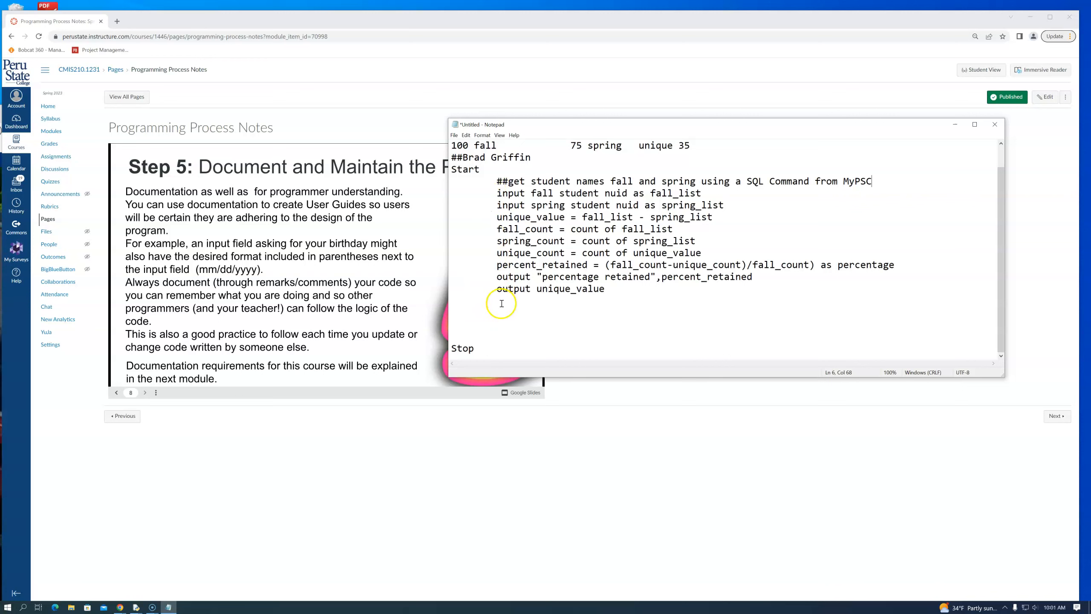
mouse_move(528, 283)
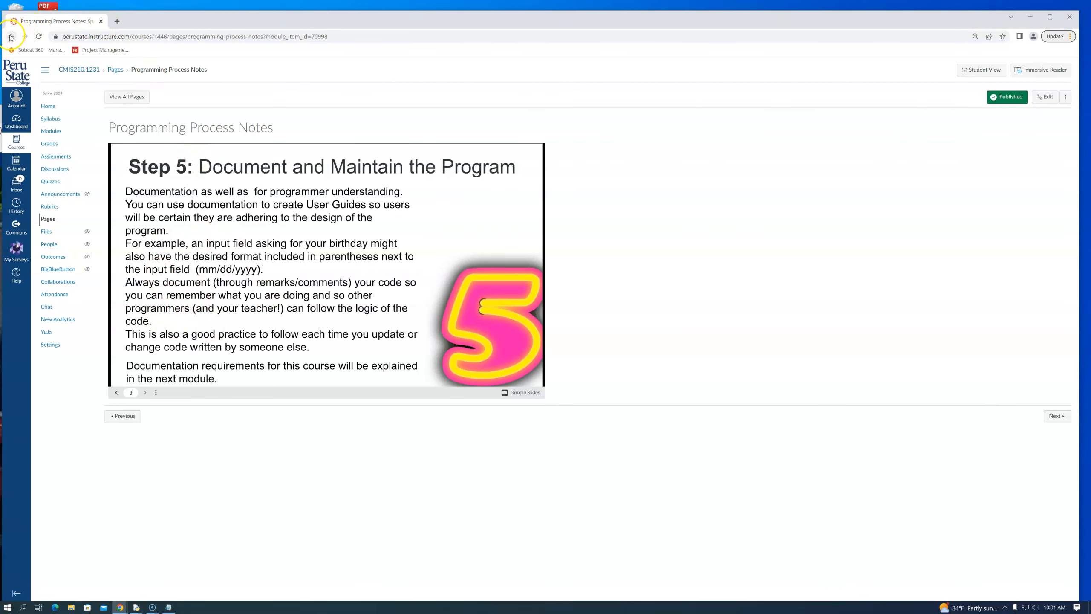
Step: Return to Modules and view the Programming Process Assignment
click(10, 35)
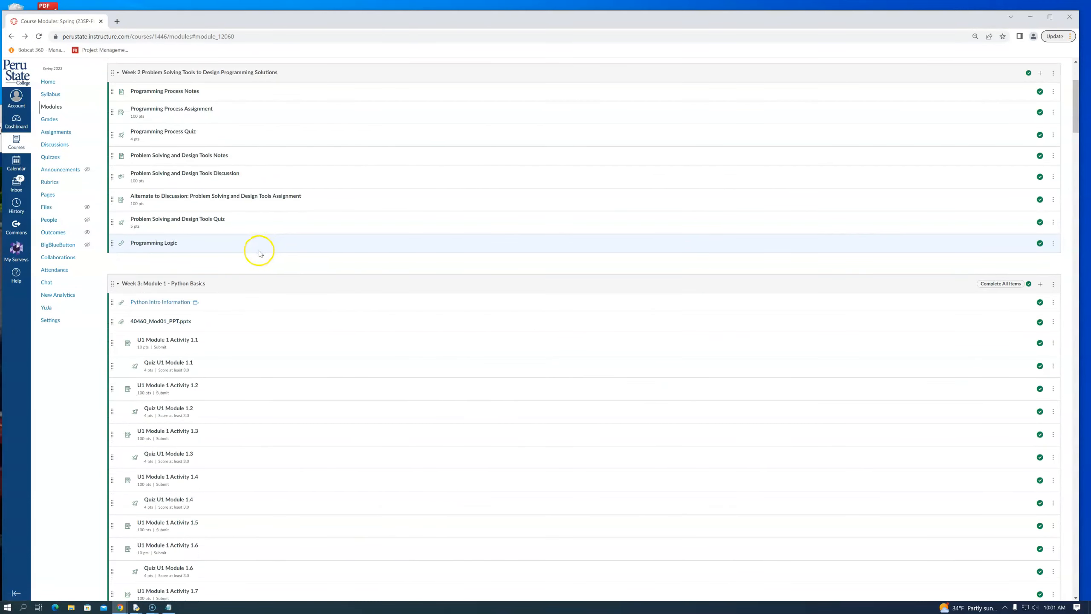
mouse_move(253, 257)
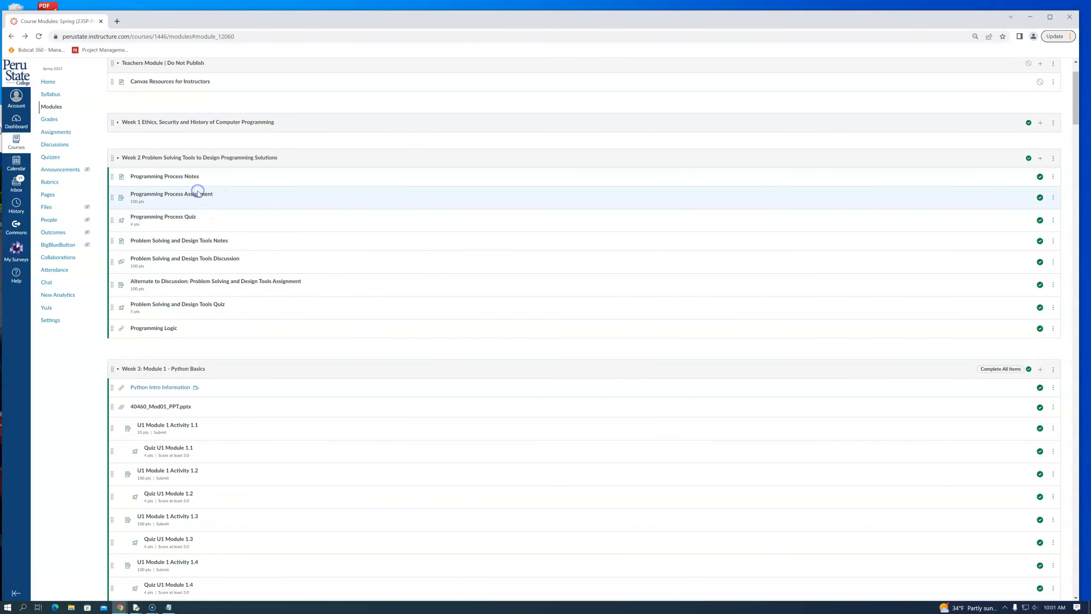
click(172, 194)
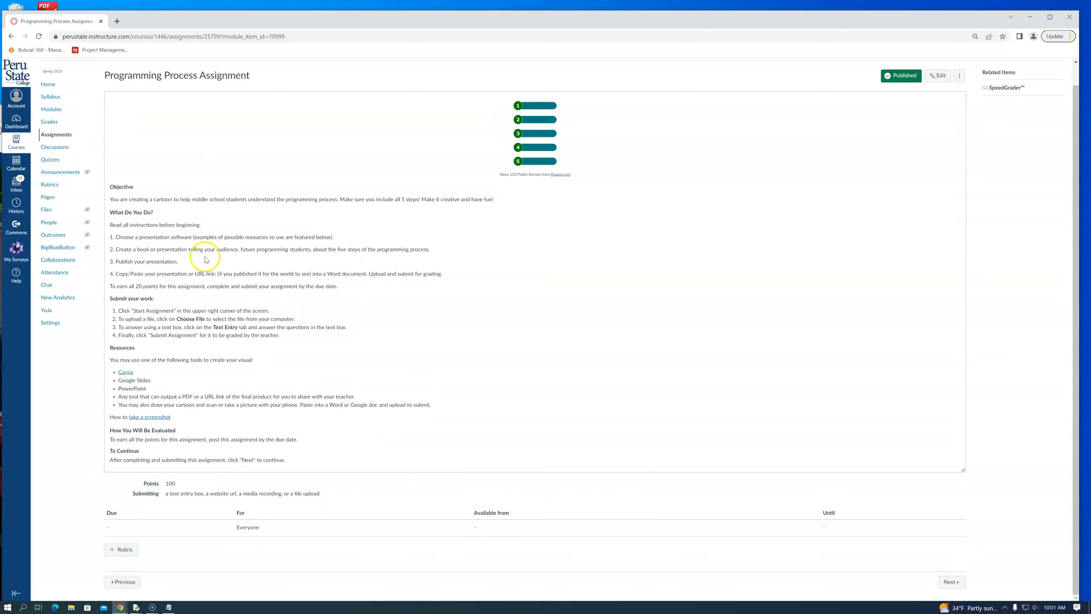
mouse_move(168, 208)
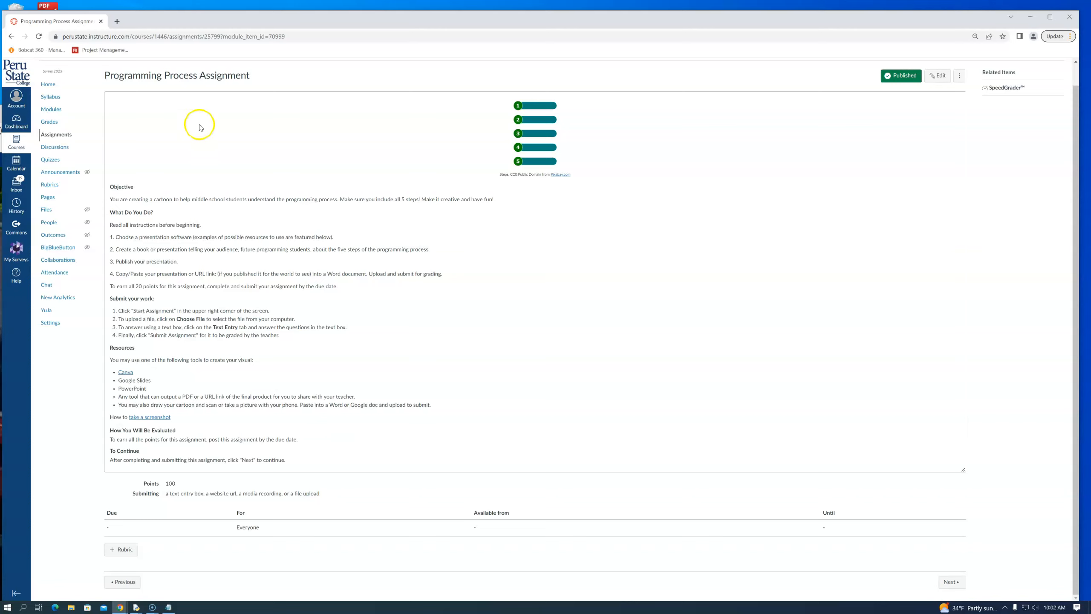
mouse_move(144, 231)
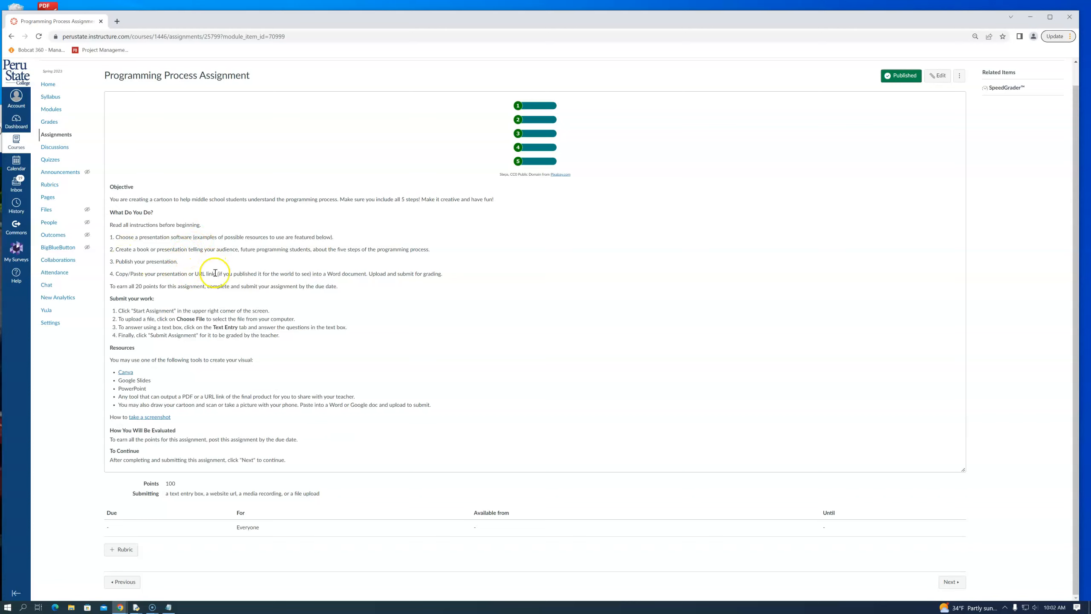
mouse_move(197, 268)
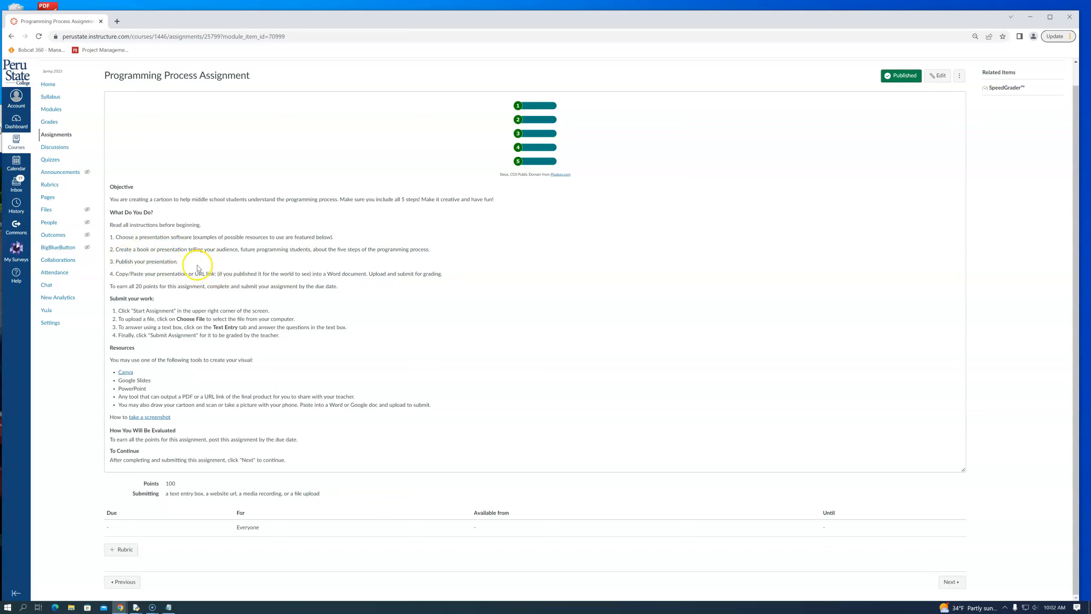
mouse_move(134, 279)
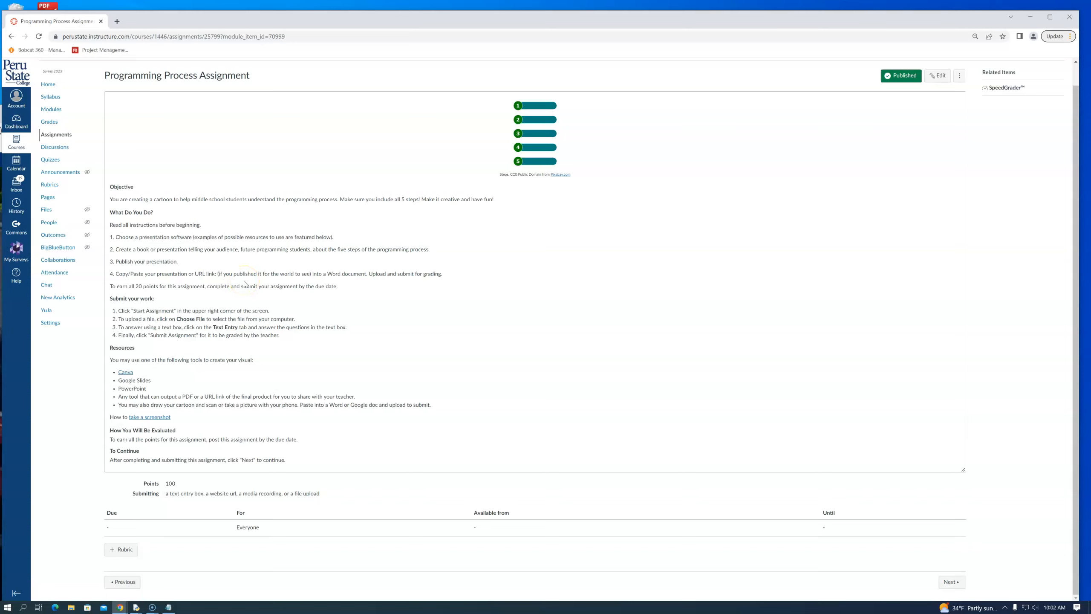
mouse_move(234, 365)
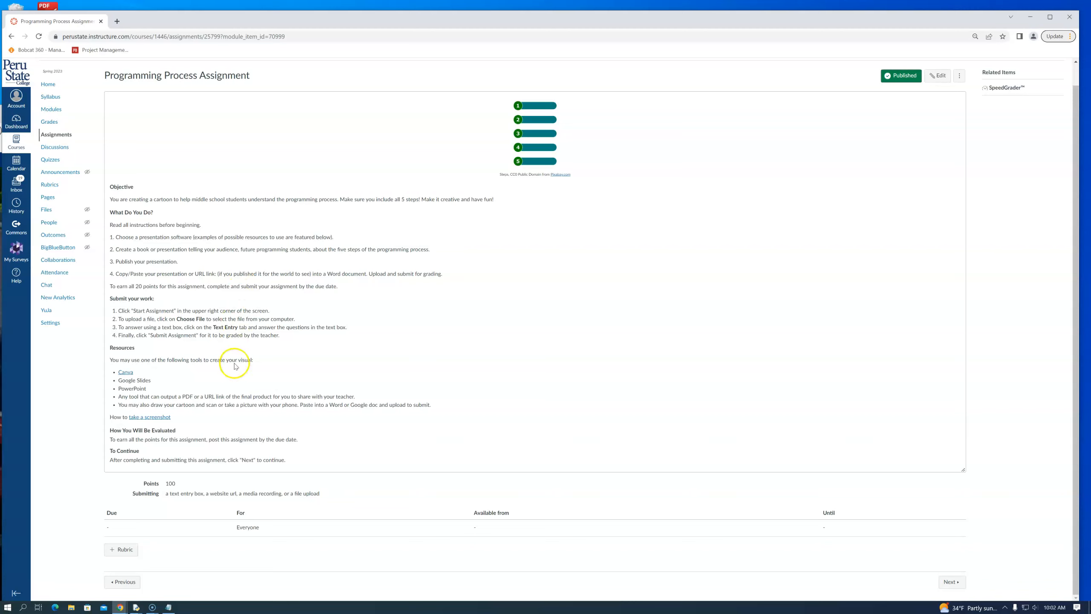
mouse_move(132, 373)
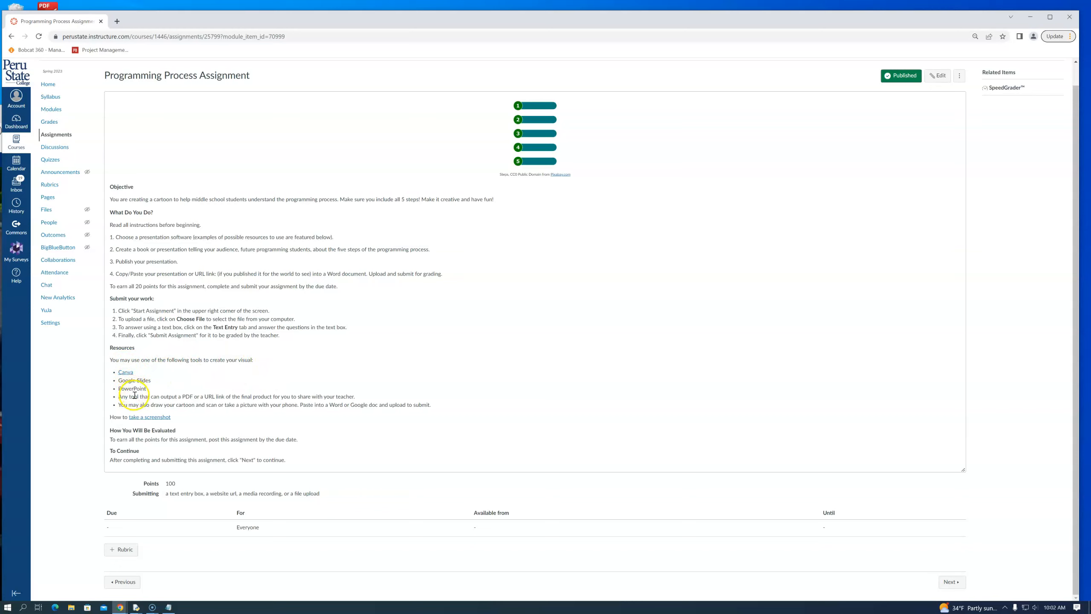
mouse_move(184, 415)
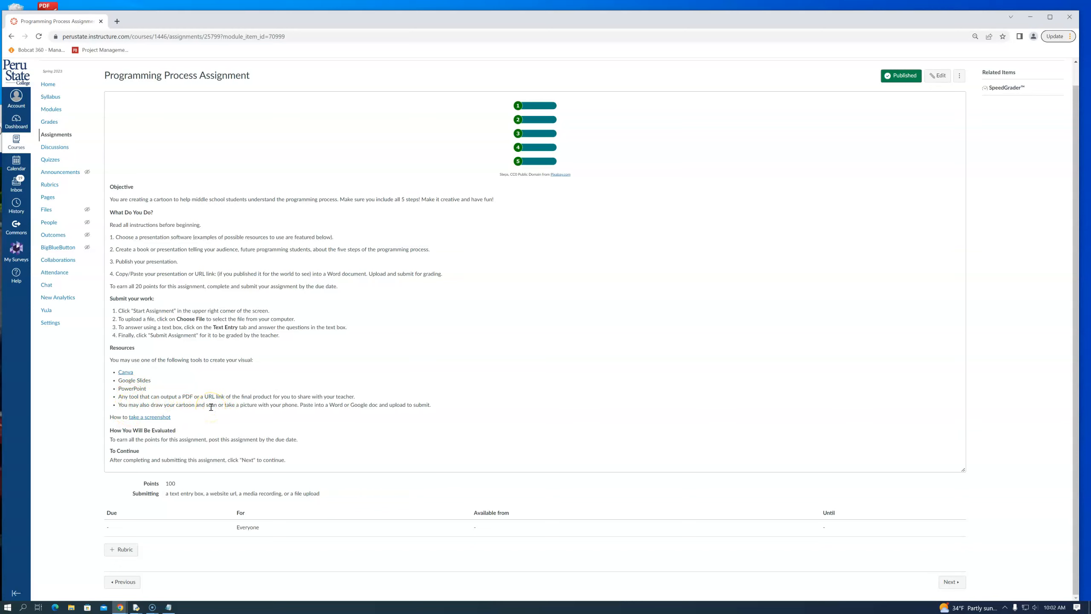
mouse_move(351, 328)
text(snip)
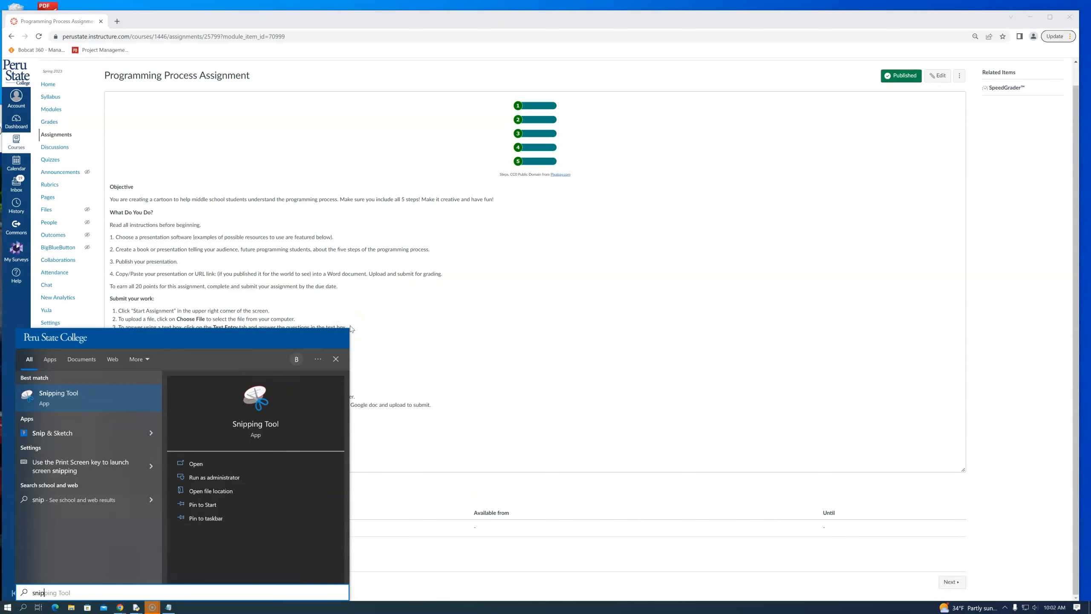
click(58, 397)
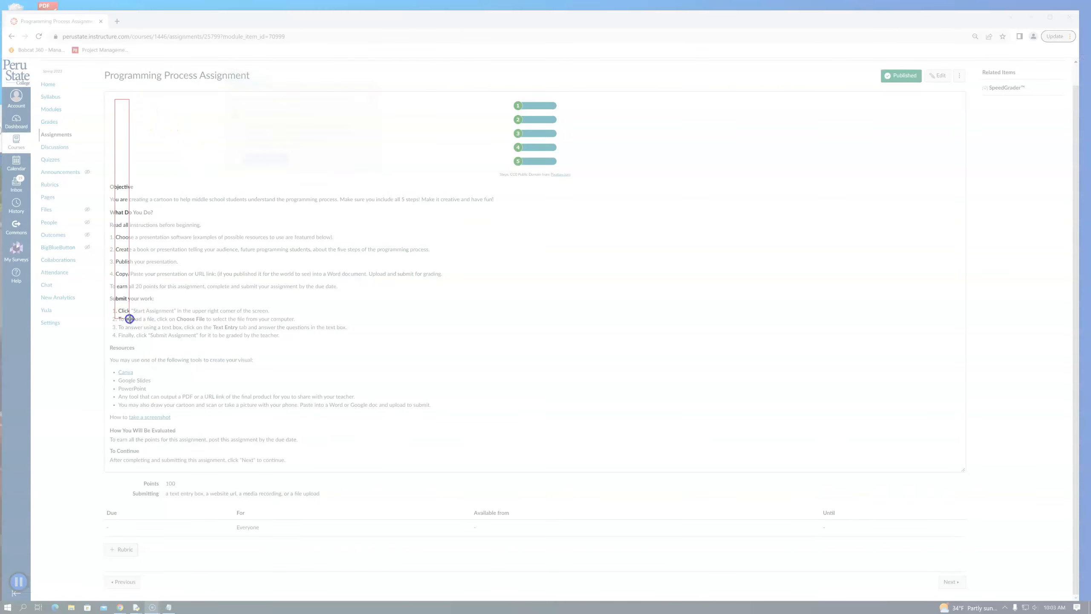
click(152, 608)
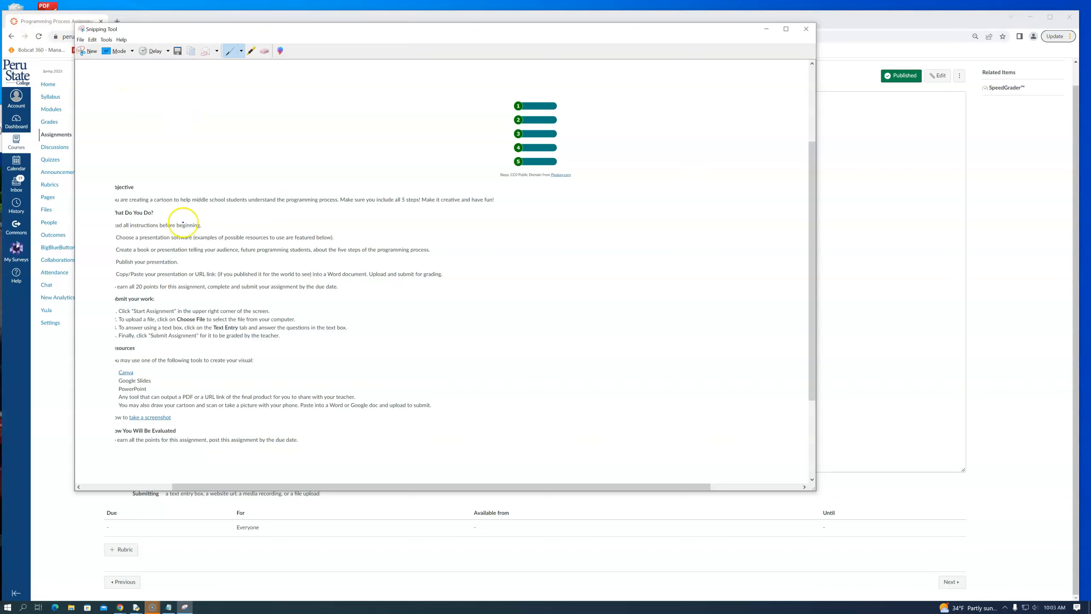
mouse_move(699, 43)
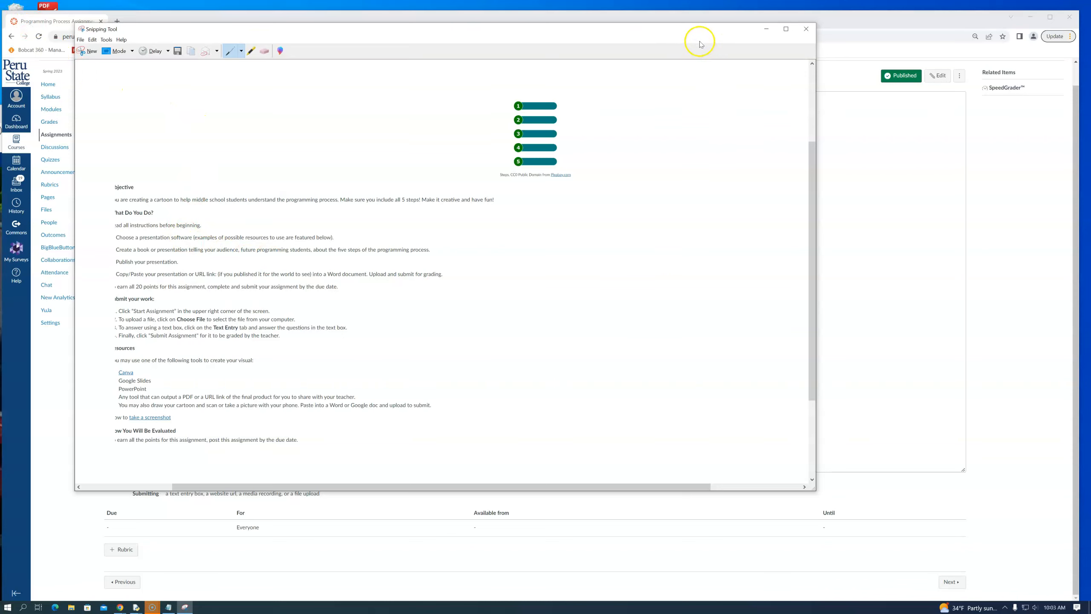
click(805, 28)
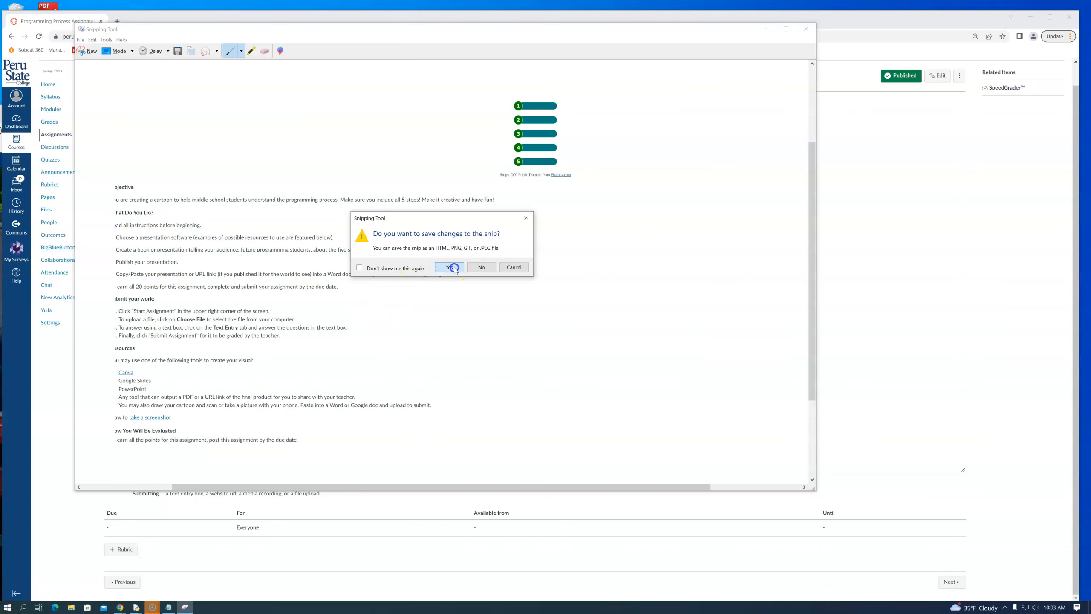
click(449, 267)
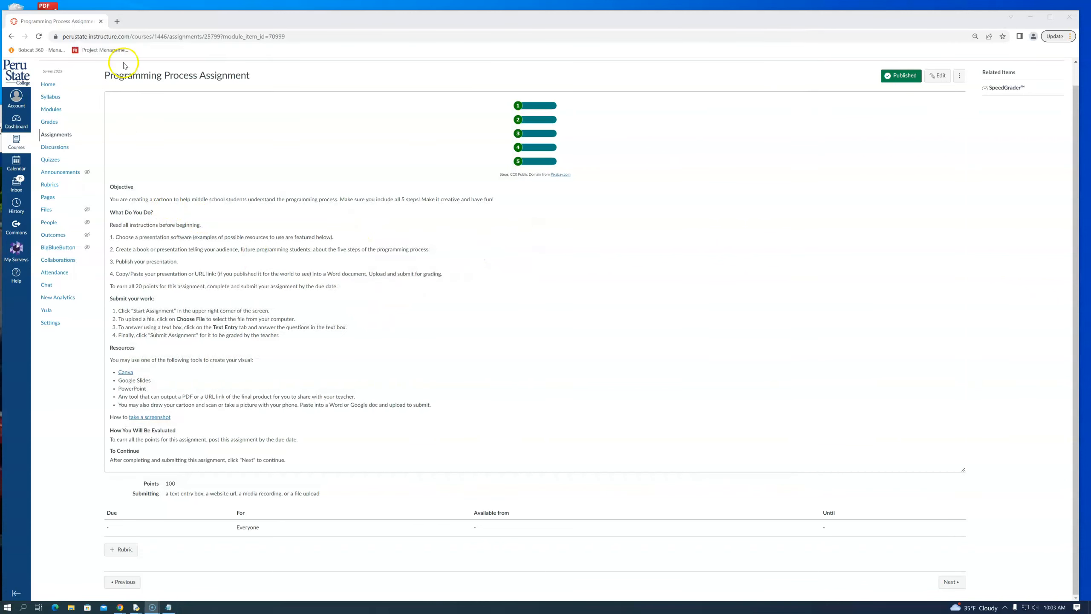
Step: Go back to Modules and enter the Programming Process Quiz
click(11, 36)
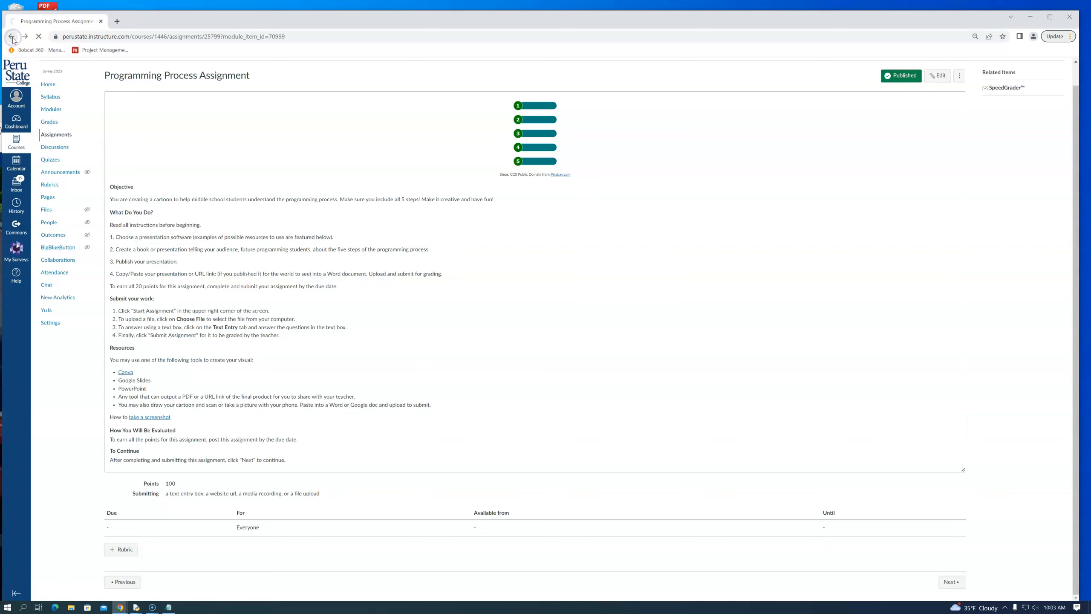
click(11, 36)
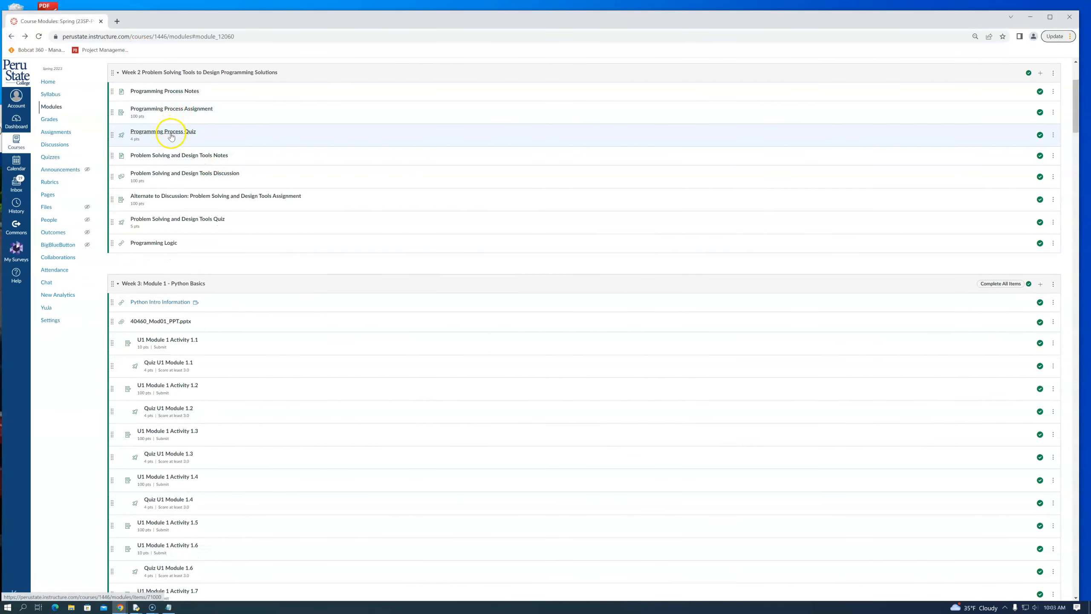
click(163, 131)
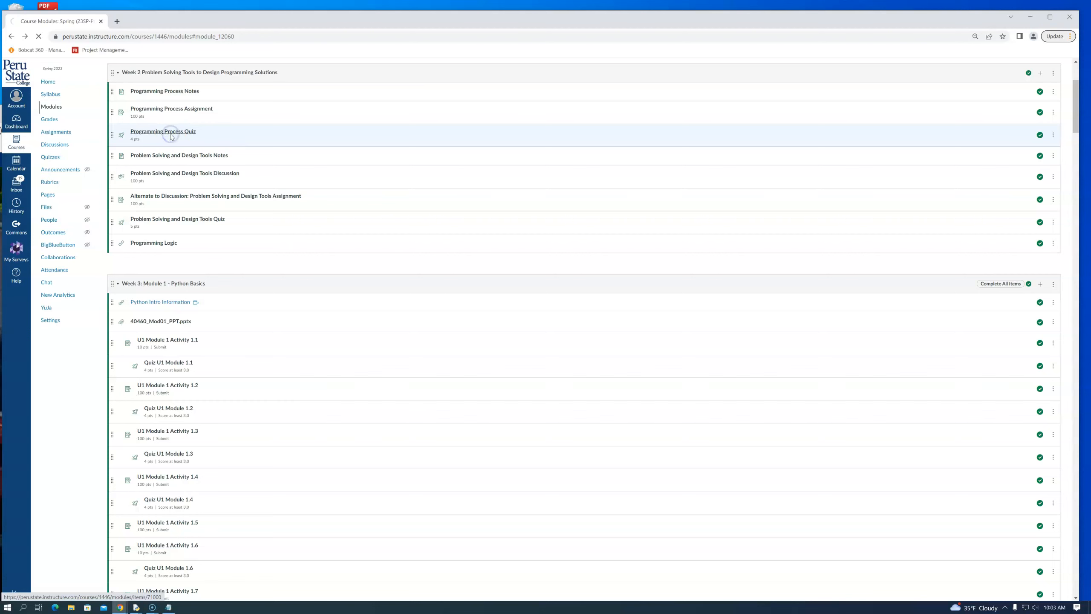
click(162, 131)
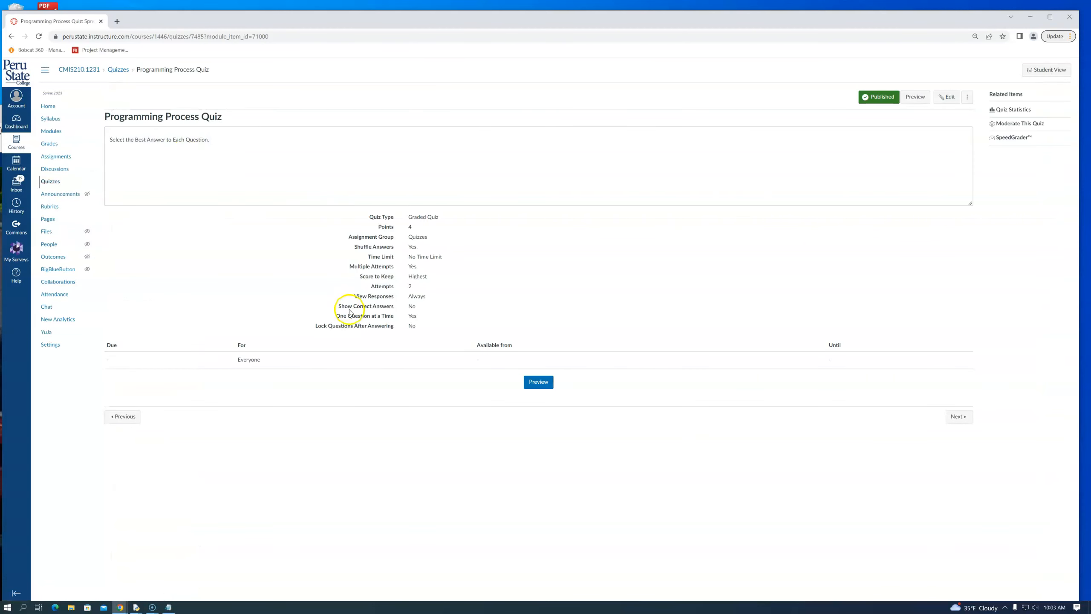
mouse_move(480, 397)
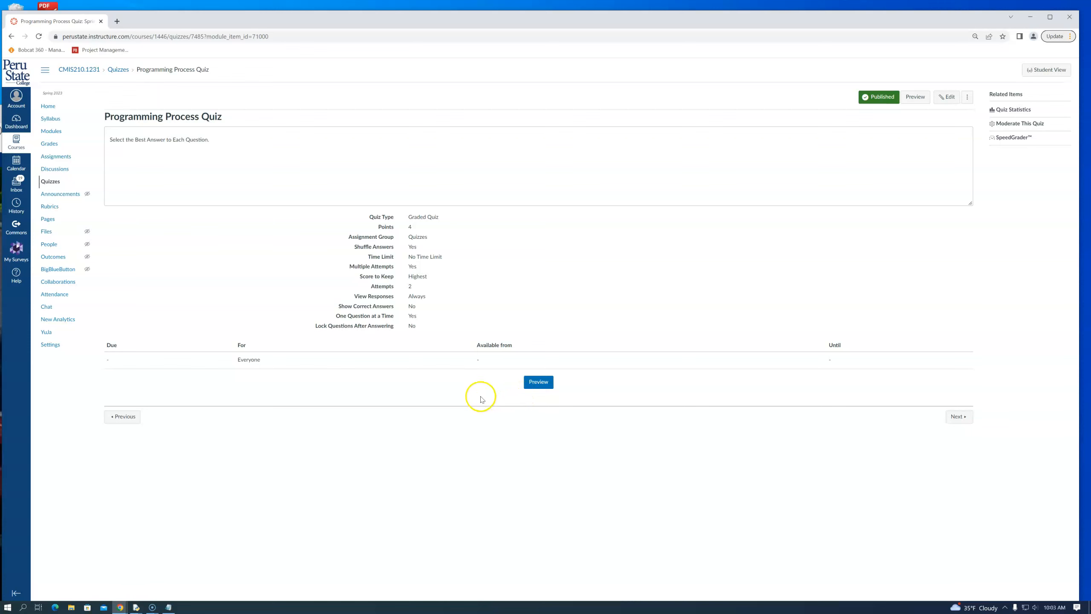
Step: Preview the quiz's Question 1 on programming steps, then return to Modules
click(537, 381)
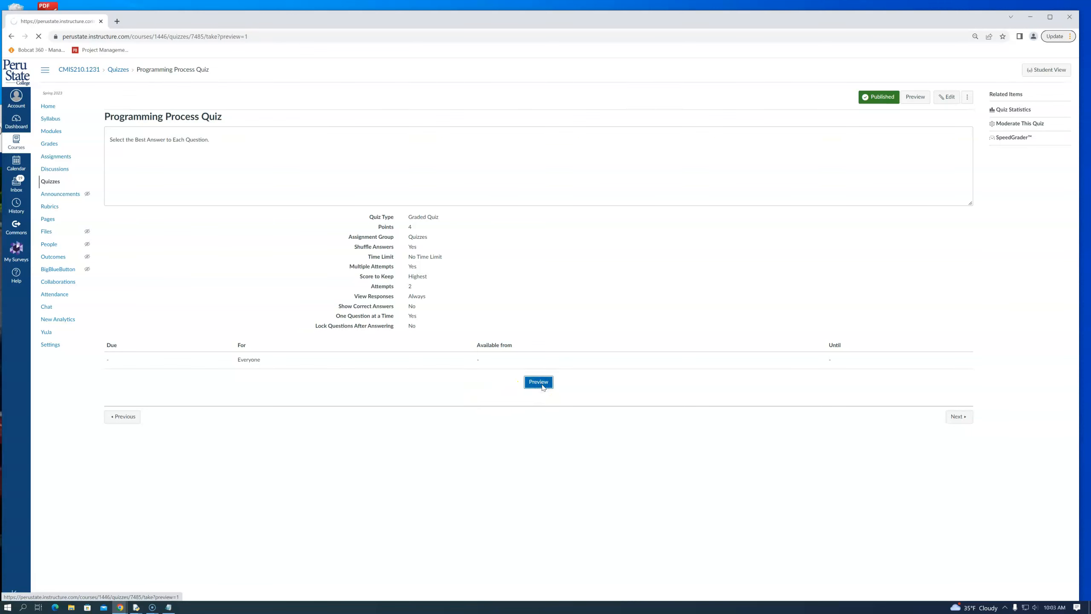
click(538, 381)
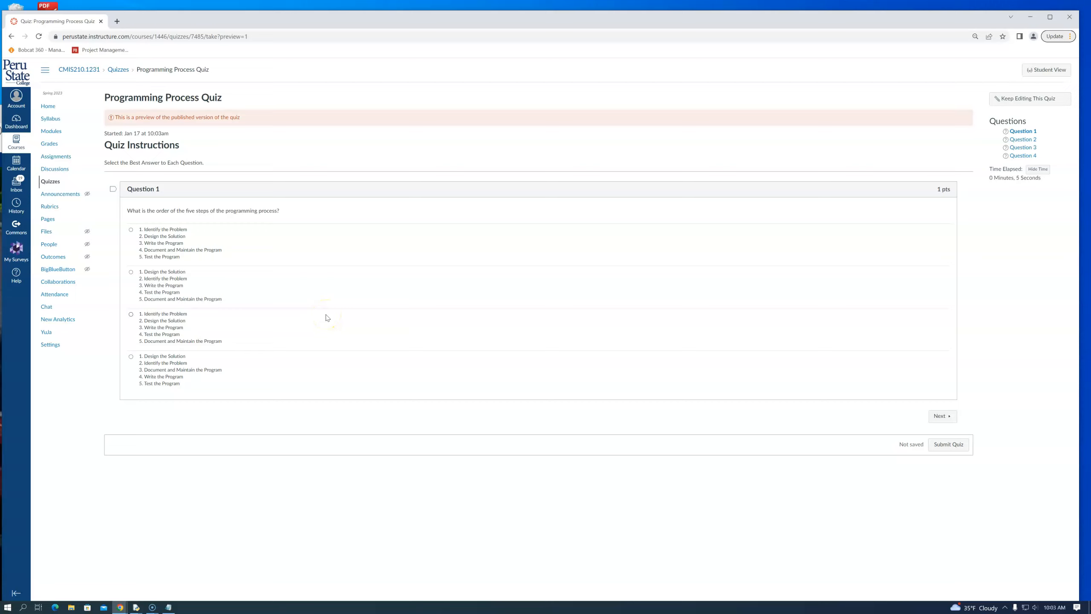
mouse_move(341, 319)
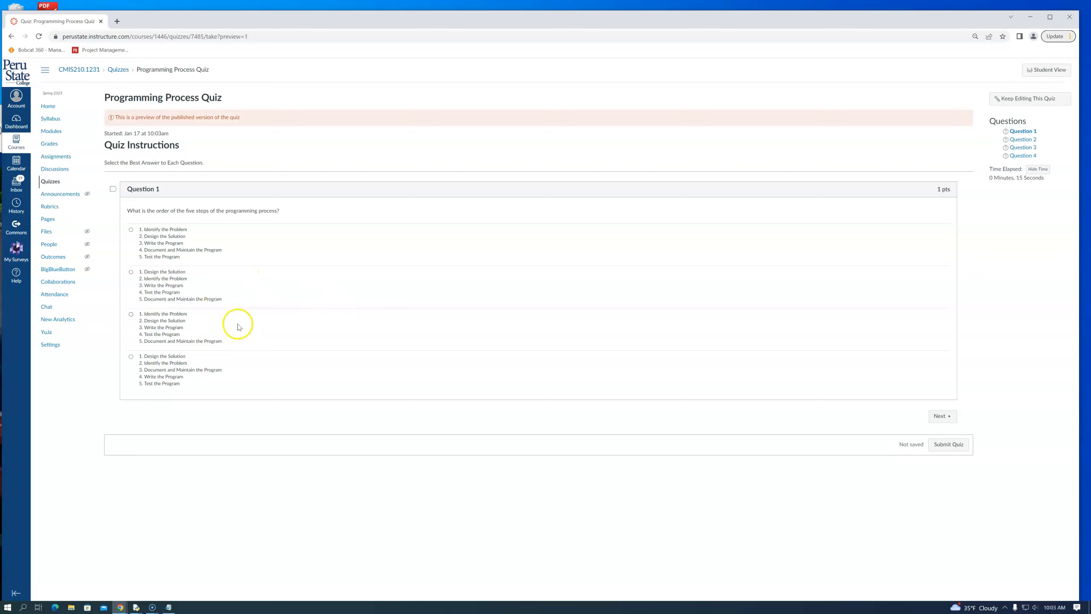
click(130, 355)
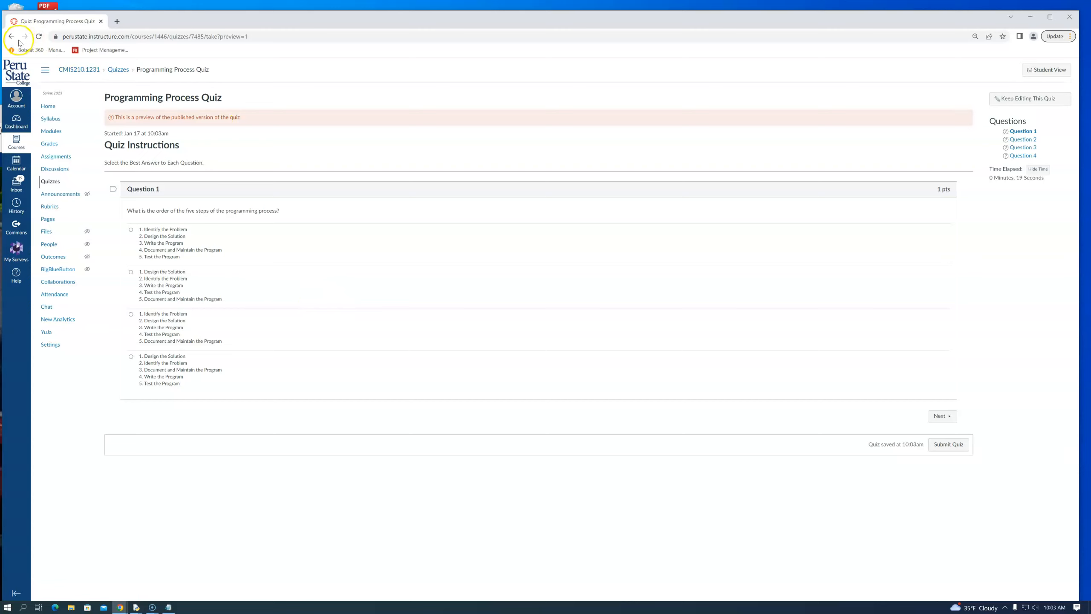
click(10, 36)
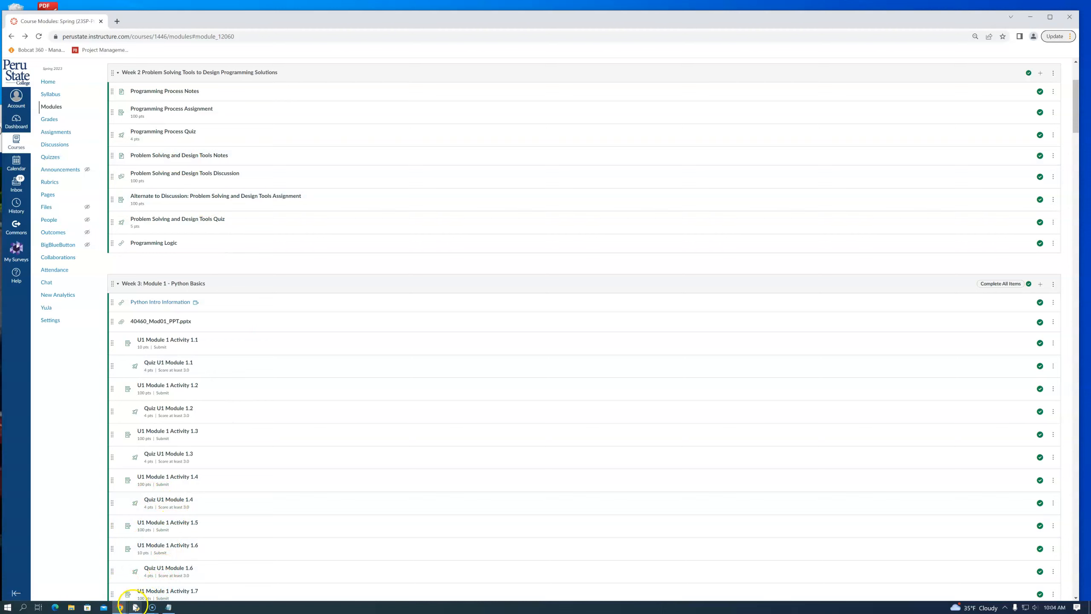
Step: Bring Notepad forward and insert a blank line under the title comment
click(170, 607)
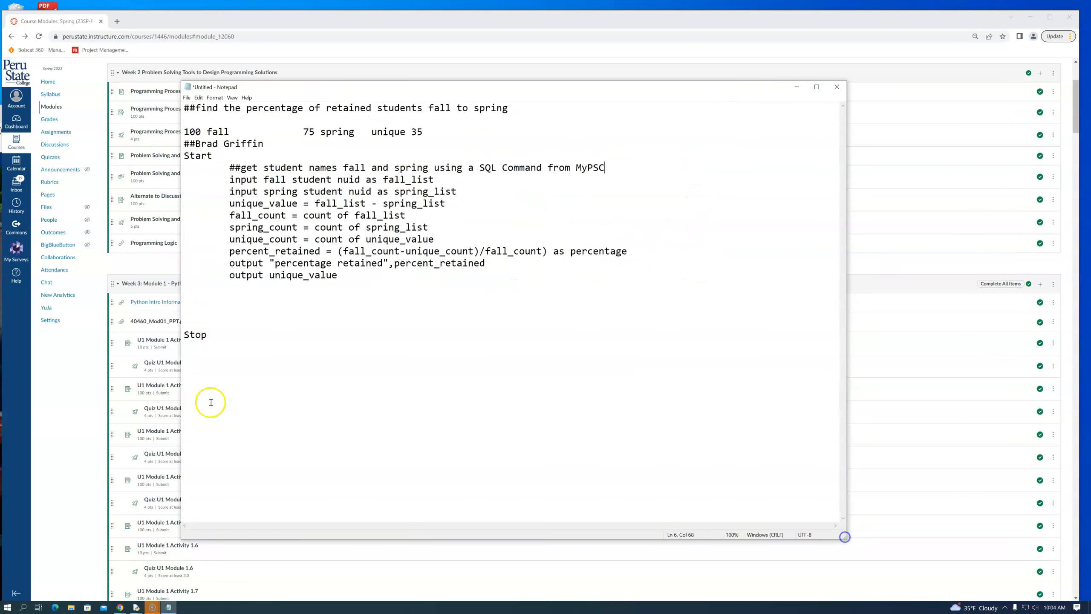
mouse_move(241, 350)
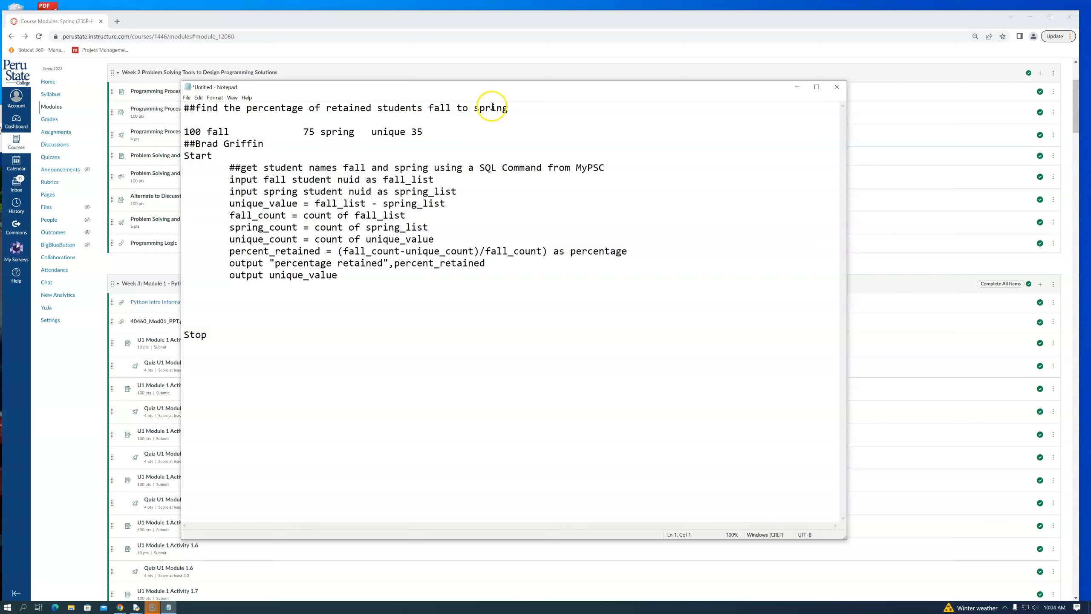
click(508, 108)
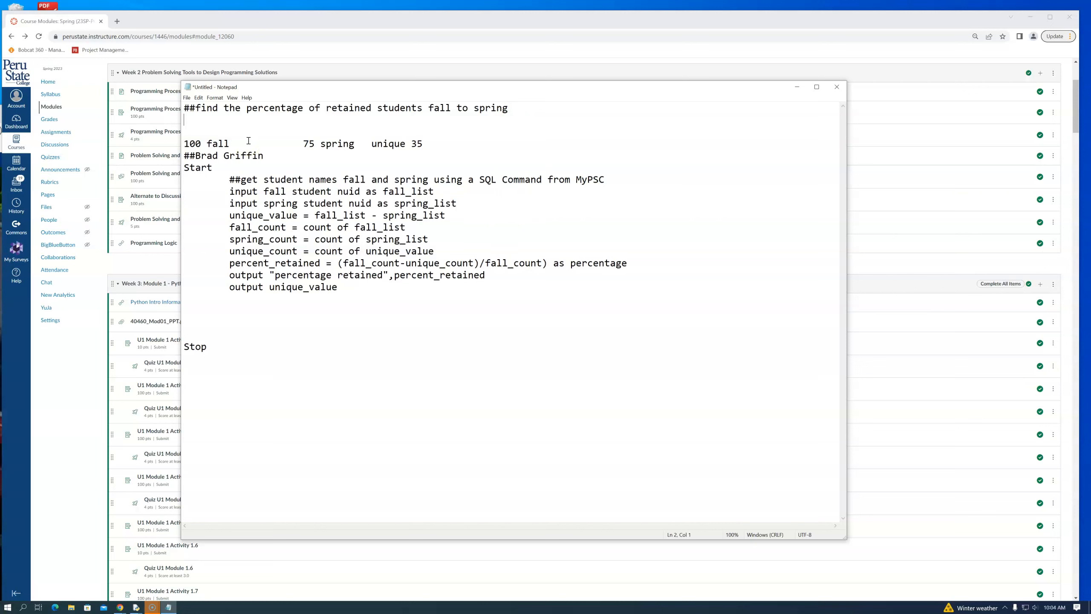
Step: Add the comment '## use fall - unique to avoid new spring students' below the percent_retained formula
text(##)
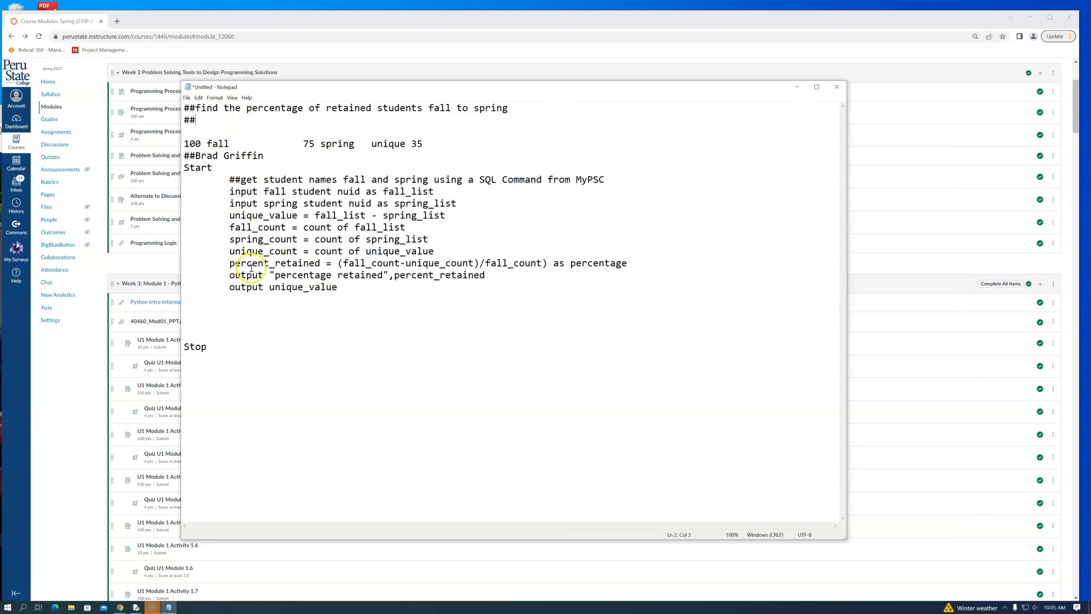
mouse_move(261, 297)
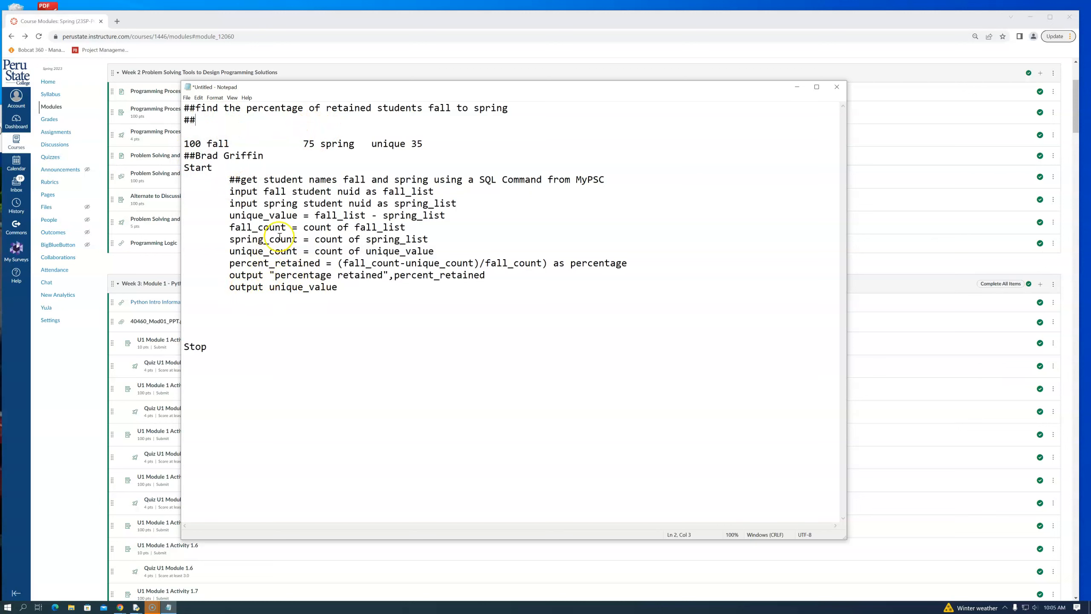
mouse_move(421, 252)
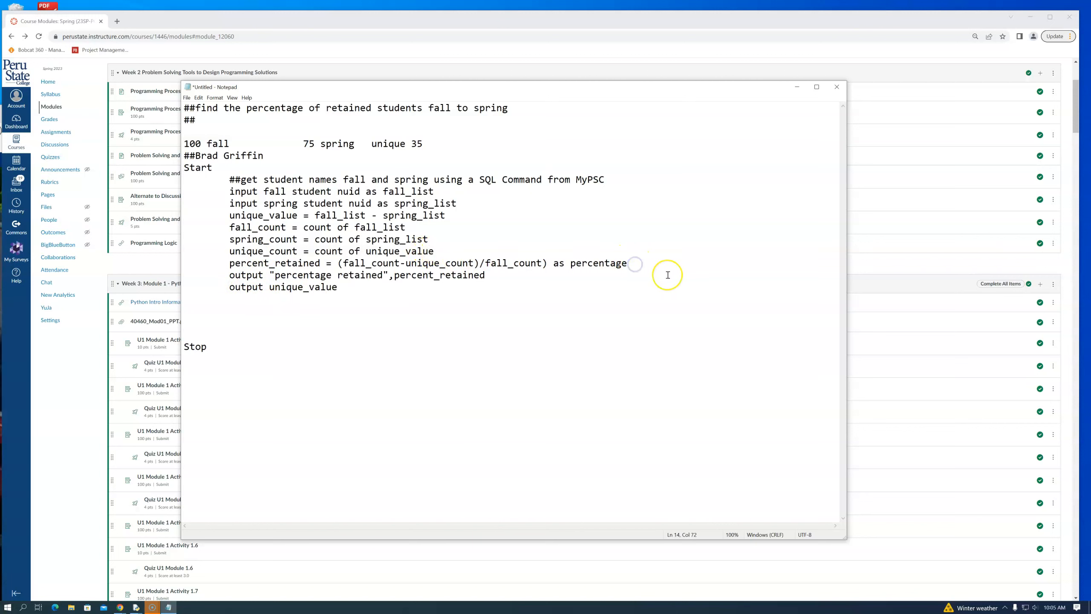
text(##)
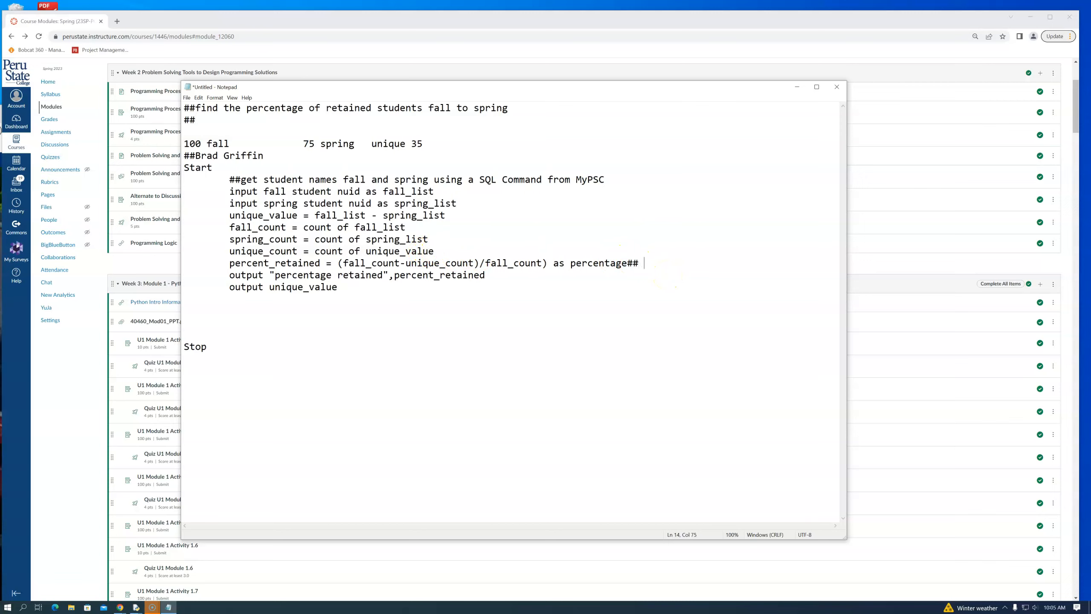
text(use)
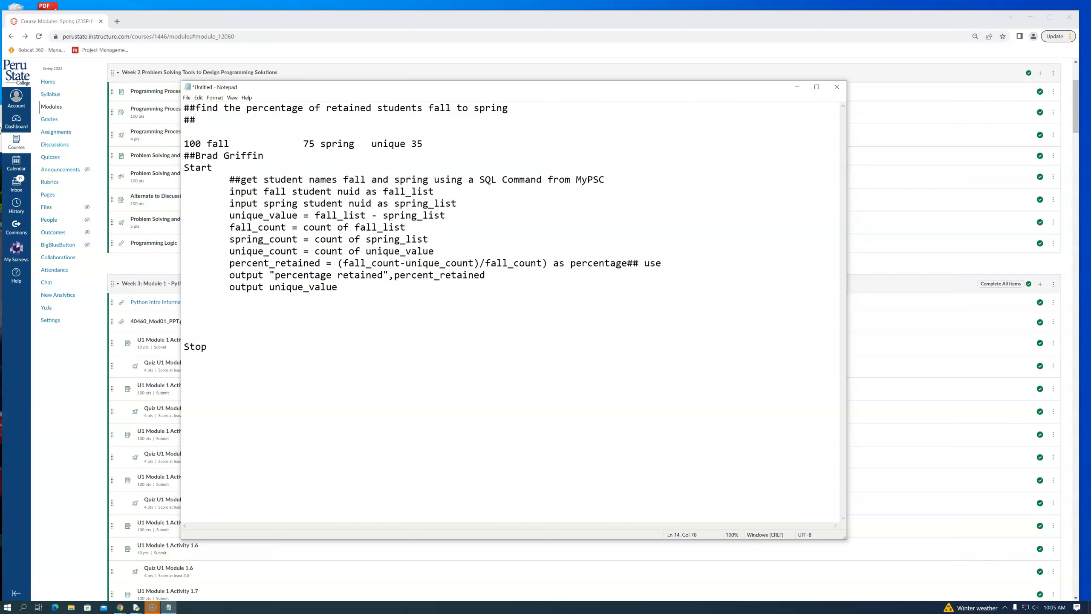
text(fall)
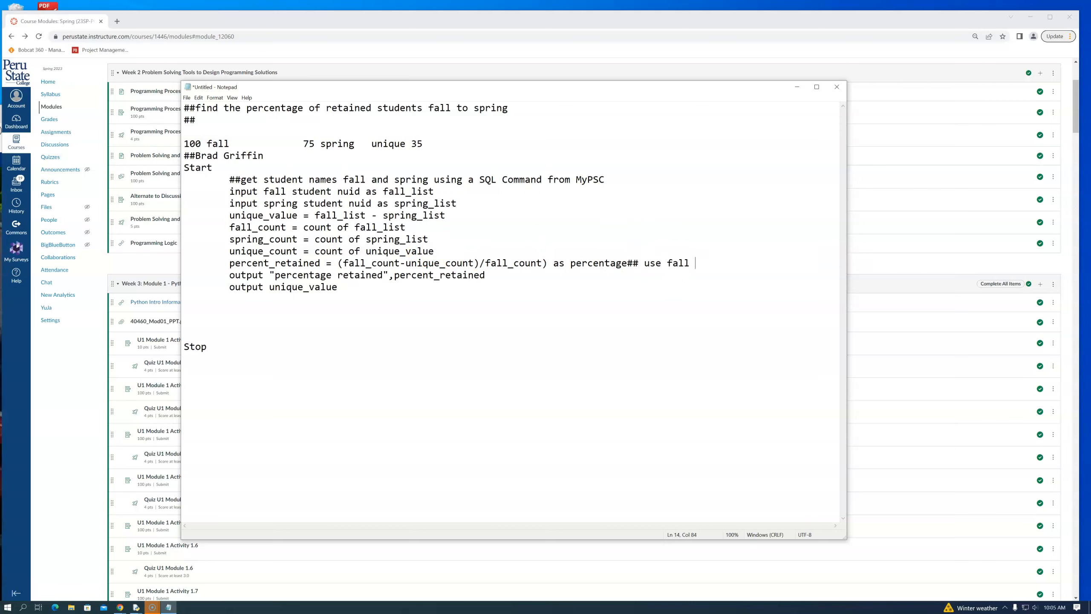
text(- unique to avoid new spr)
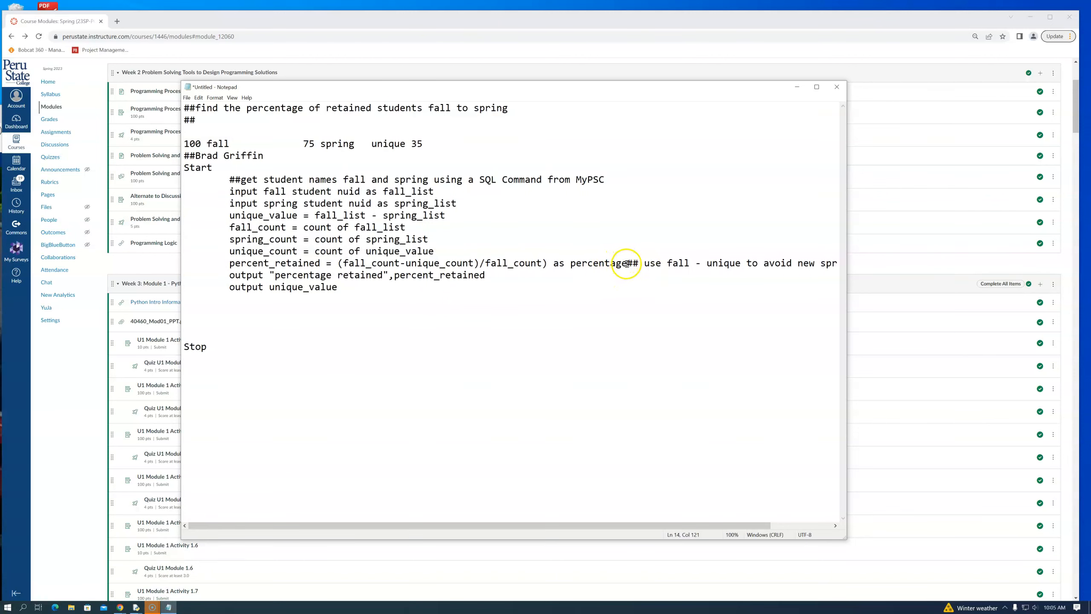
key(enter)
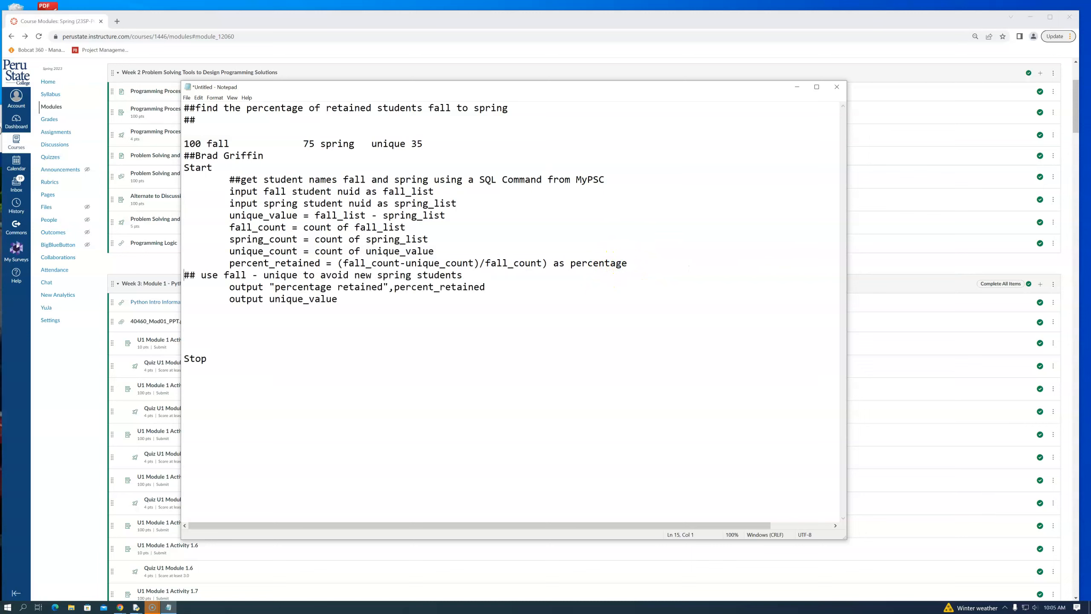
mouse_move(429, 350)
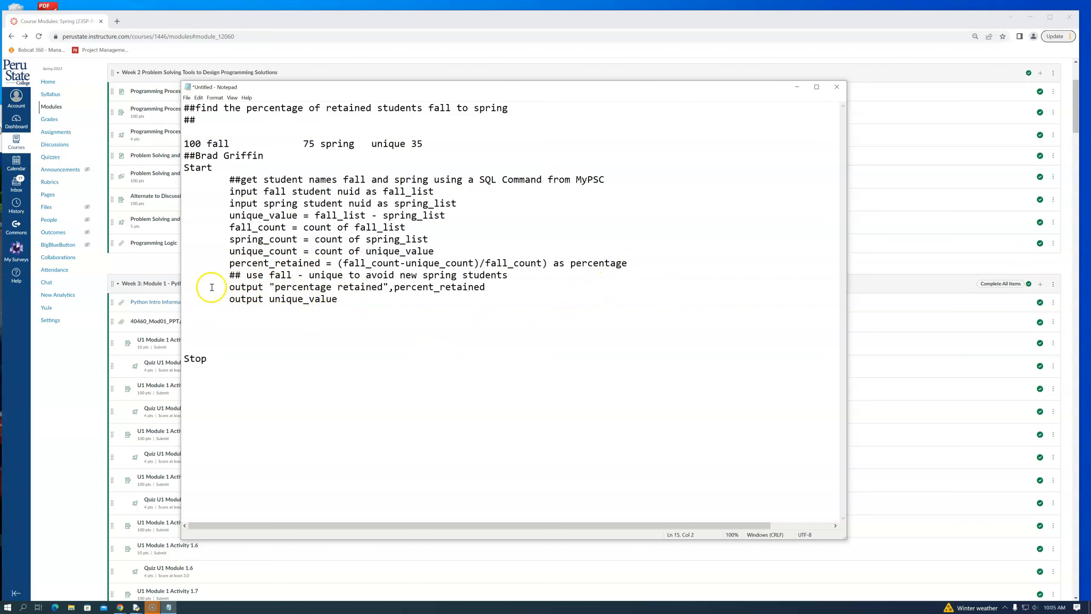
mouse_move(276, 182)
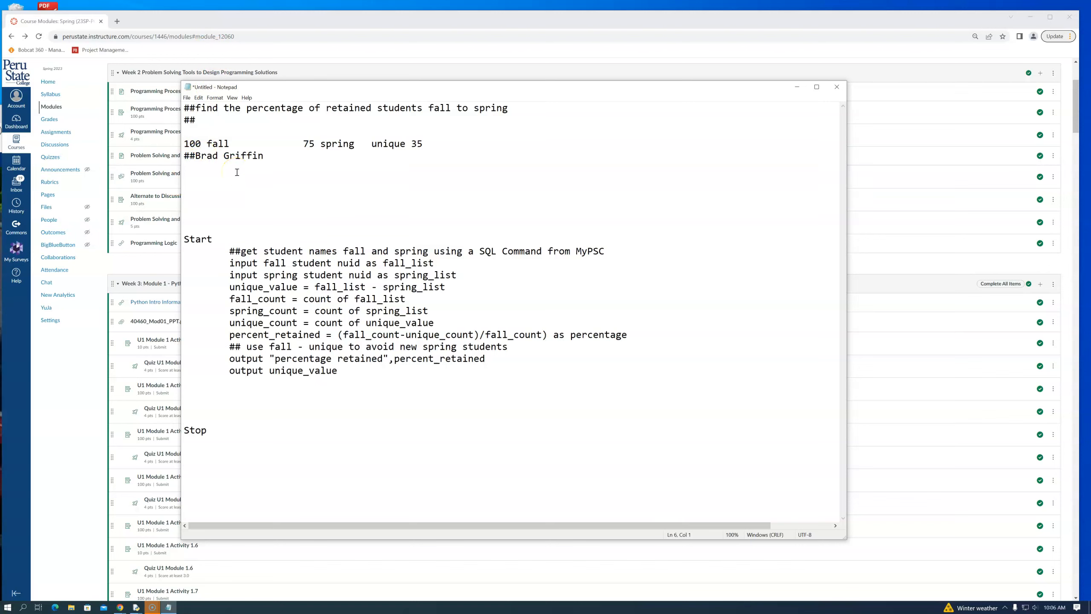
Step: Add a Variables heading and begin 'declare fall_list as', trying and erasing tuple then list as the type
text(##Var)
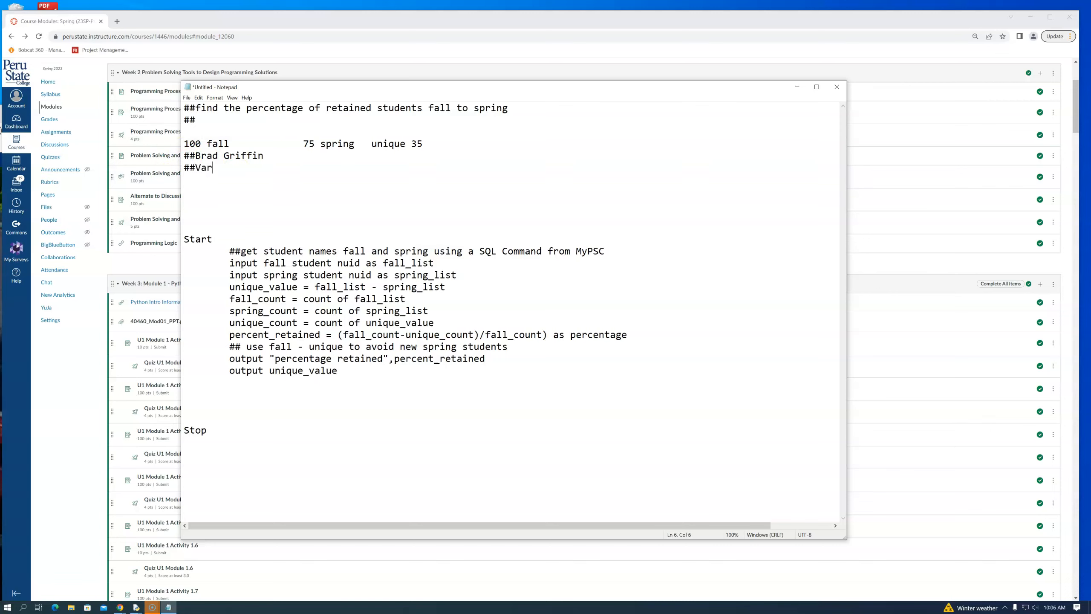
text(iables)
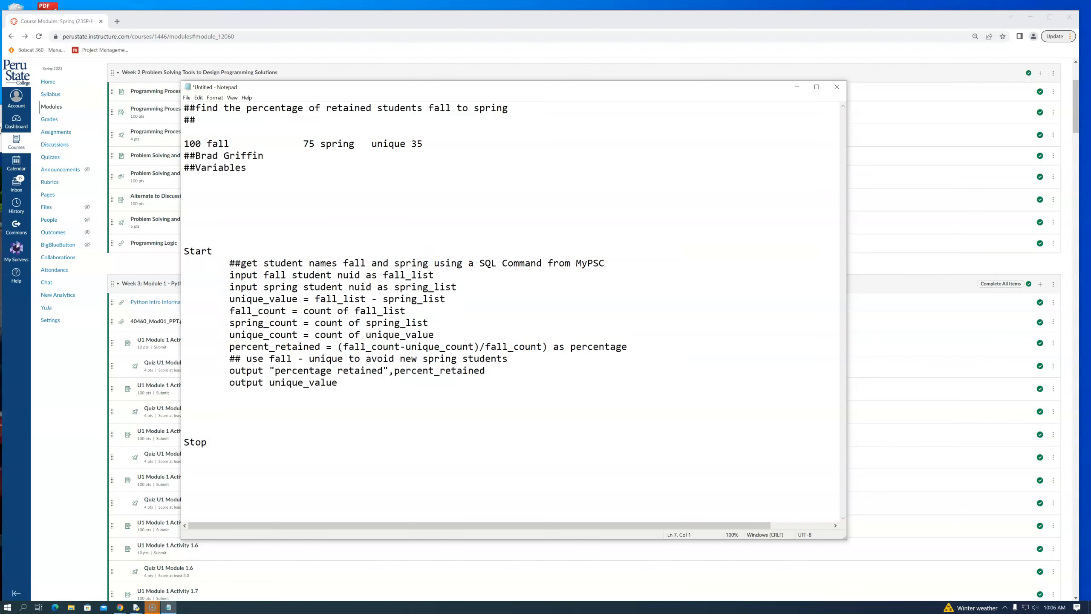
click(184, 180)
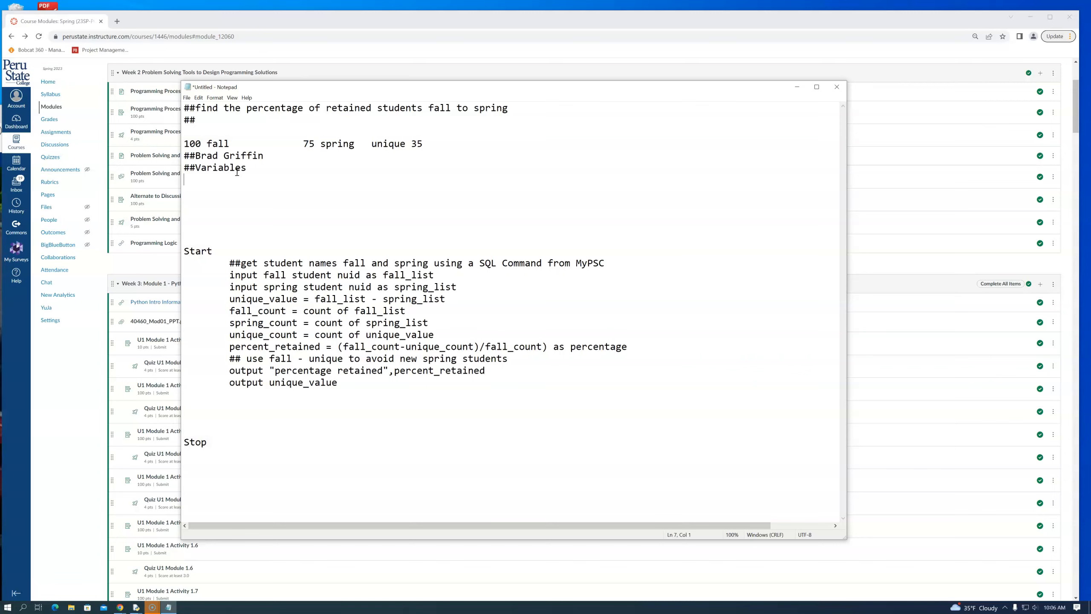
mouse_move(846, 182)
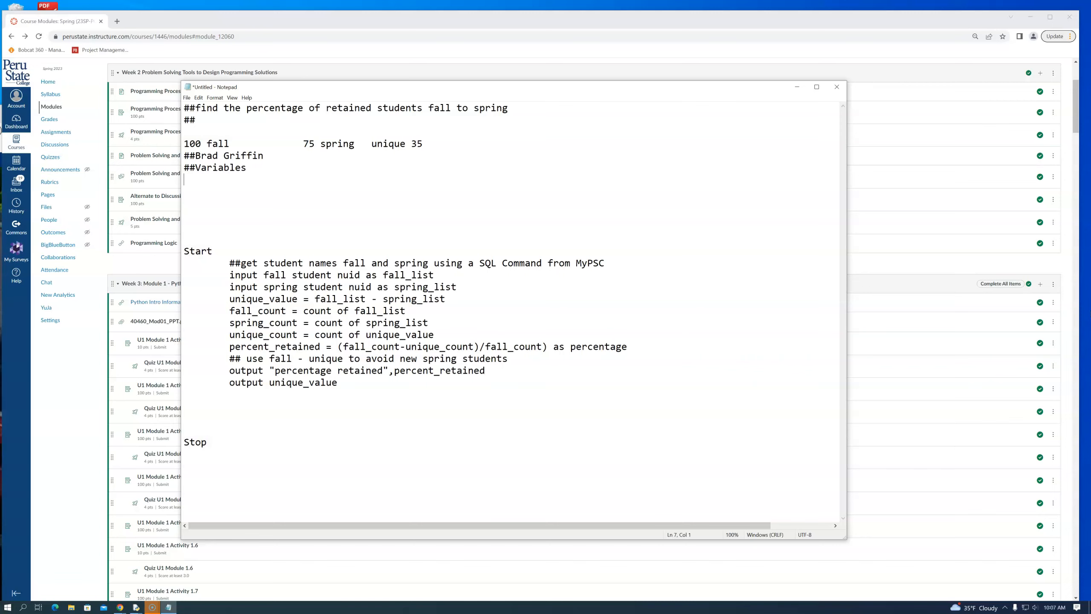
text(decla)
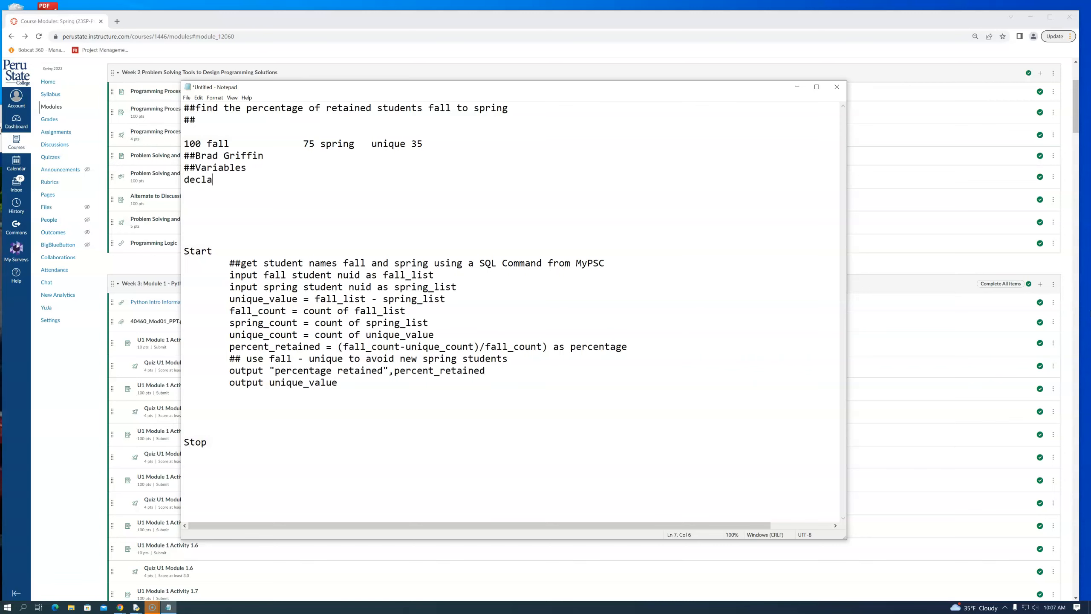
text(re)
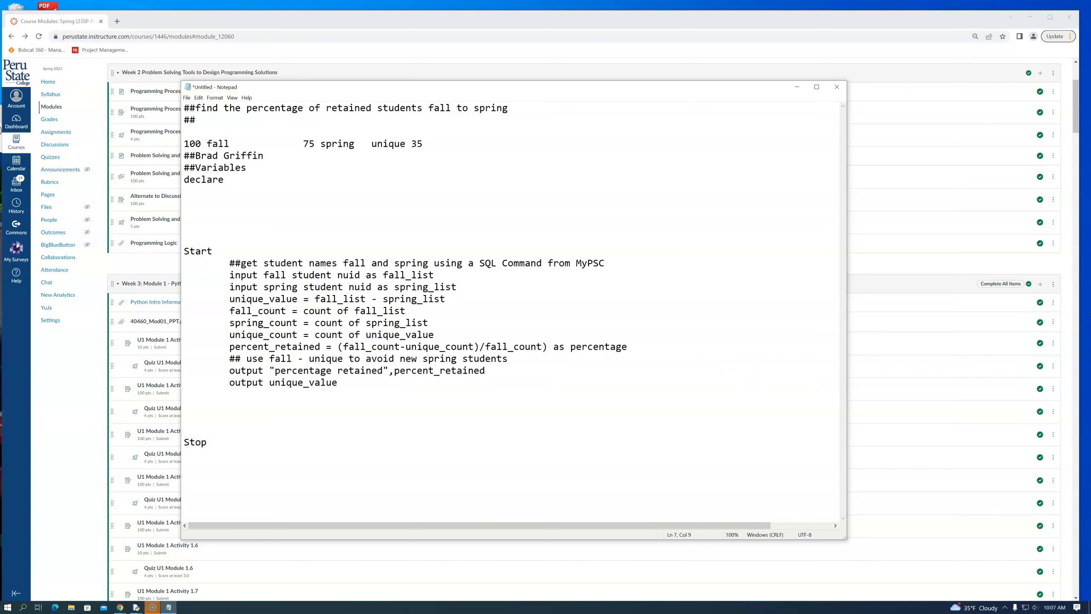
text(fall)
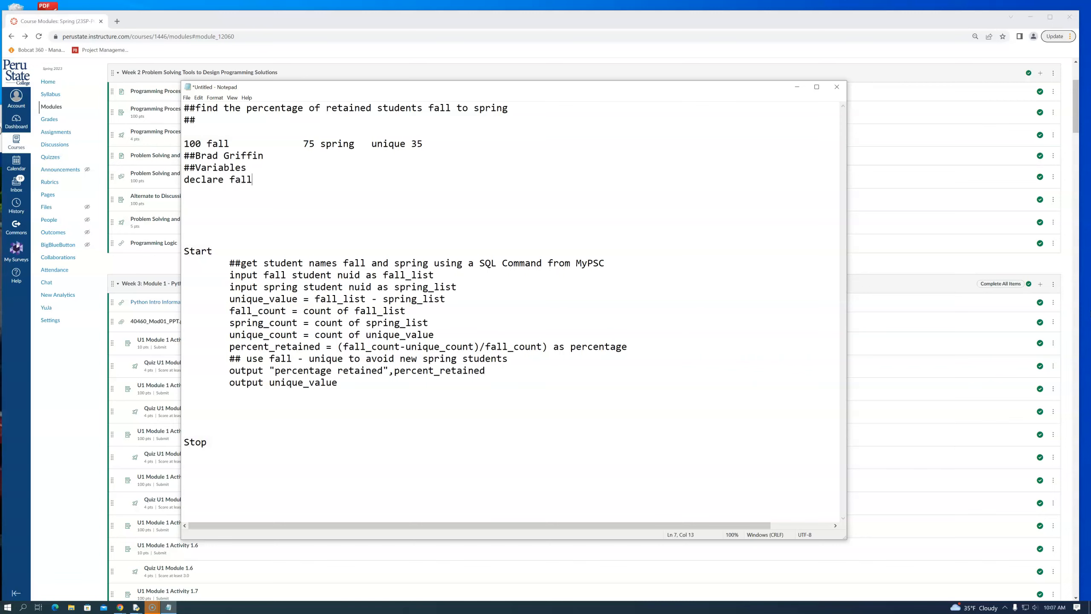
text(_list)
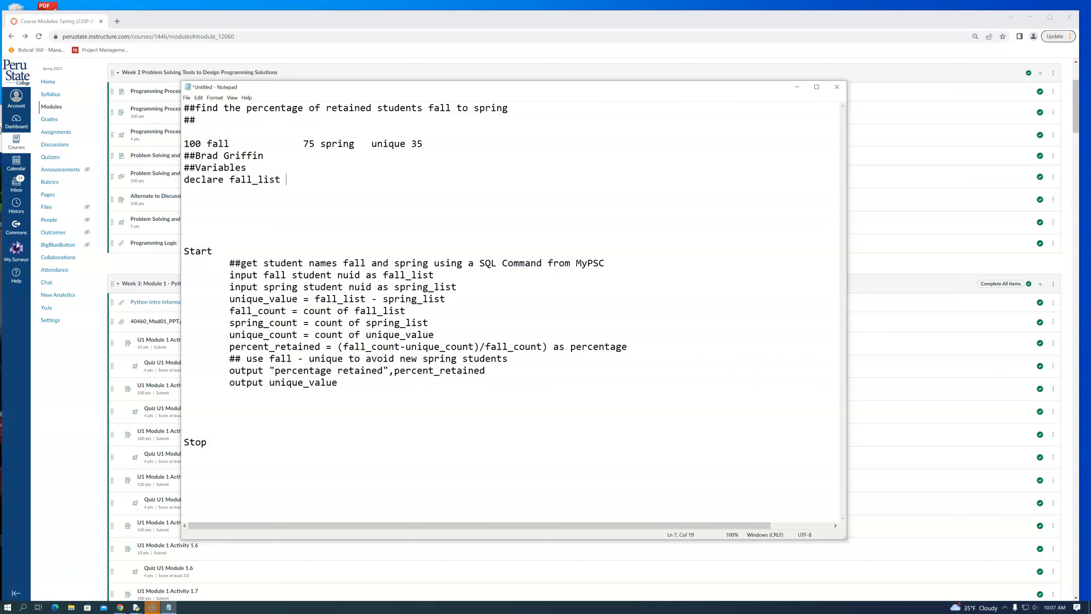
text(as)
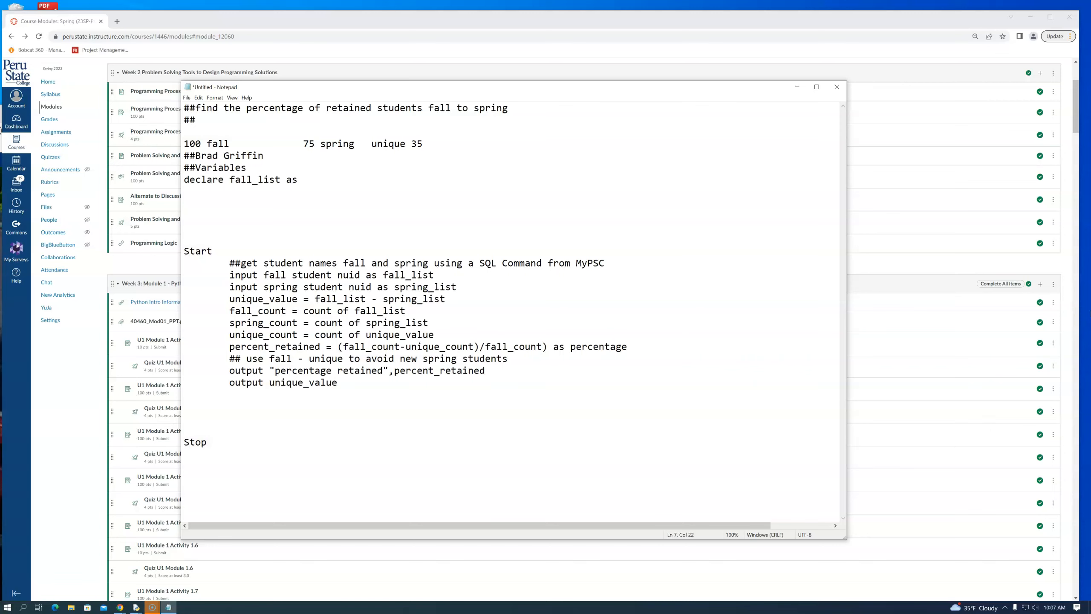
text(tu)
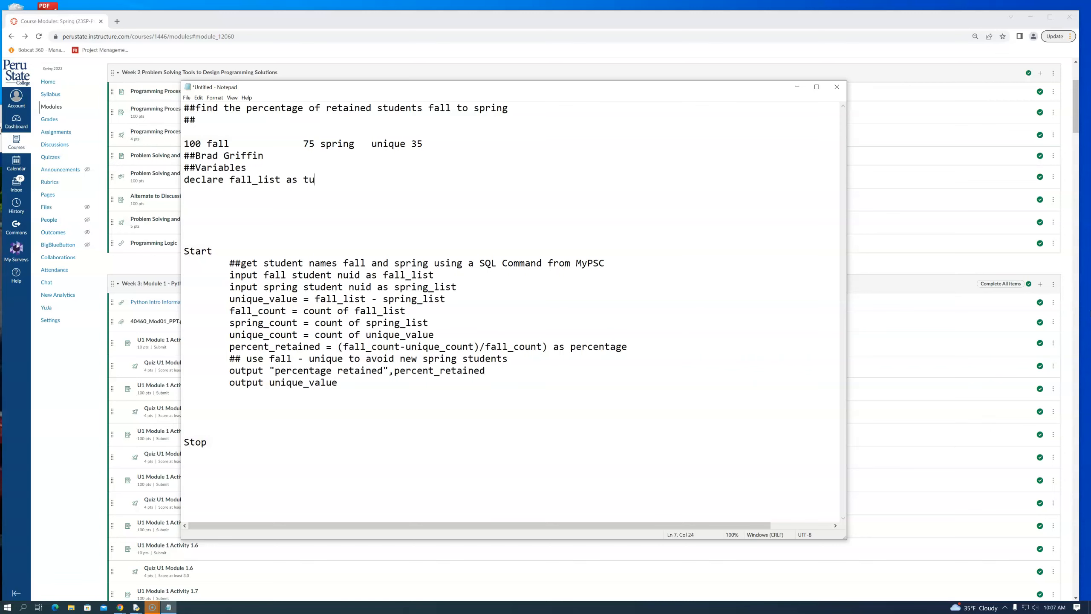
text(ple)
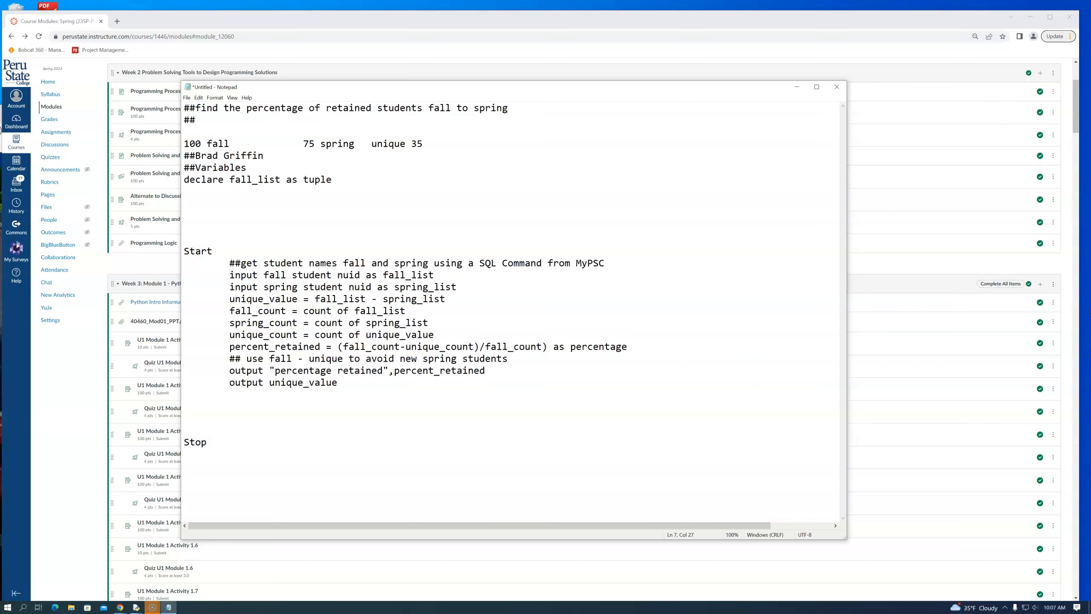
key(BackSpace)
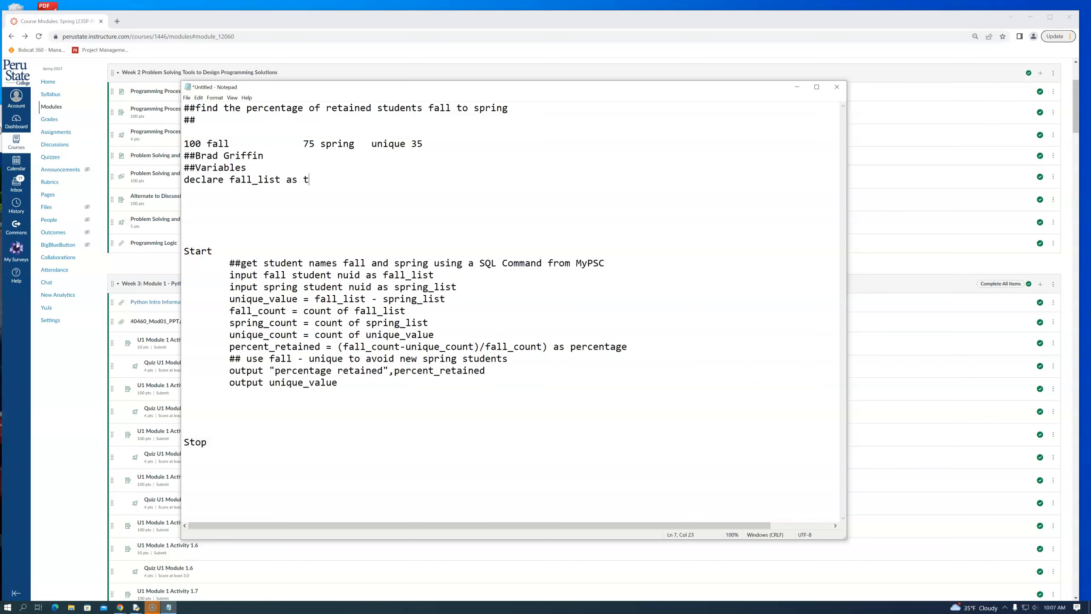
text(ist)
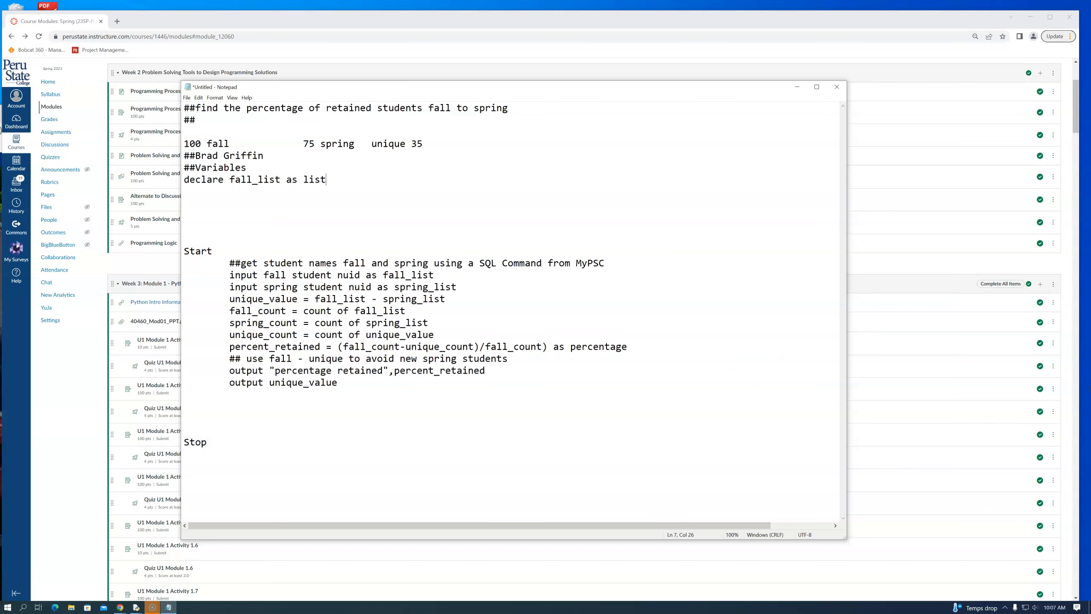
key(BackSpace)
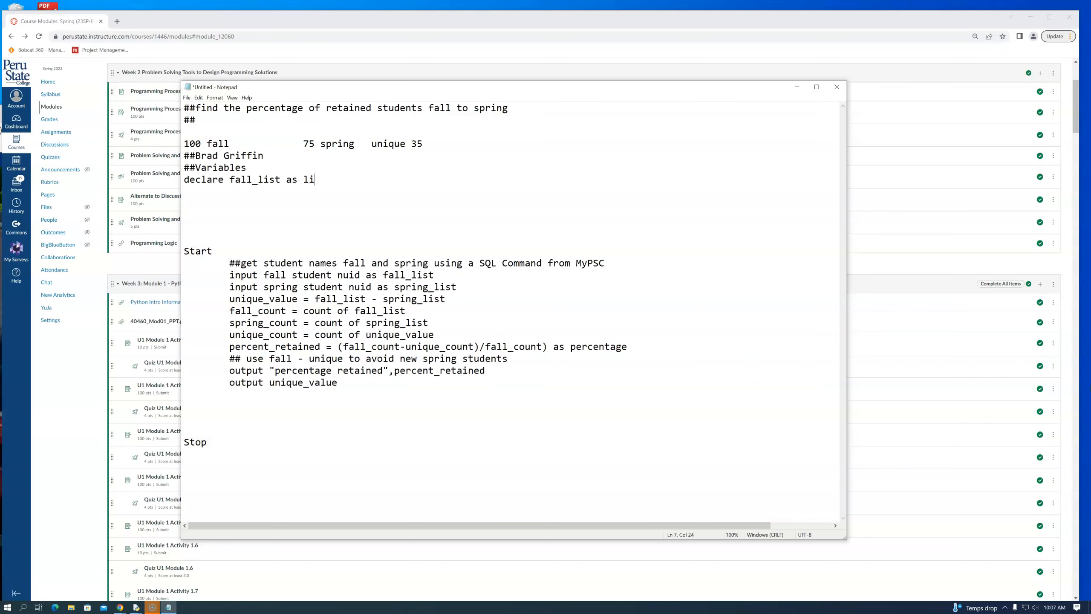
key(Backspace)
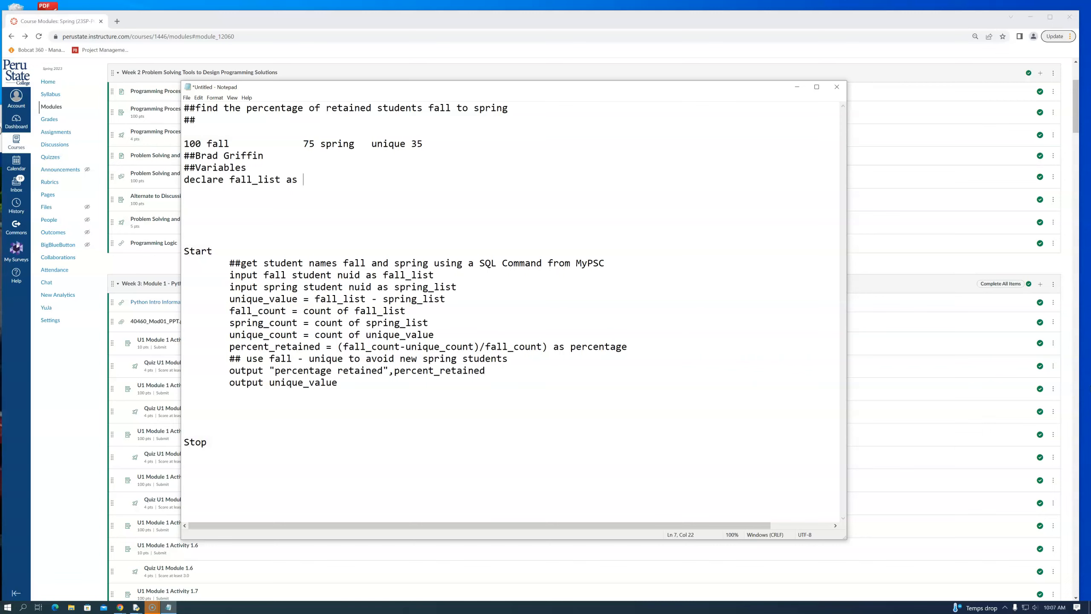
Step: Complete the declaration with the type options 'numeric text/long text integers/decimal/'
text(numer)
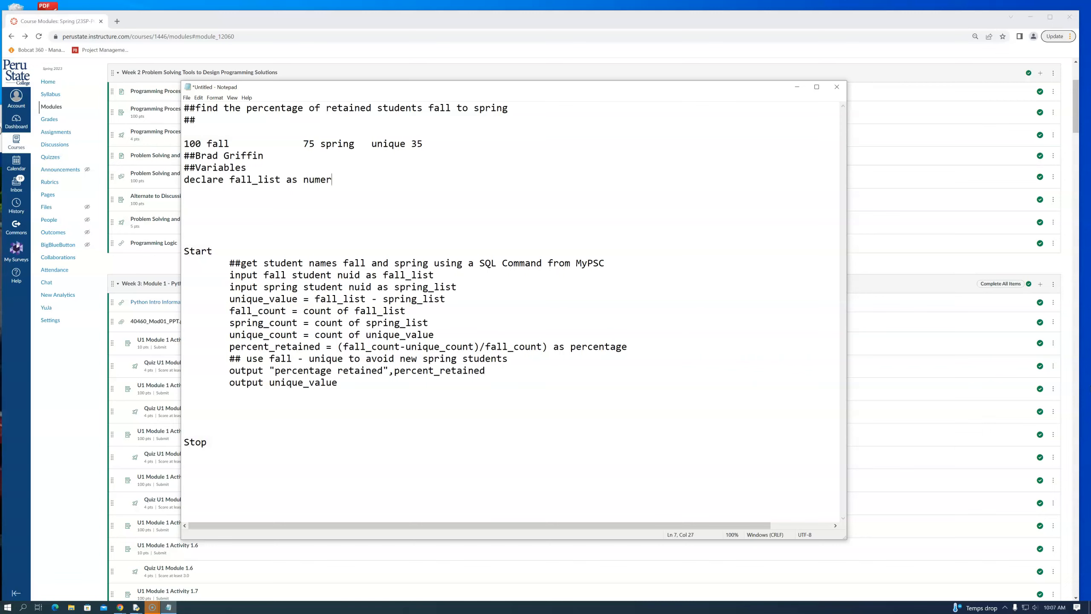
text(ic)
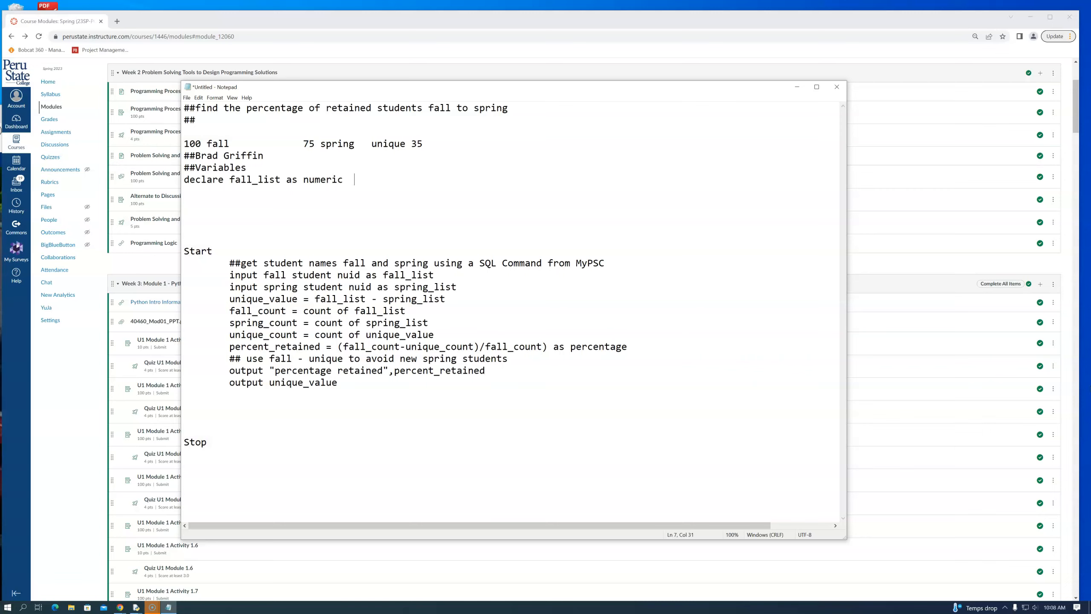
text(text)
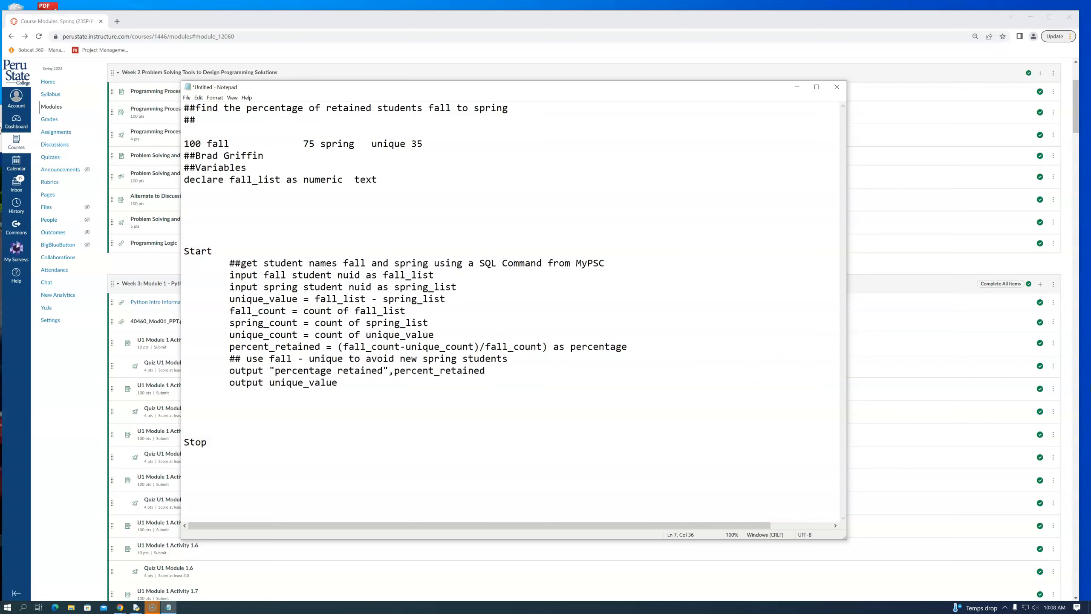
text(/long text)
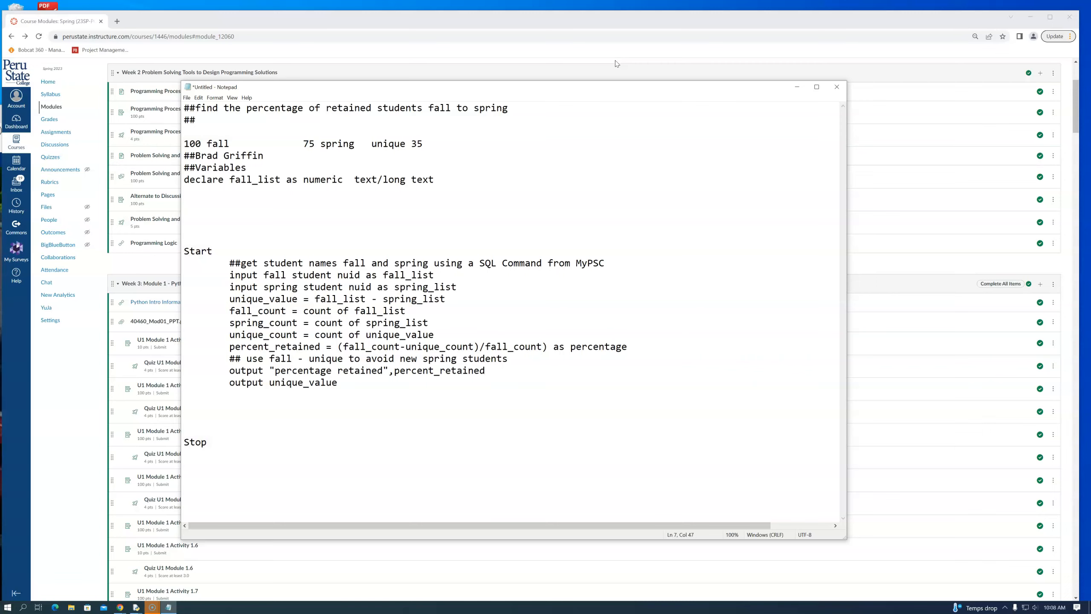
text(integers)
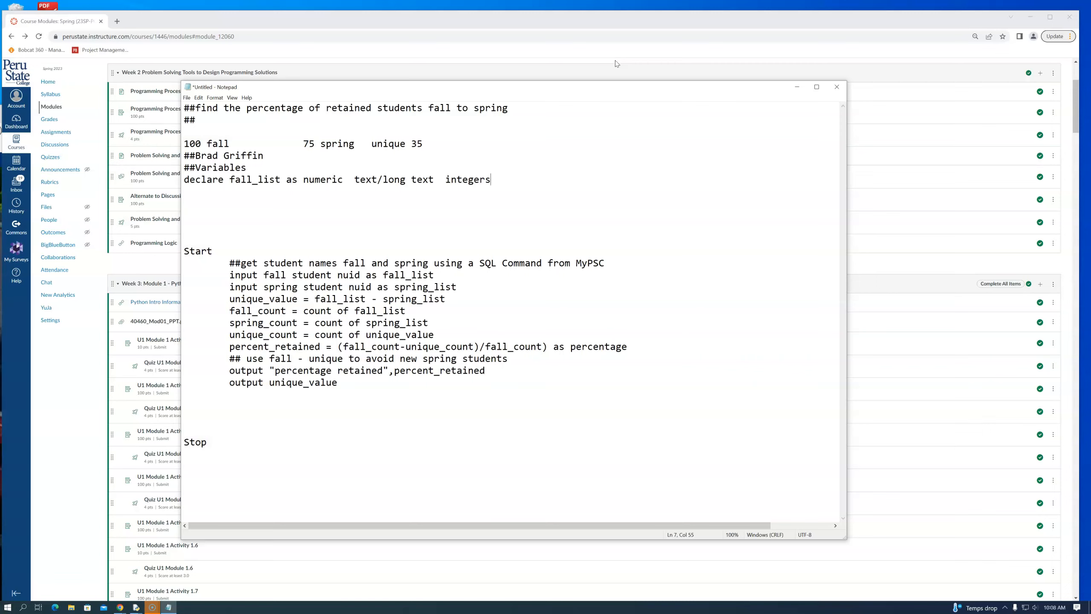
text(d)
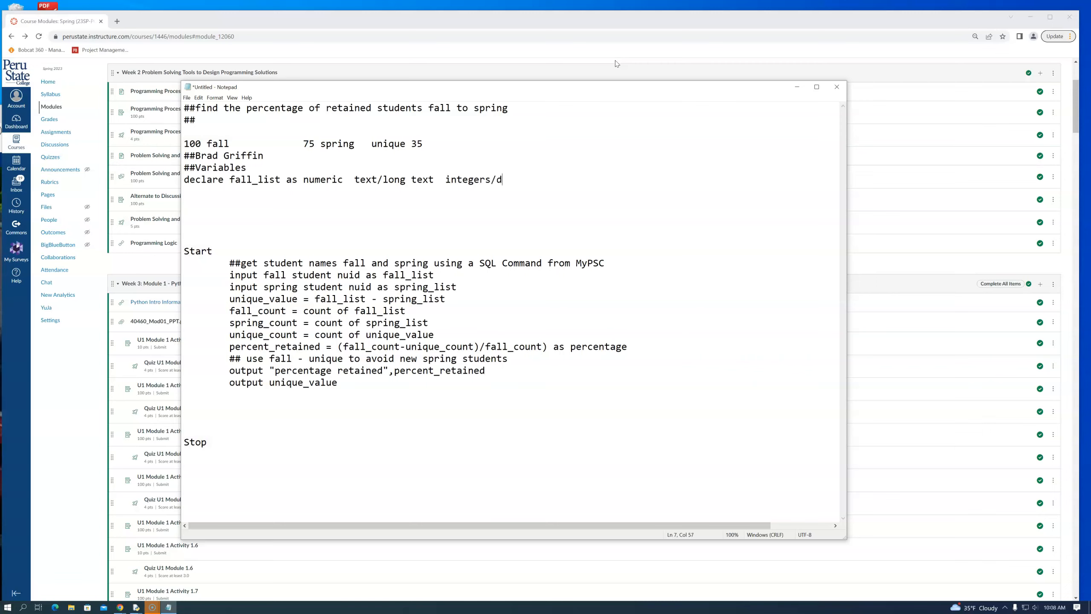
text(ecimal)
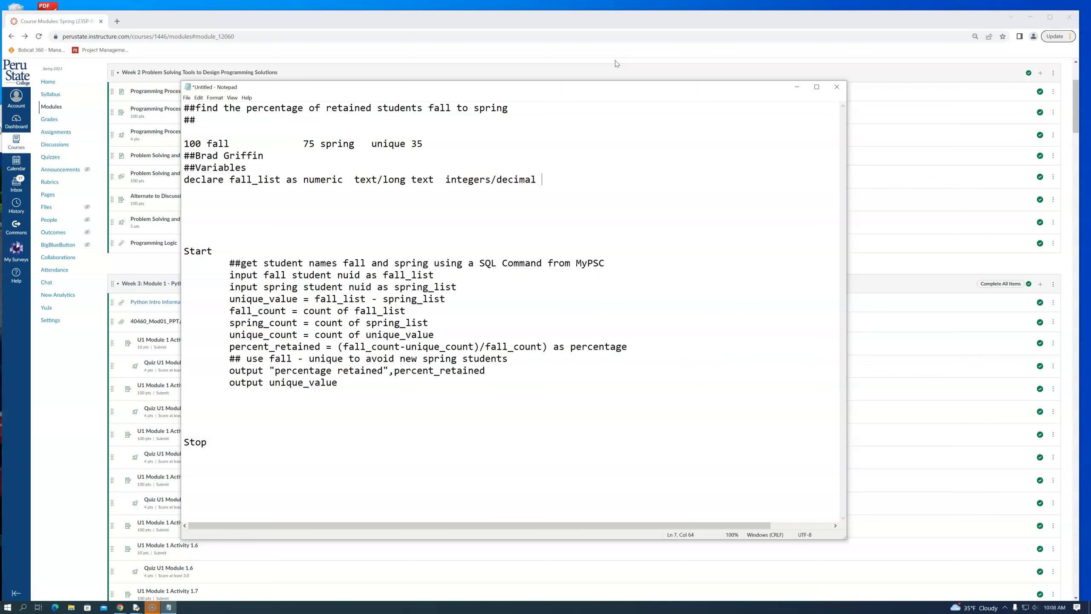
text(/)
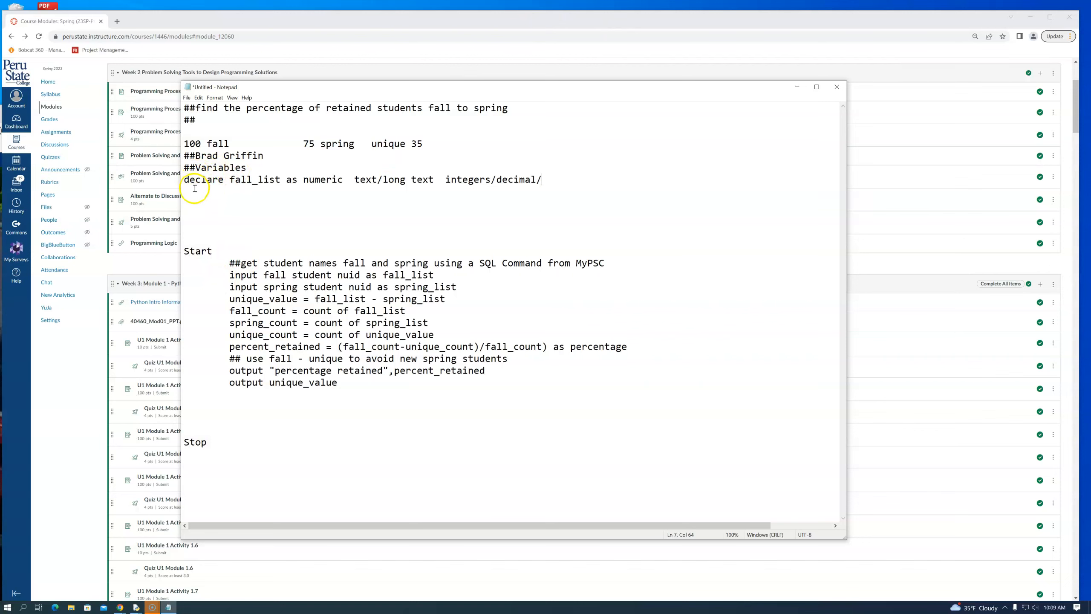
mouse_move(305, 180)
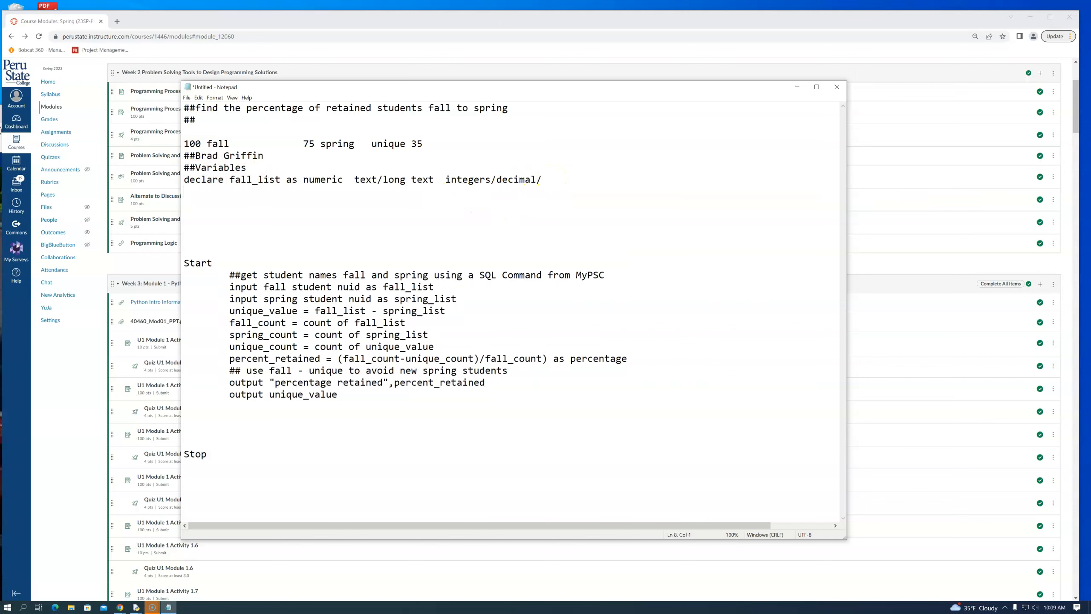
Step: Declare 'percent_retained as percentage = 0' in the Variables section
text(decl)
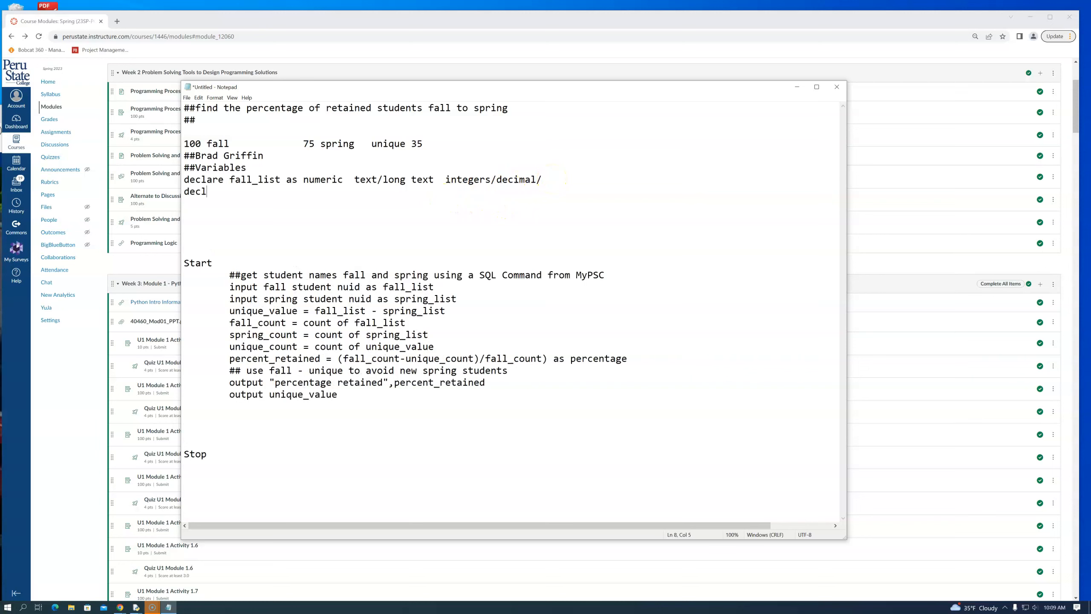
text(are)
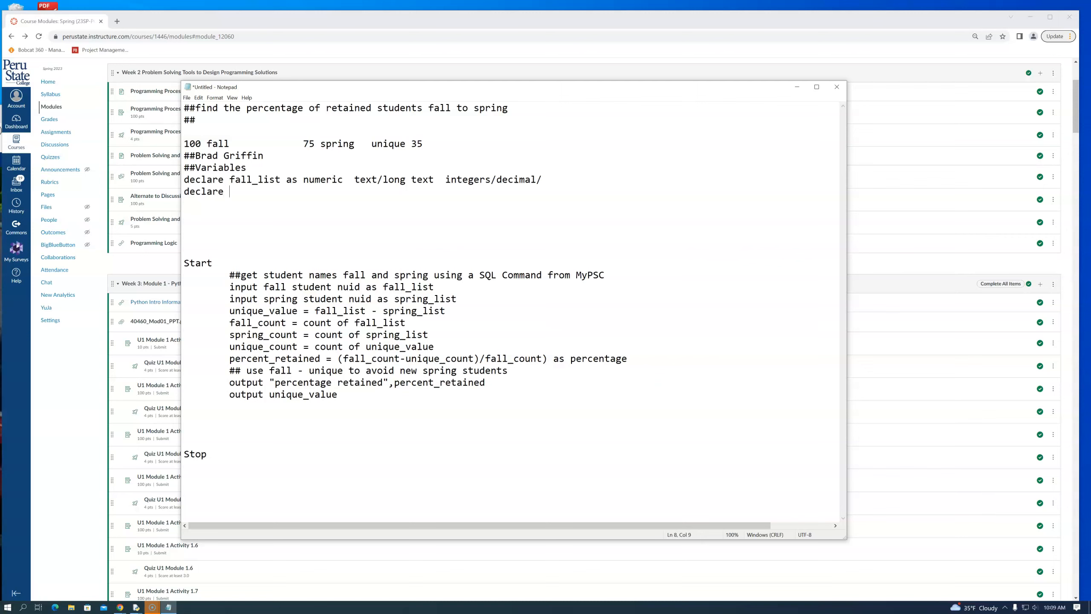
text(percent)
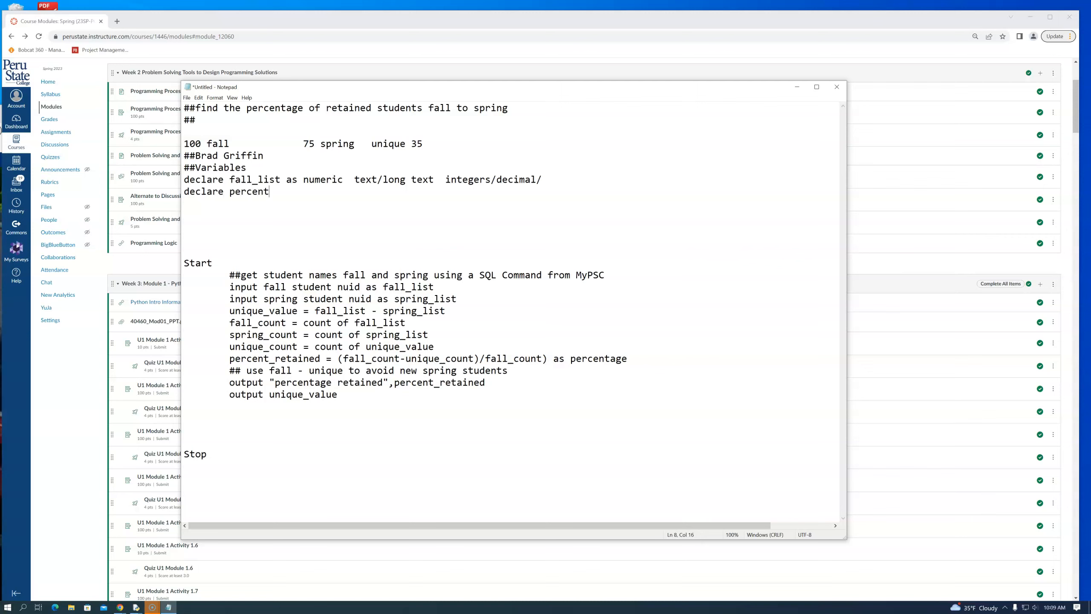
text(_reta)
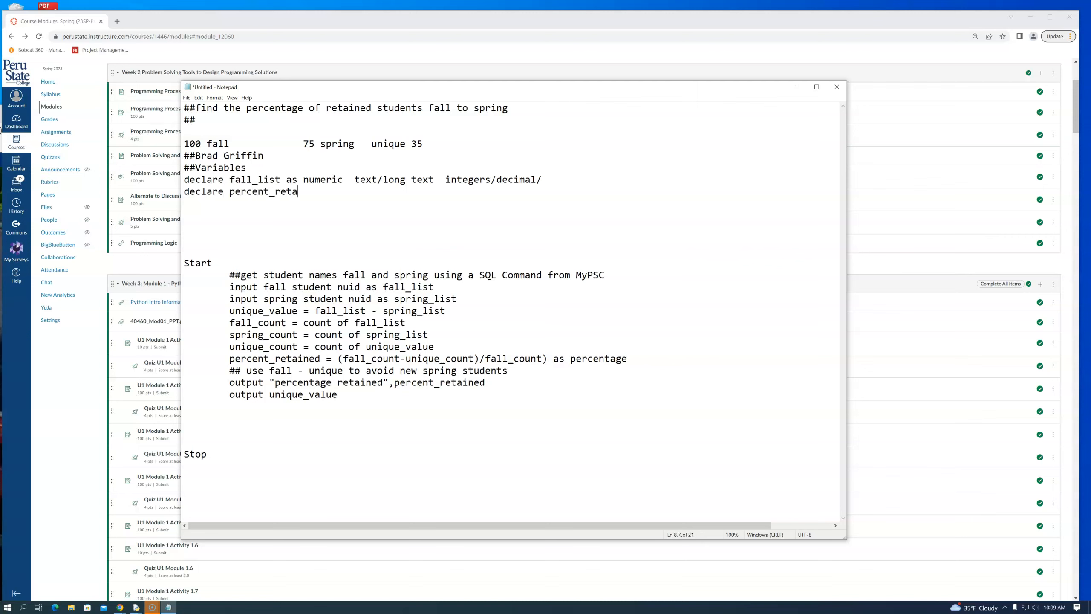
text(ined)
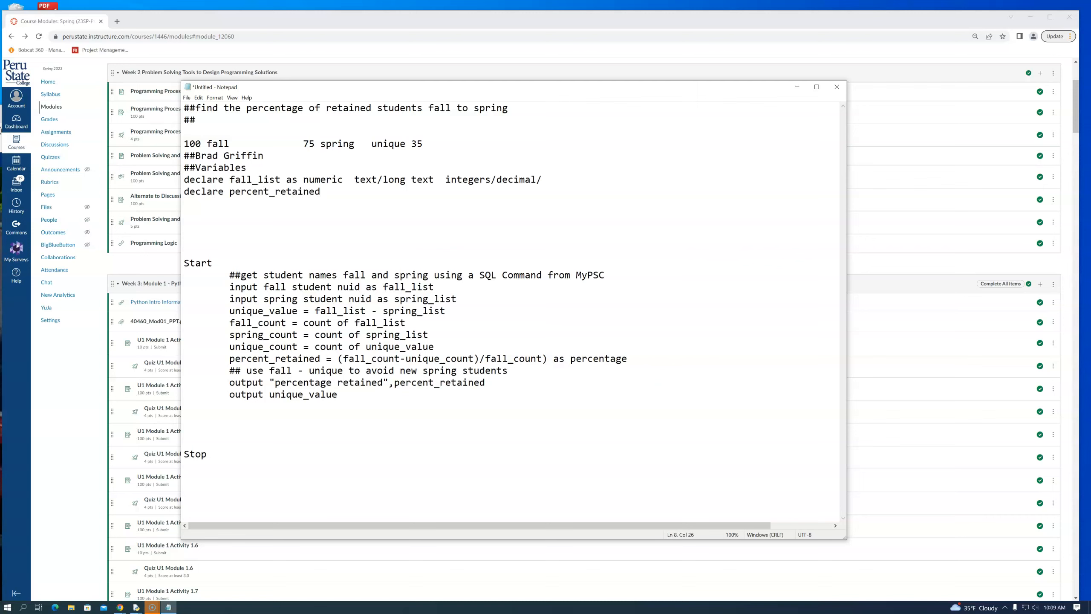
text(as)
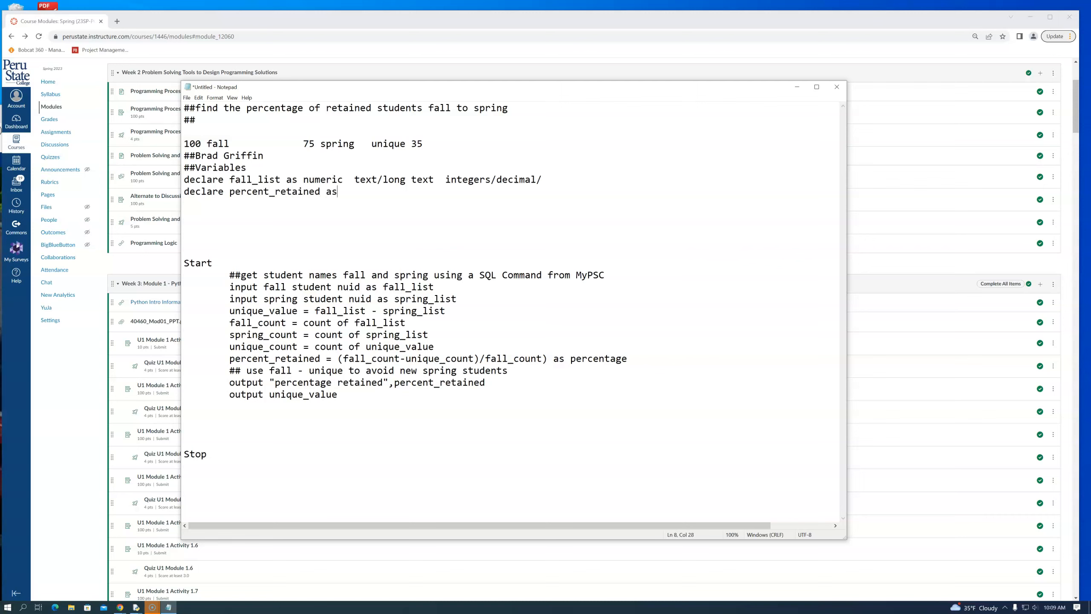
text(percentage)
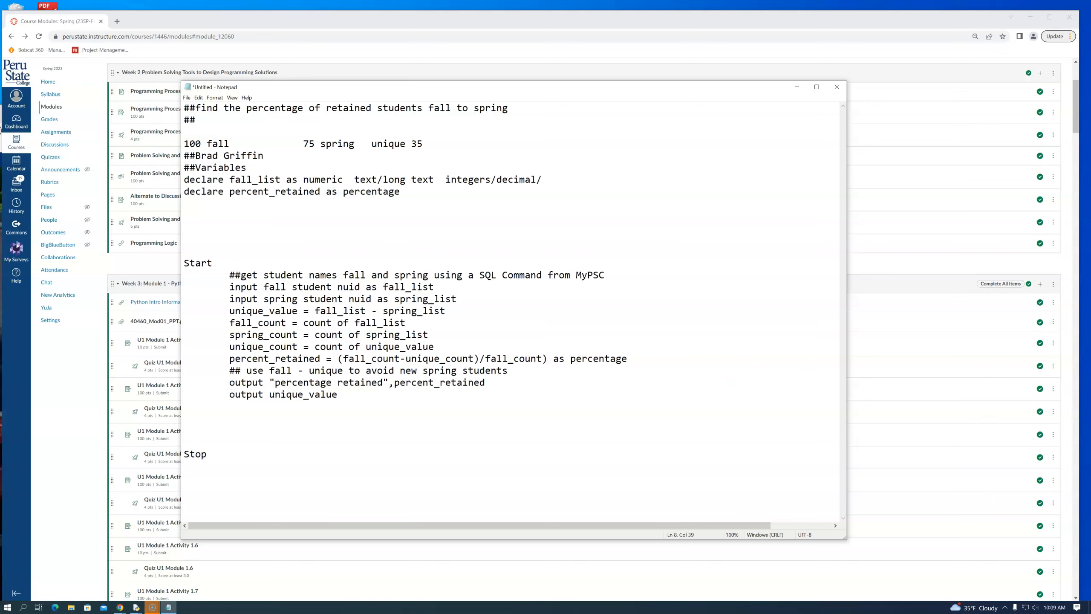
text(=)
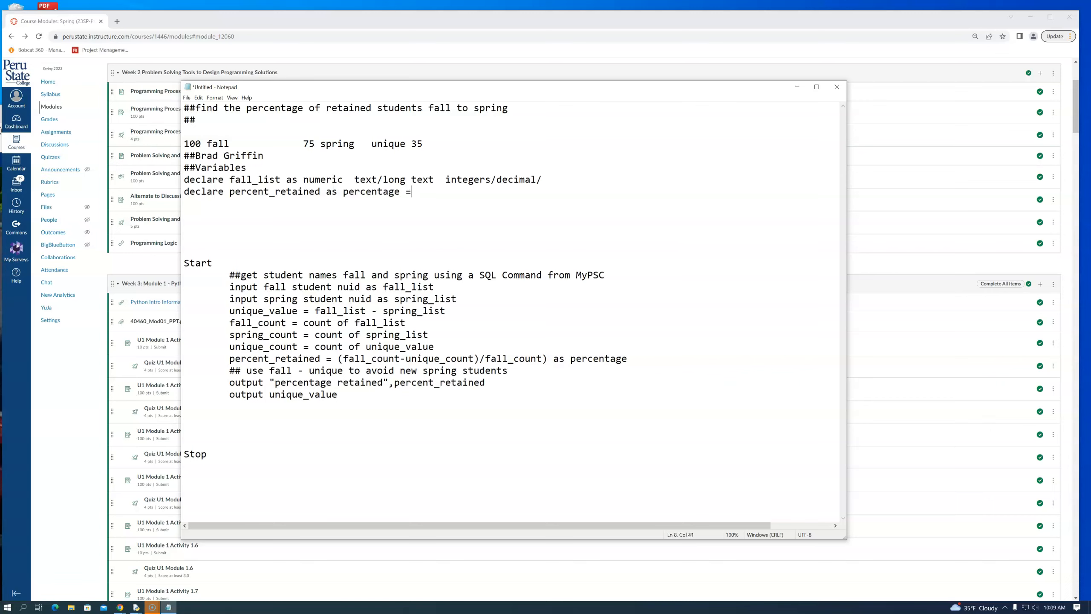
text(" ")
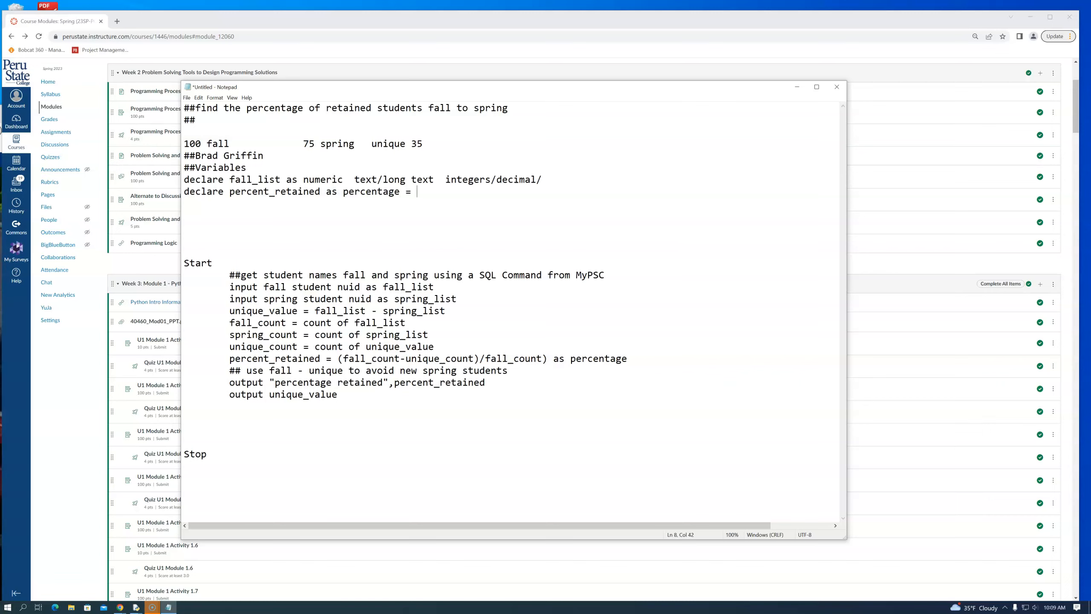
text(0)
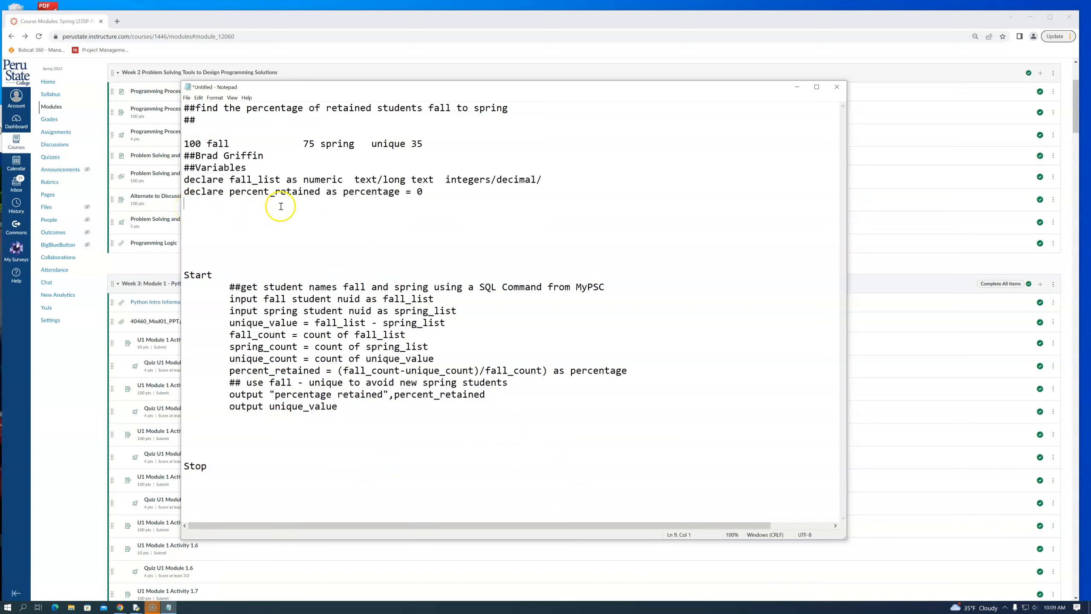
mouse_move(253, 198)
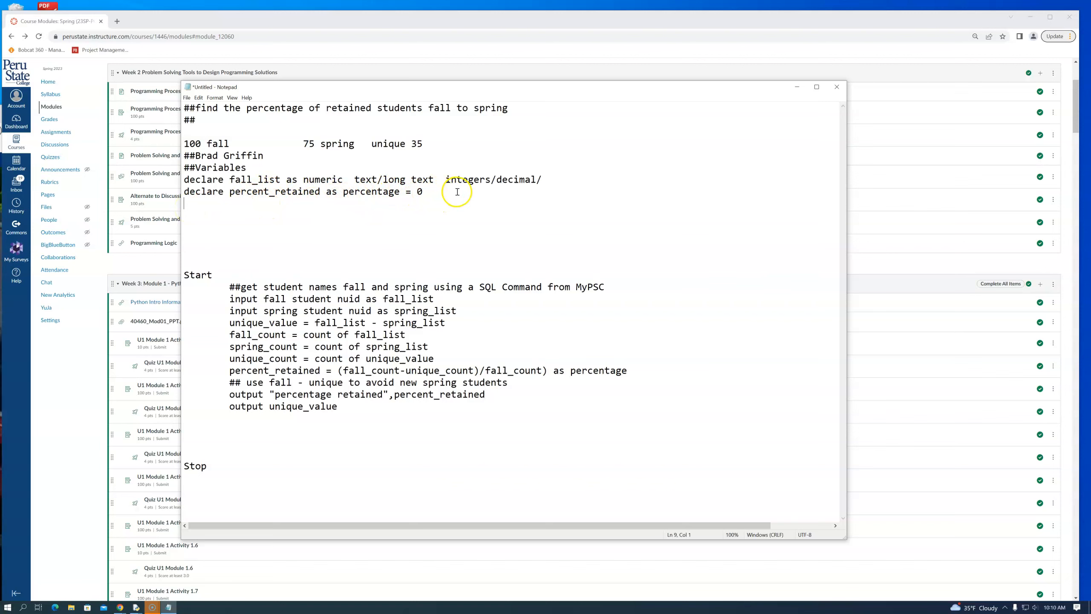
mouse_move(396, 191)
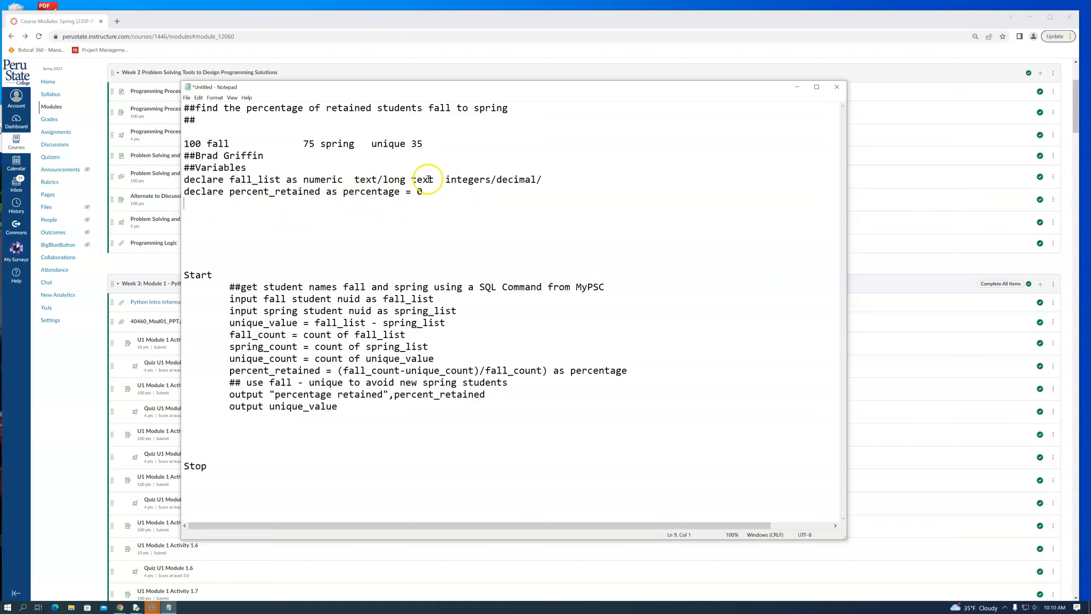
mouse_move(409, 193)
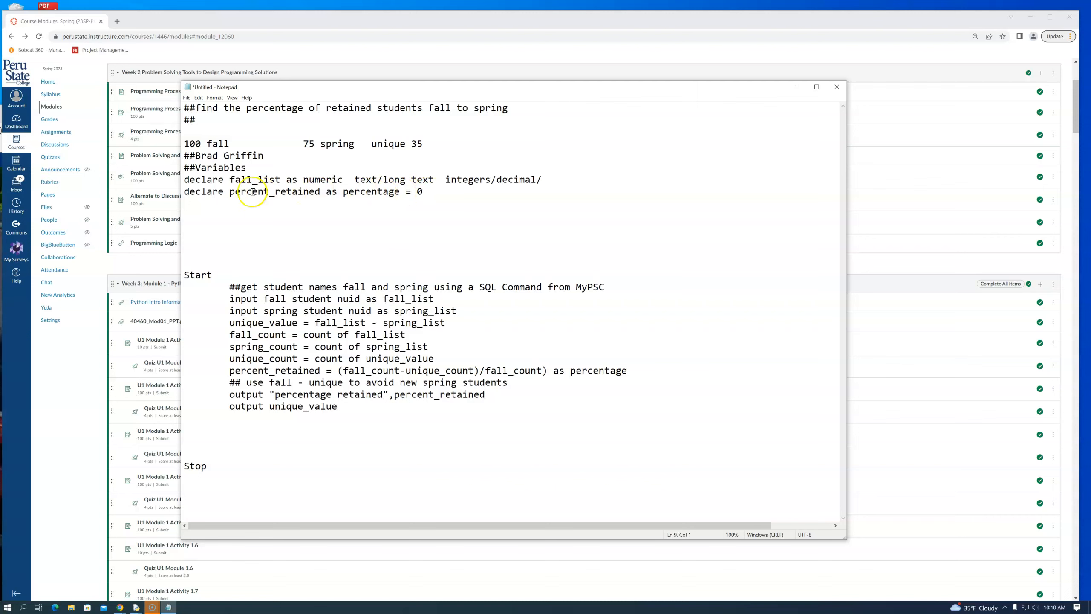
mouse_move(282, 201)
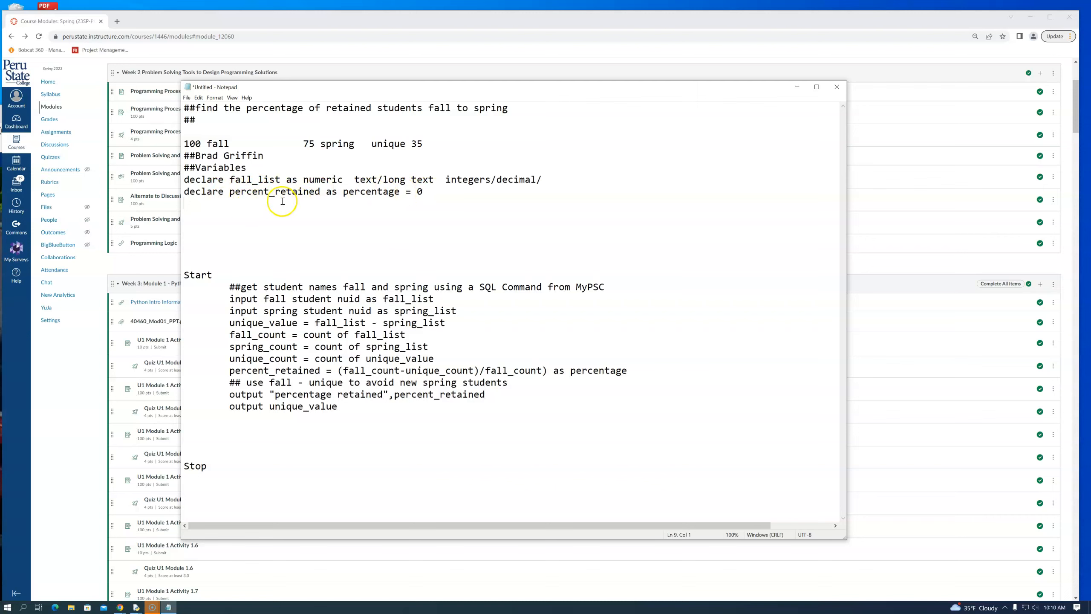
Step: Launch Excel from the Start menu search
text(excel)
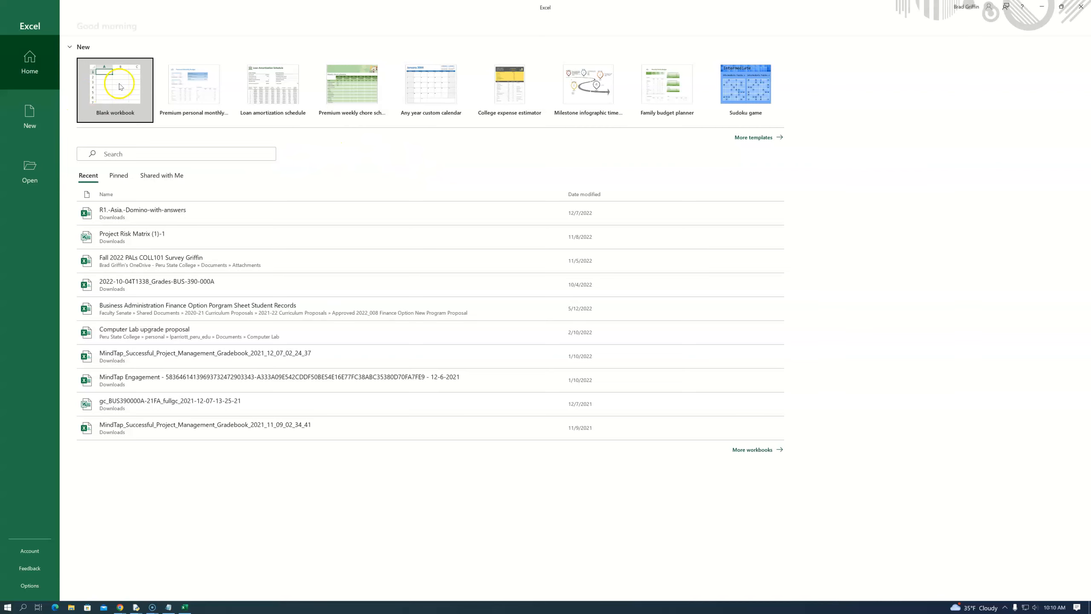
Step: Create a blank Excel workbook, enter a value in cell J5, and return to the Notepad pseudocode
click(116, 88)
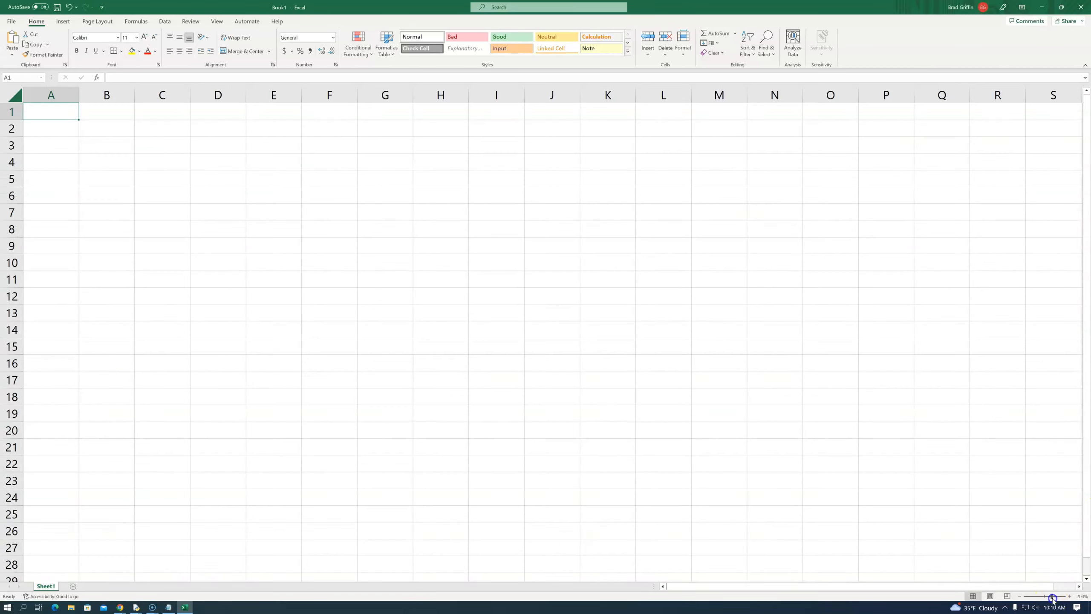
click(51, 127)
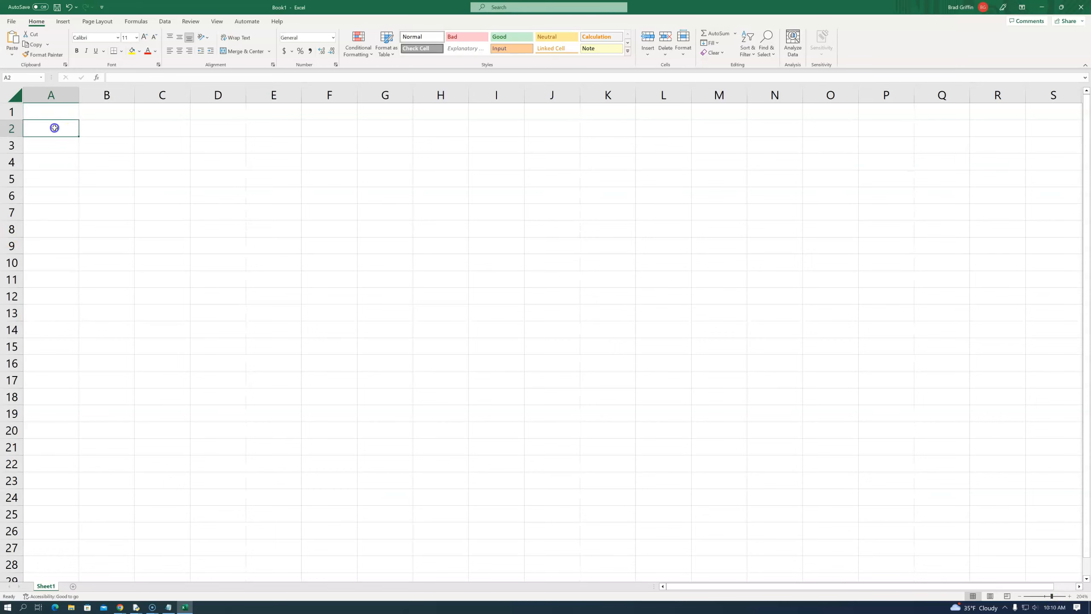
click(329, 128)
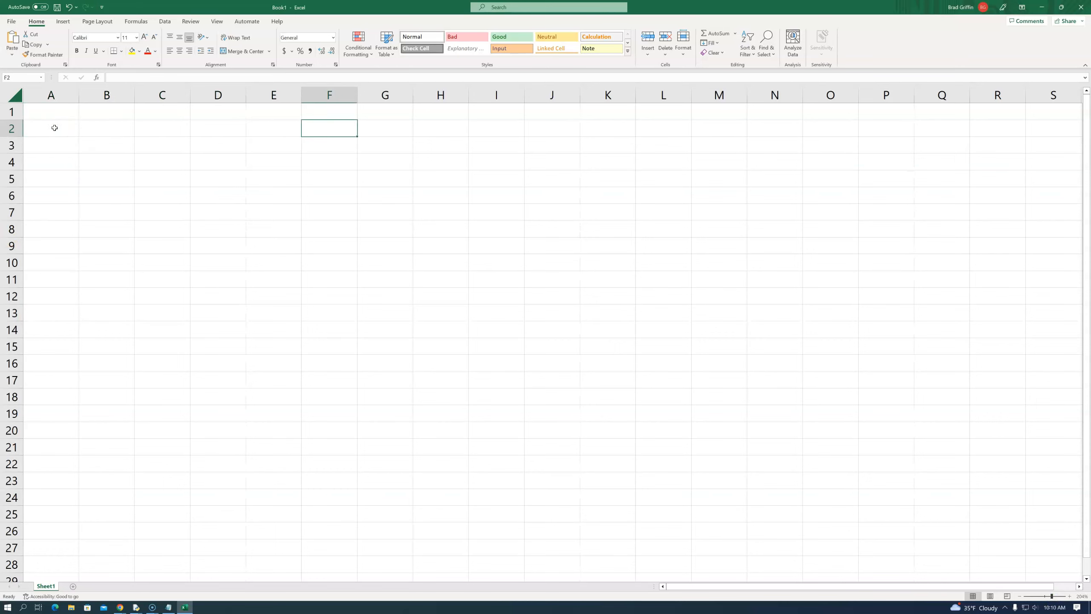
click(384, 128)
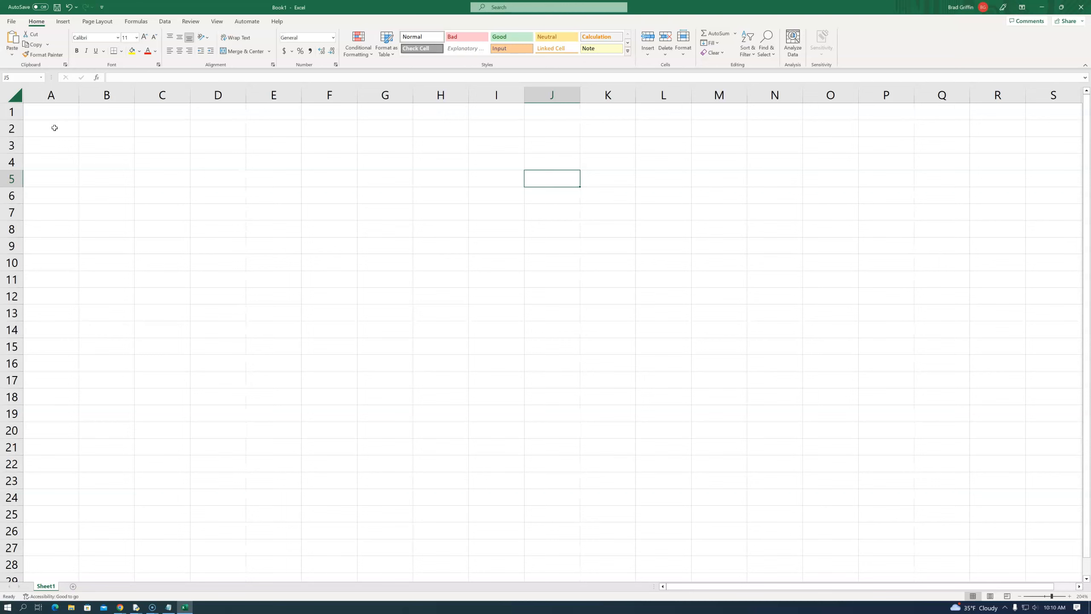
text(123)
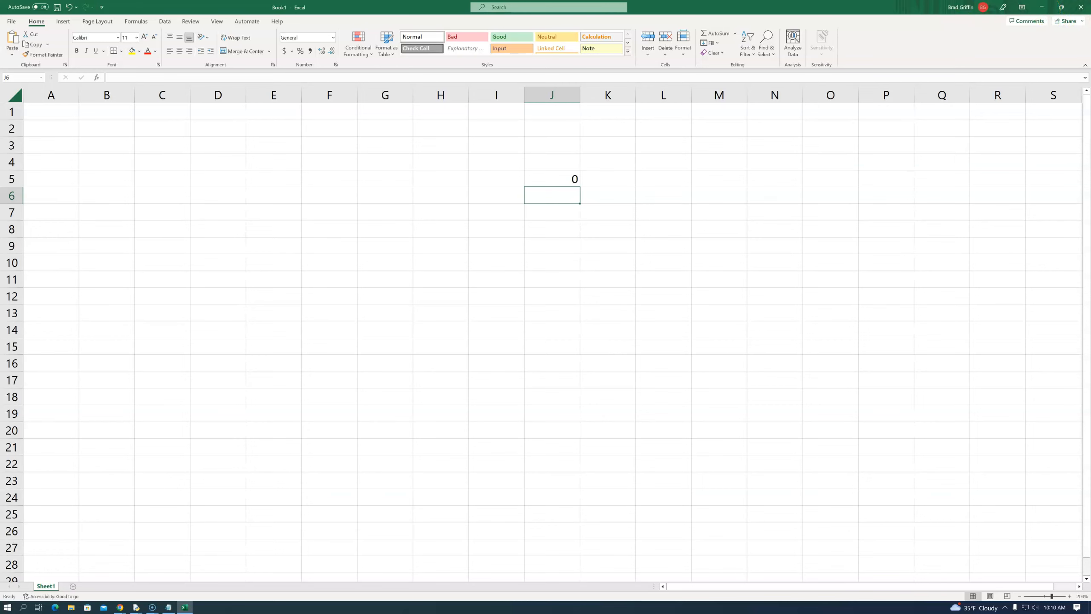
click(51, 111)
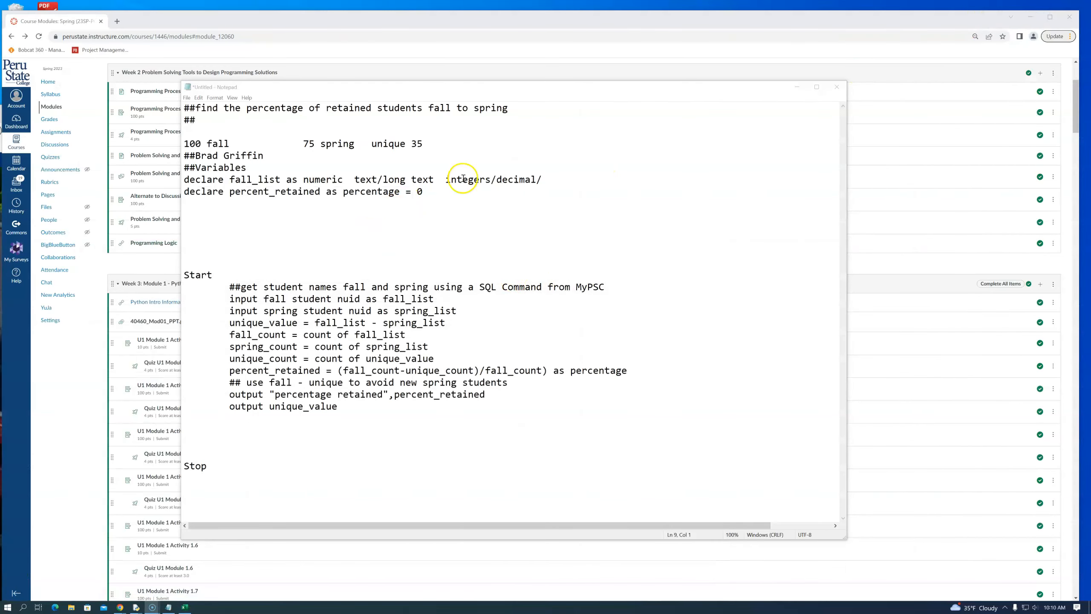
mouse_move(413, 187)
text(d)
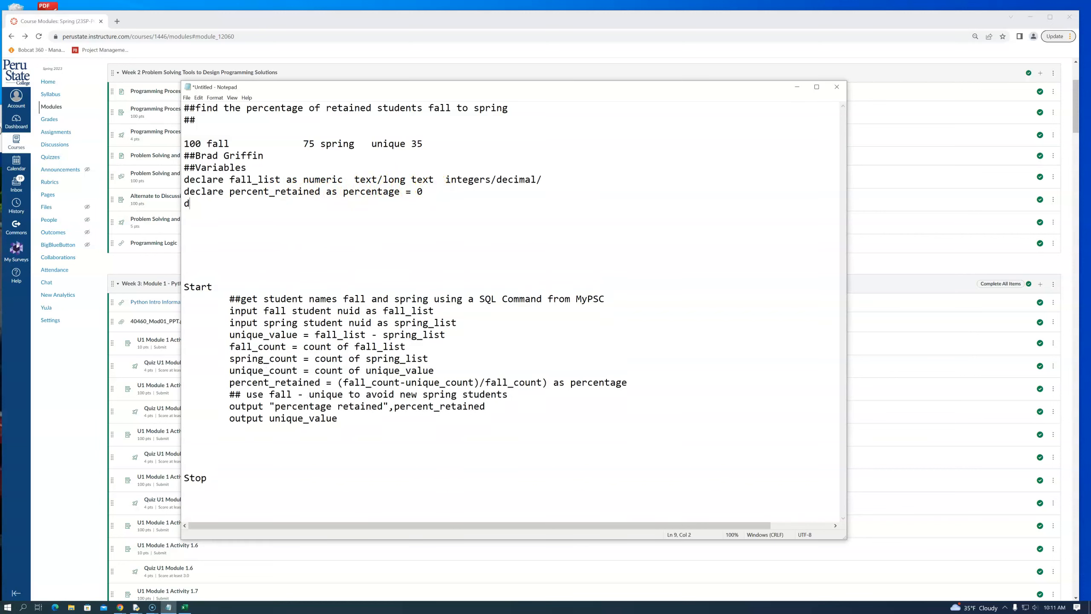
Step: Declare 'mile as numeric = 5280' beneath percent_retained
text(eclare)
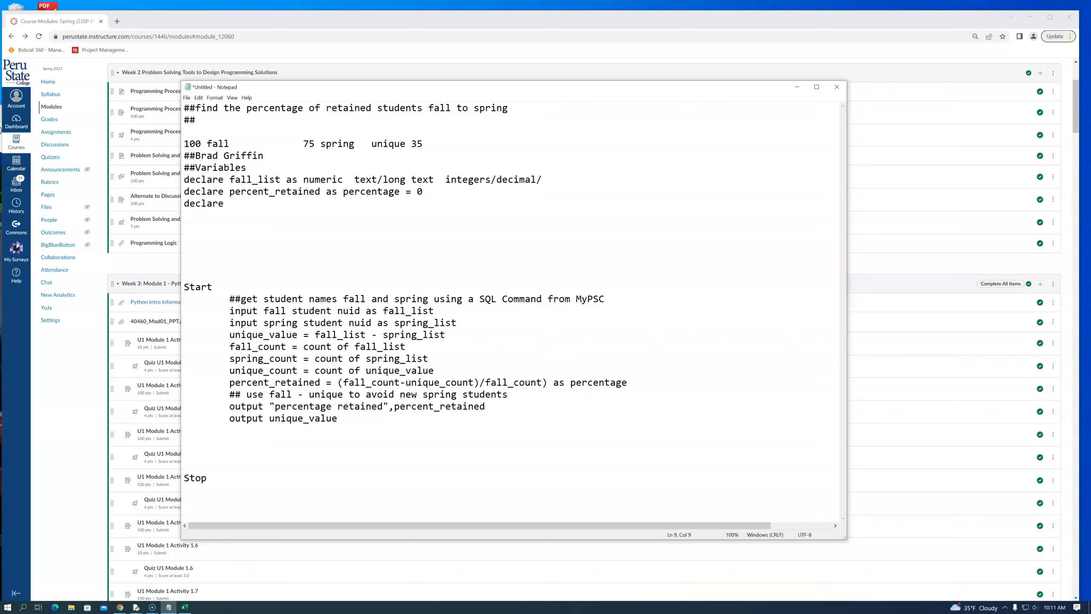
text(mile as)
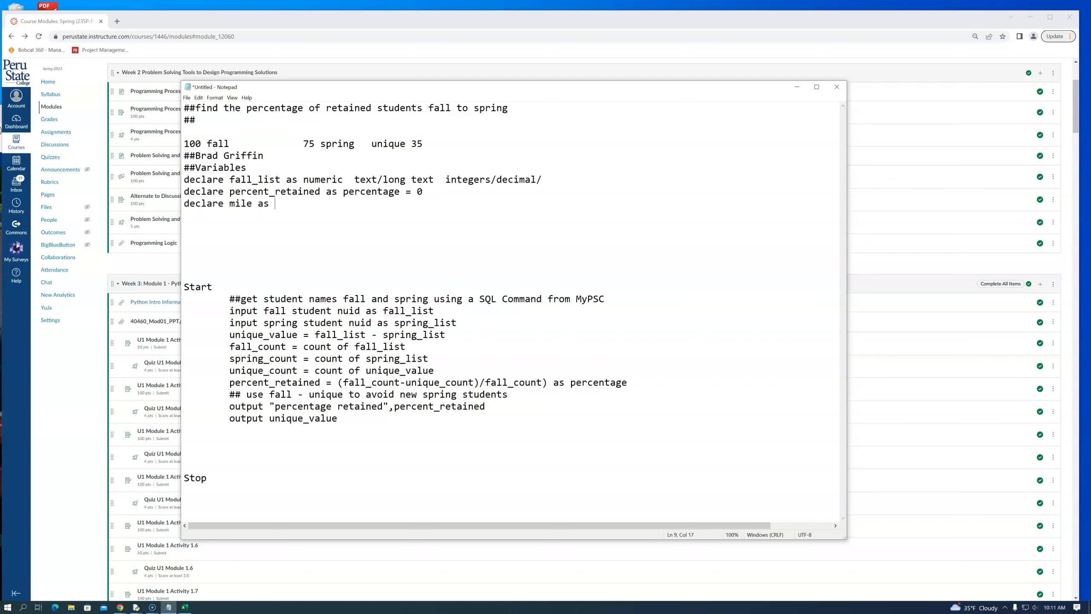
text(num)
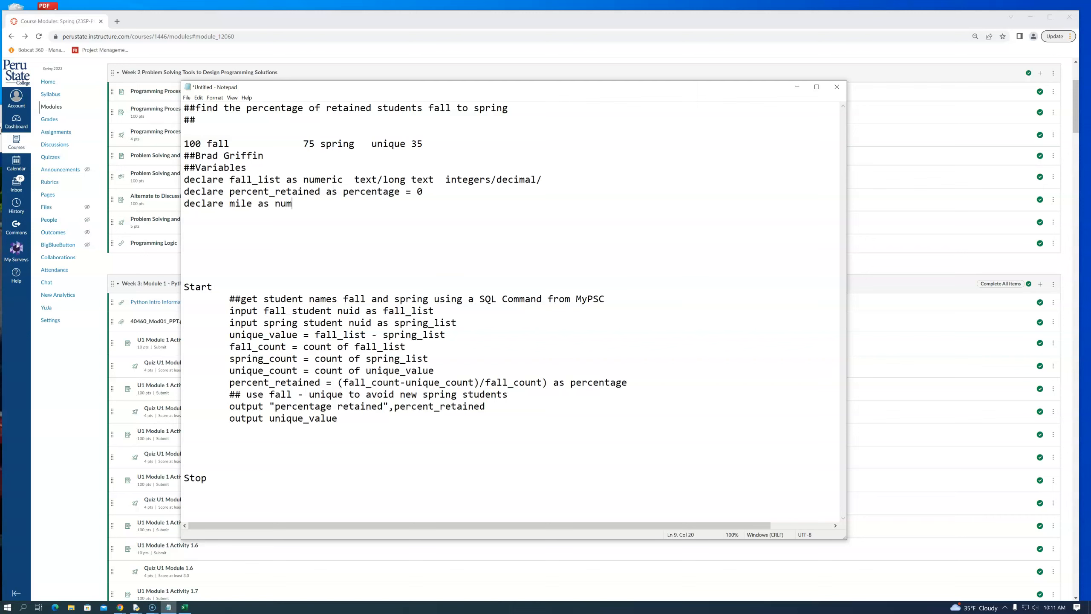
text(eric)
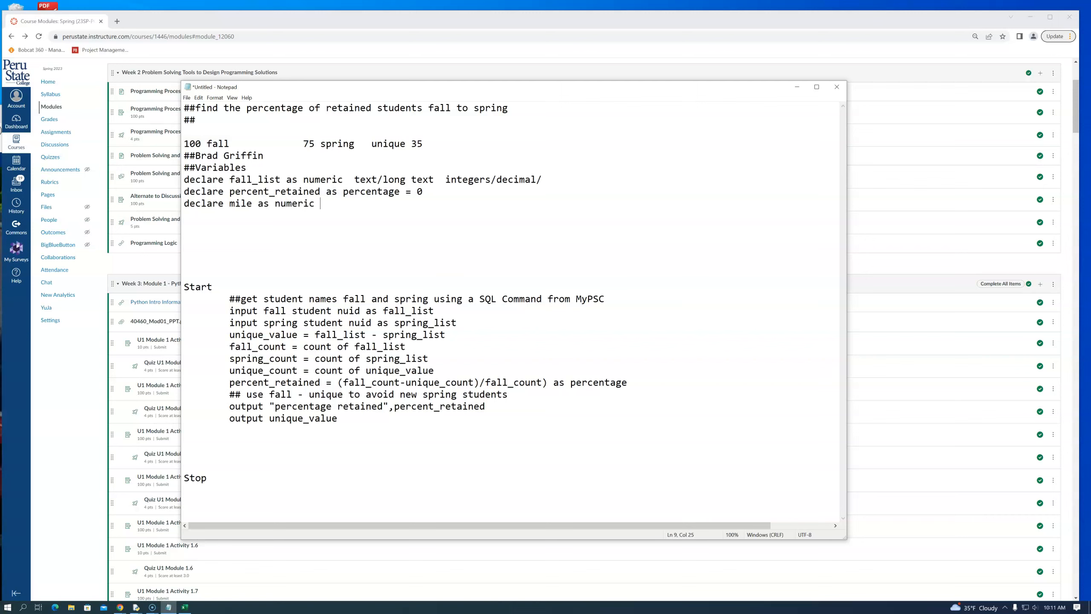
text(= 5280)
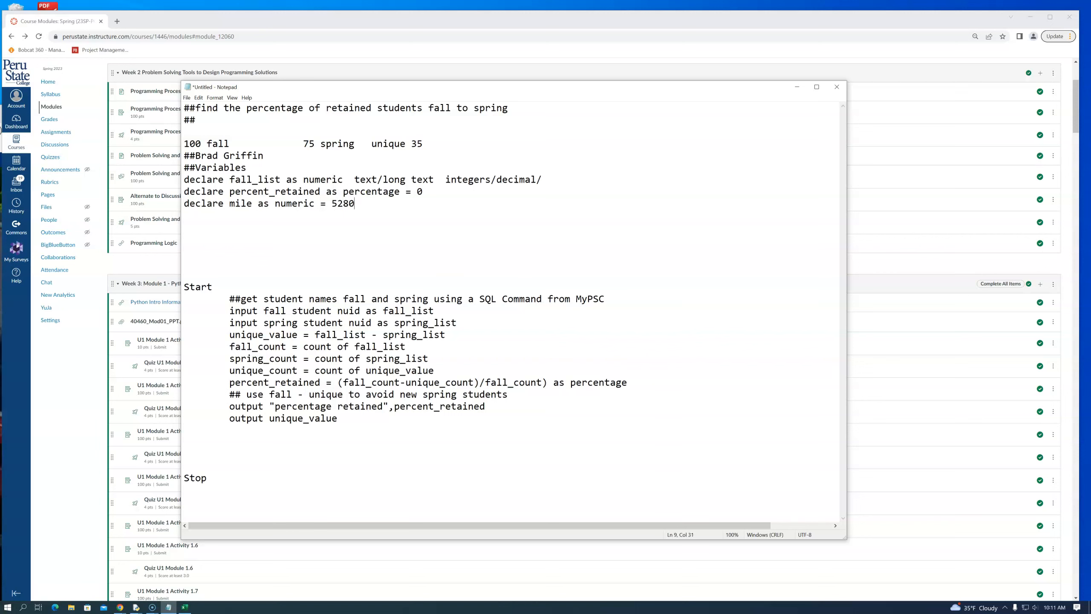
key(enter)
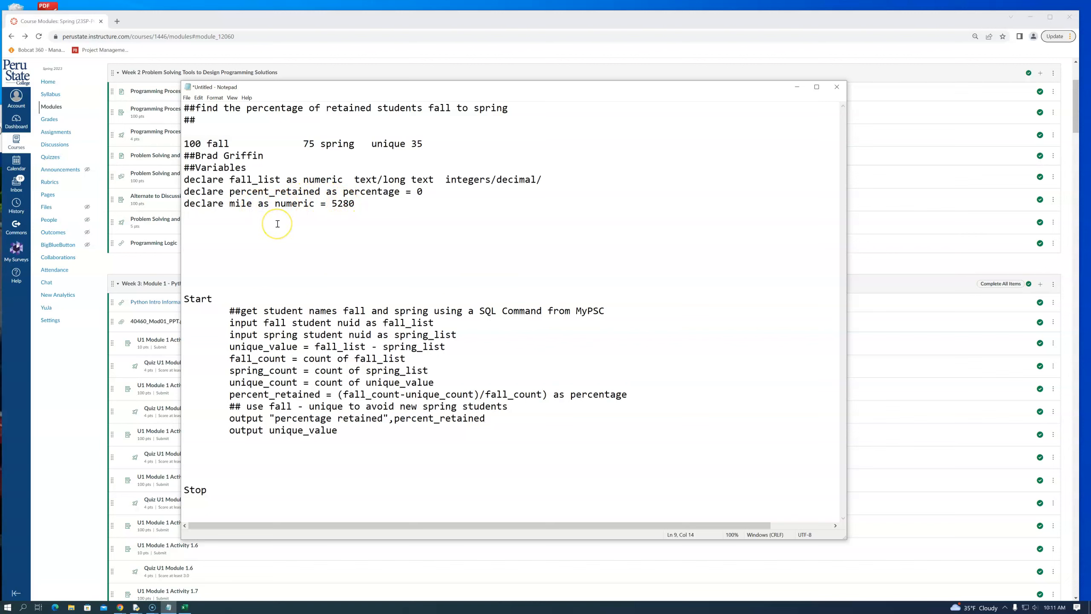
Step: Rename the constant mile to uppercase MILE in its declaration
key(backspace)
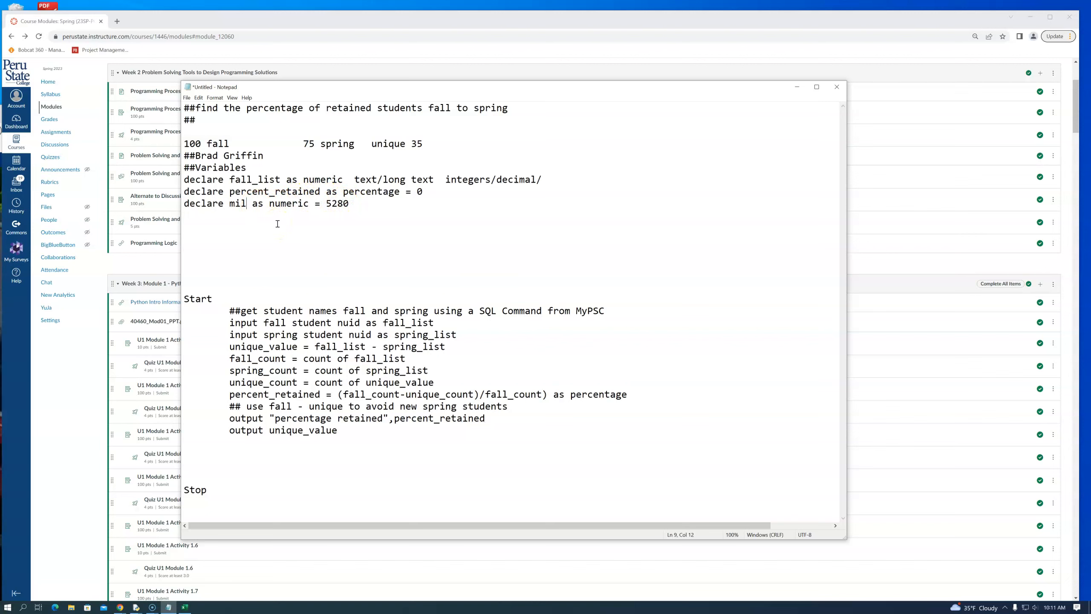
key(Backspace)
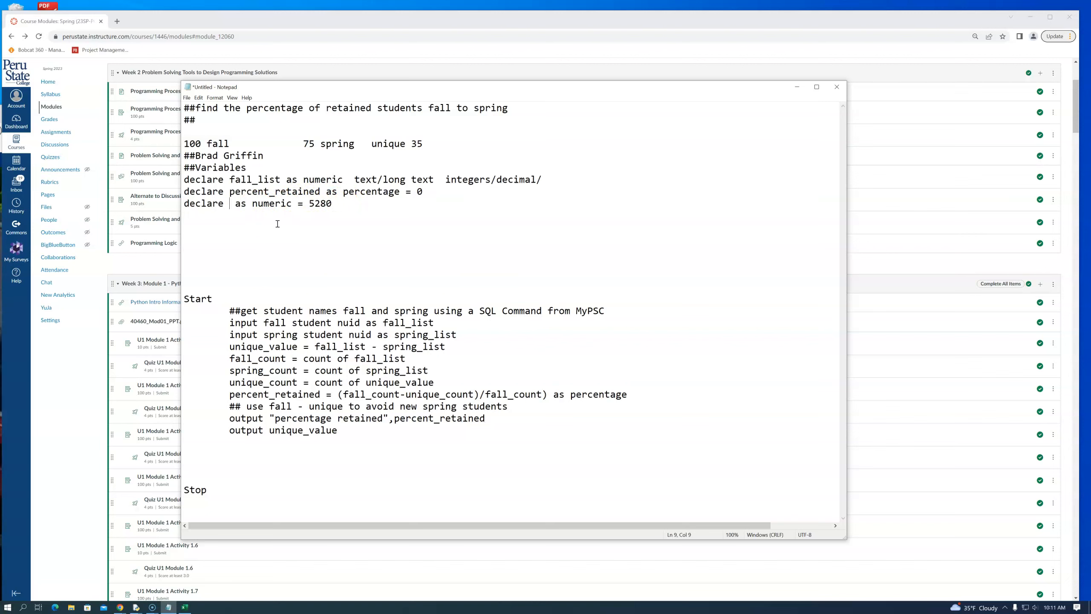
text(MILE)
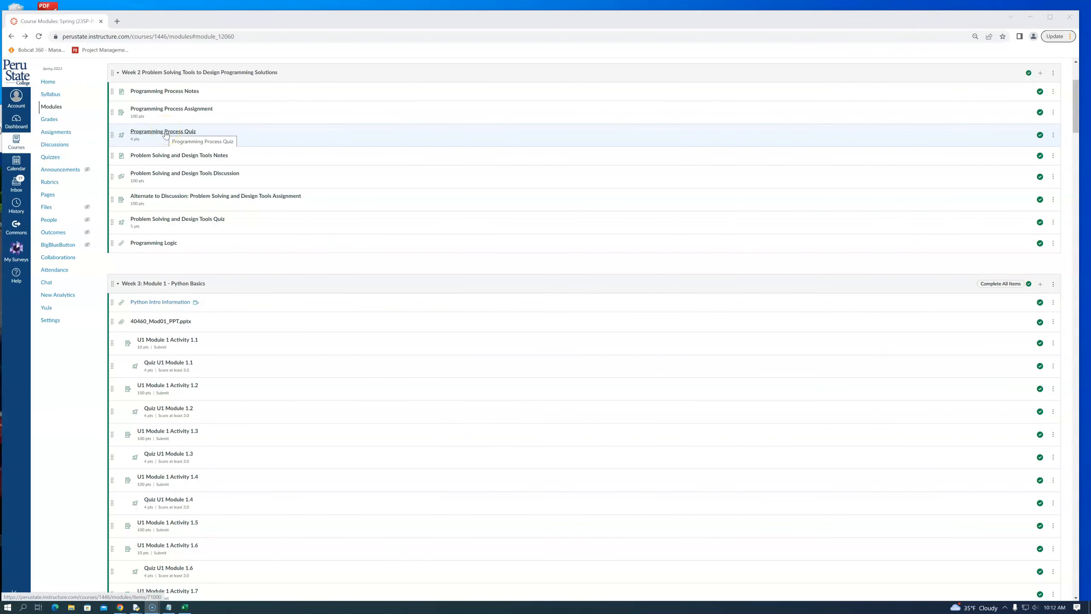
mouse_move(160, 155)
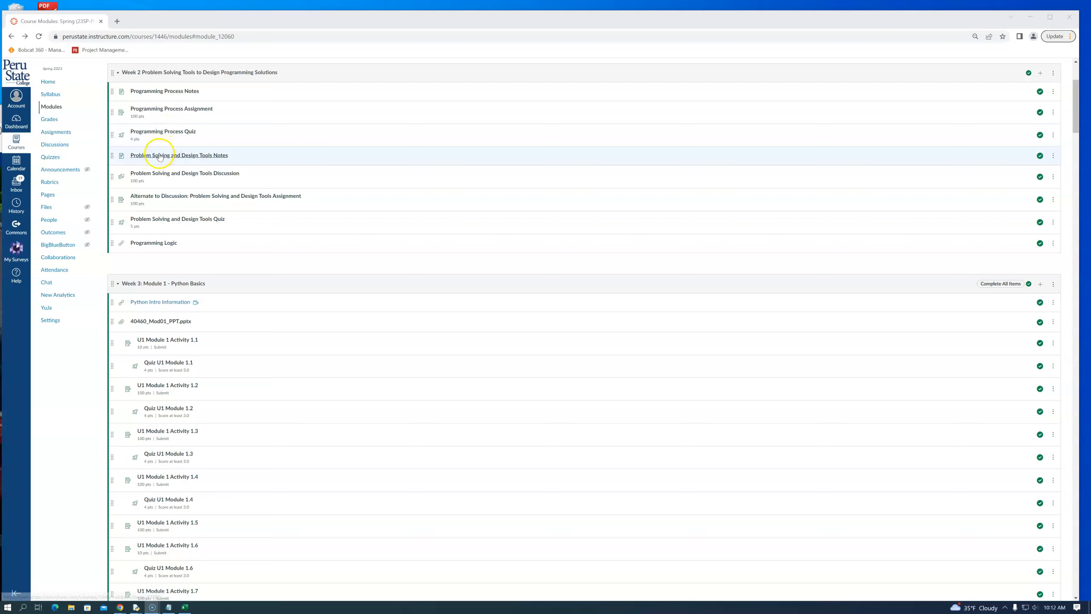
mouse_move(179, 155)
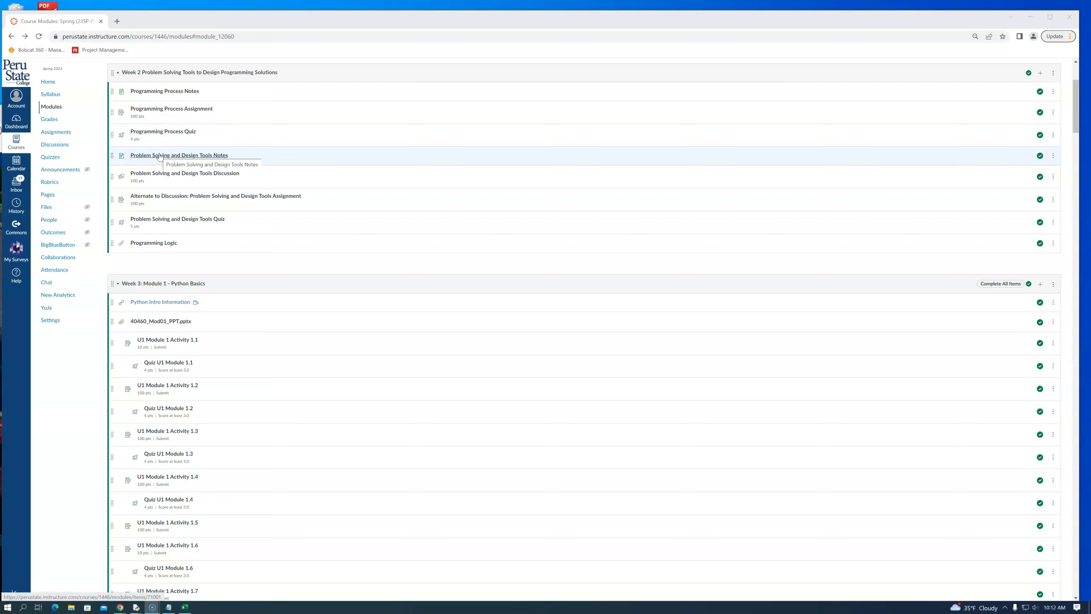
Step: Open the Problem Solving and Design Tools Notes page from the Modules list
click(179, 155)
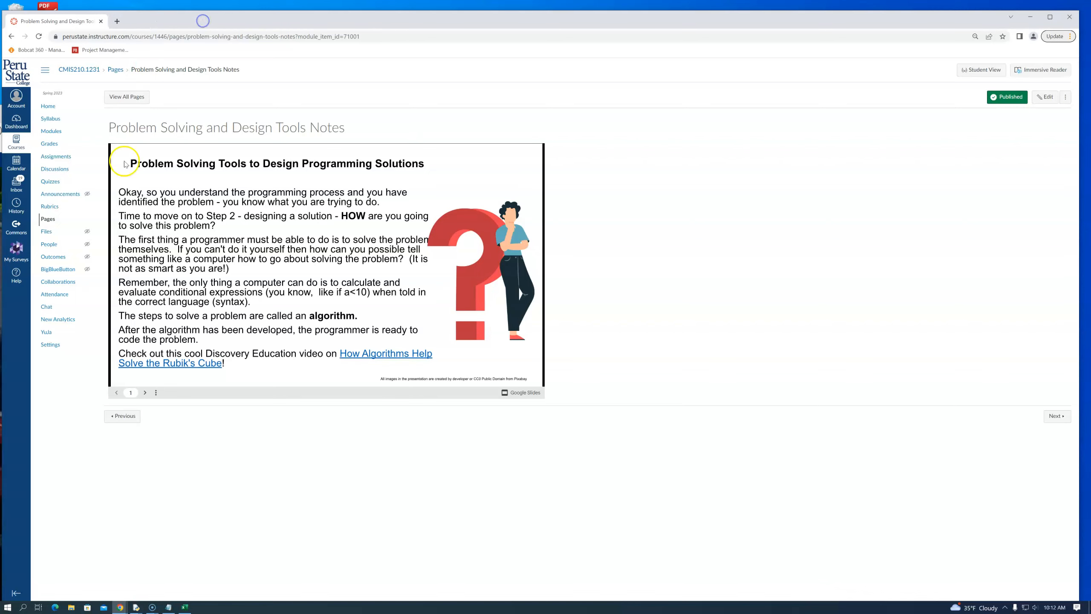
mouse_move(226, 363)
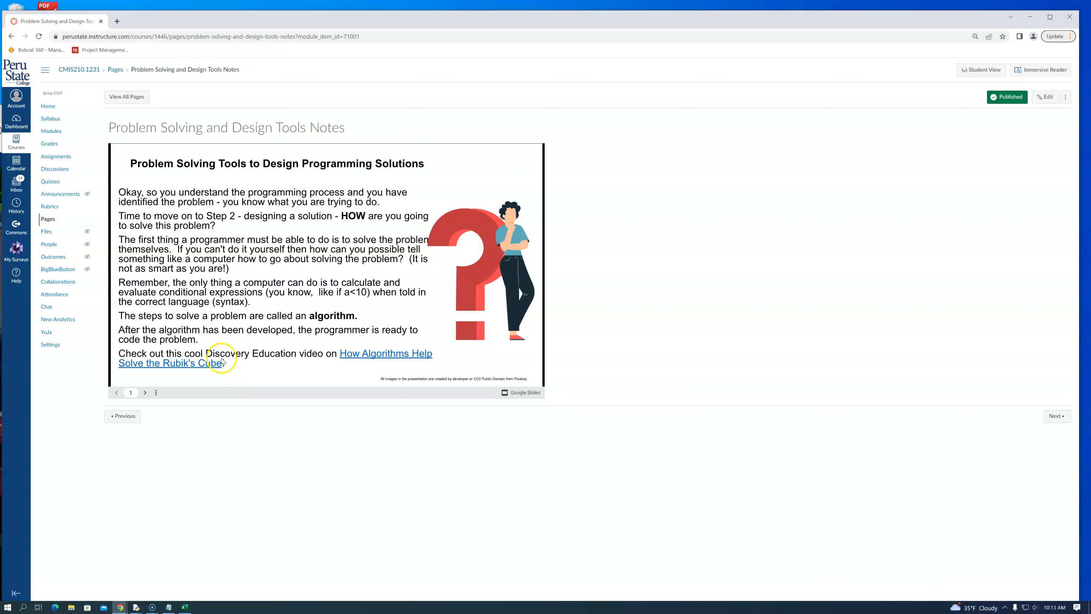
mouse_move(282, 309)
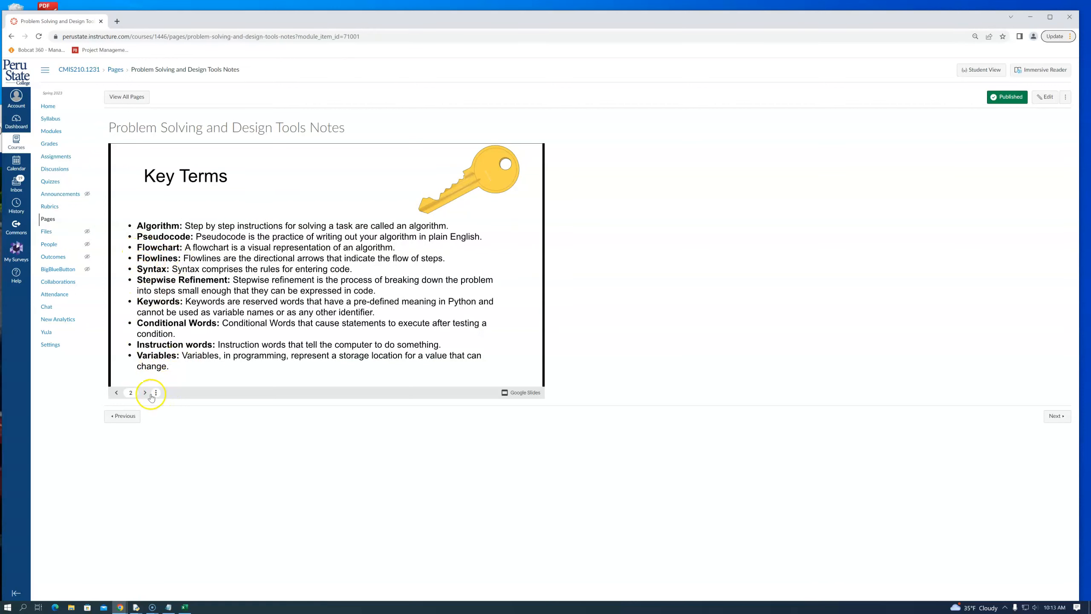
Step: Page through the Algorithms, Let's Break it Down and Refining slides, settling back on Let's Break it Down
click(145, 392)
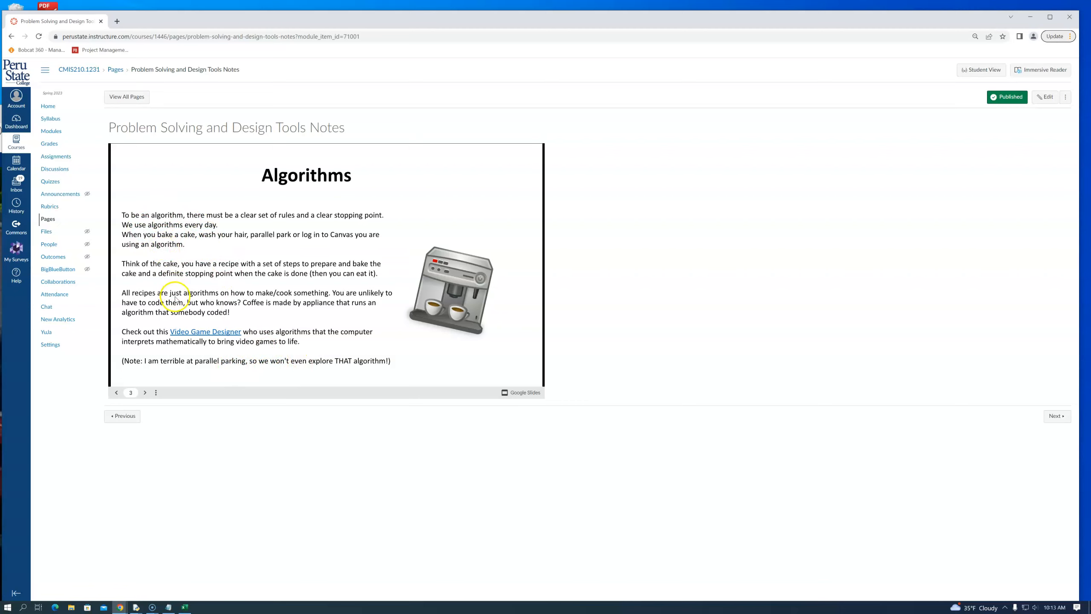
mouse_move(188, 271)
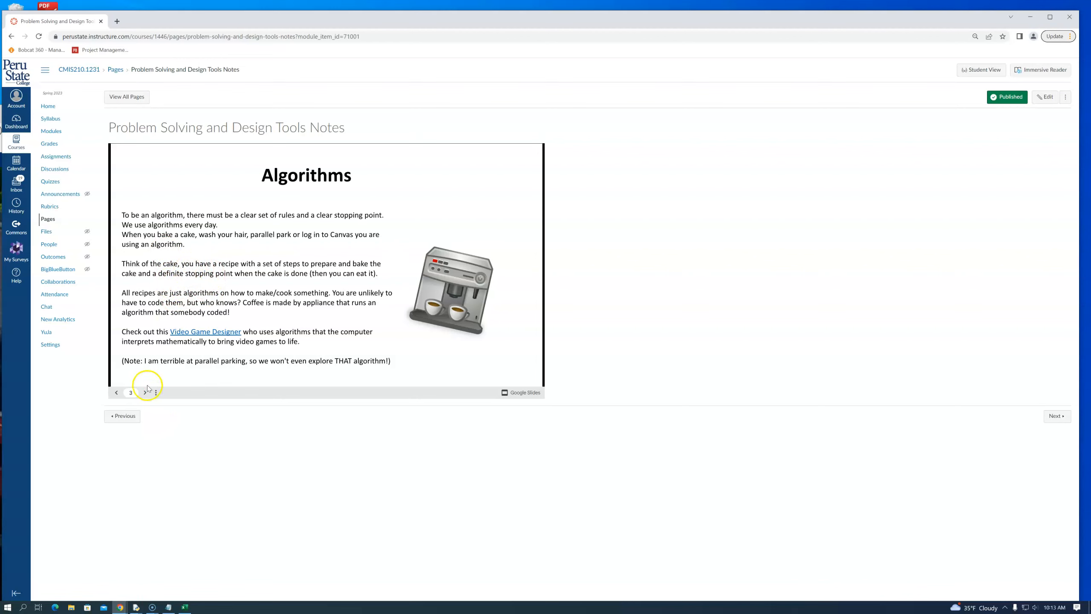
click(144, 392)
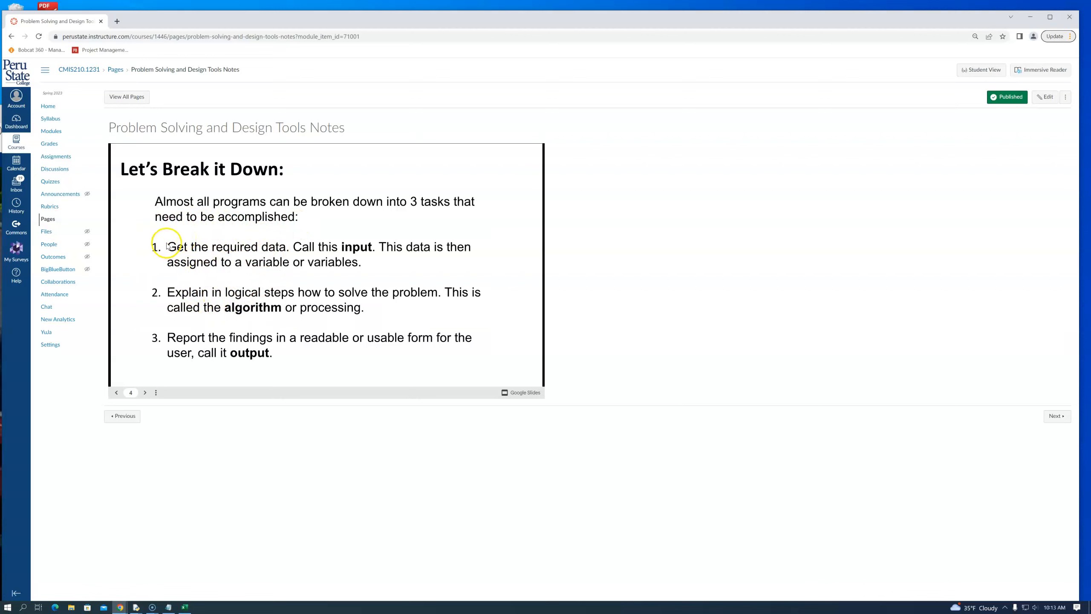
click(144, 392)
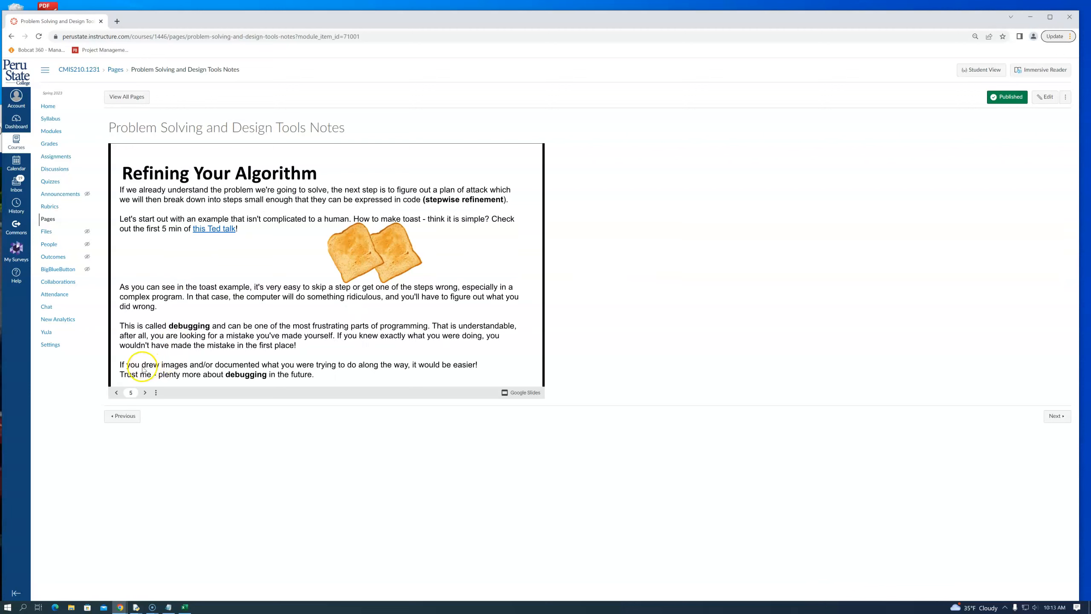
click(116, 392)
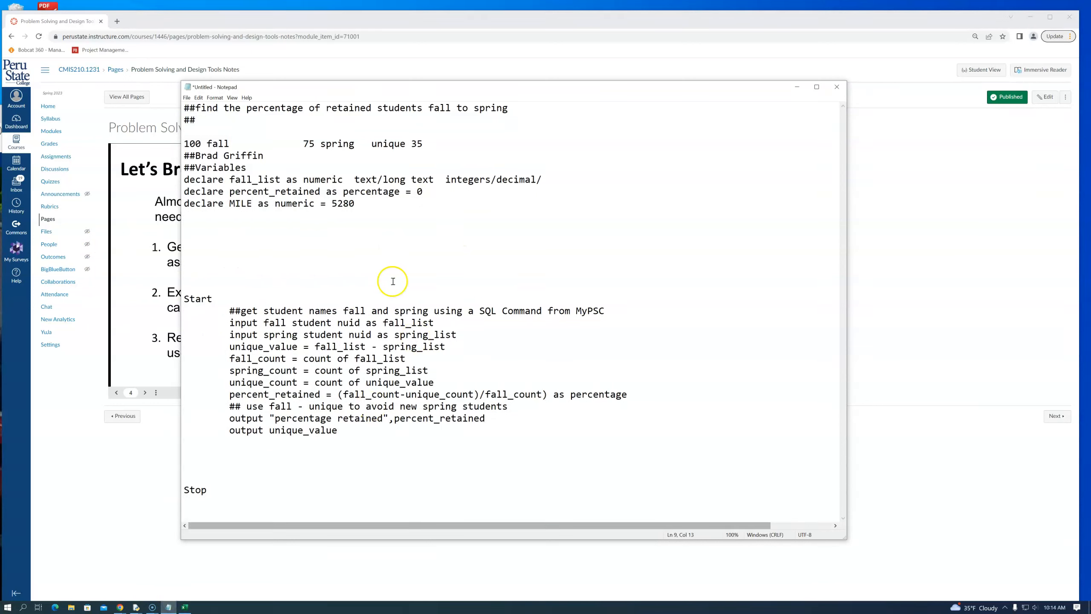
mouse_move(238, 331)
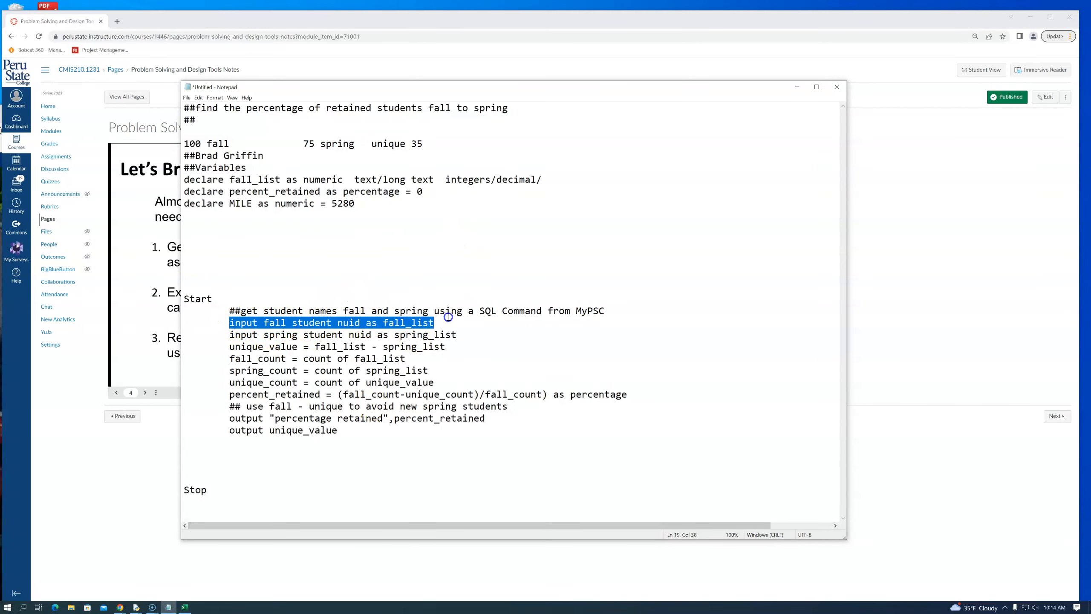
Step: Highlight the fall-list input line and the count and retention calculation lines in the pseudocode
drag(434, 323, 457, 334)
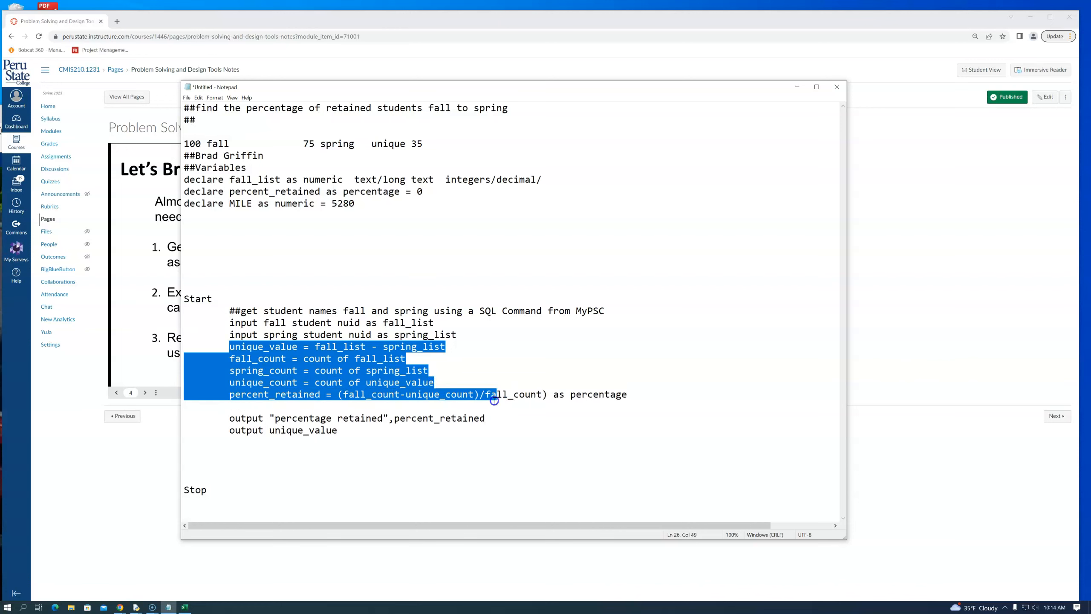
text(## use fall - unique to avoid new spring students)
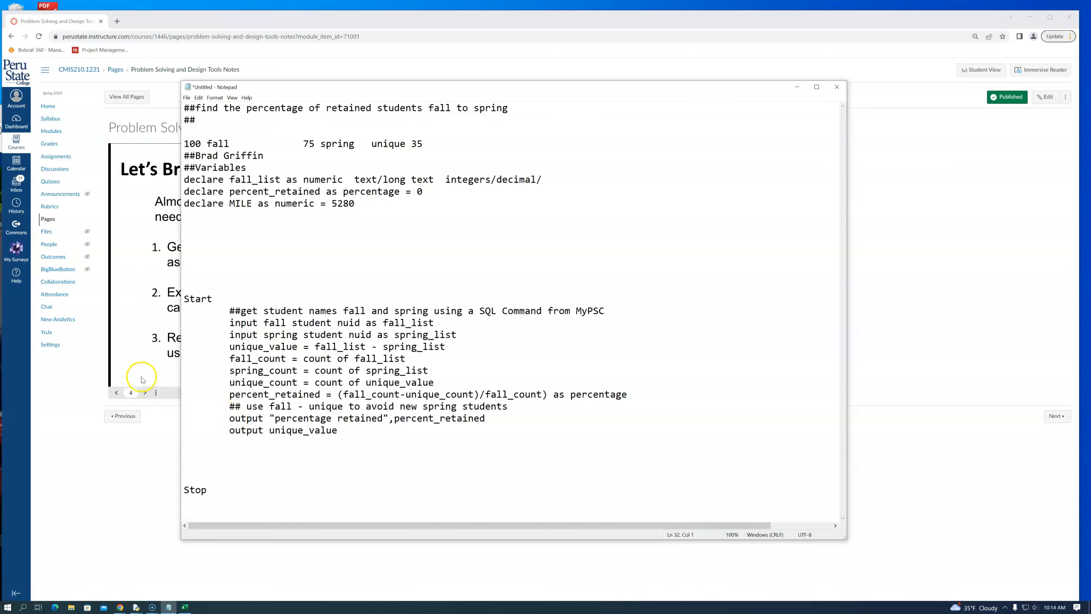
drag(229, 418, 337, 429)
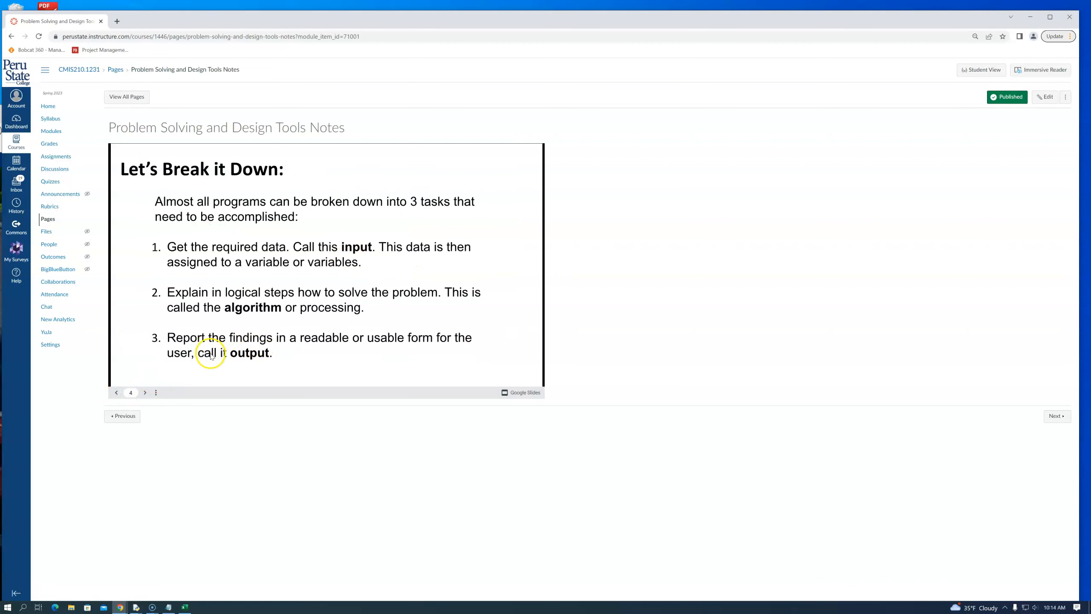
mouse_move(270, 374)
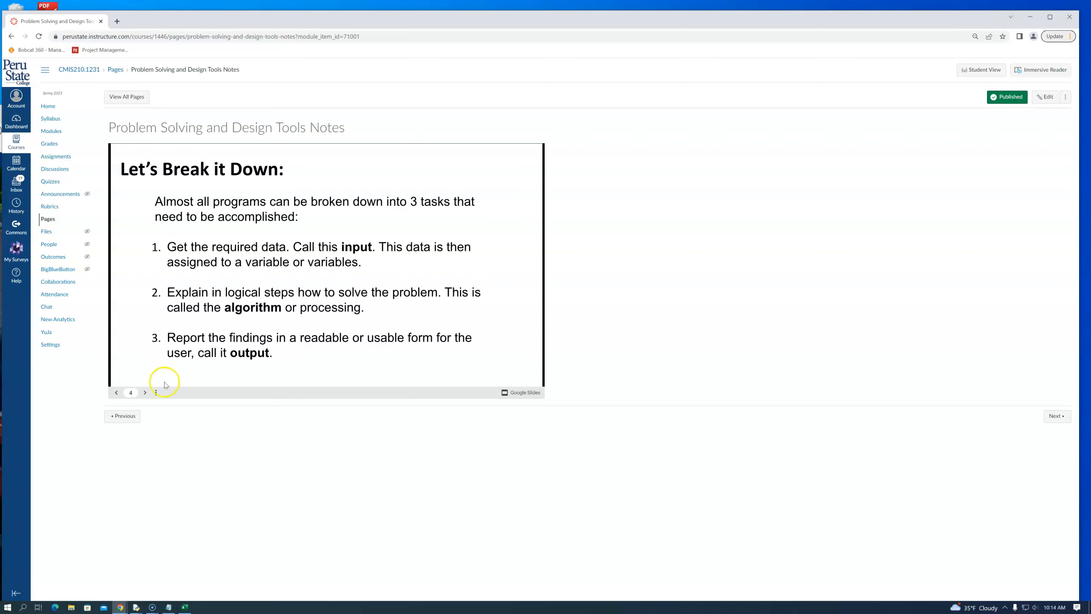
Step: Advance past Refining Your Algorithm to slide 6, Confused?, on multiple algorithms per problem
click(144, 392)
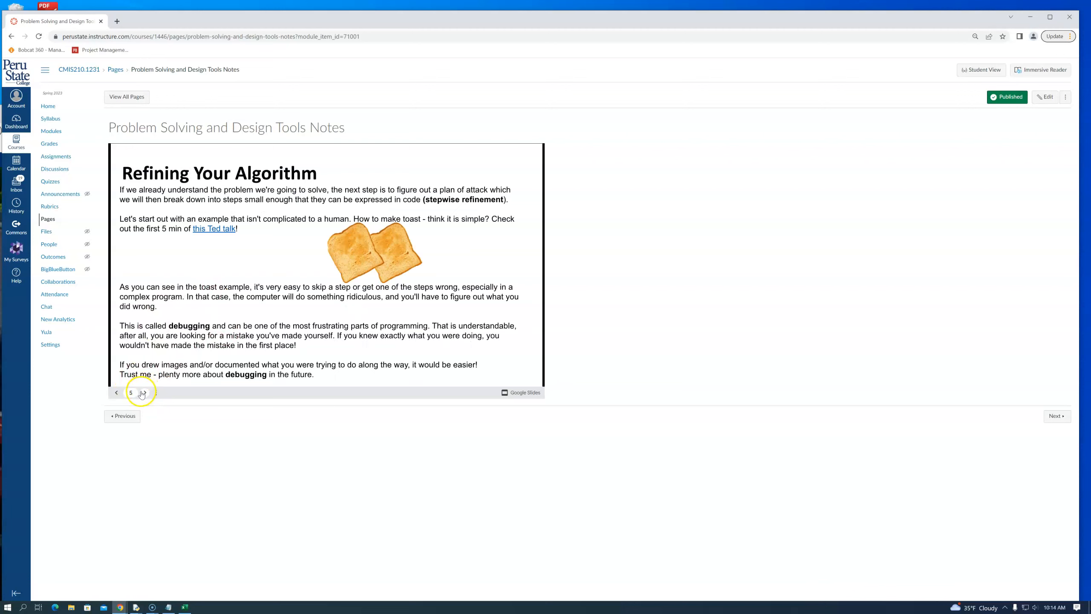
click(145, 392)
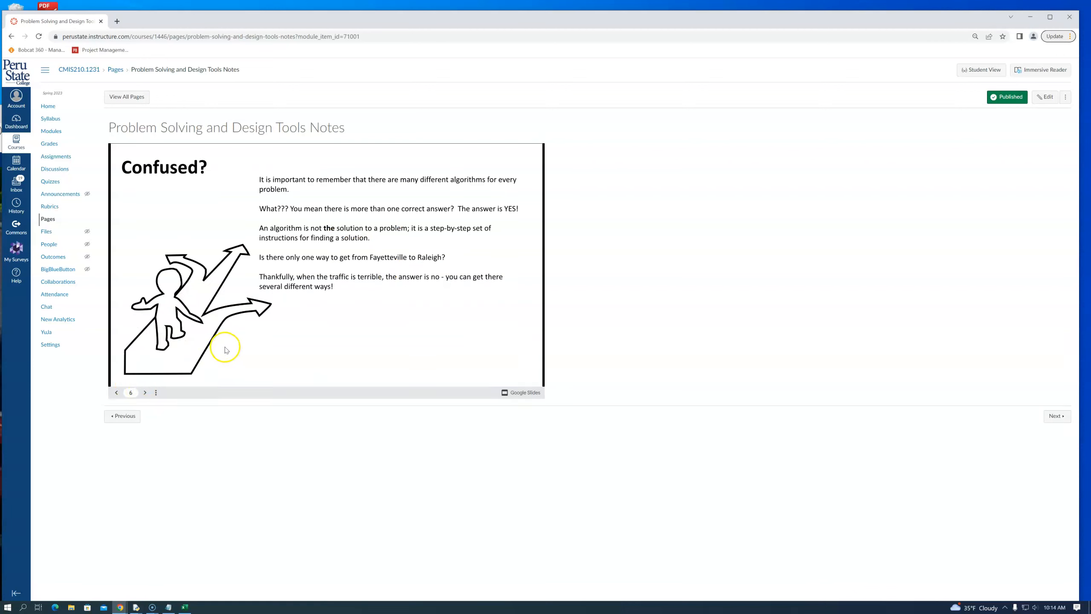
mouse_move(237, 273)
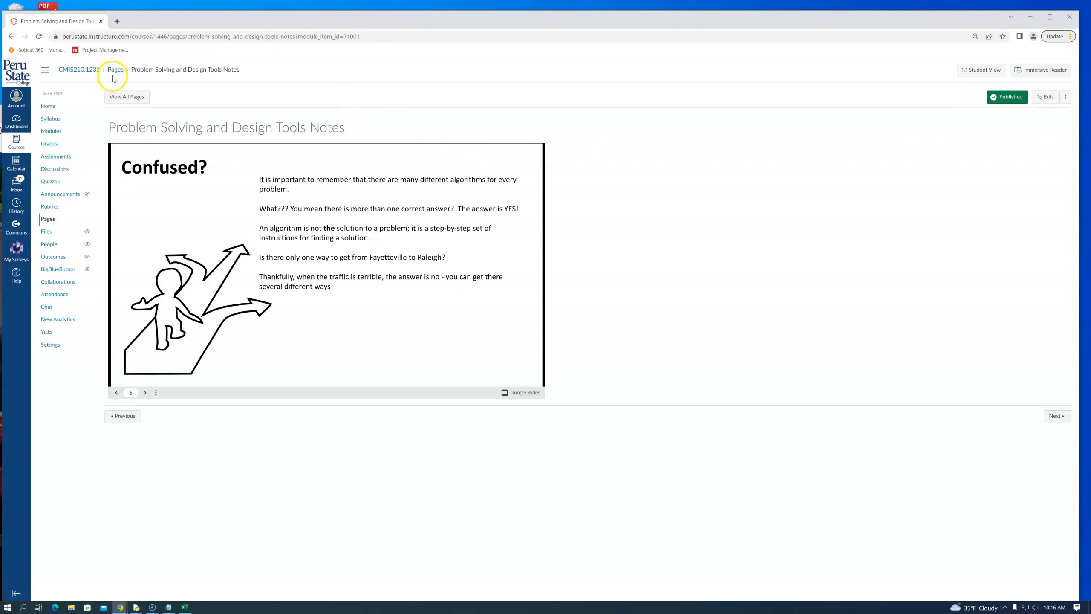
mouse_move(48, 218)
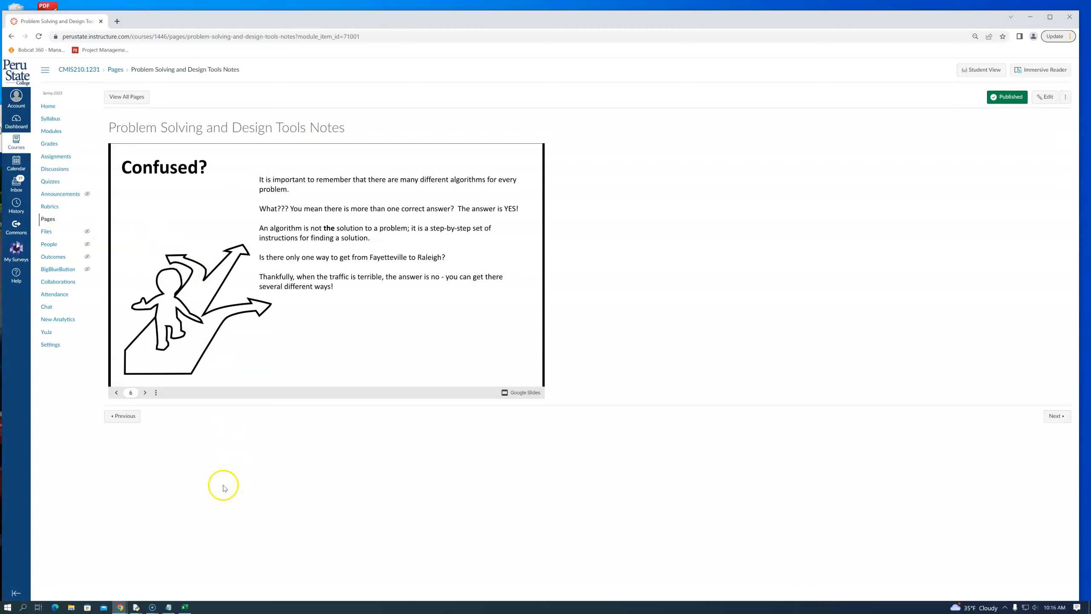
mouse_move(117, 77)
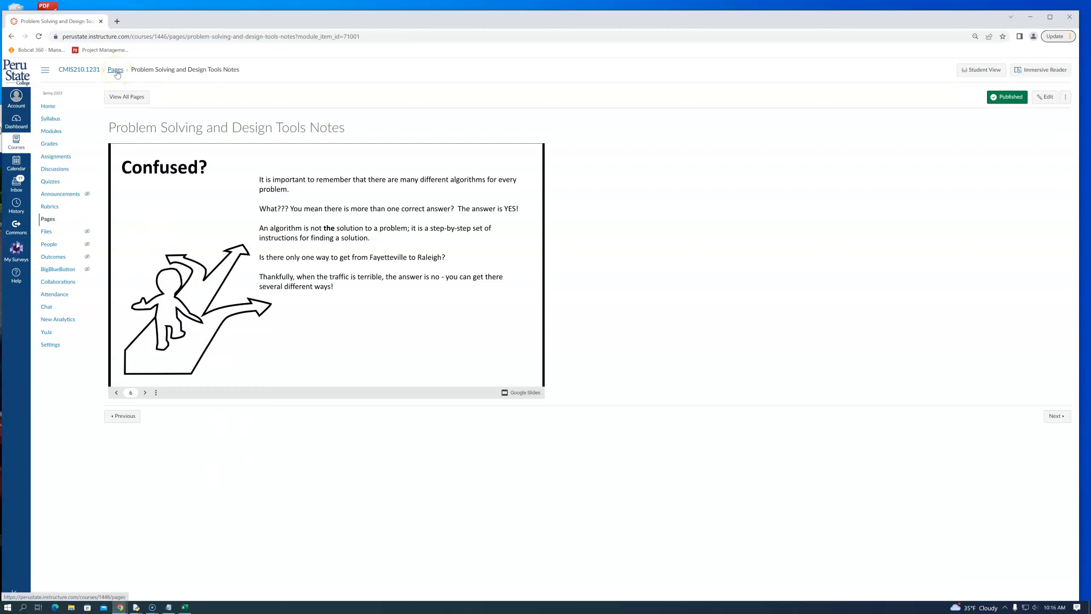
Step: Navigate via Pages and Modules to the course Discussions list
click(115, 69)
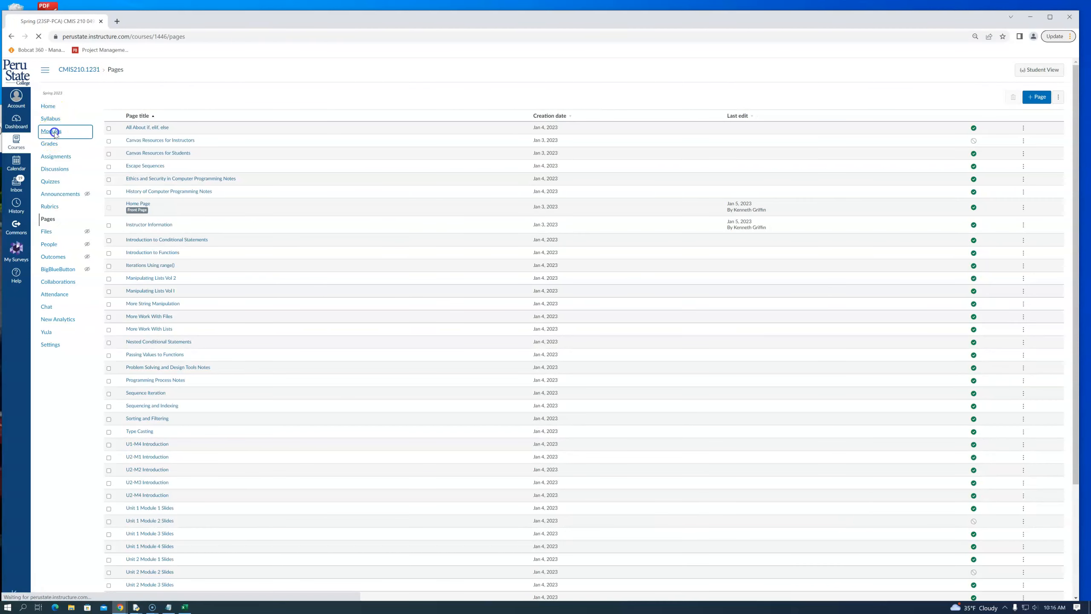
click(52, 130)
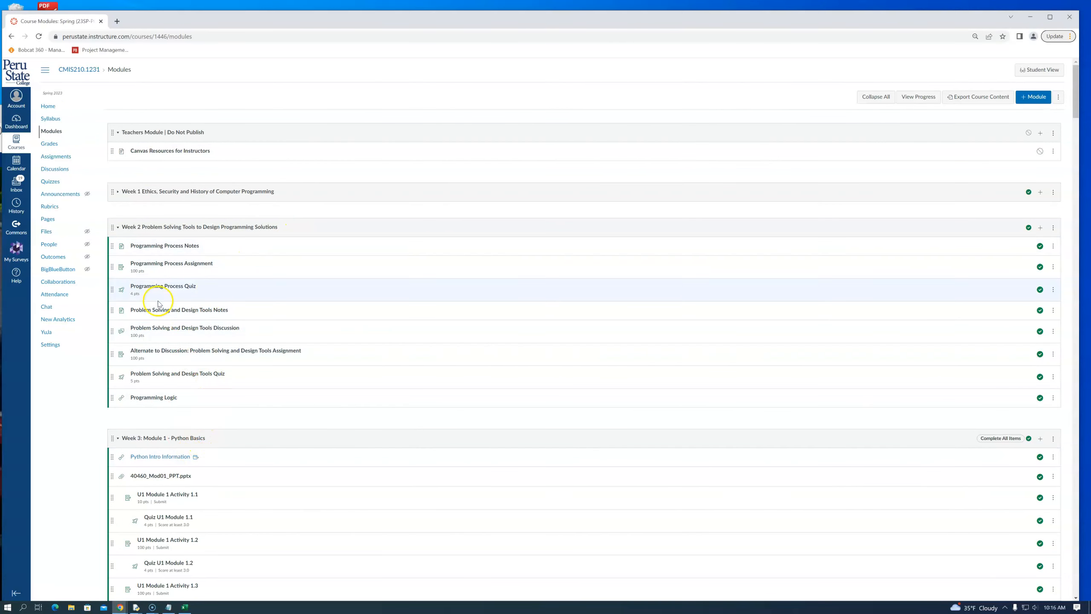
click(55, 169)
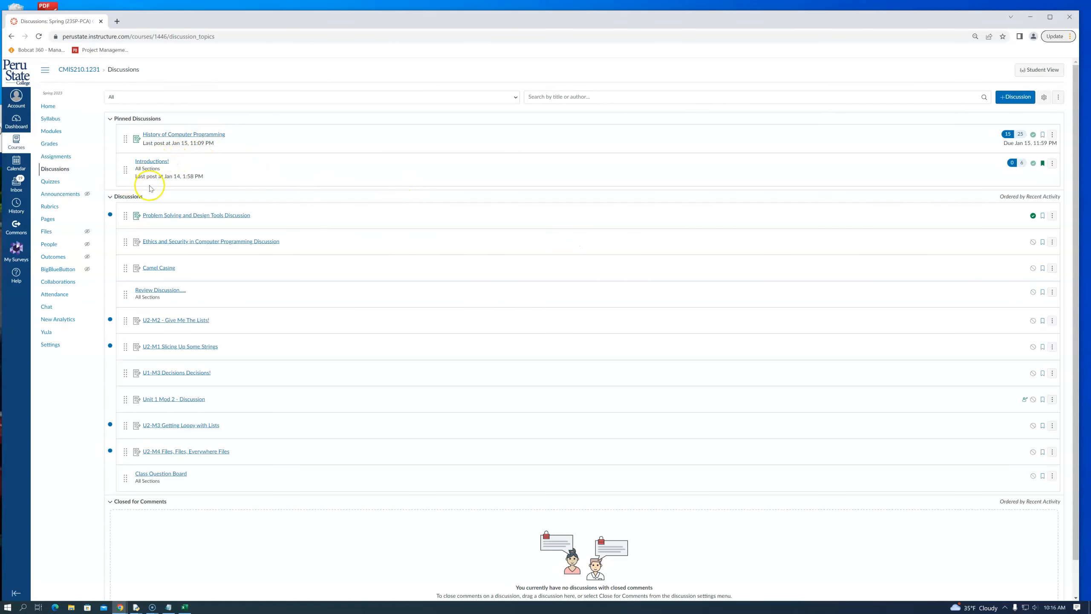
mouse_move(151, 161)
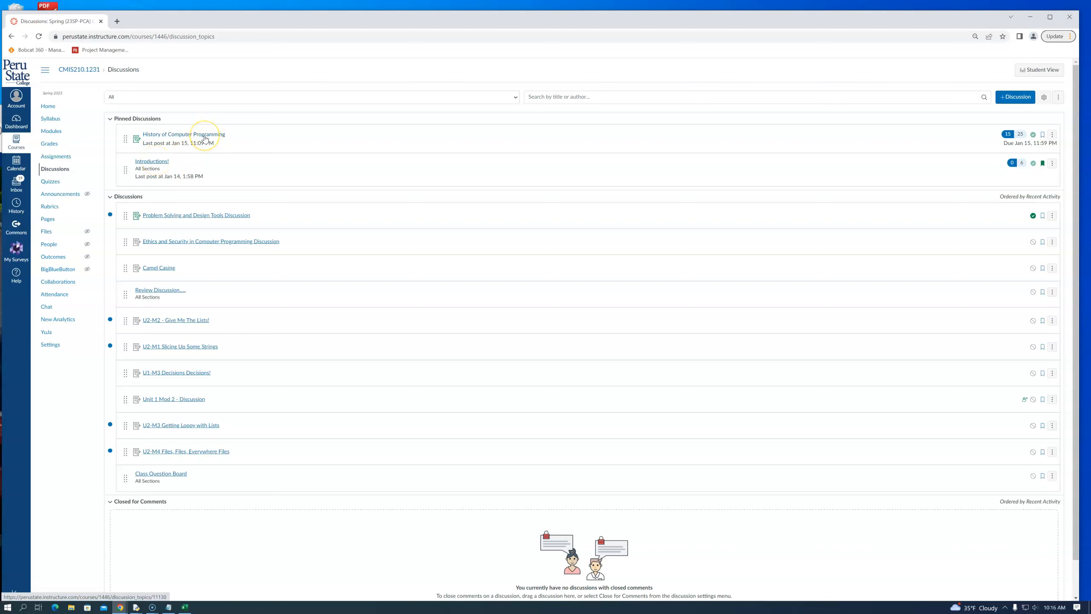
click(184, 135)
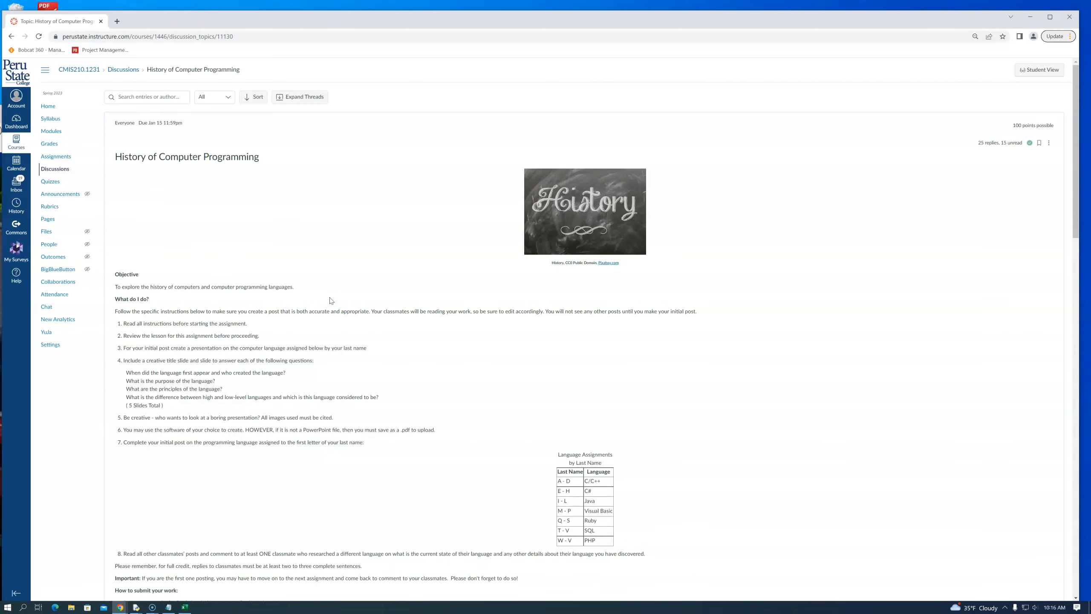
scroll(down, 3)
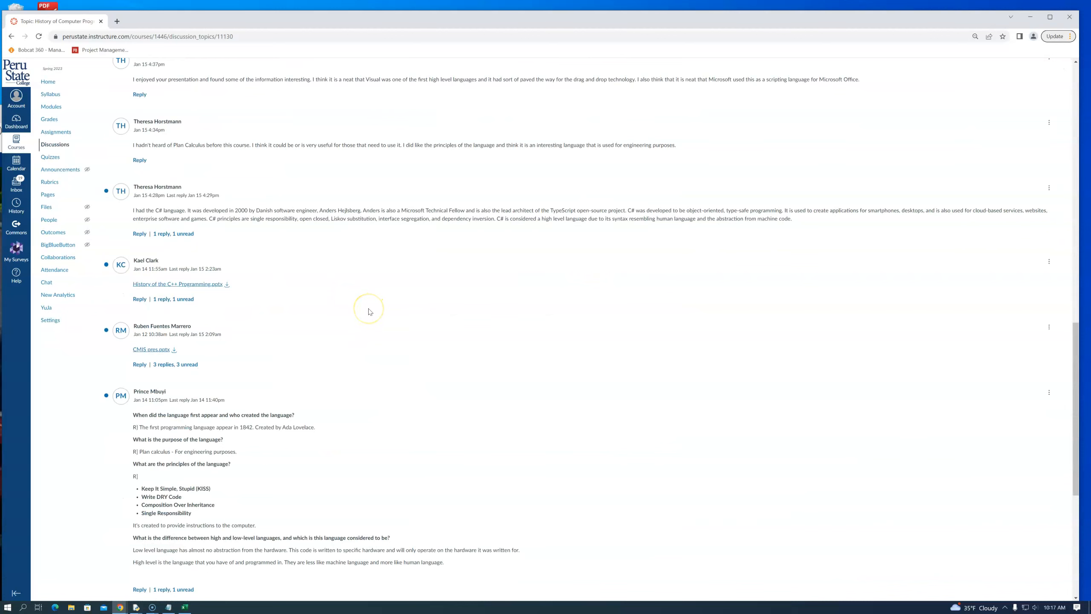
scroll(down, 3)
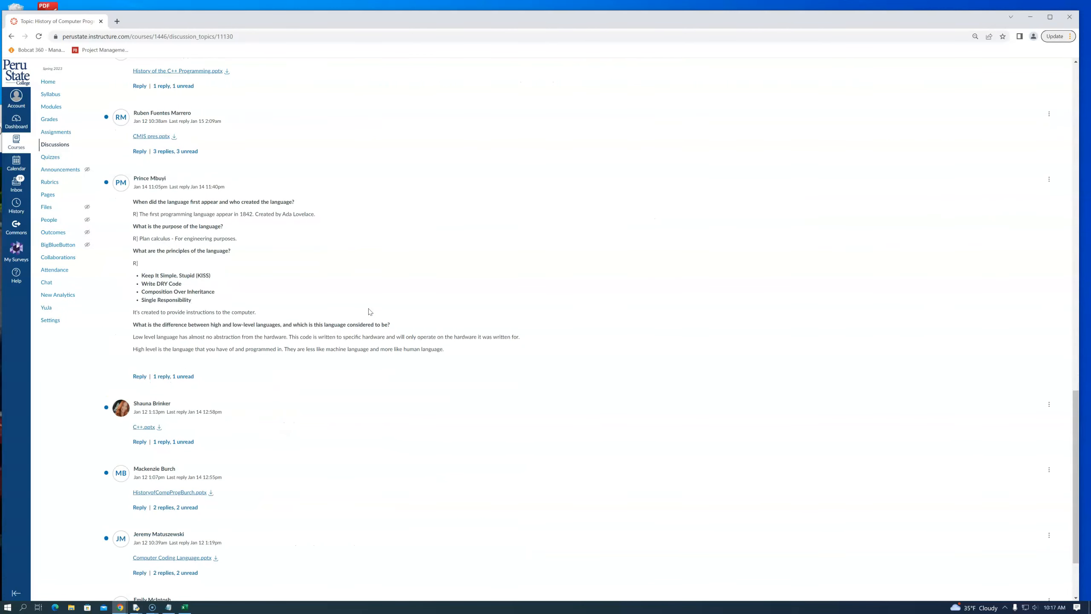
scroll(down, 3)
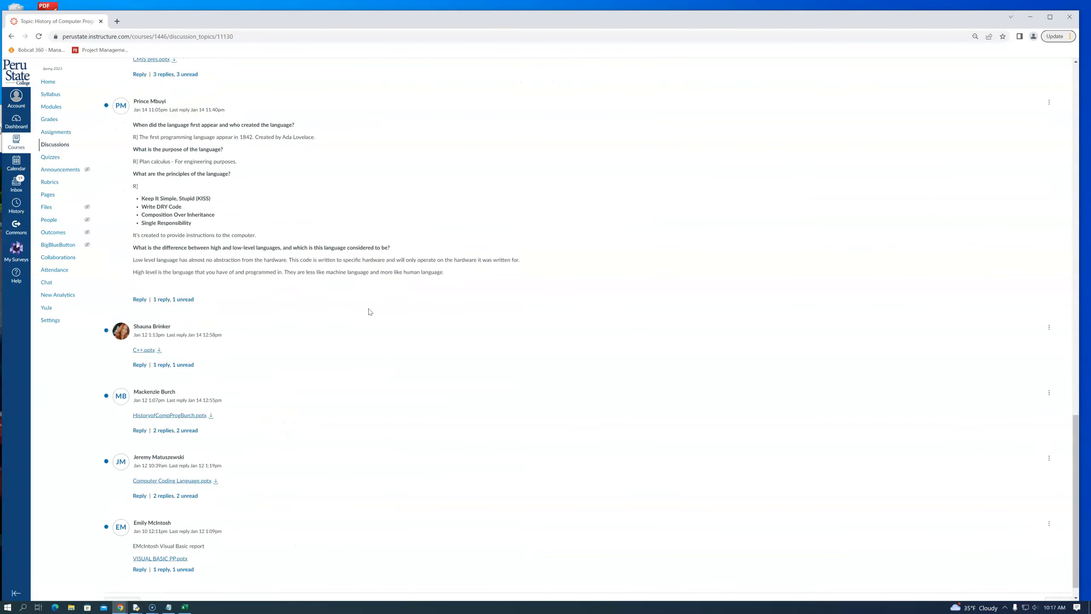
scroll(down, 3)
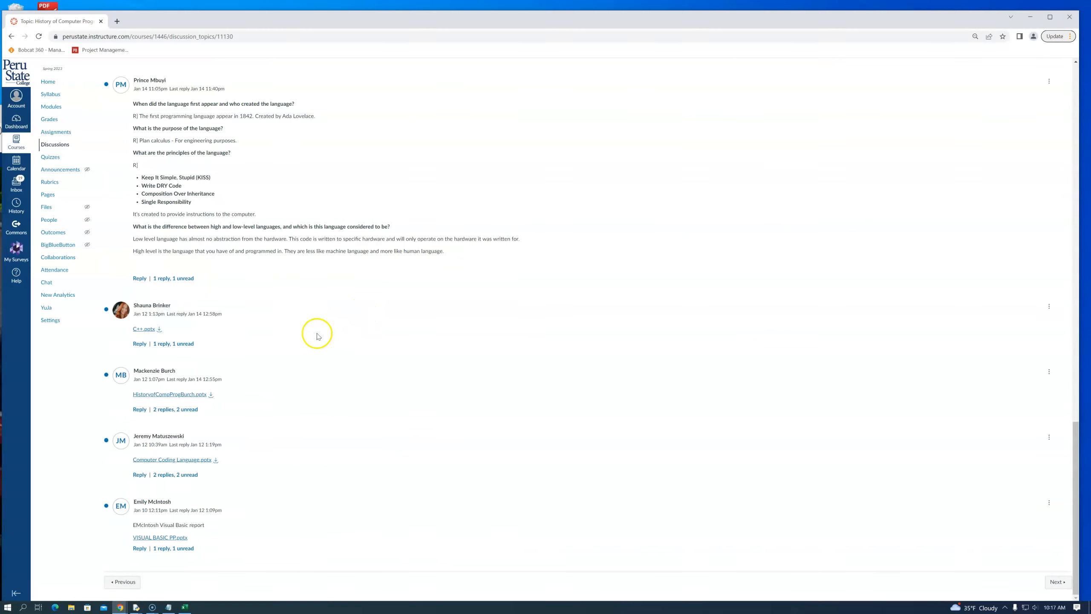
mouse_move(226, 479)
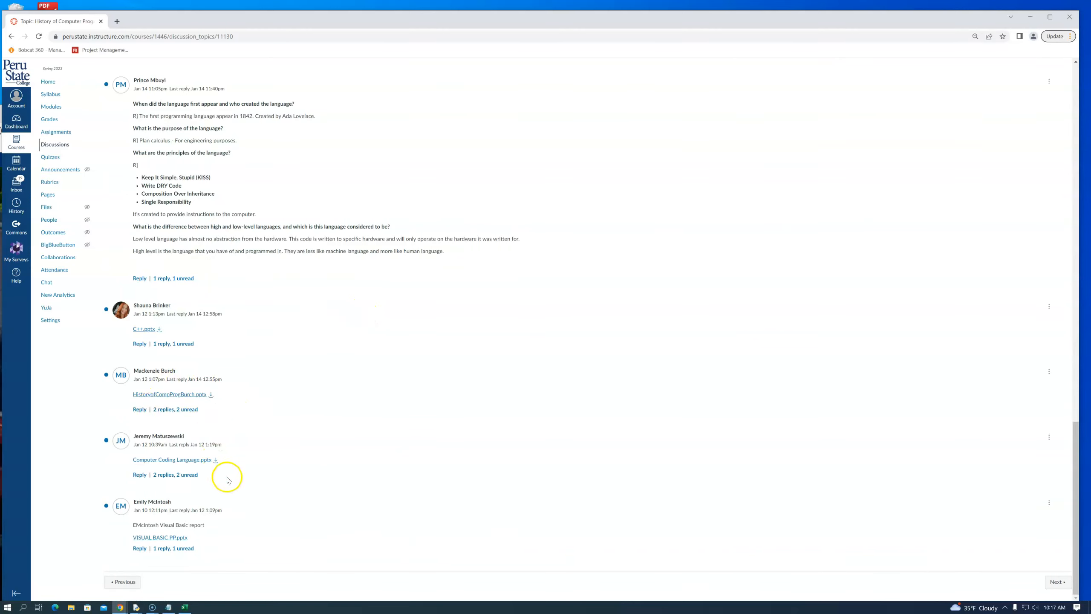
mouse_move(243, 490)
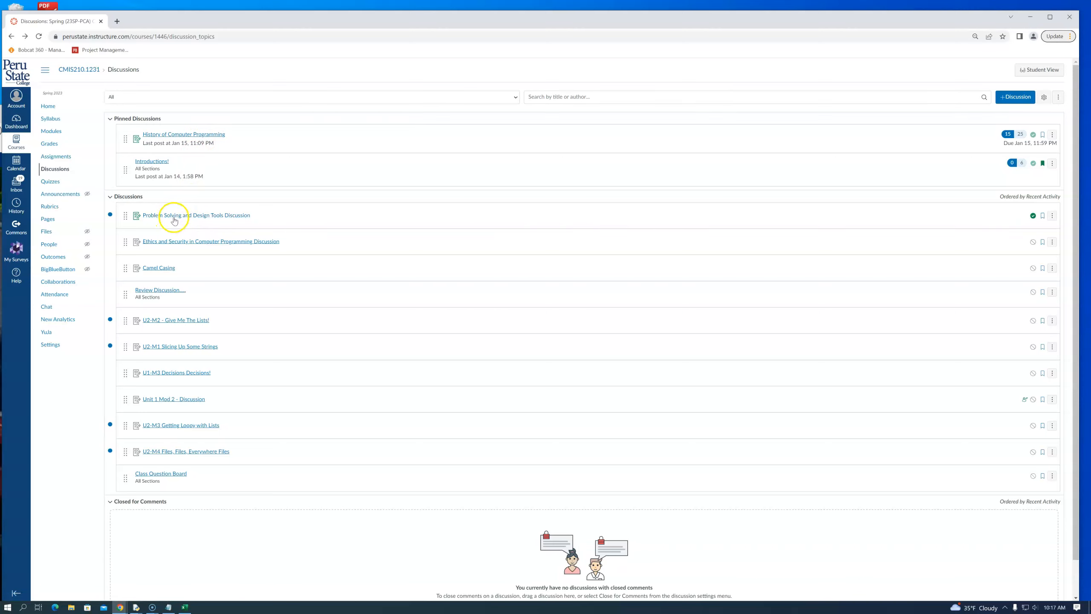
mouse_move(52, 131)
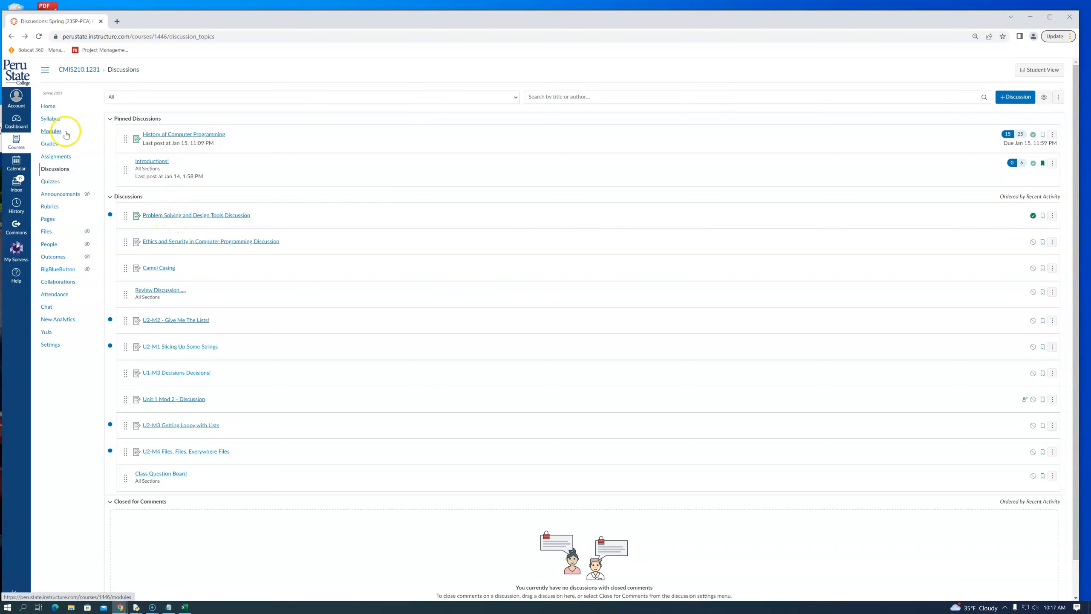
Step: Return to Modules and expand the Week 1 Ethics, Security and History module
click(51, 131)
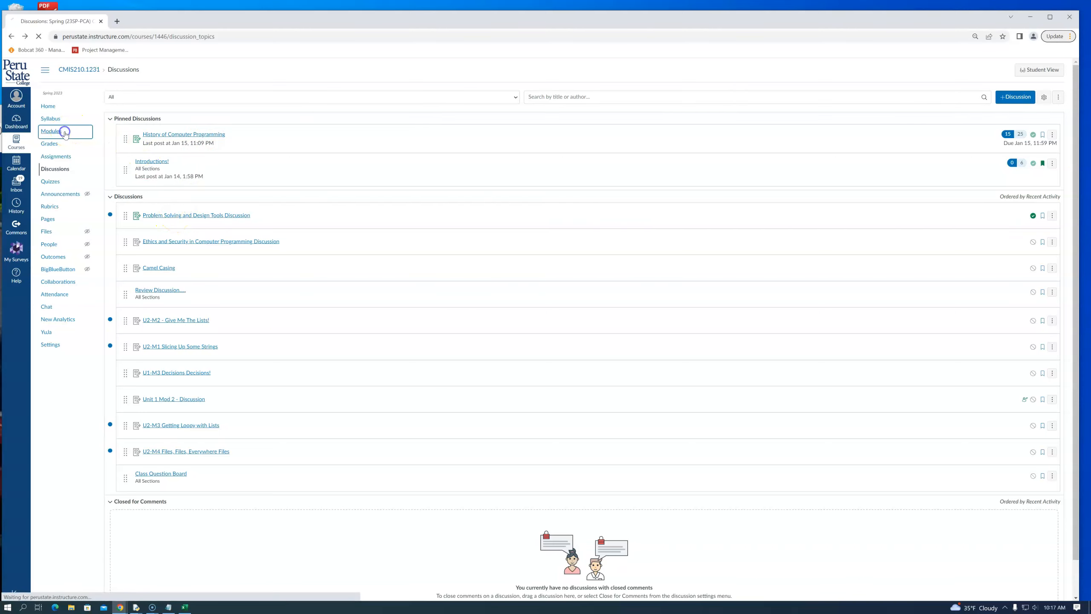
click(50, 130)
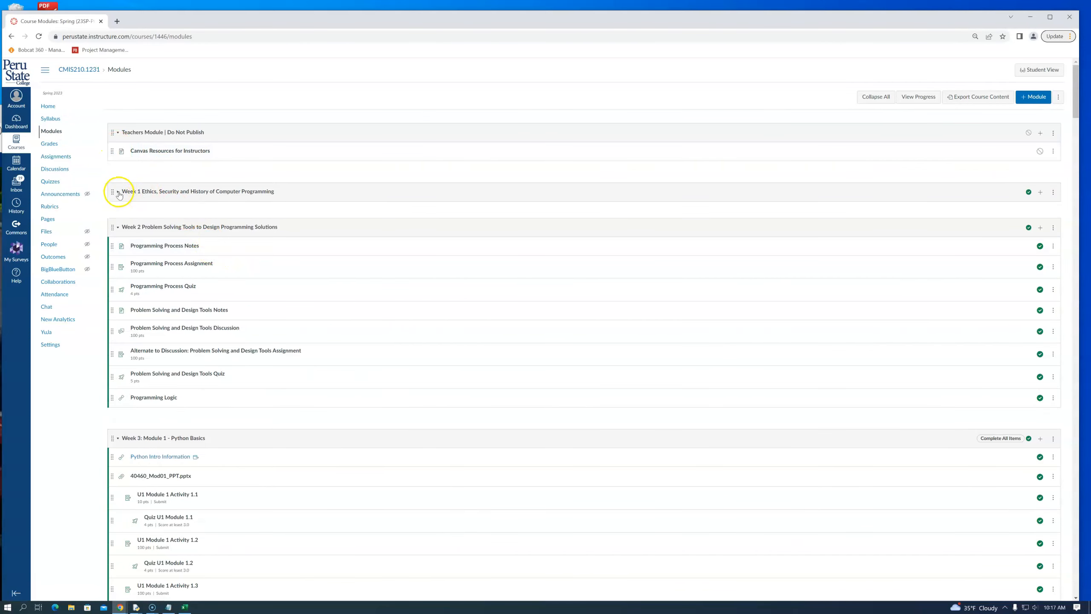
click(119, 191)
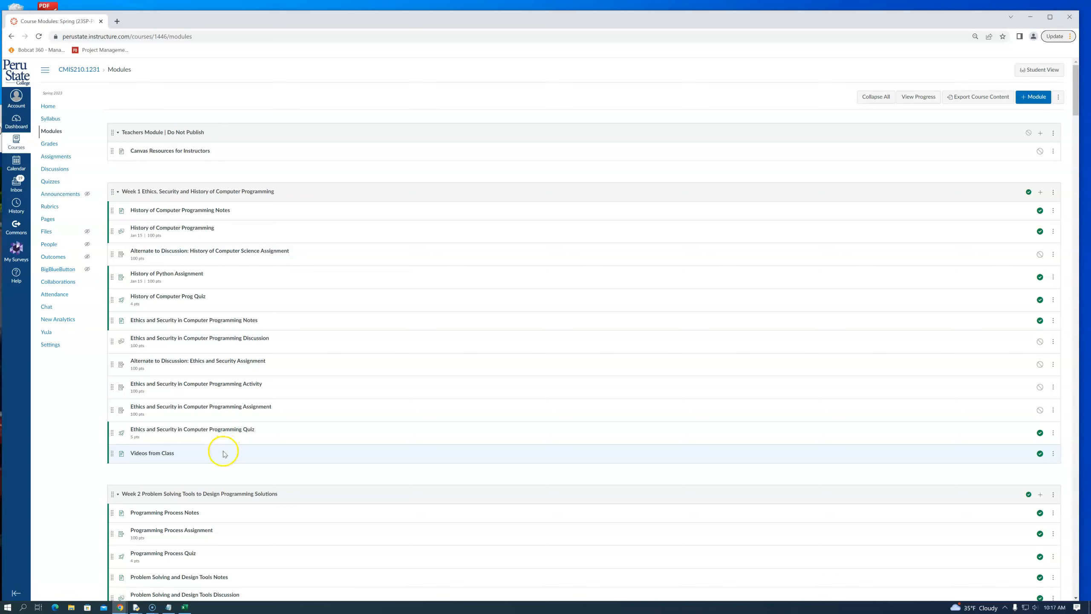
mouse_move(245, 460)
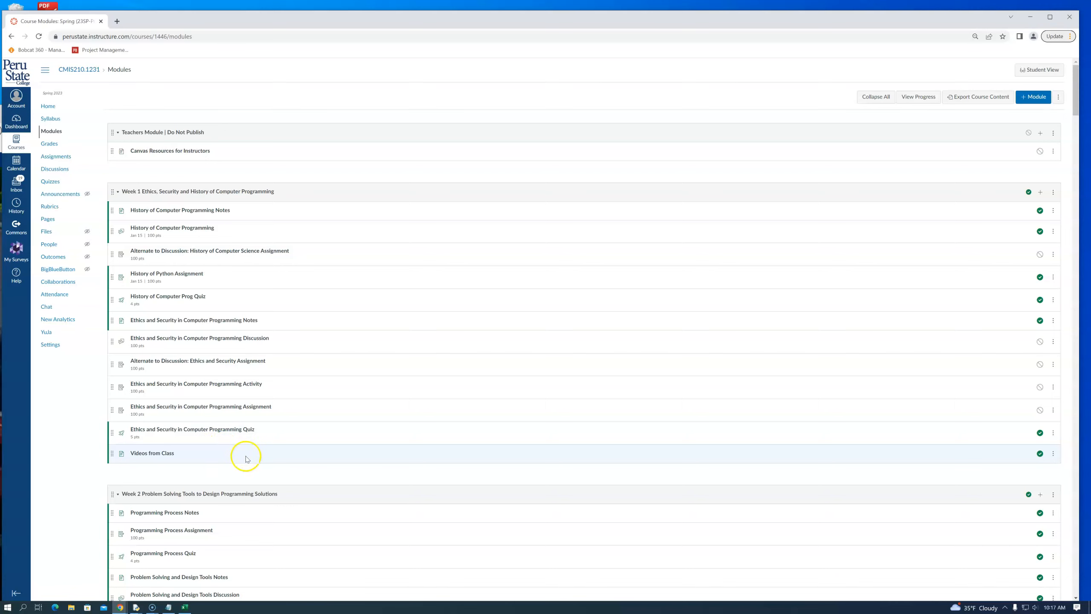
mouse_move(252, 305)
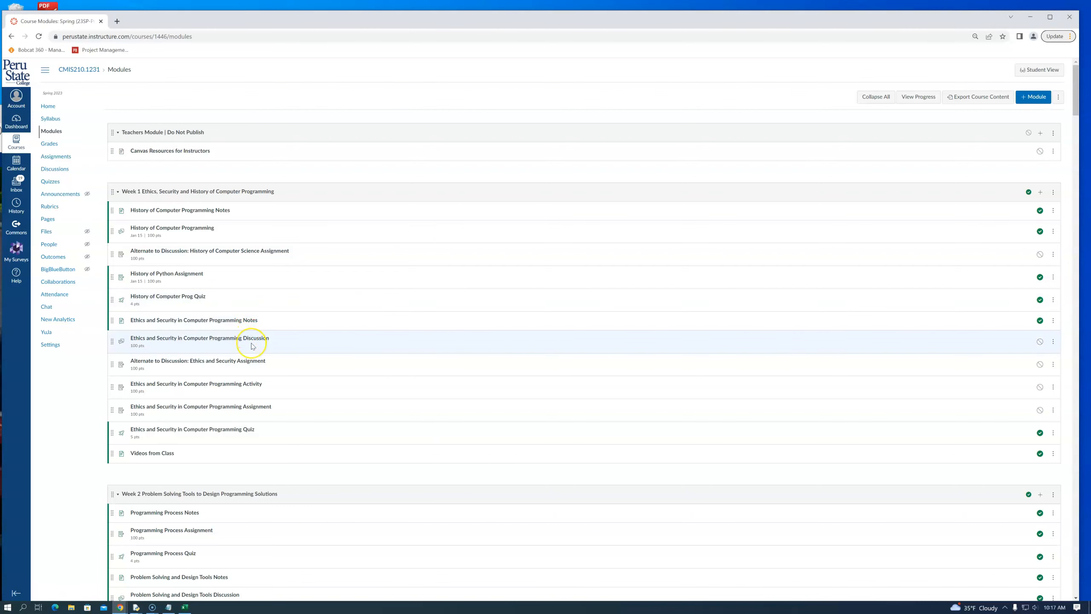
scroll(down, 3)
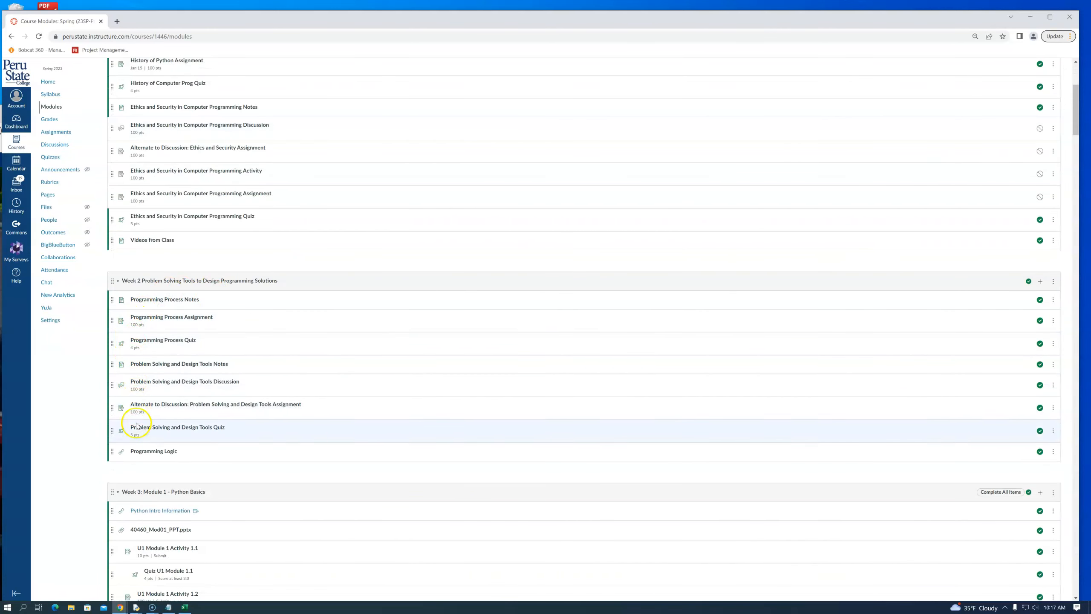
mouse_move(198, 437)
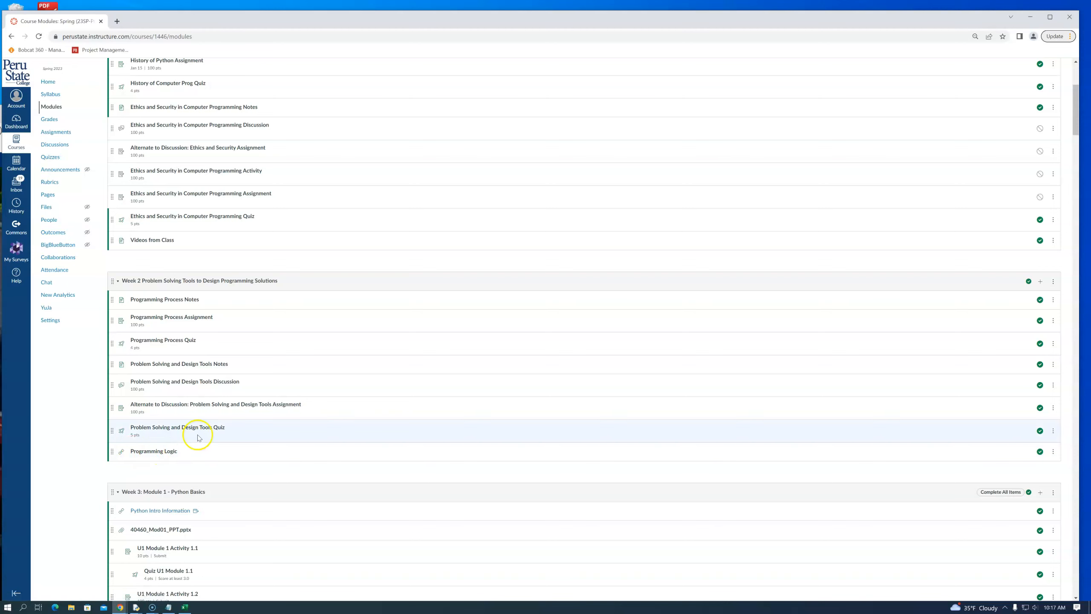